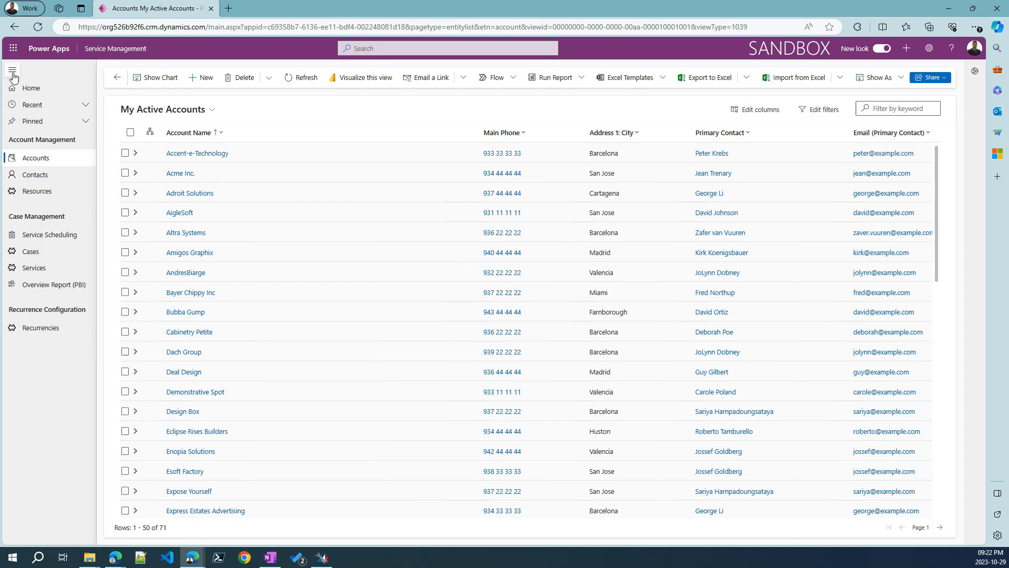
Step: Browse Contacts, Resources and Scheduling, then open Acme Inc.'s Elevator One Road St. resource
click(11, 69)
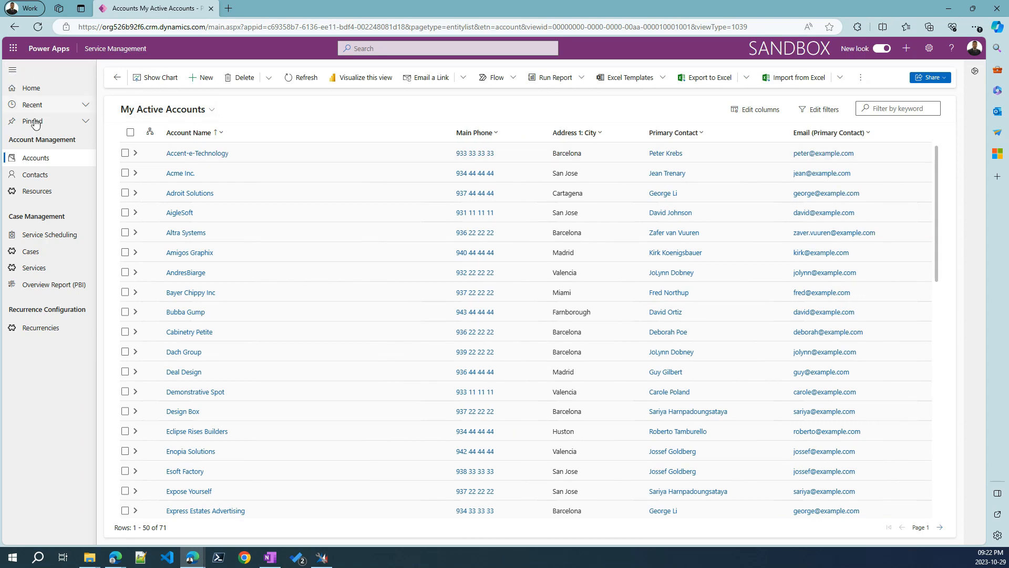
click(34, 174)
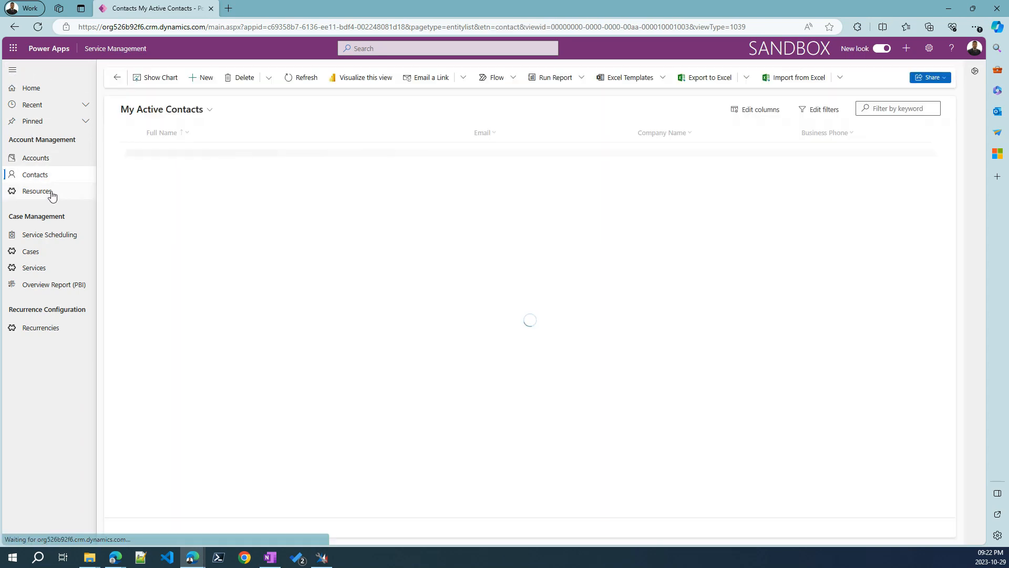
click(49, 235)
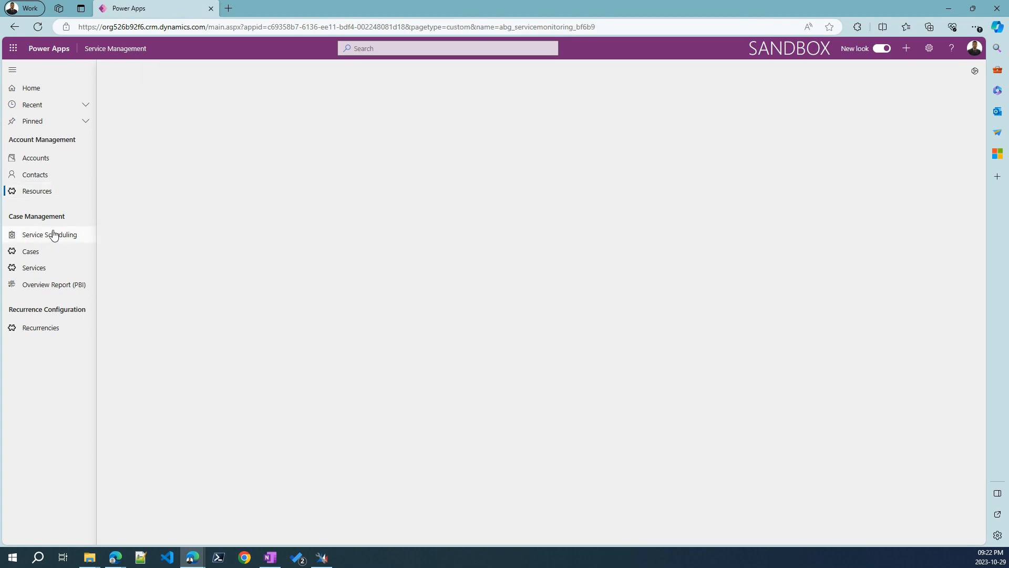
click(35, 158)
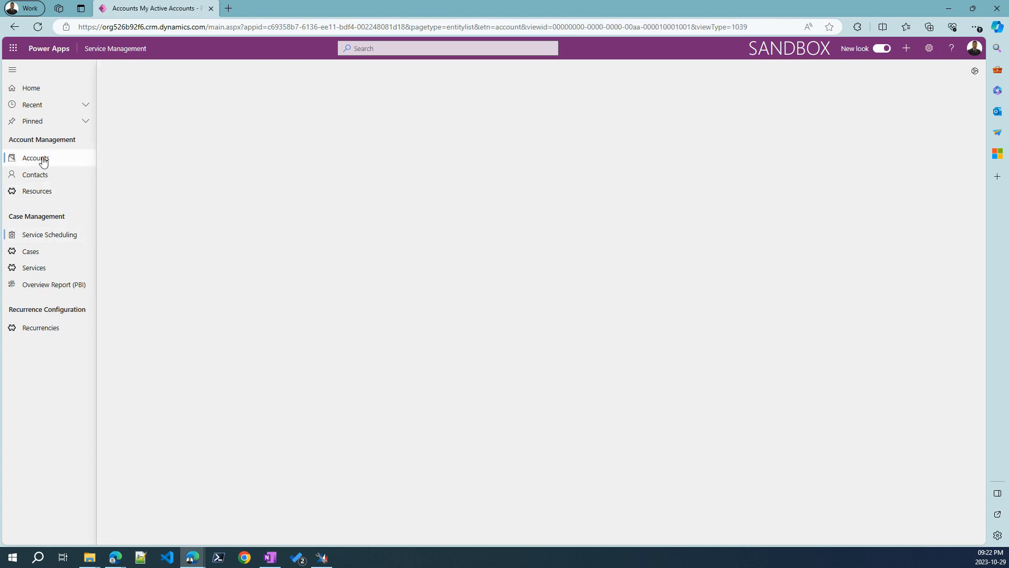
click(35, 158)
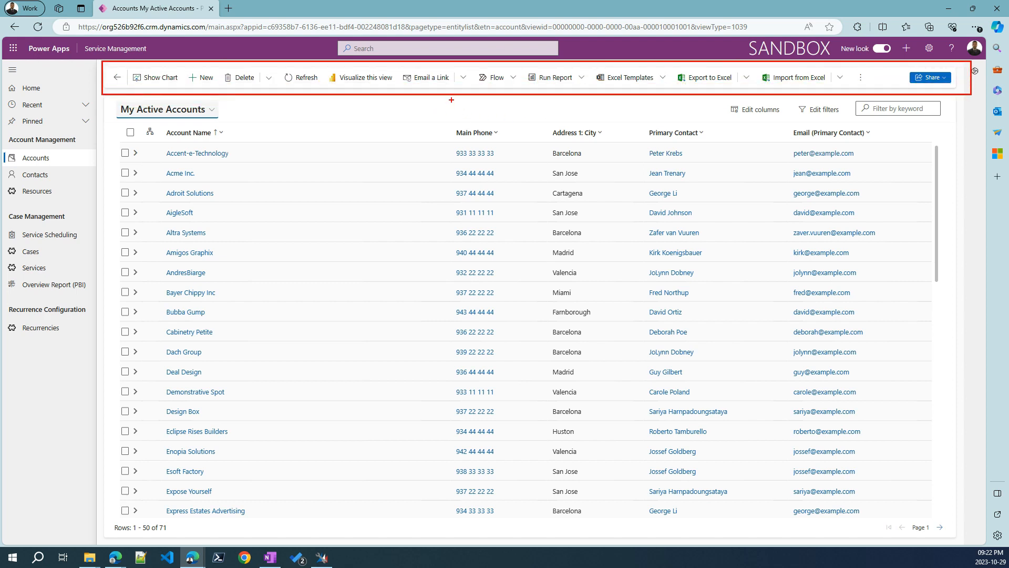
mouse_move(362, 92)
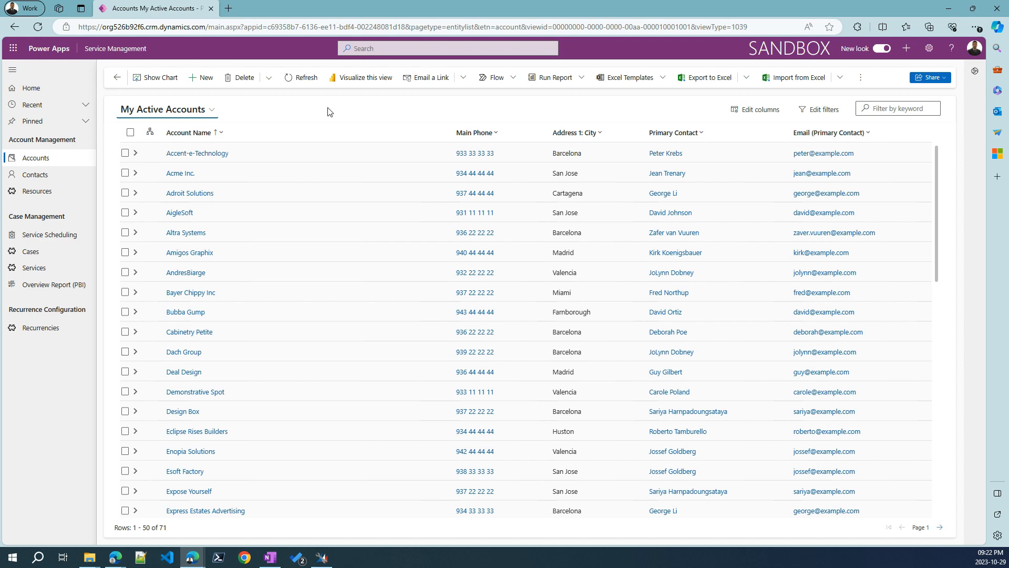
mouse_move(463, 118)
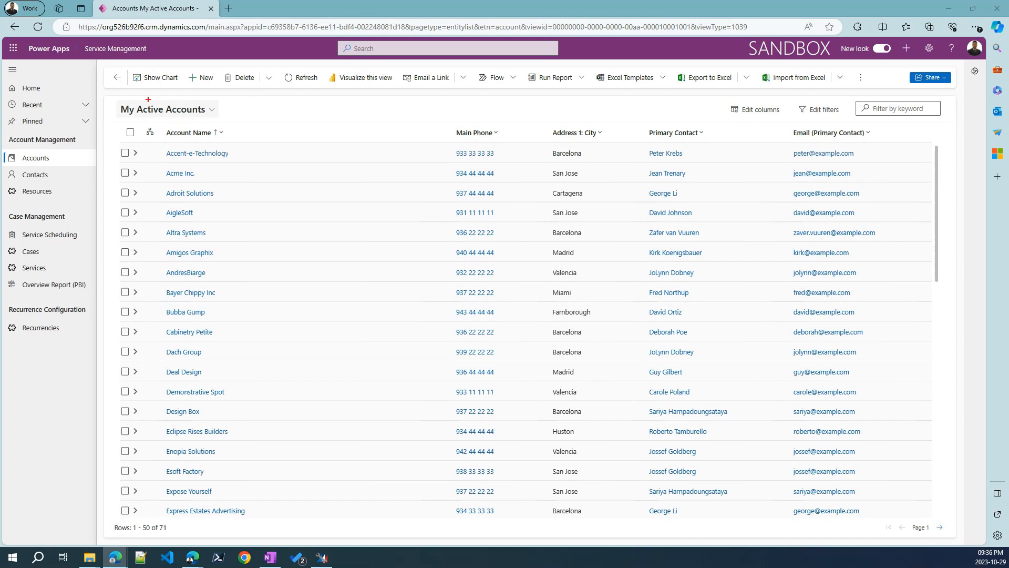
mouse_move(216, 218)
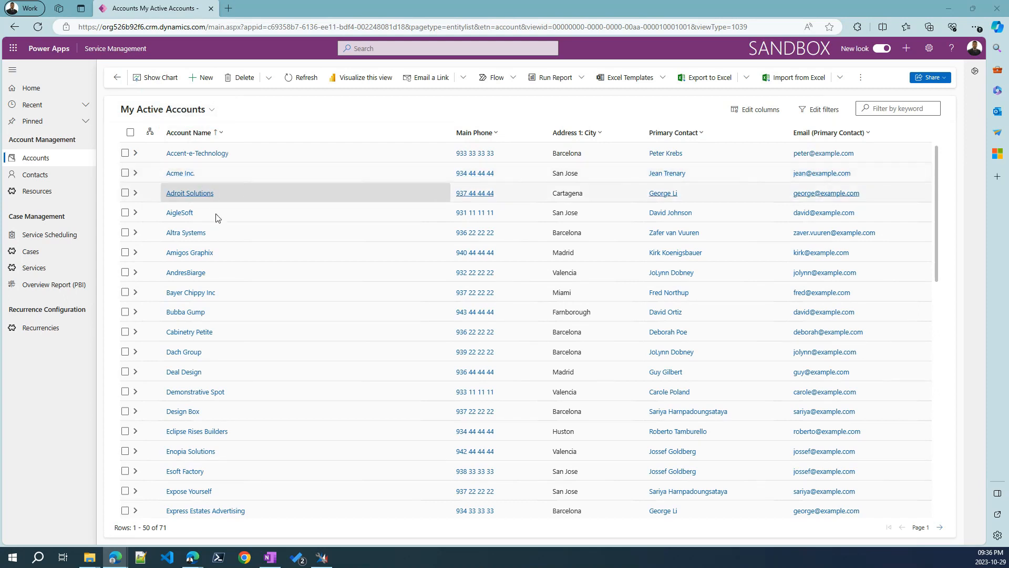
mouse_move(136, 177)
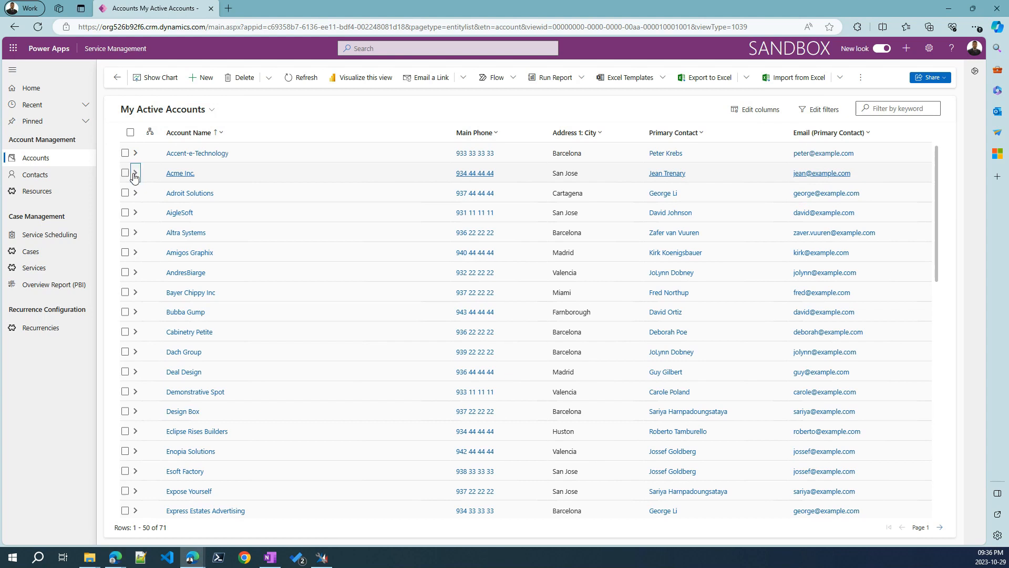
click(135, 172)
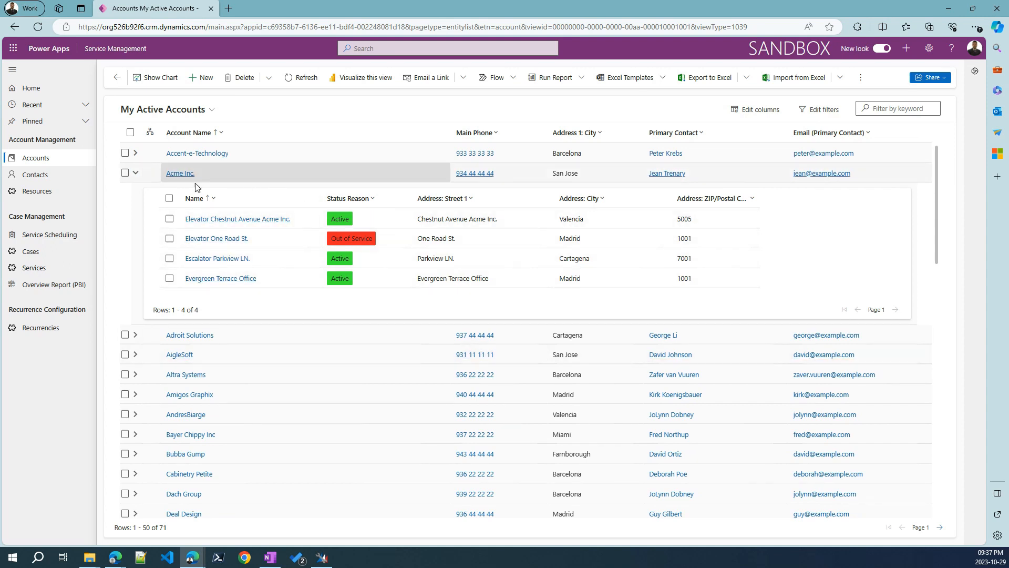
mouse_move(428, 243)
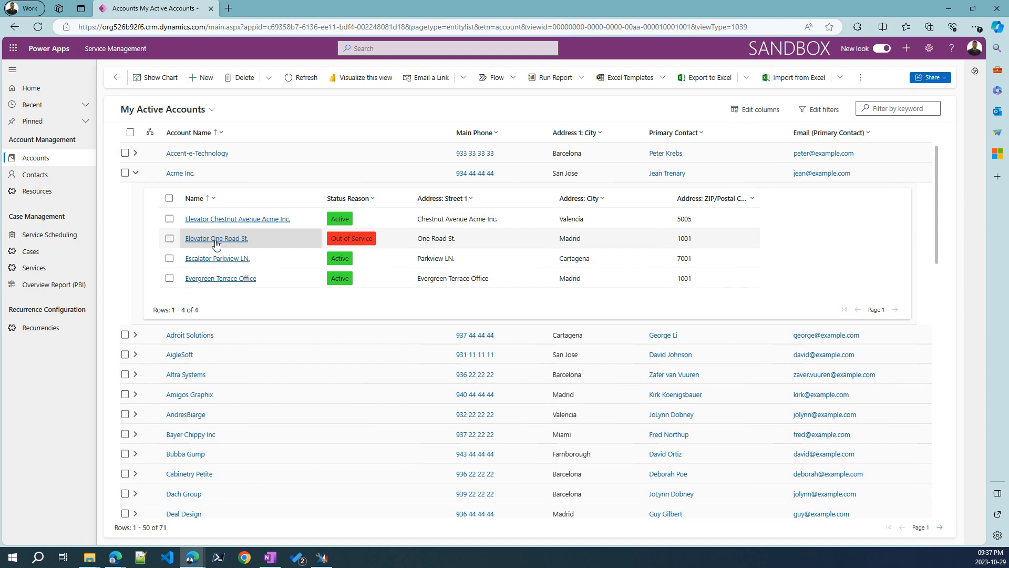
click(217, 238)
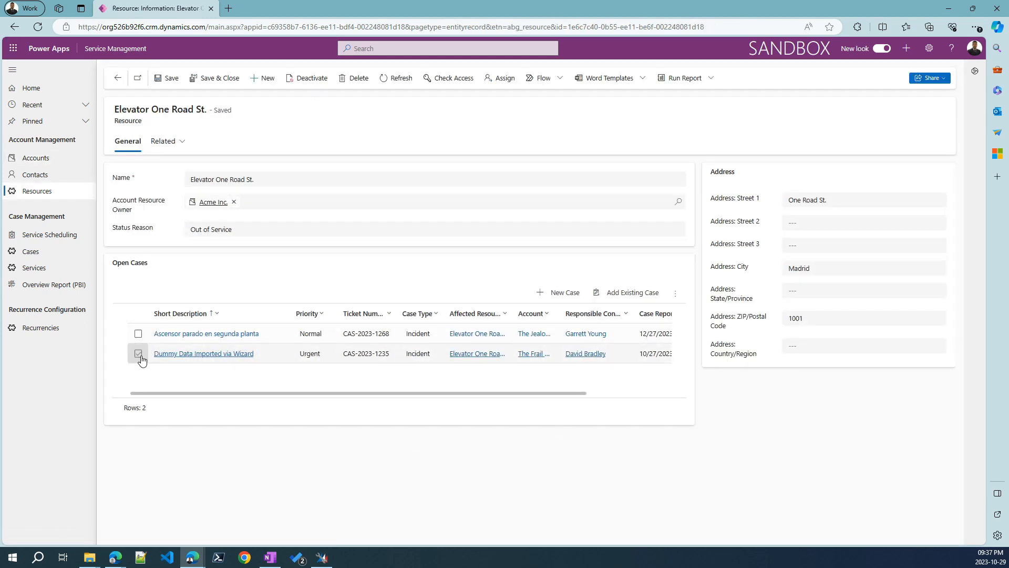
Step: Close the Elevator One Road St. record and return to My Active Accounts
click(138, 353)
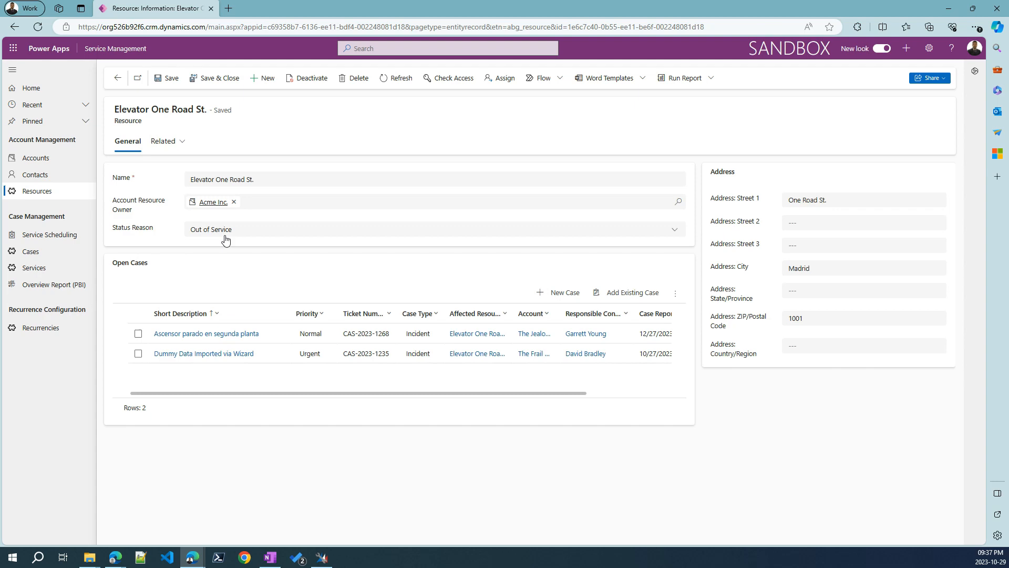
click(36, 158)
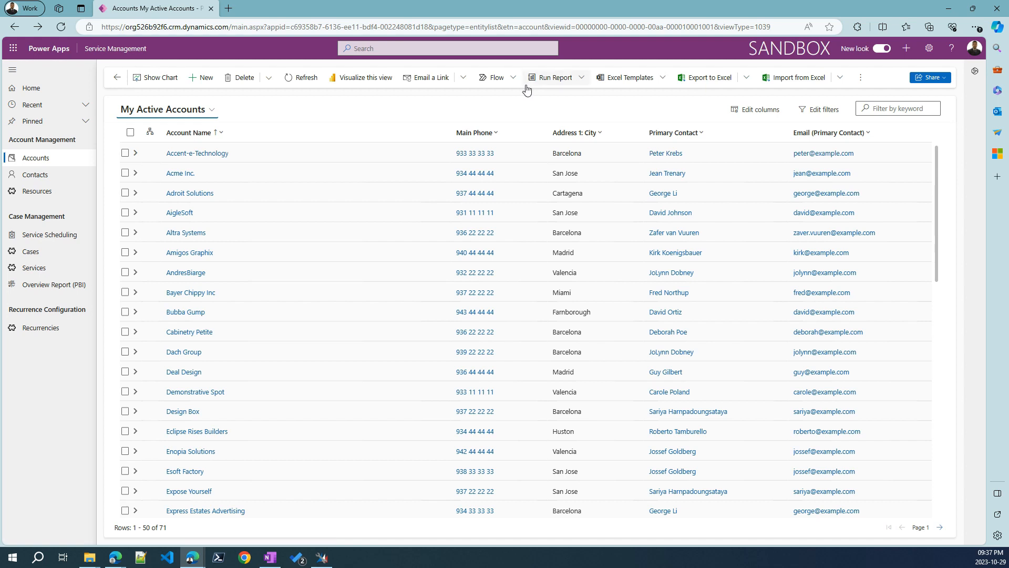
mouse_move(232, 134)
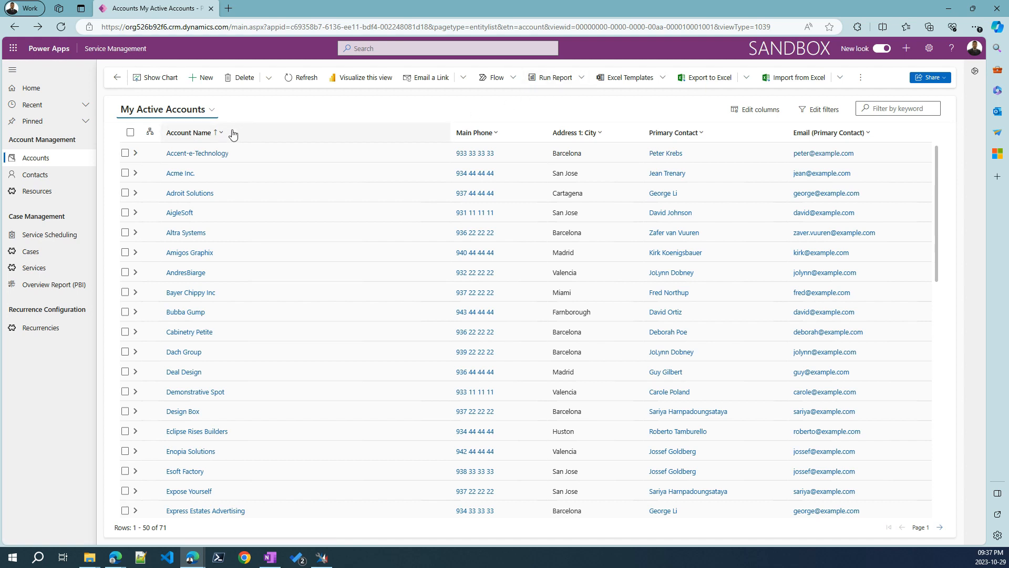
Step: Filter Account Name by Contains 'Inc', leaving Acme Inc., Bayer Chippy Inc and Virga Marketing Inc
click(220, 132)
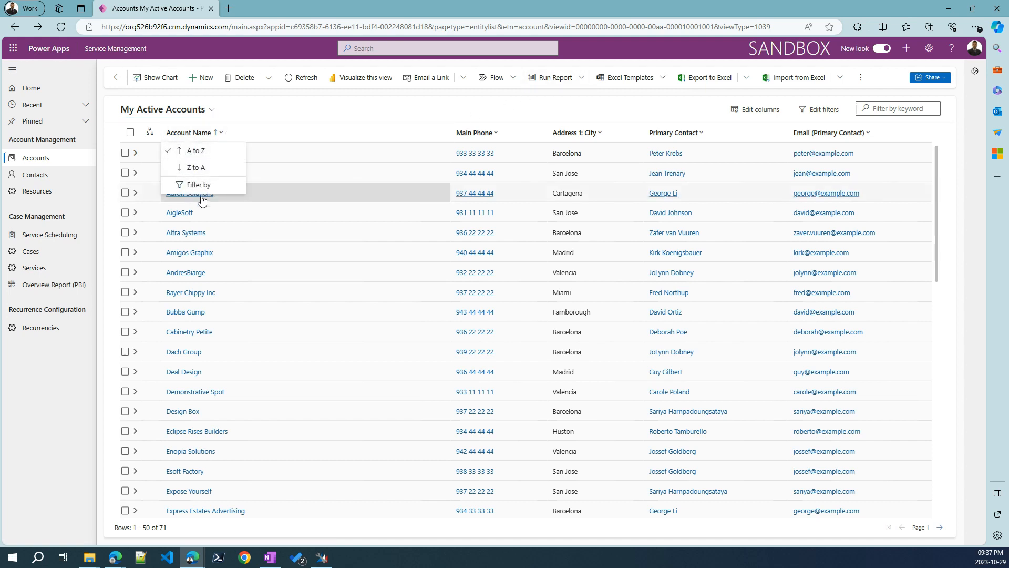
click(198, 185)
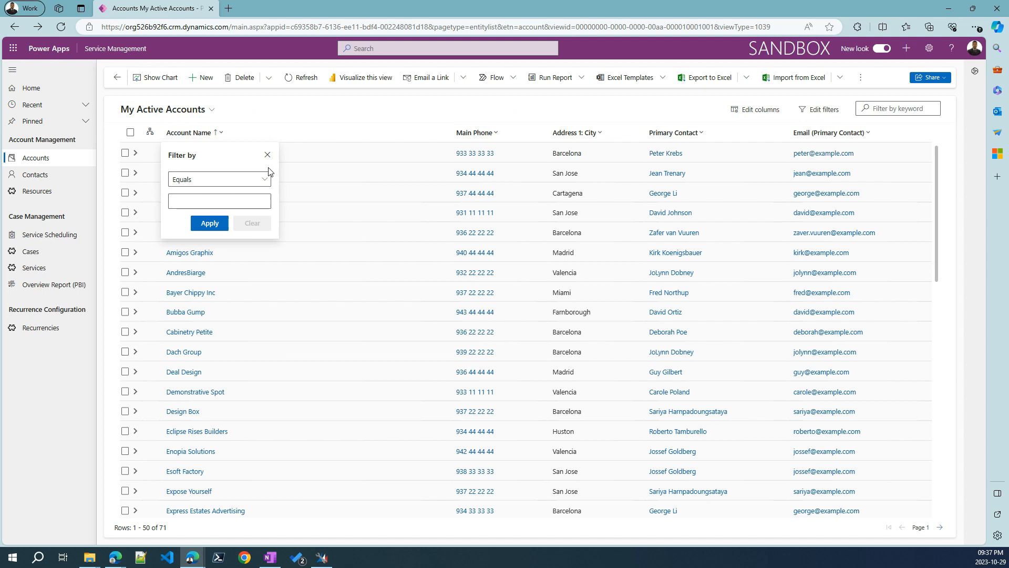
click(264, 179)
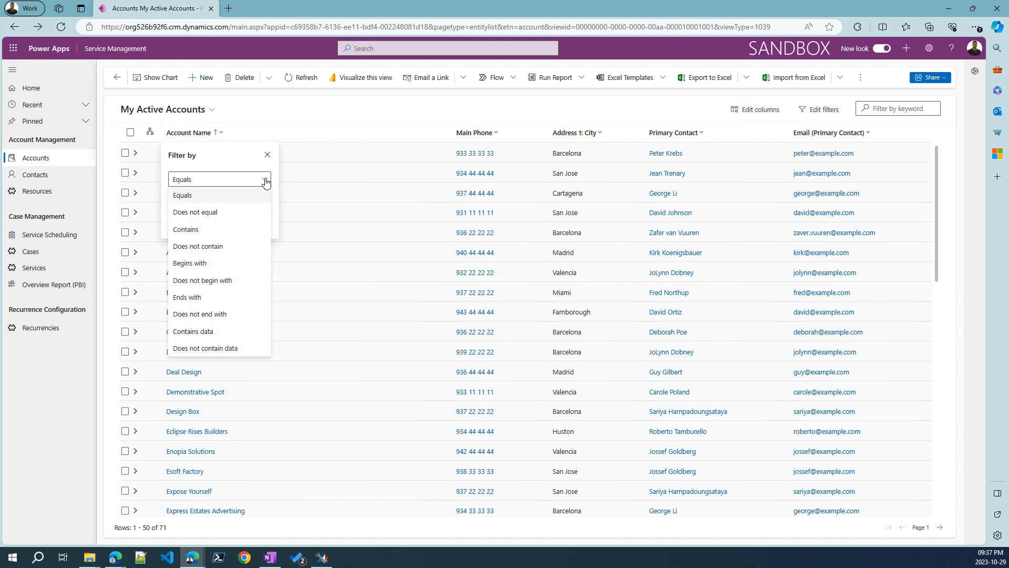
mouse_move(245, 201)
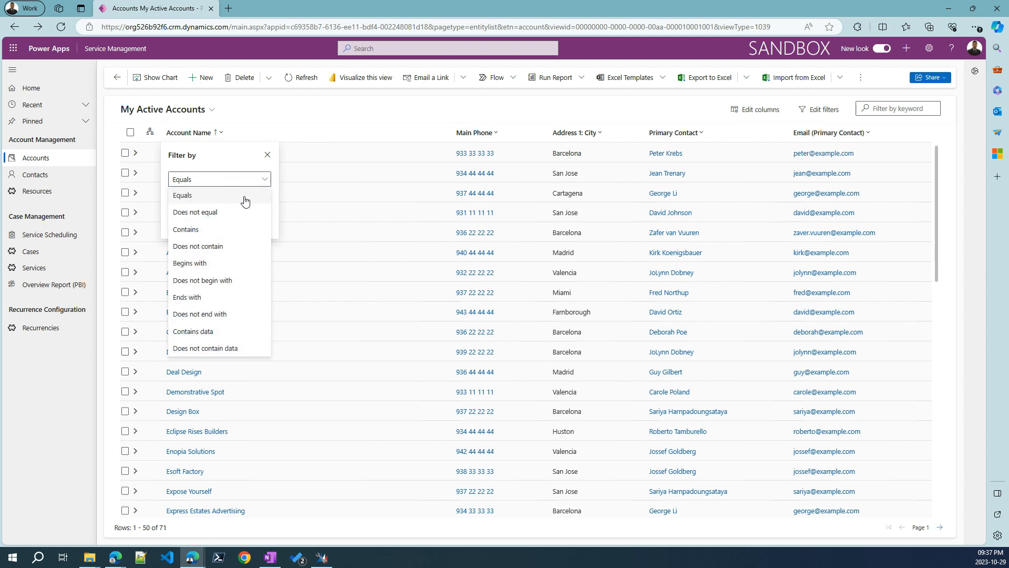
mouse_move(215, 217)
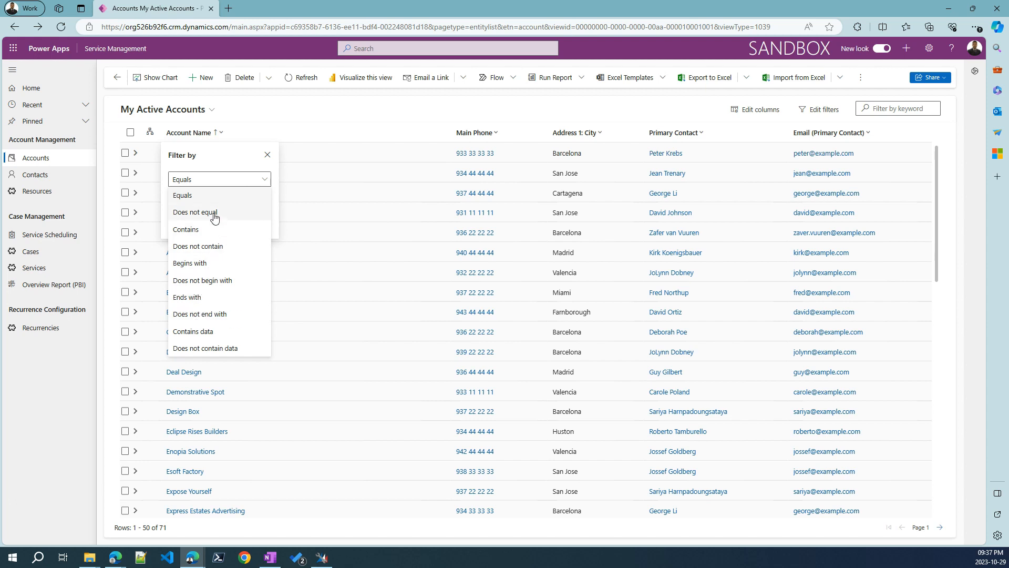
click(186, 229)
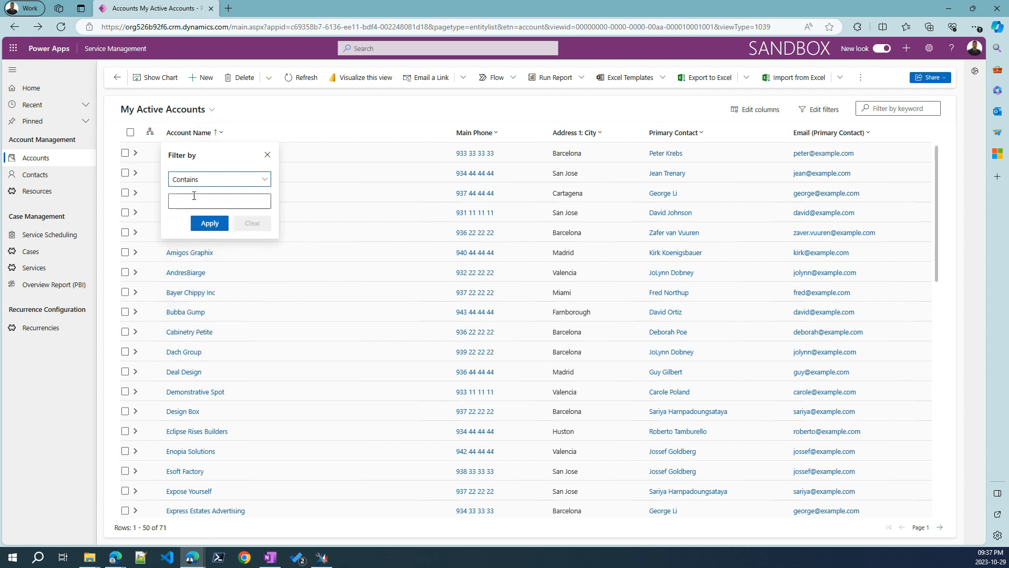
text(Inc)
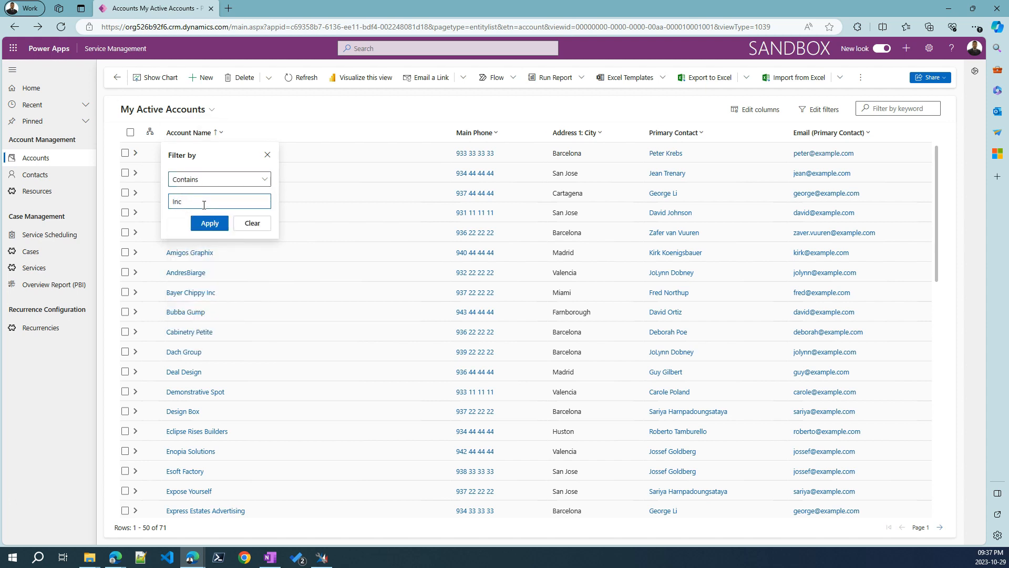
click(209, 222)
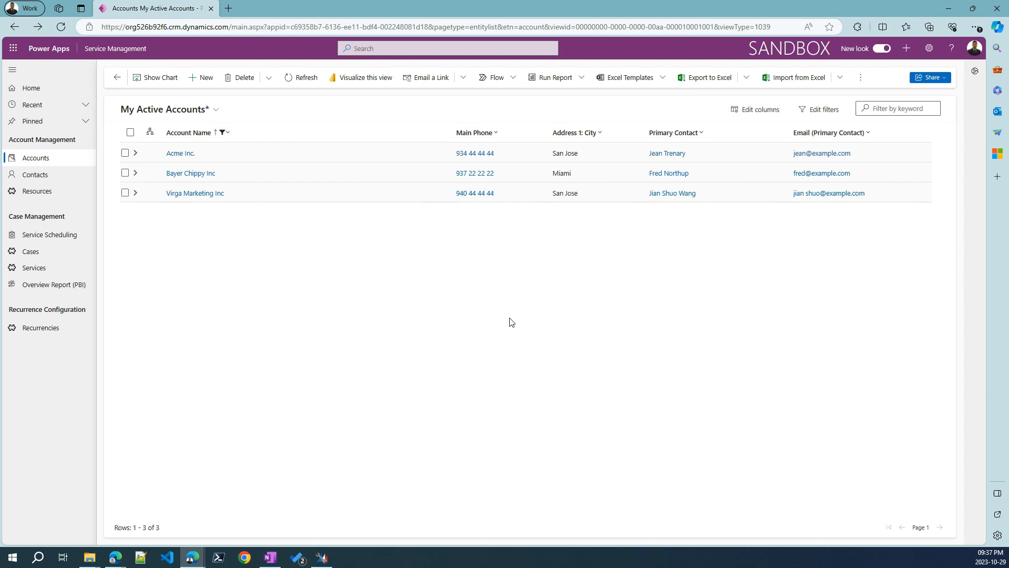
mouse_move(353, 126)
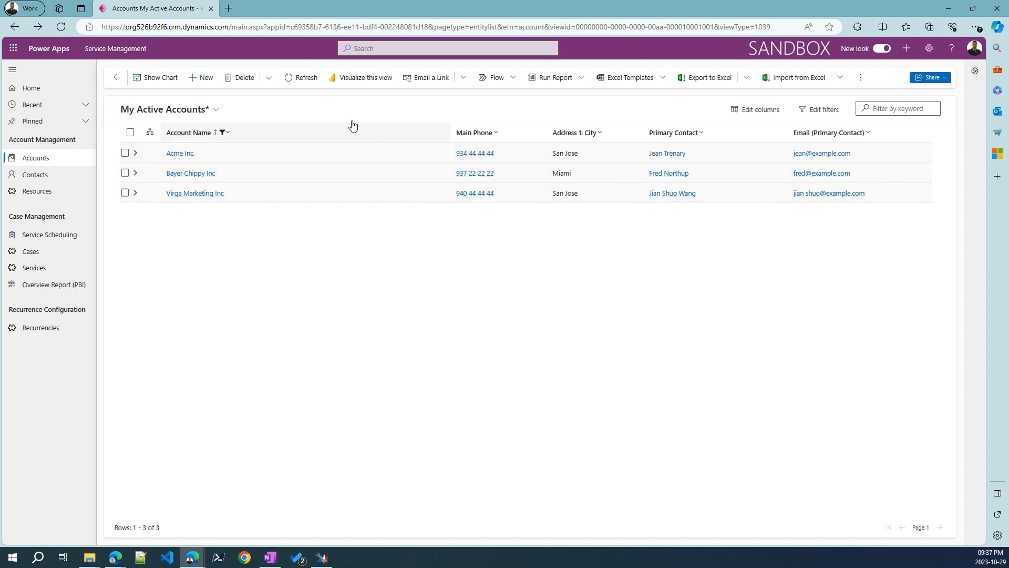
mouse_move(878, 325)
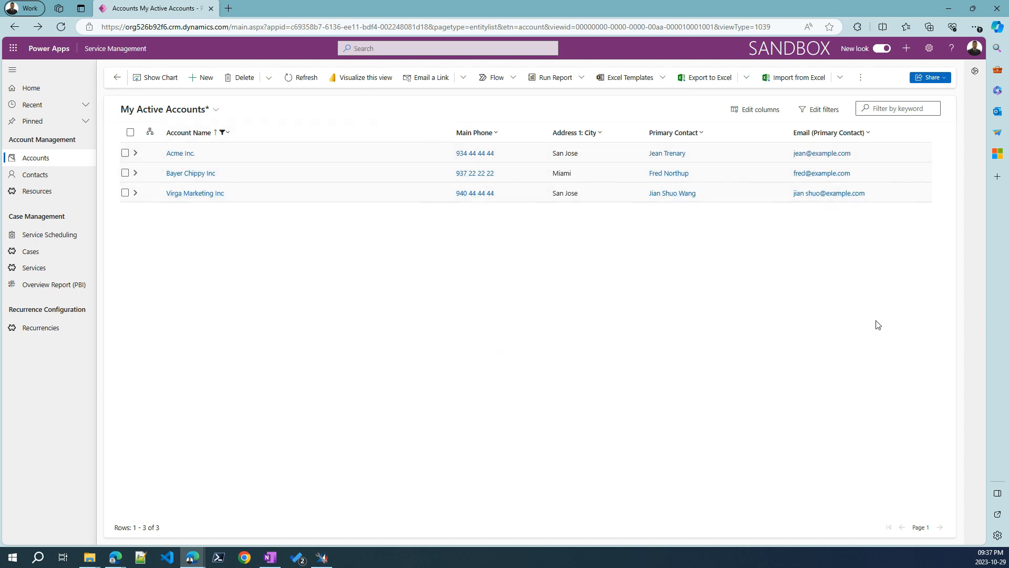
mouse_move(343, 111)
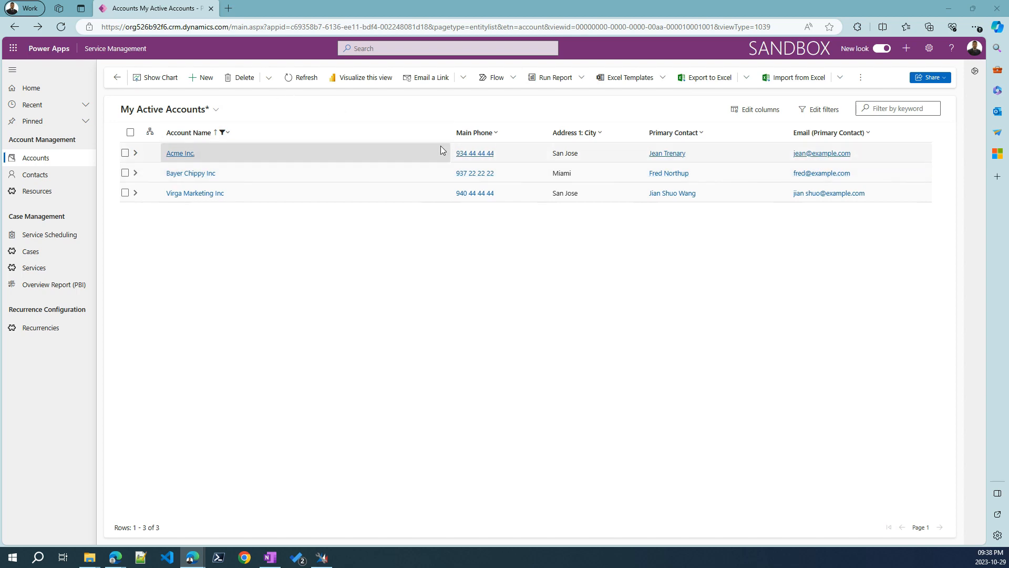
mouse_move(831, 135)
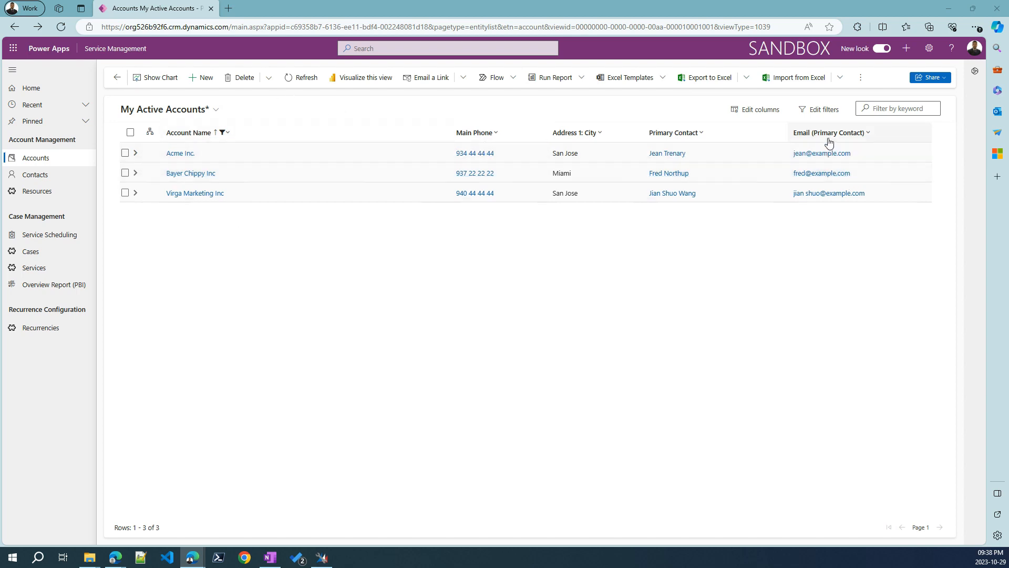
Step: Apply a Contains filter on Email (Primary Contact), then clear it to restore three accounts
click(866, 132)
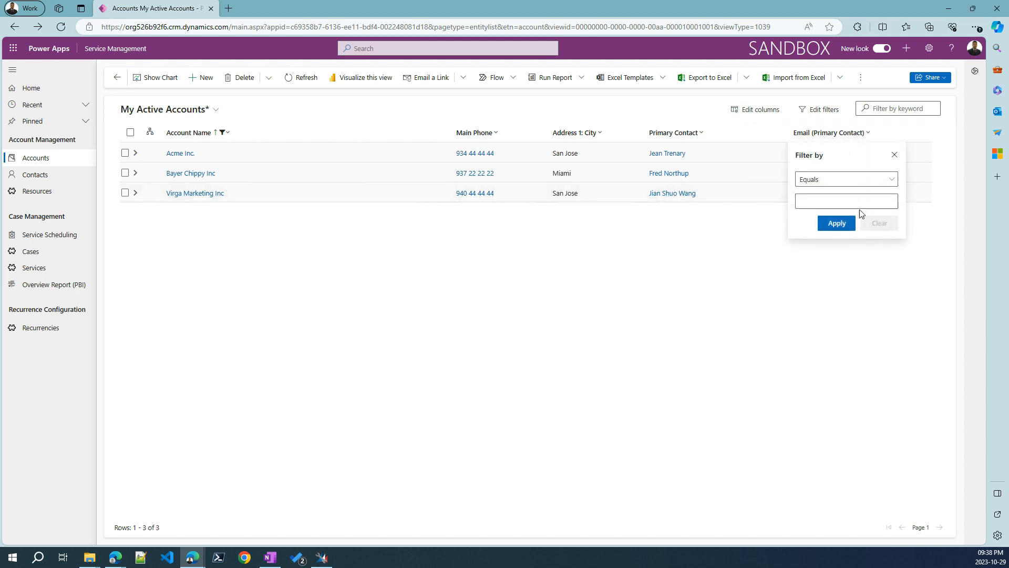
click(846, 178)
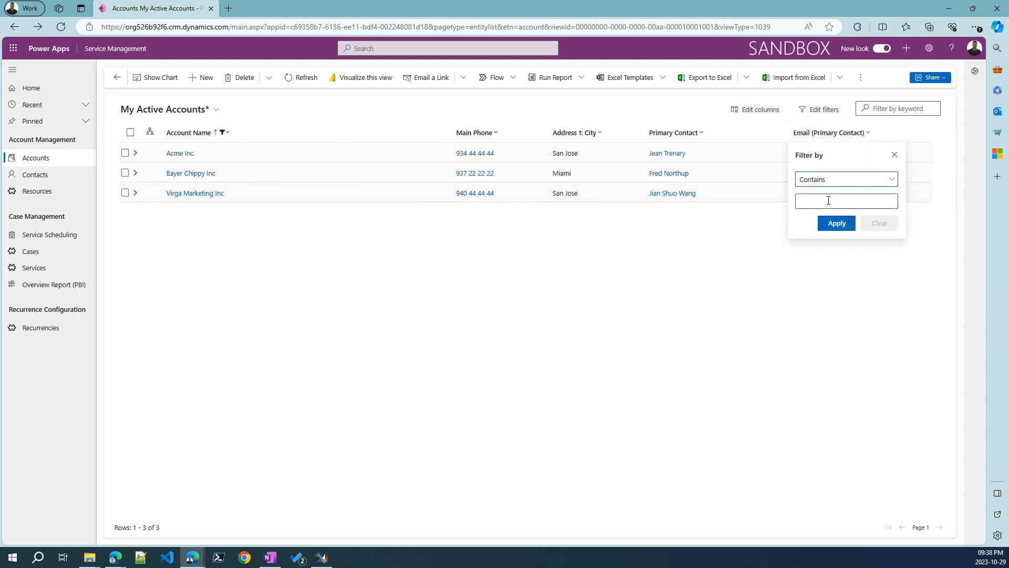
click(837, 223)
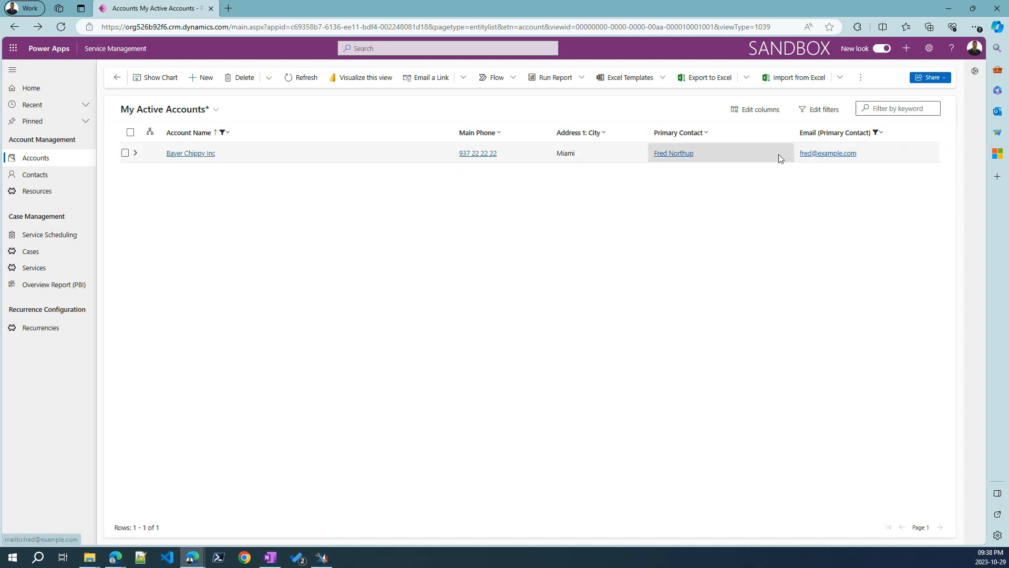
mouse_move(892, 187)
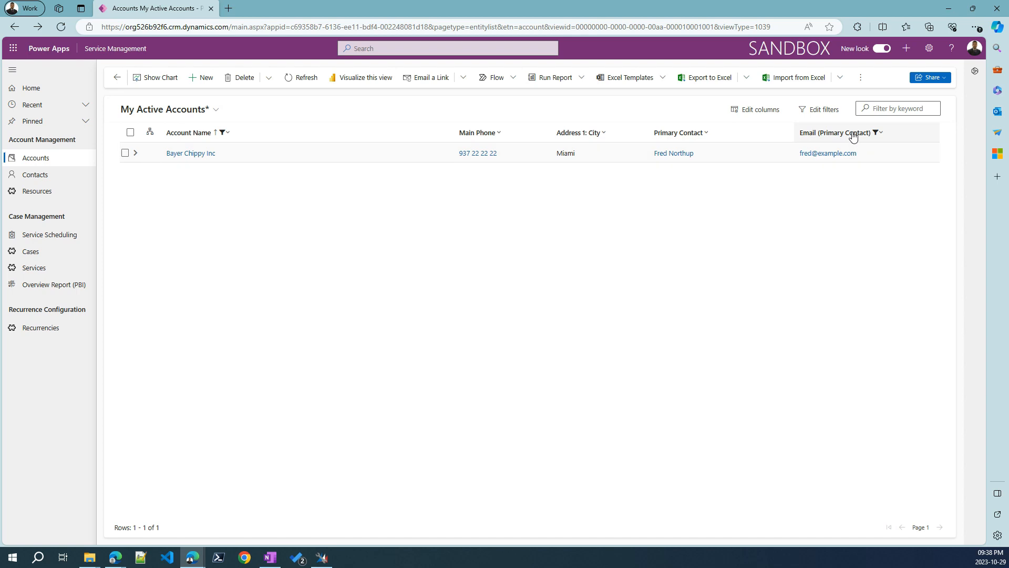
mouse_move(752, 132)
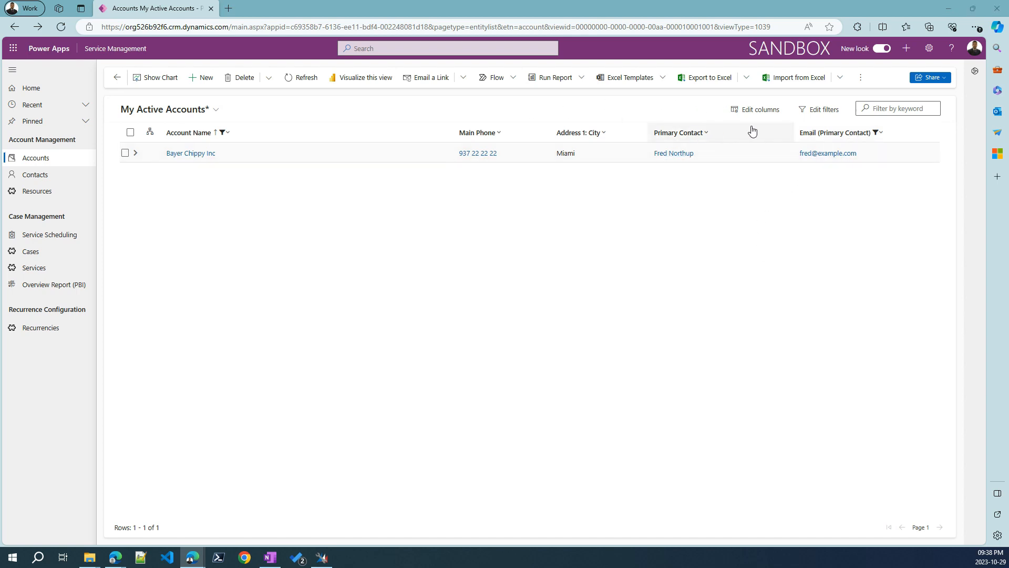
mouse_move(777, 214)
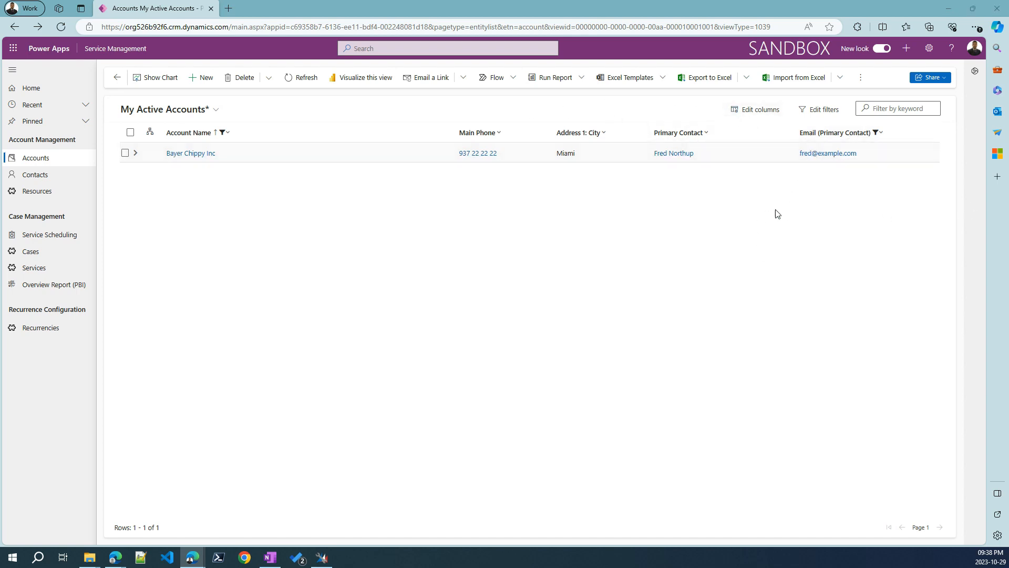
click(877, 133)
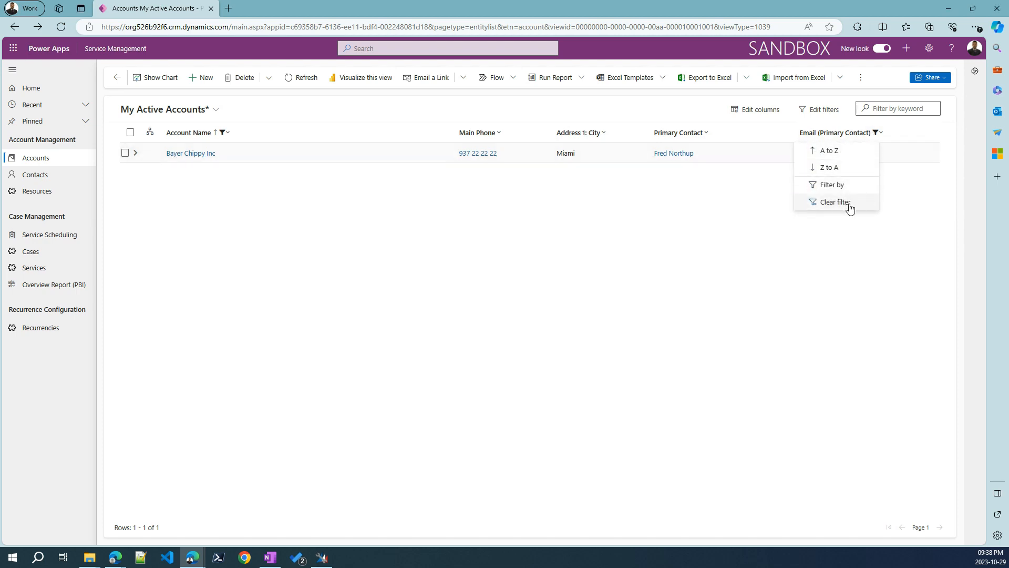
click(835, 202)
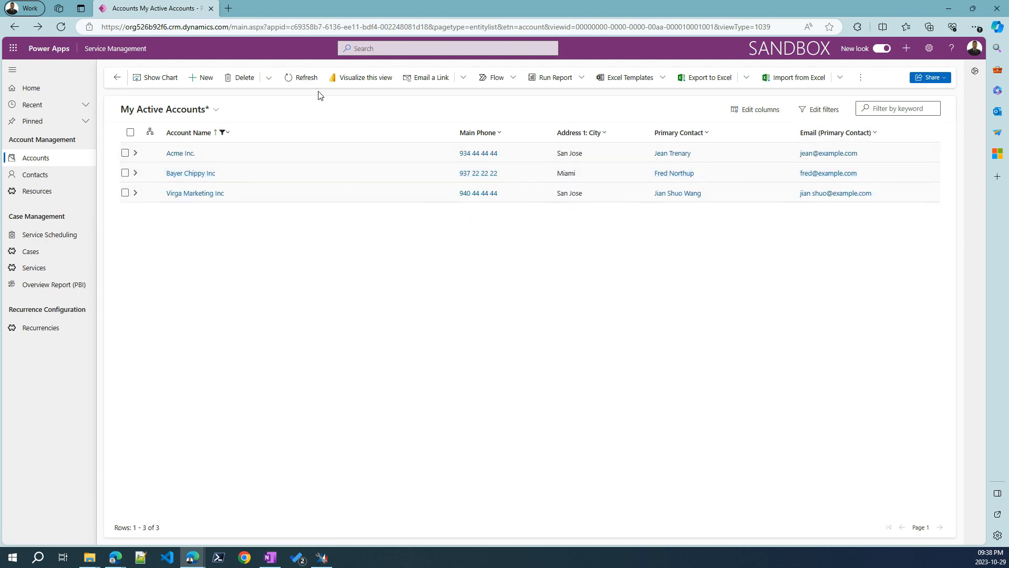
mouse_move(359, 117)
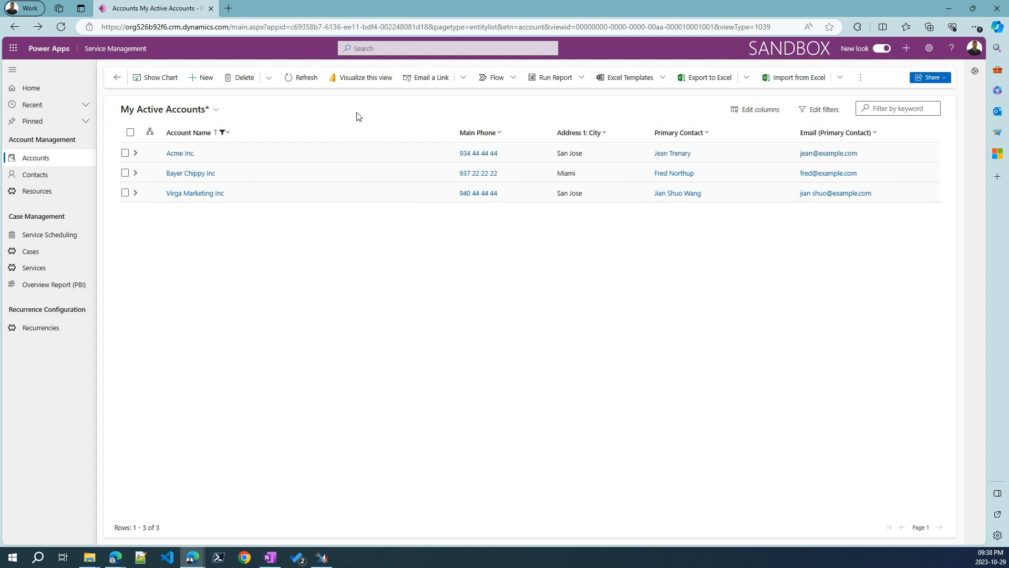
mouse_move(231, 109)
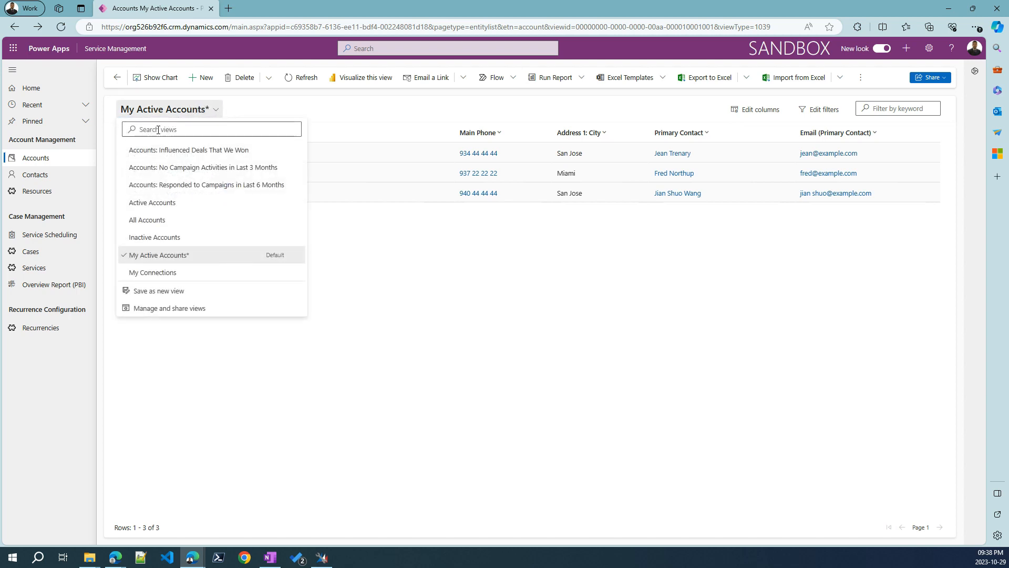
mouse_move(380, 122)
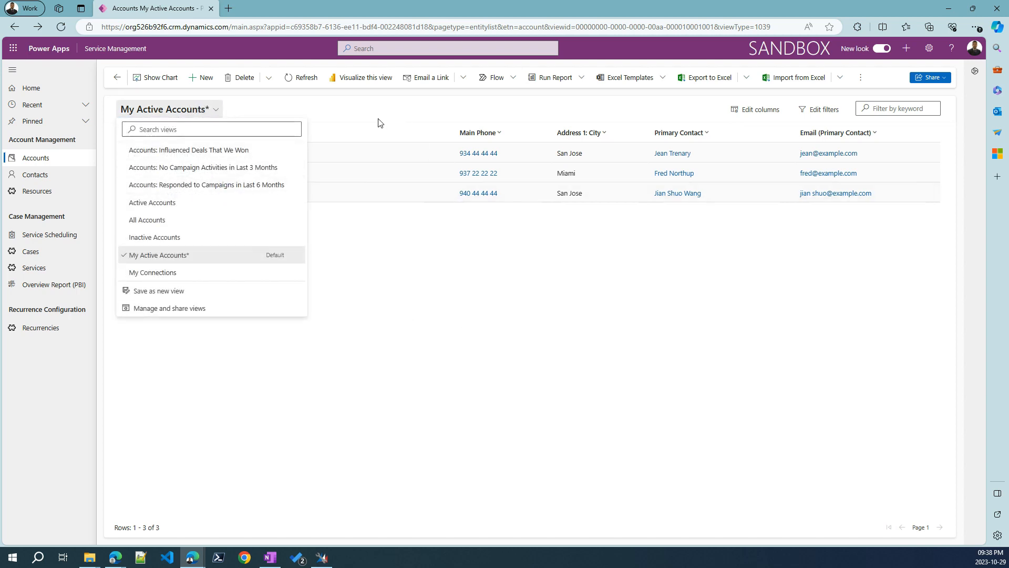
mouse_move(330, 215)
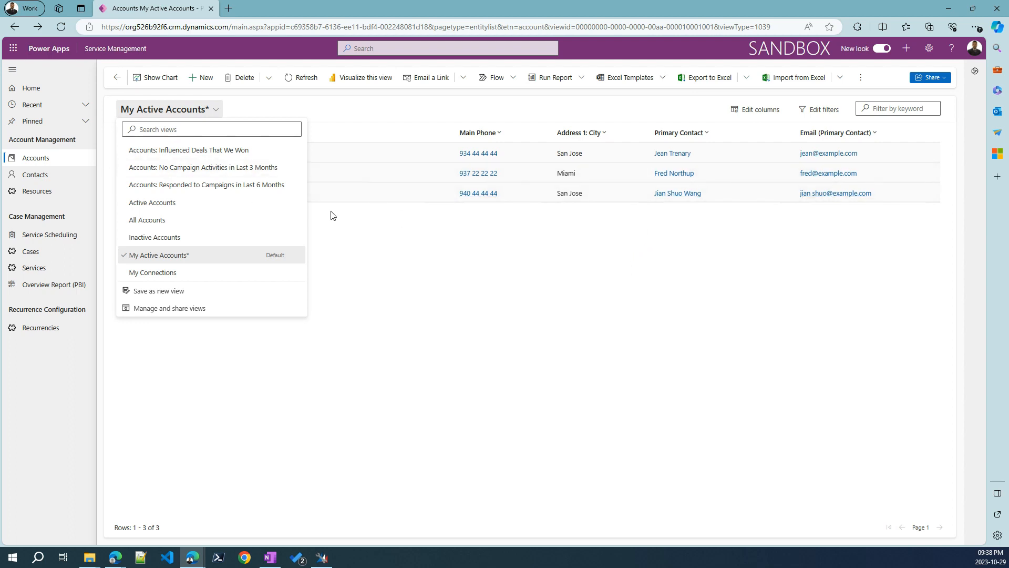
mouse_move(274, 255)
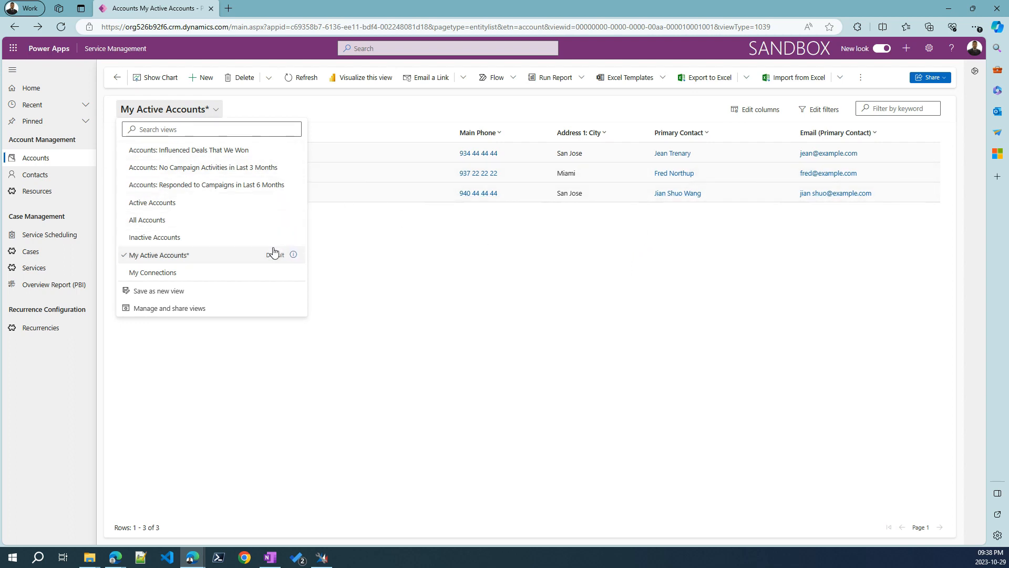
mouse_move(127, 342)
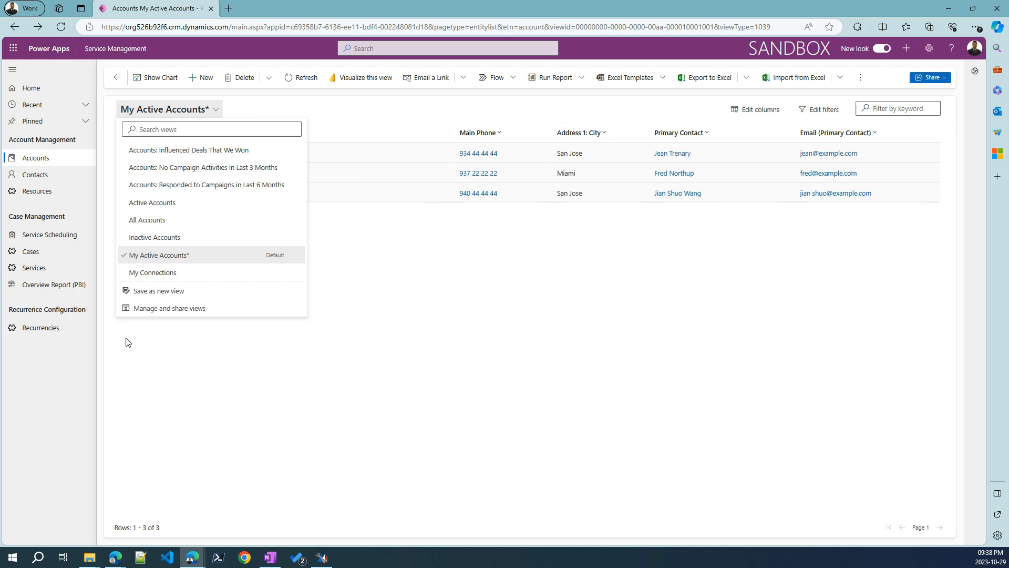
mouse_move(213, 205)
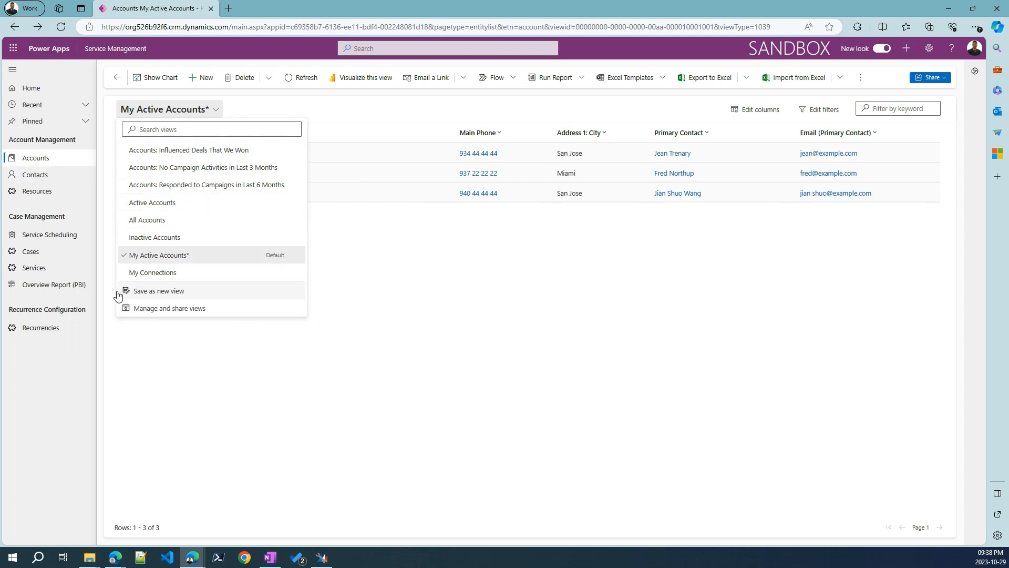
Step: Switch the view to Inactive Accounts, then to All Accounts listing 72 accounts
click(155, 255)
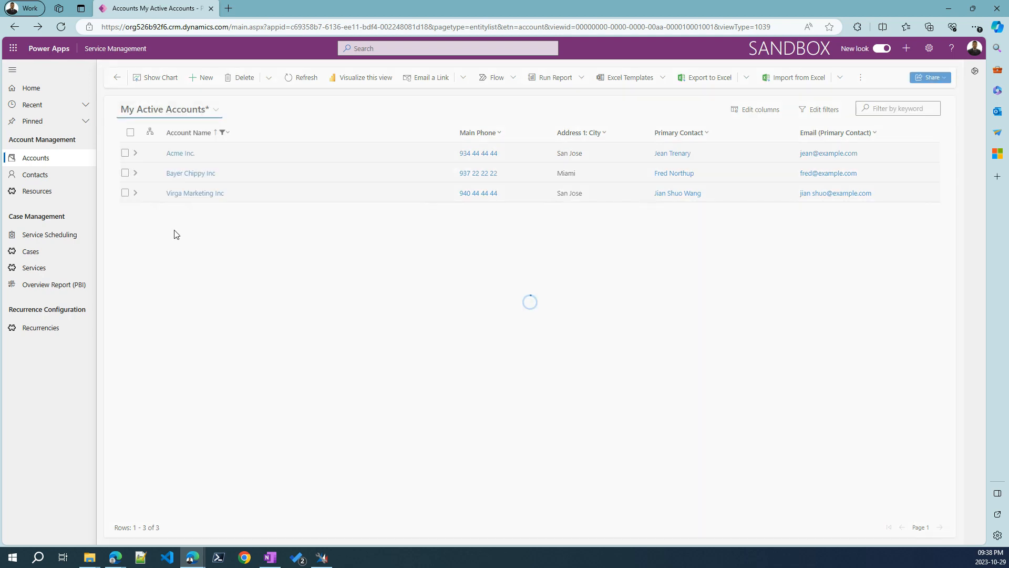
click(154, 237)
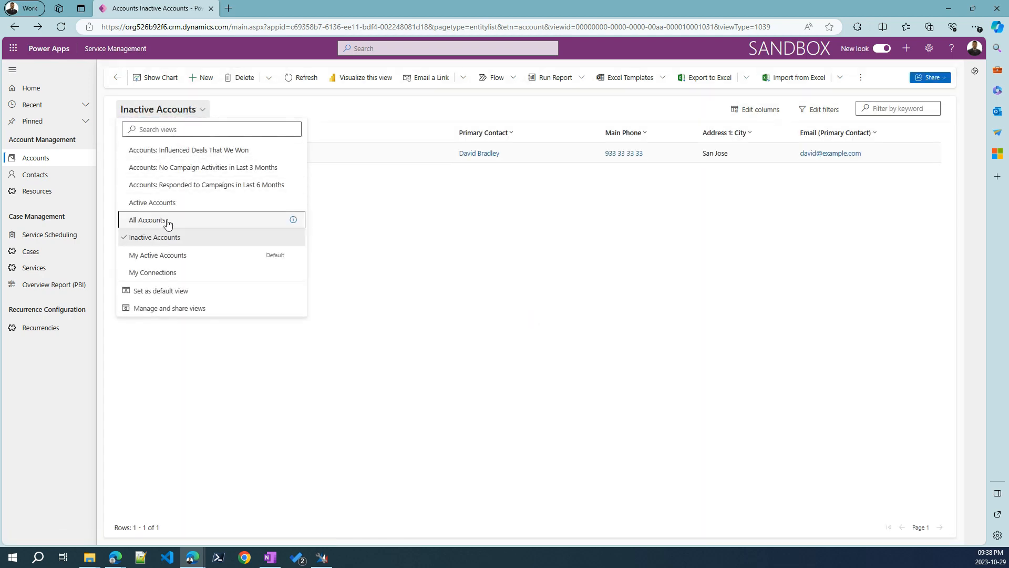
click(149, 220)
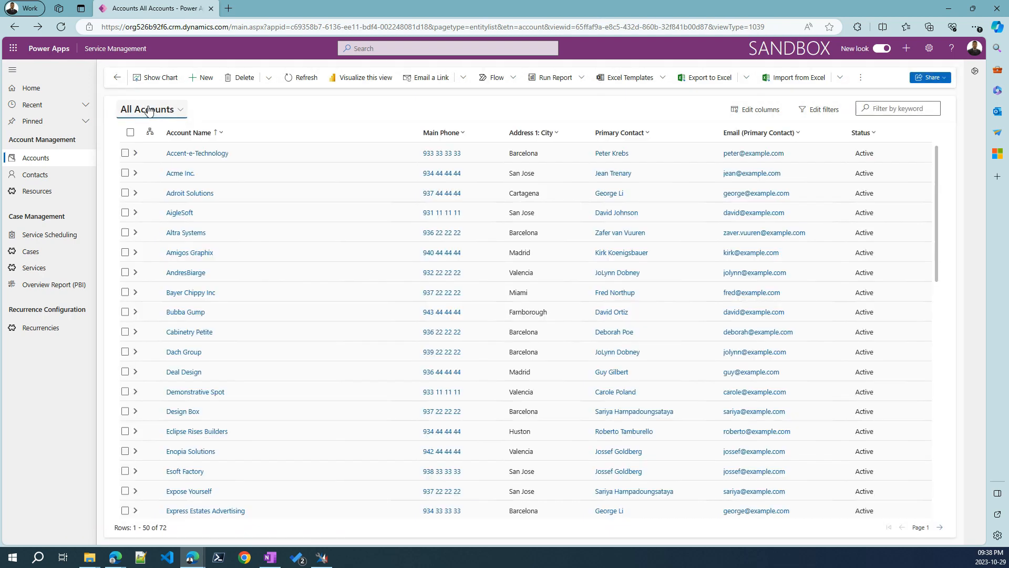
click(151, 108)
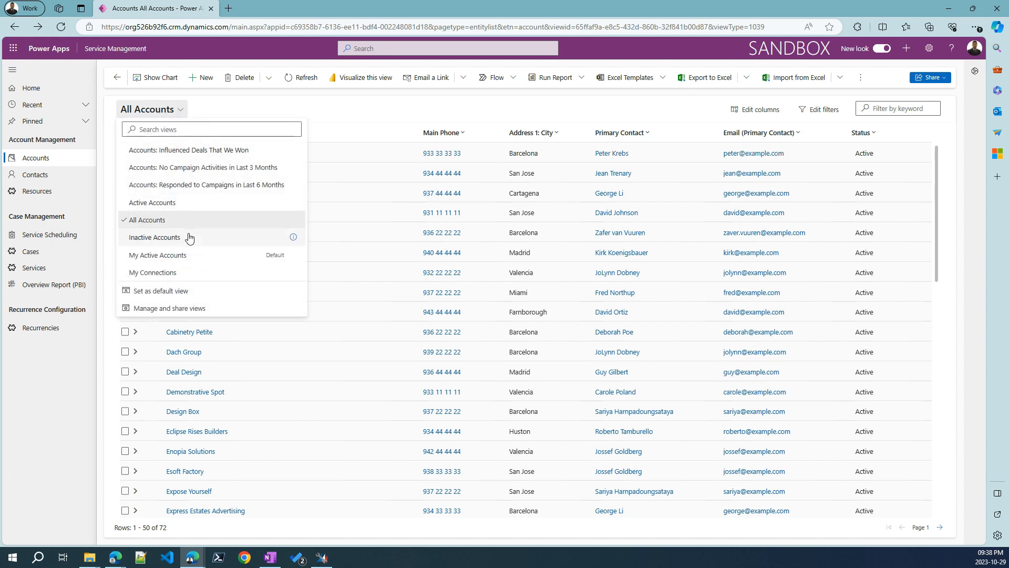
mouse_move(315, 125)
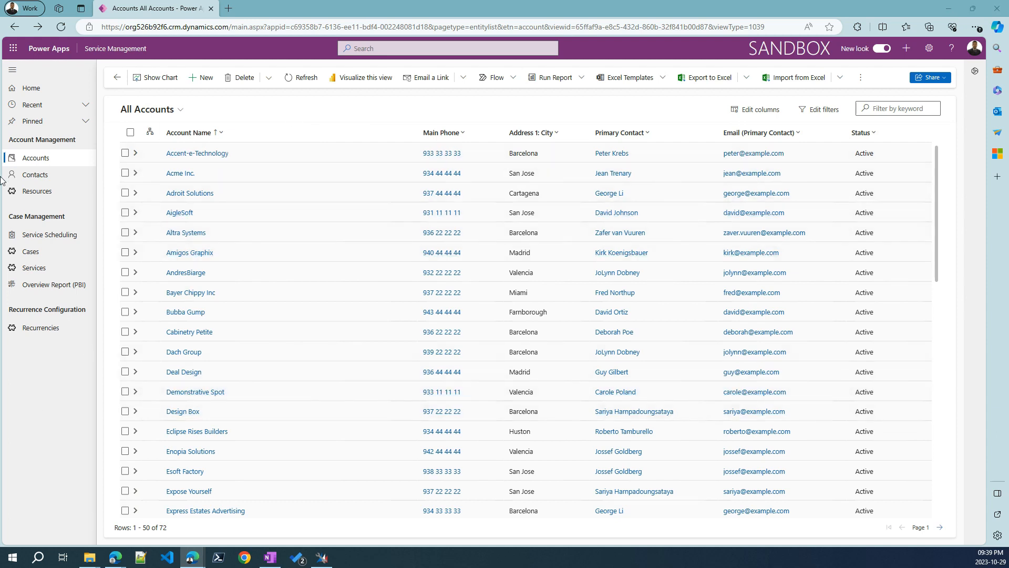
mouse_move(573, 103)
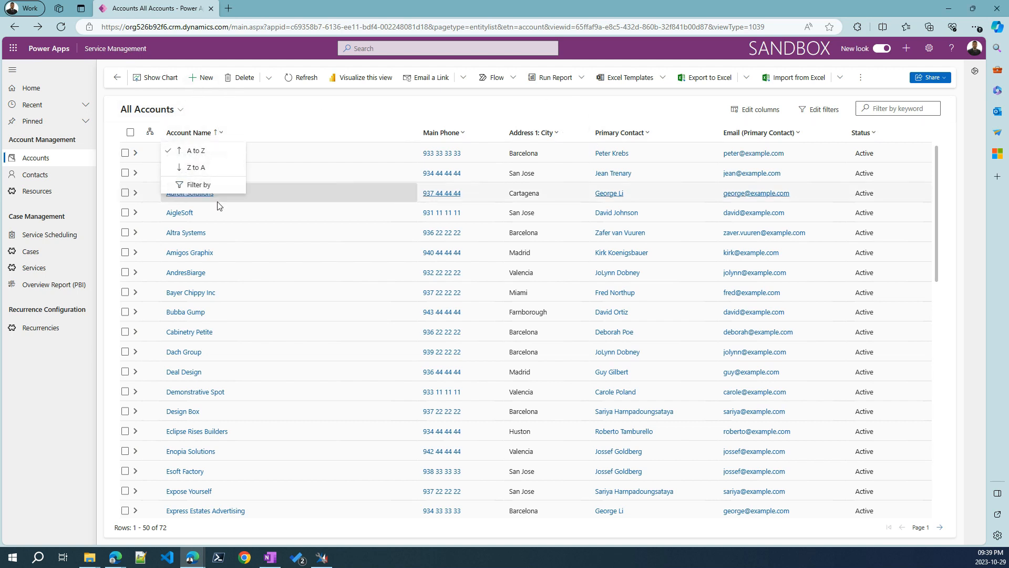
Step: Filter All Accounts to names containing 'Inc', narrowing the list to three accounts
click(198, 184)
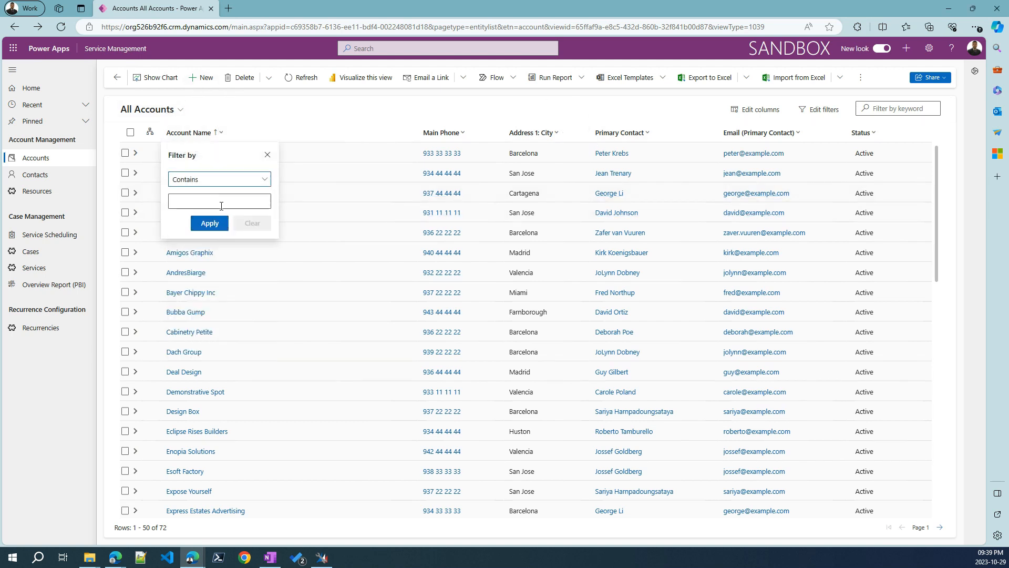
text(Inc)
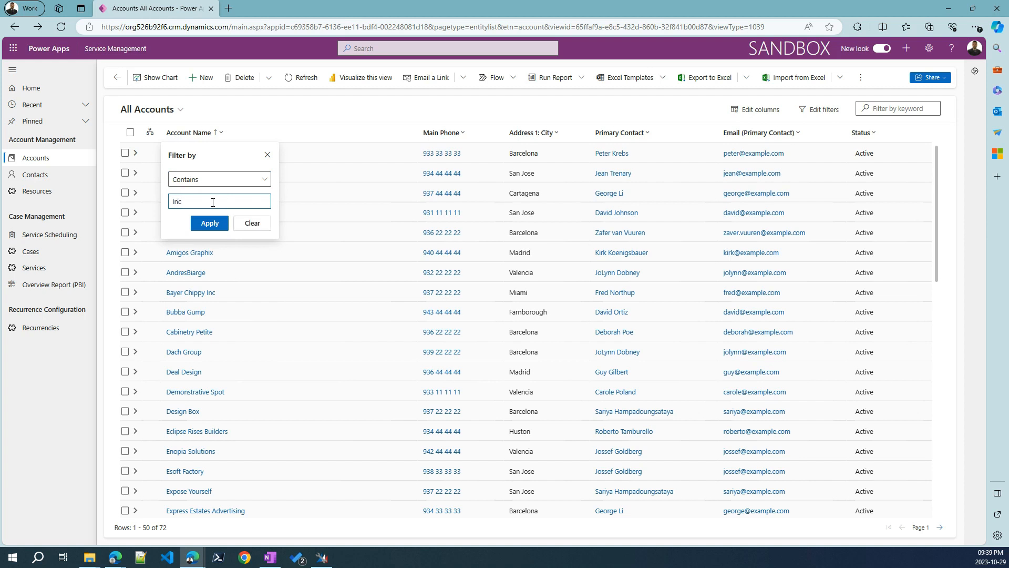
click(209, 223)
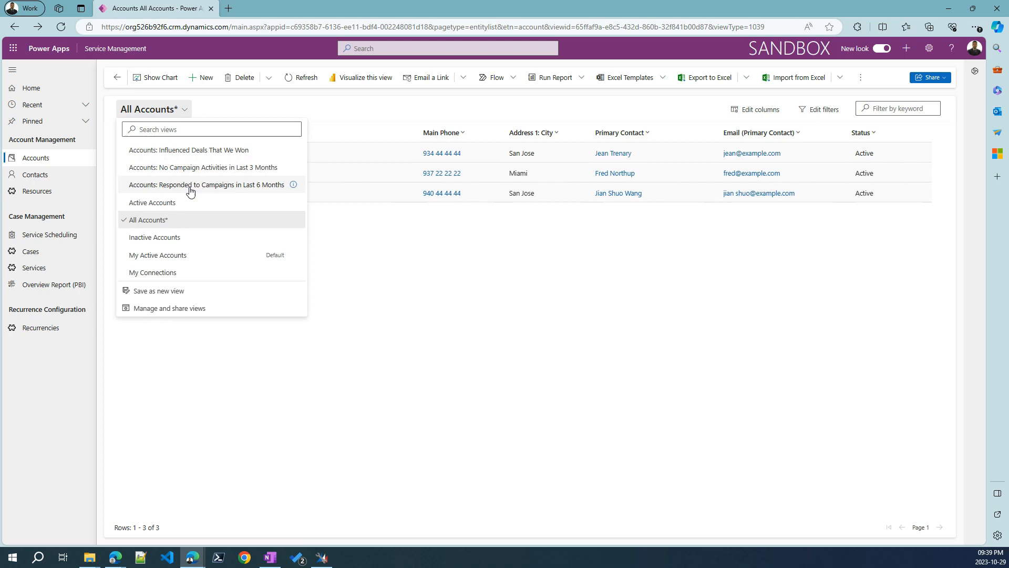
Step: Save the filtered list as personal view 'Includes Inc' and check it in the views list
click(144, 219)
text(Includes Inc)
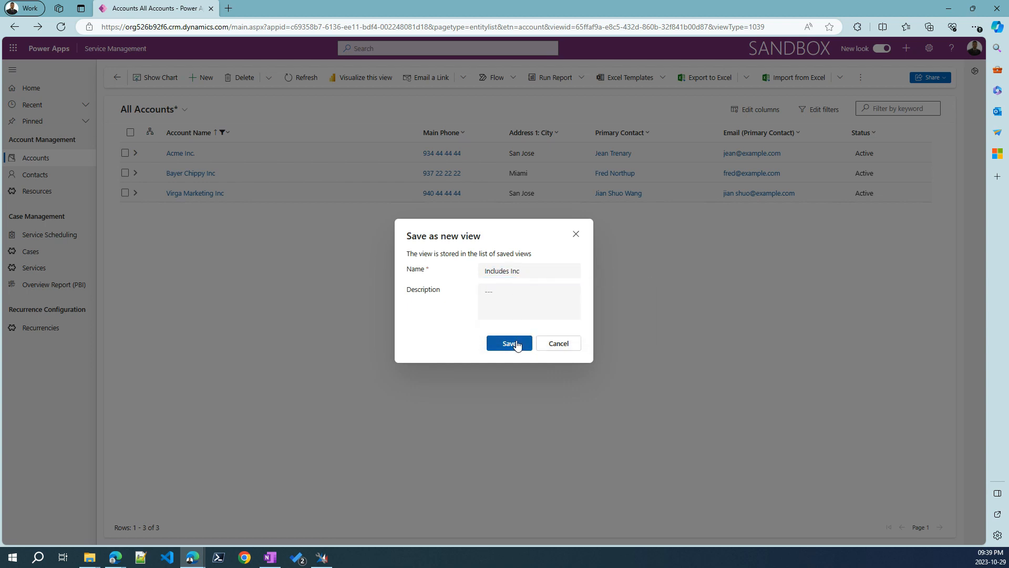
click(509, 343)
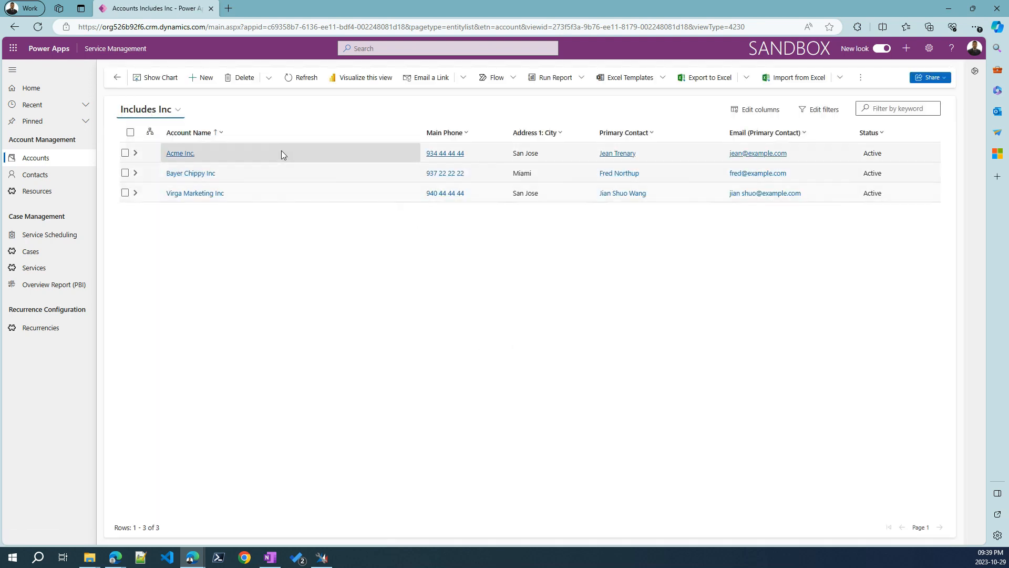
mouse_move(149, 161)
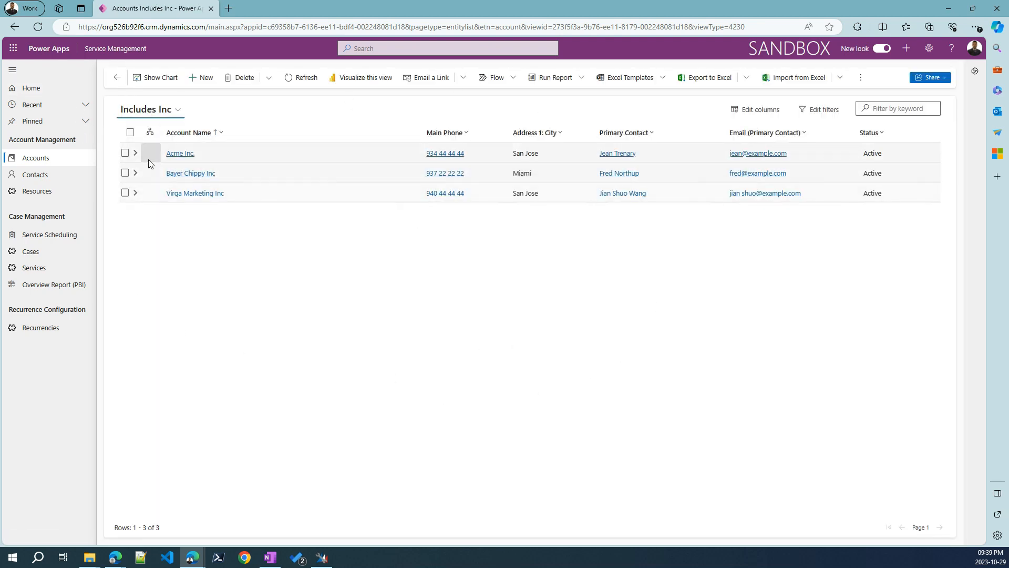
click(150, 109)
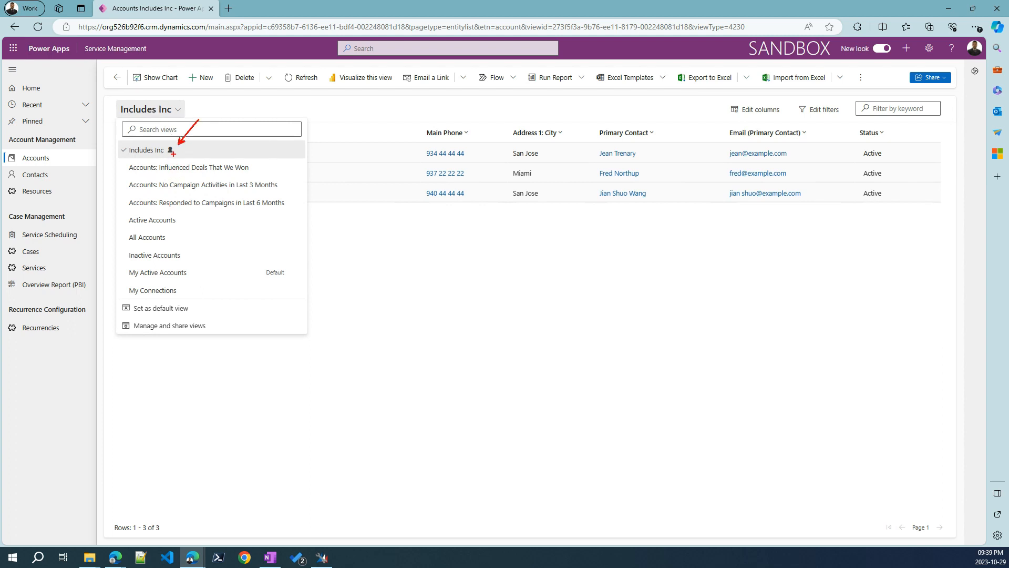
mouse_move(294, 150)
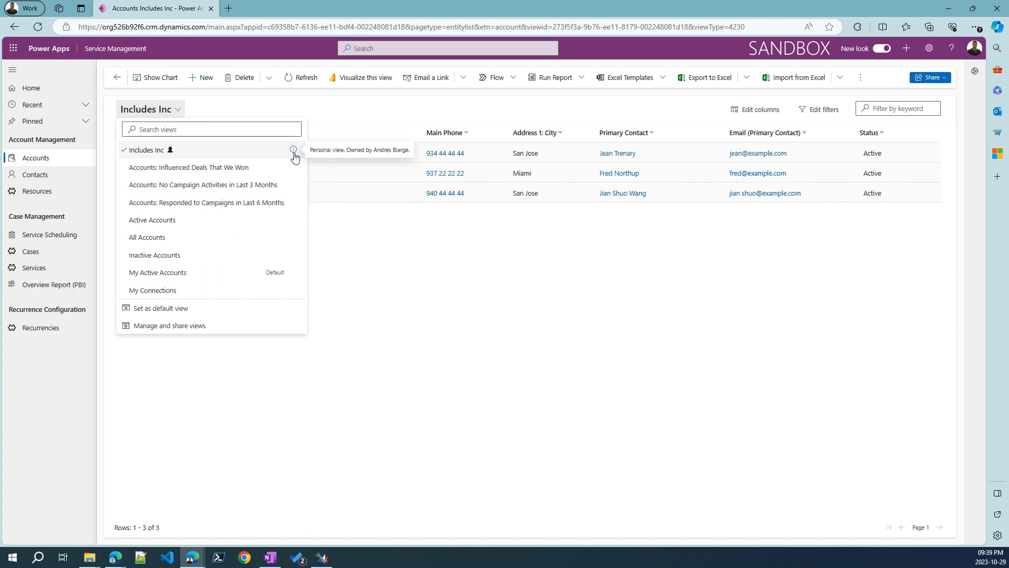
mouse_move(294, 172)
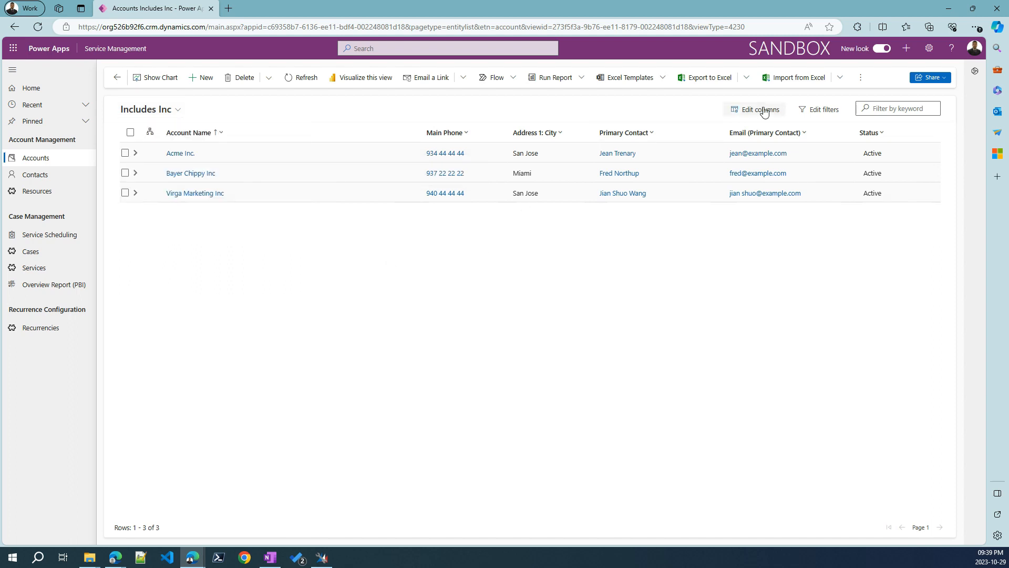
click(758, 109)
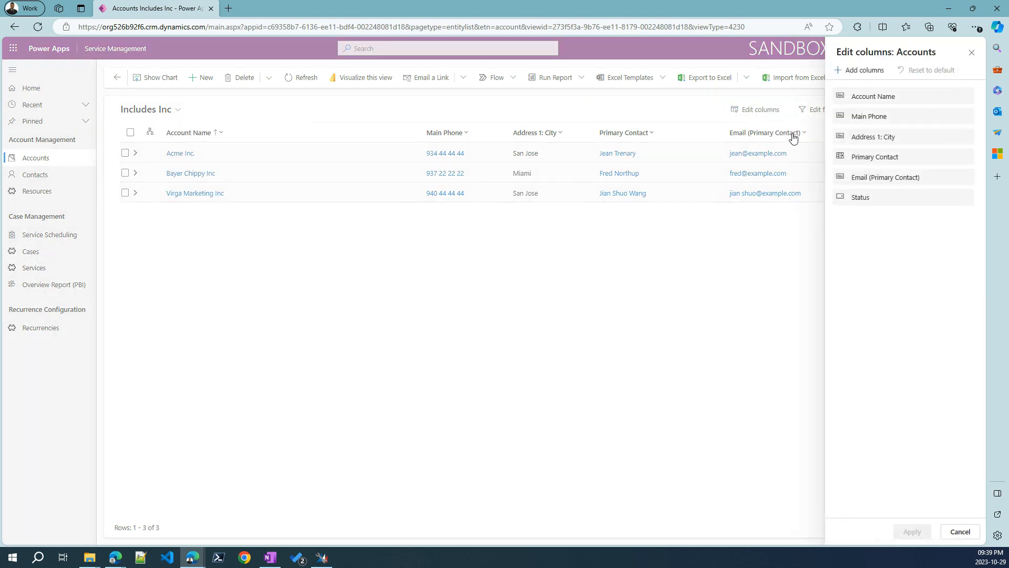
click(864, 70)
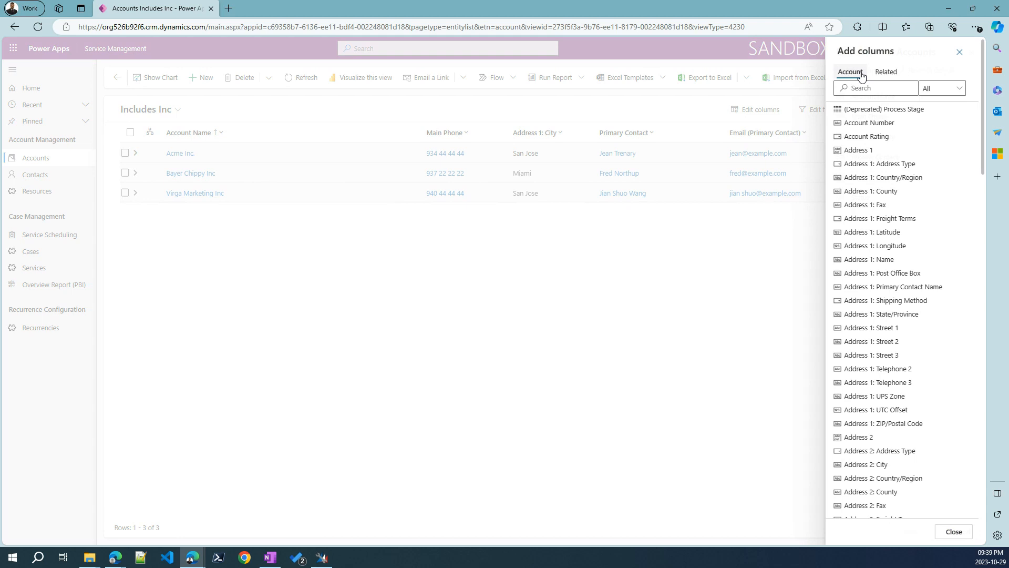
mouse_move(900, 136)
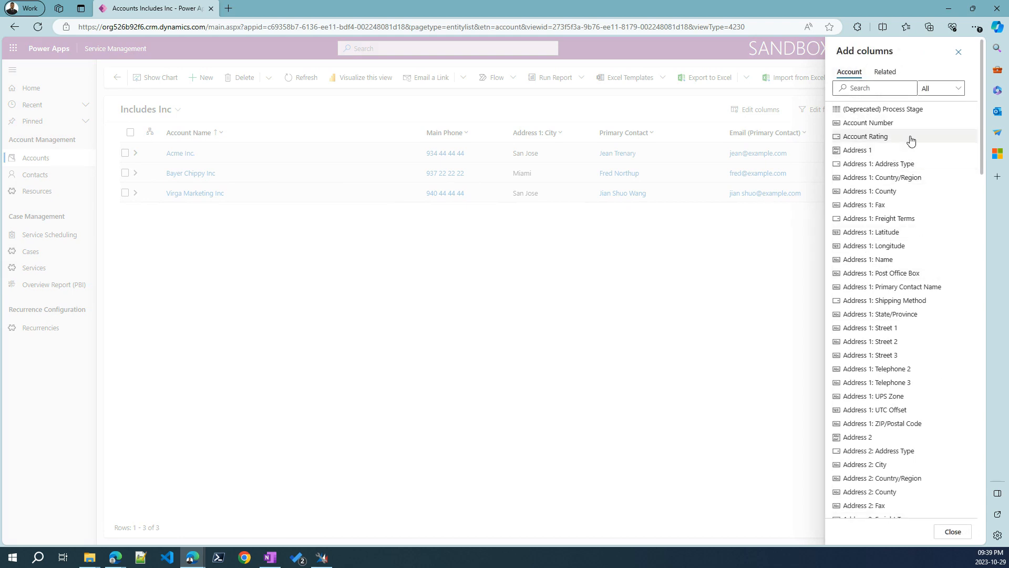
click(885, 72)
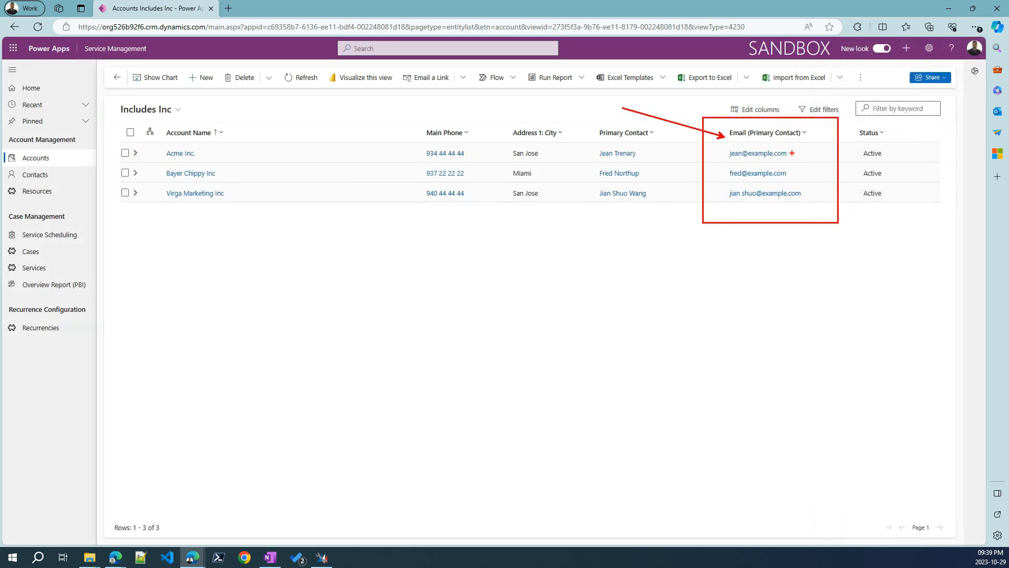
mouse_move(741, 247)
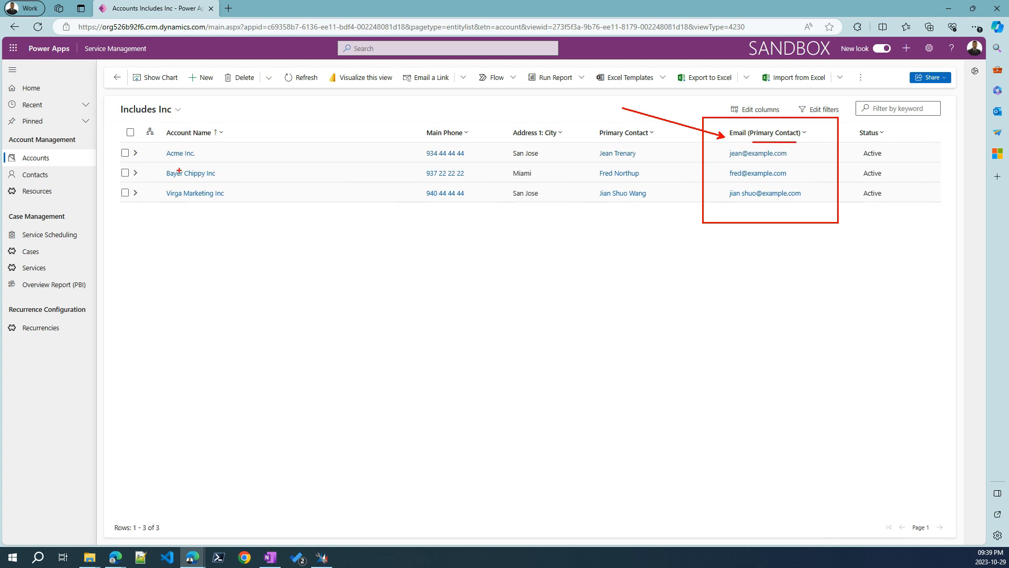
mouse_move(578, 194)
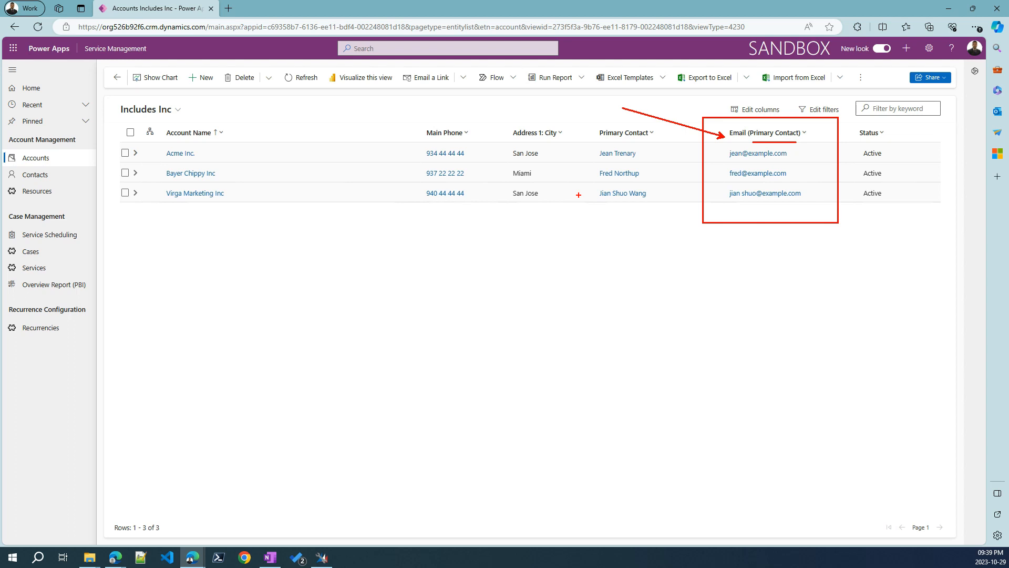
mouse_move(451, 279)
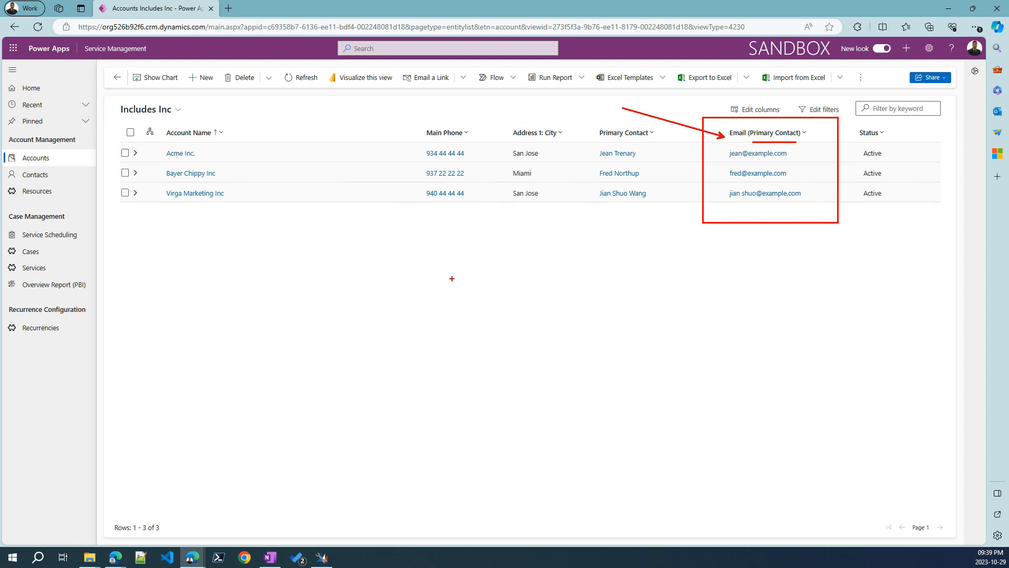
mouse_move(713, 175)
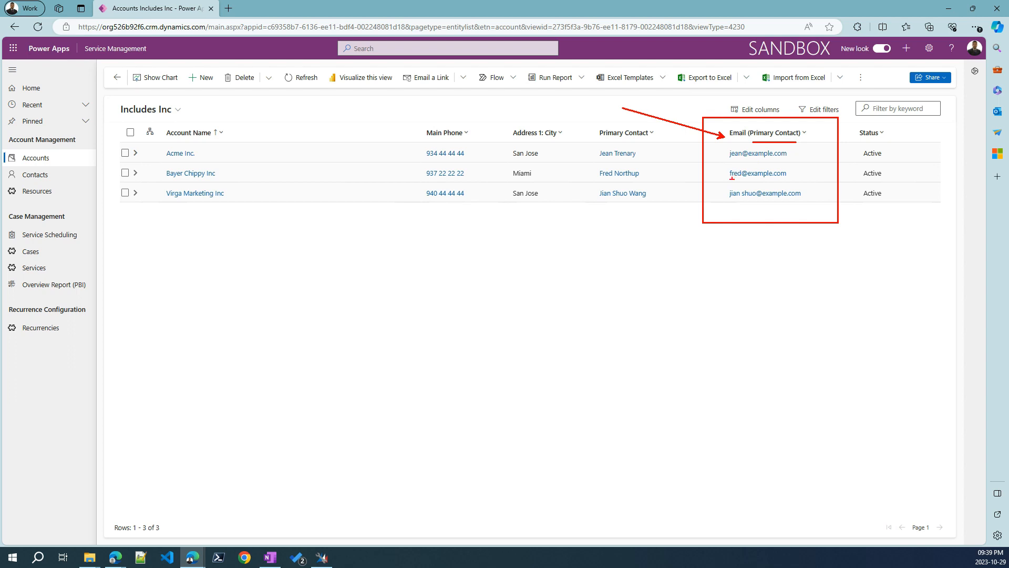
mouse_move(441, 293)
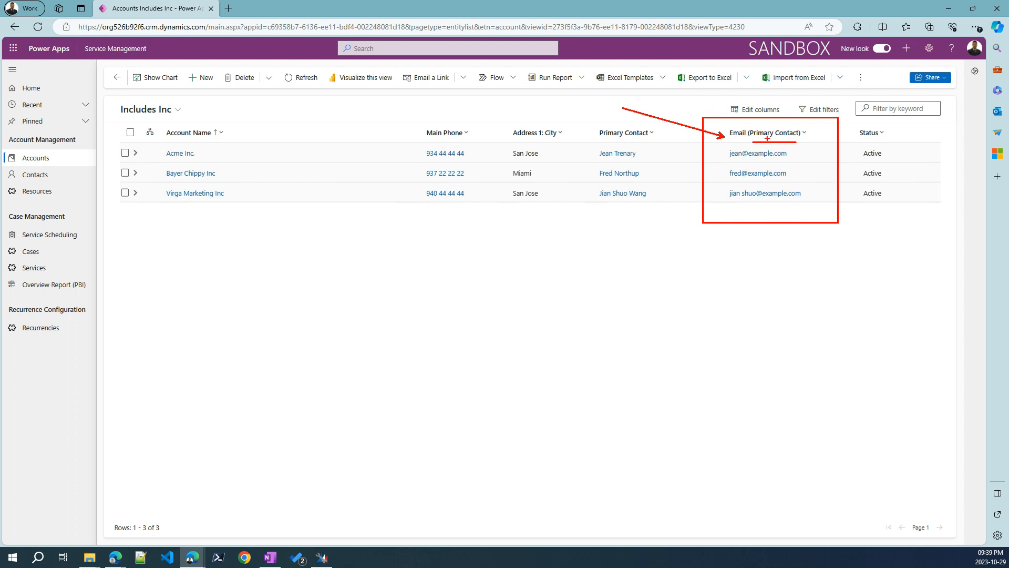
mouse_move(758, 153)
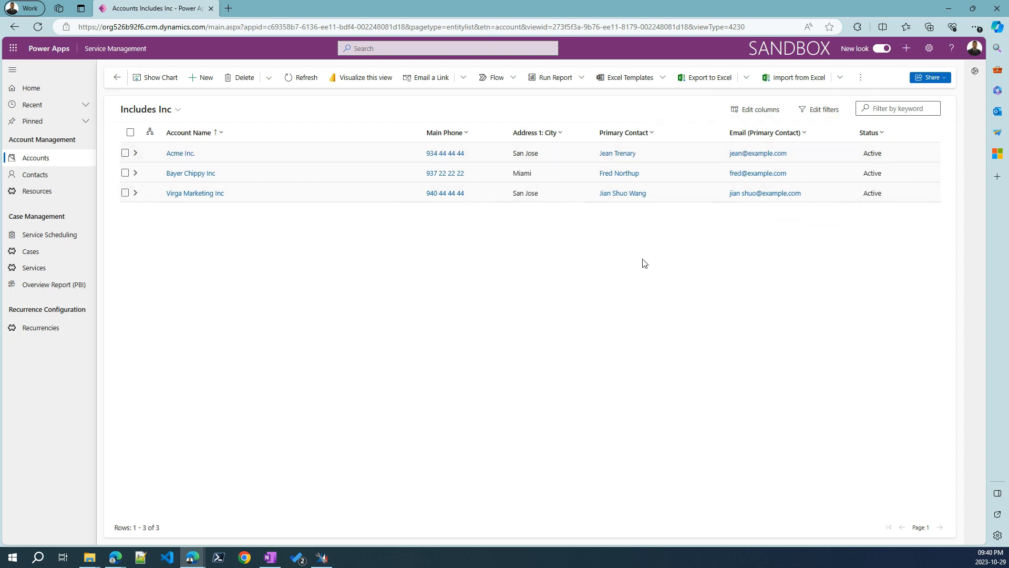
mouse_move(499, 192)
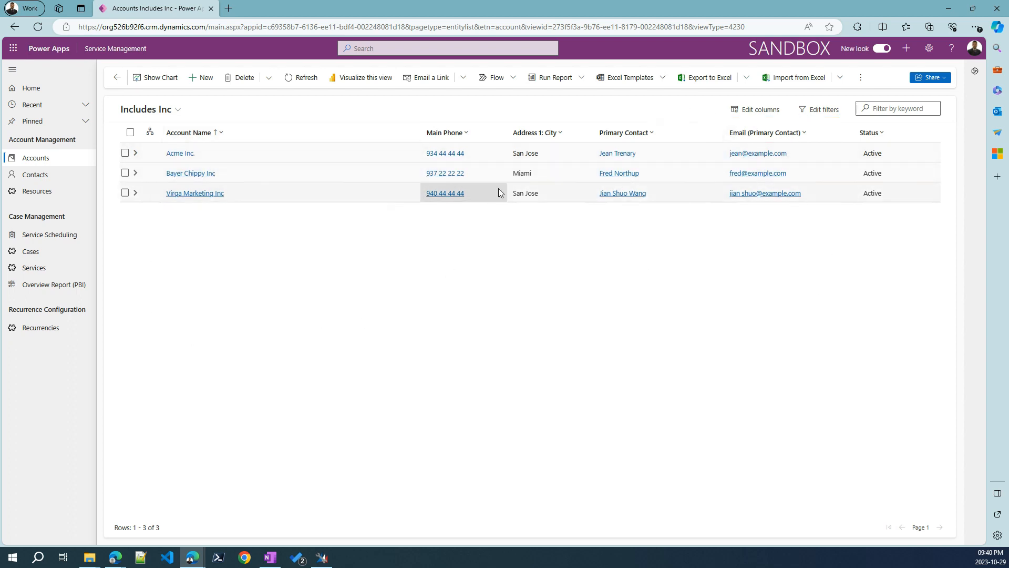
mouse_move(226, 158)
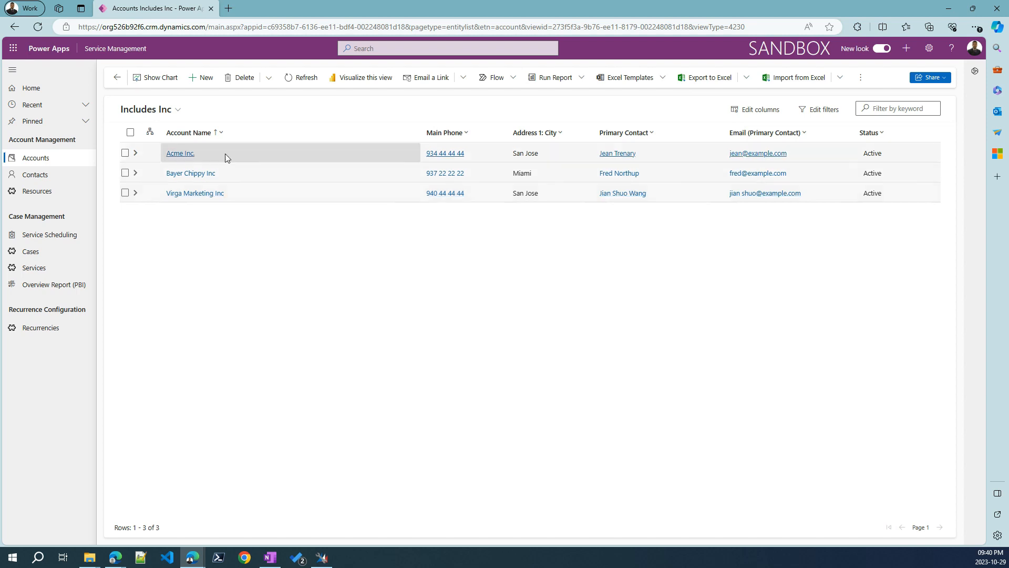
mouse_move(181, 158)
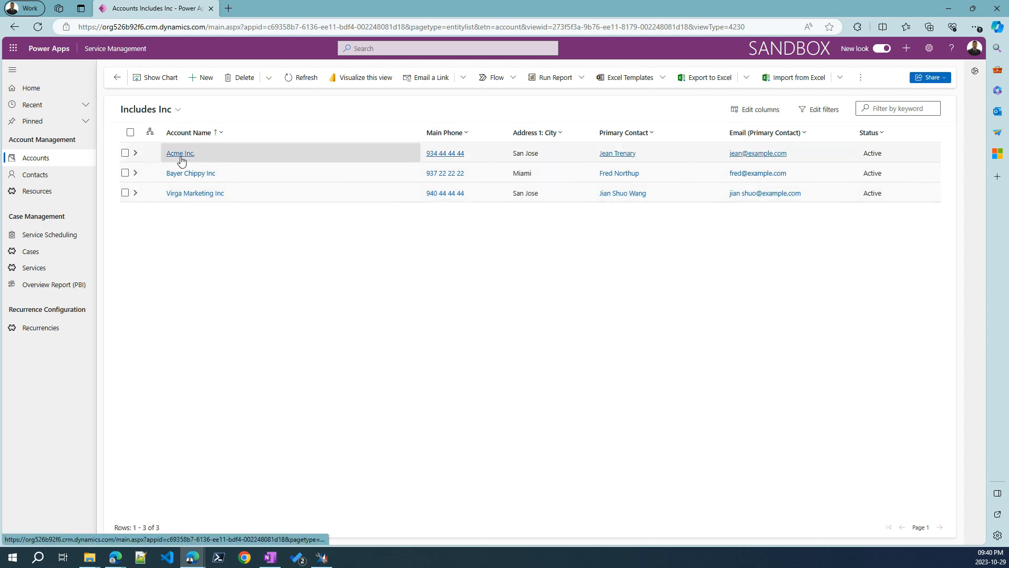
mouse_move(897, 172)
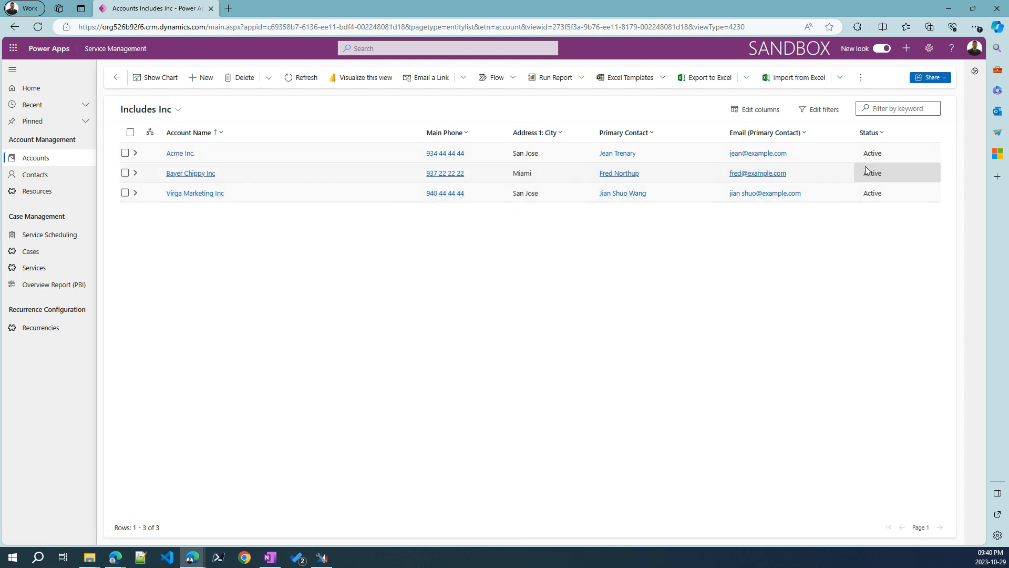
mouse_move(689, 163)
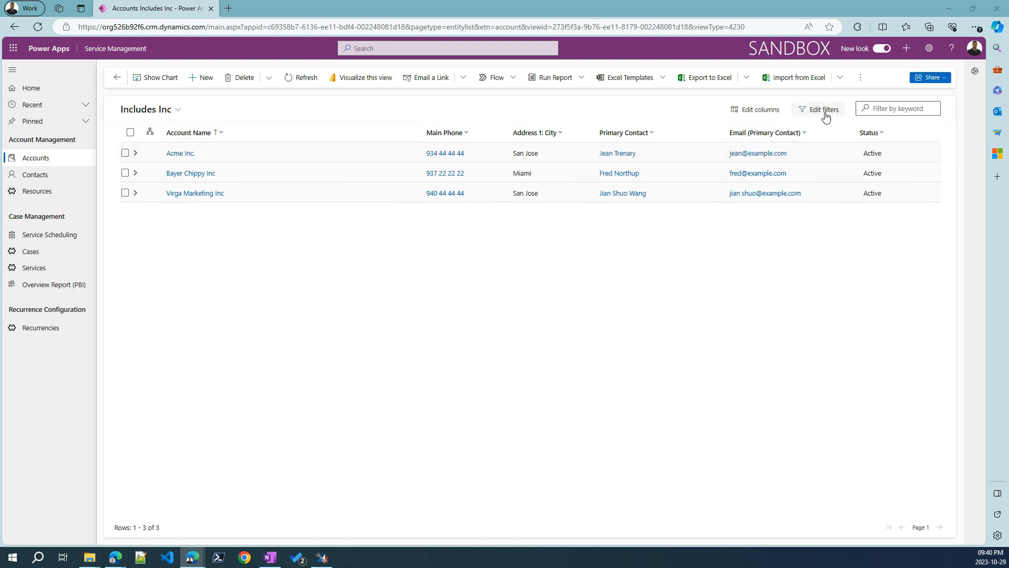
mouse_move(824, 109)
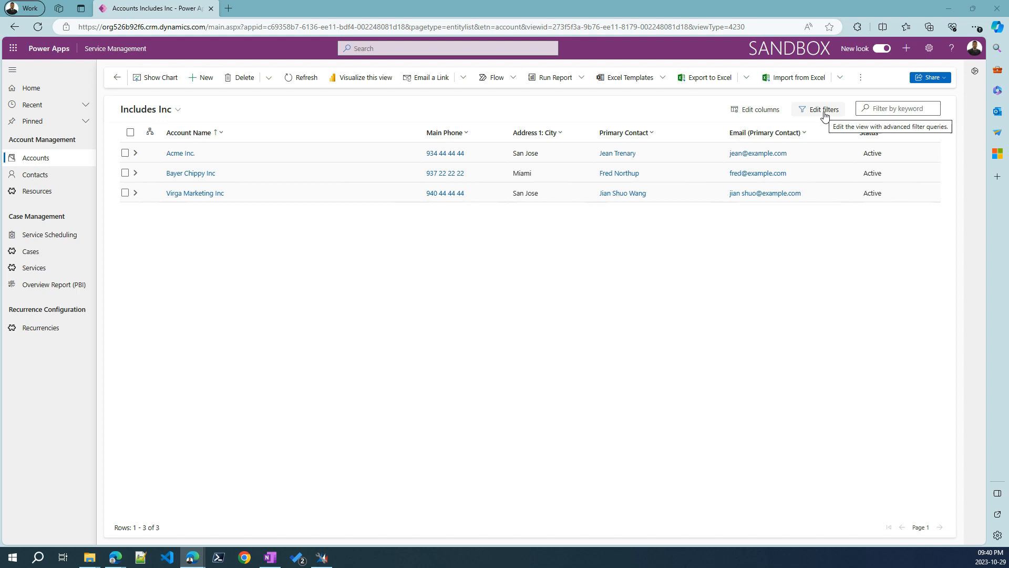
click(823, 109)
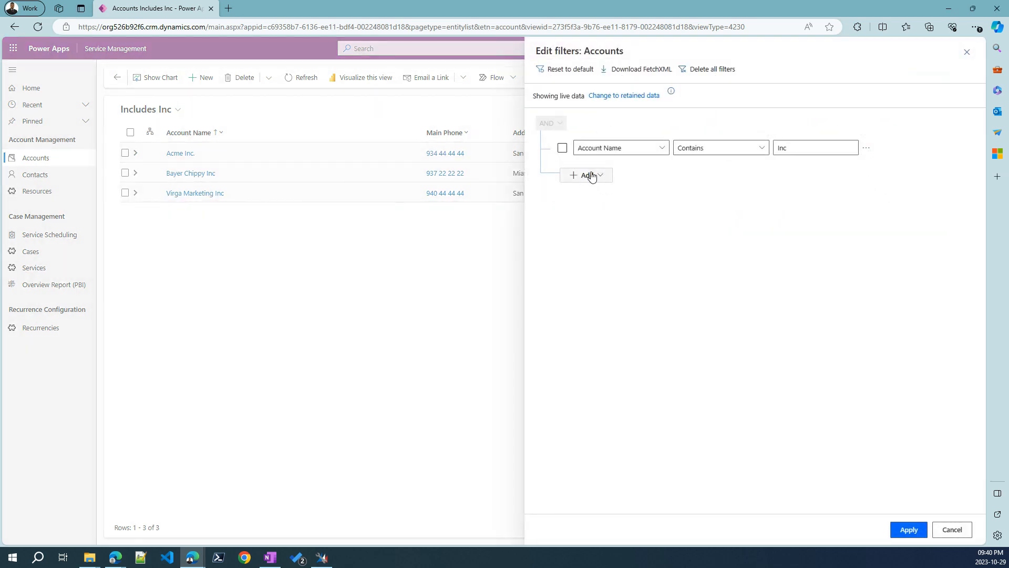
click(586, 175)
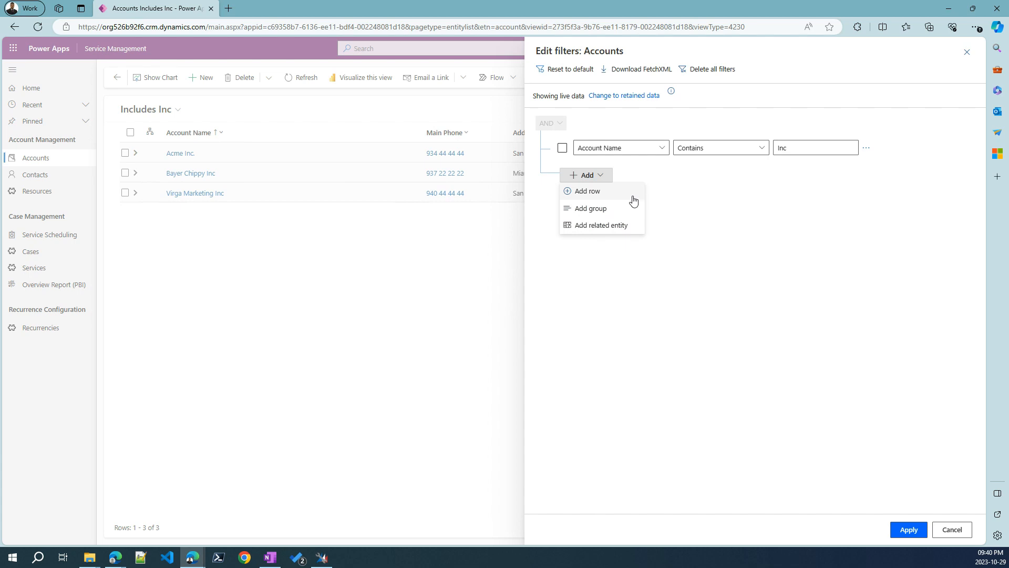
click(588, 191)
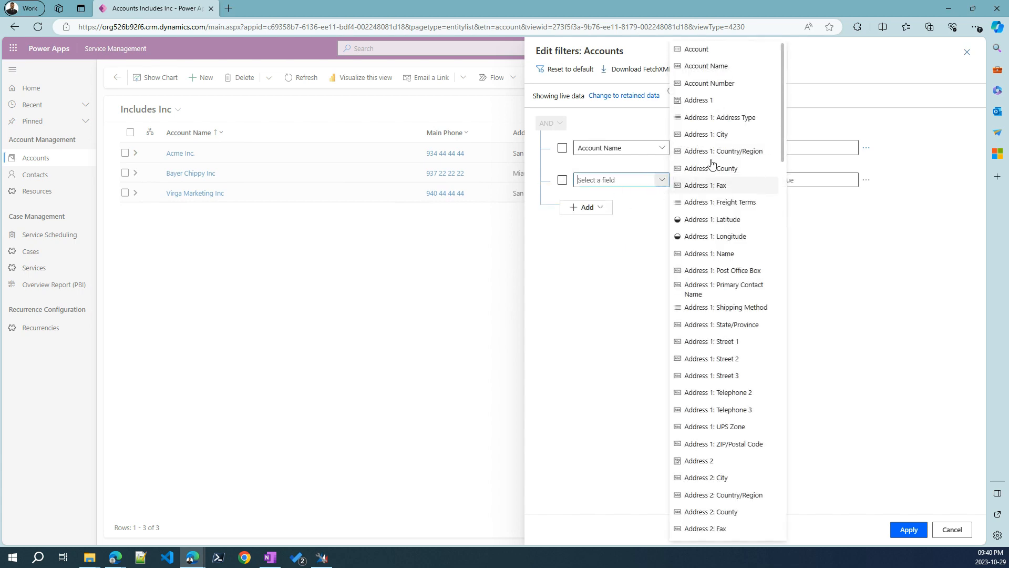
click(723, 151)
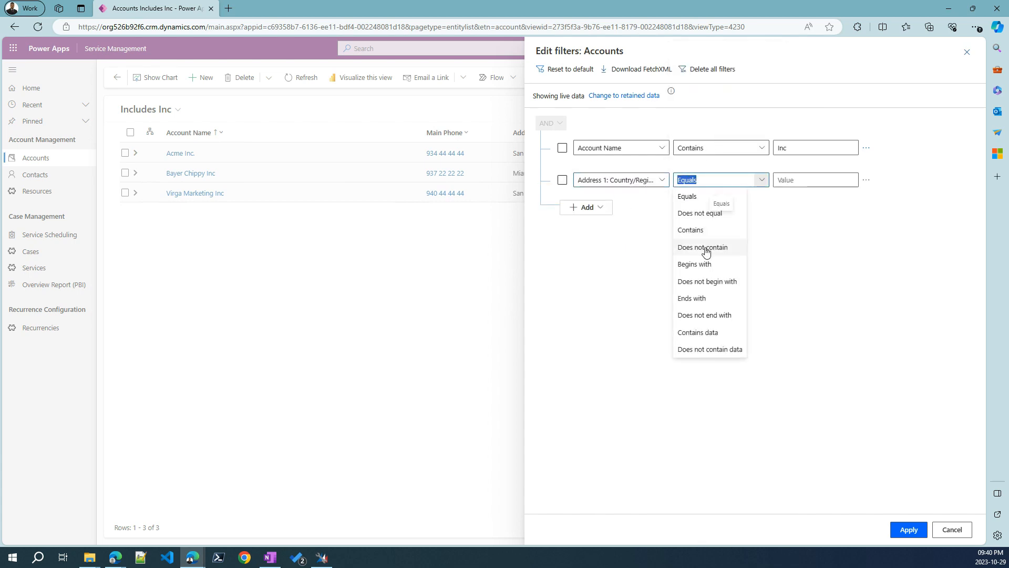
click(703, 247)
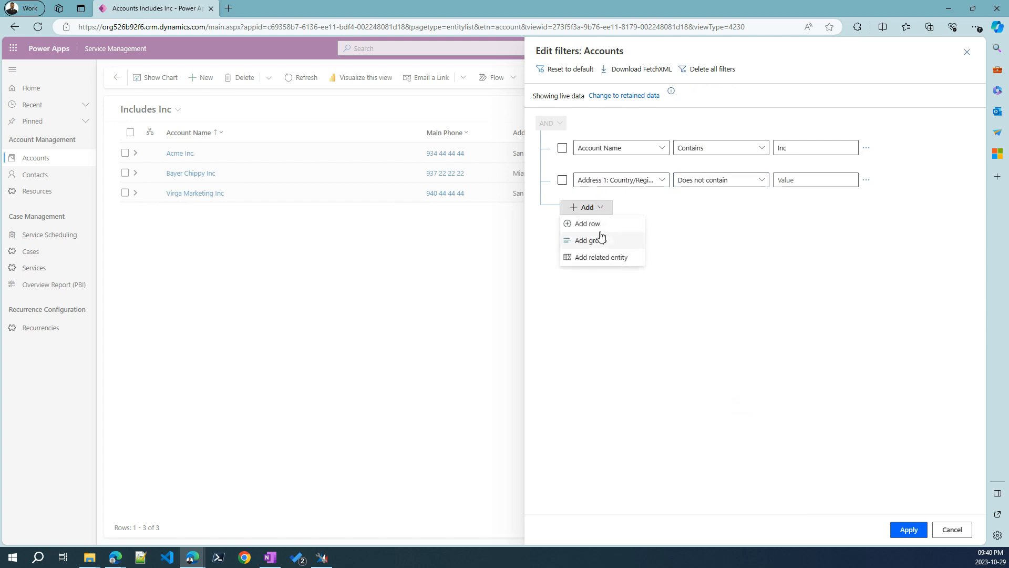
click(588, 240)
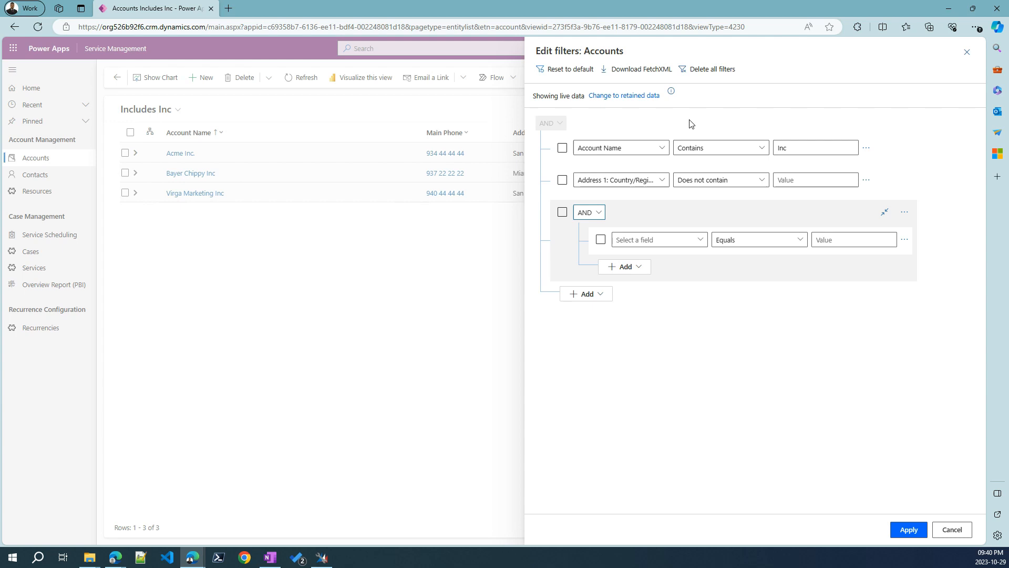
mouse_move(955, 539)
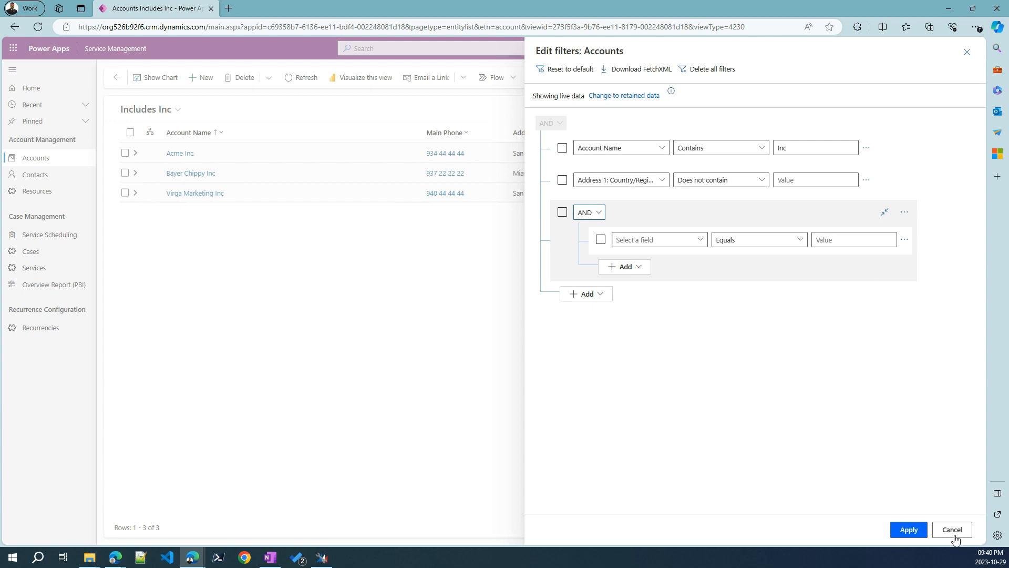
mouse_move(958, 530)
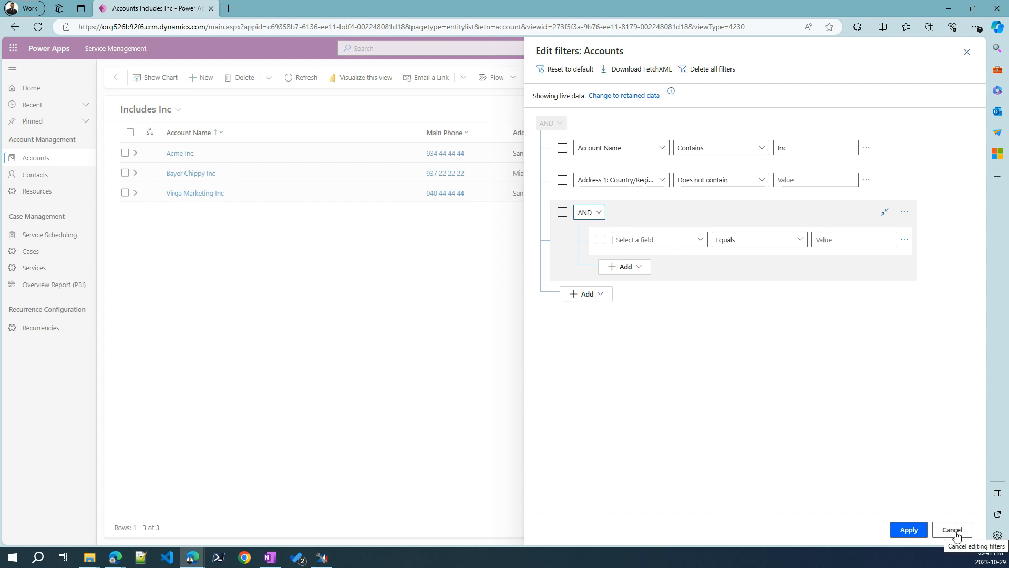
click(953, 529)
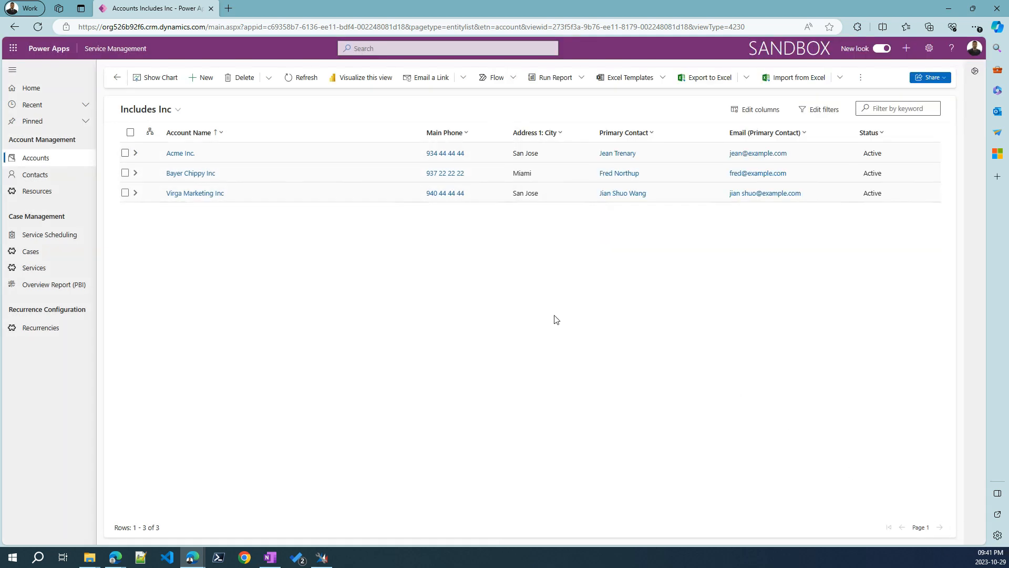
mouse_move(479, 319)
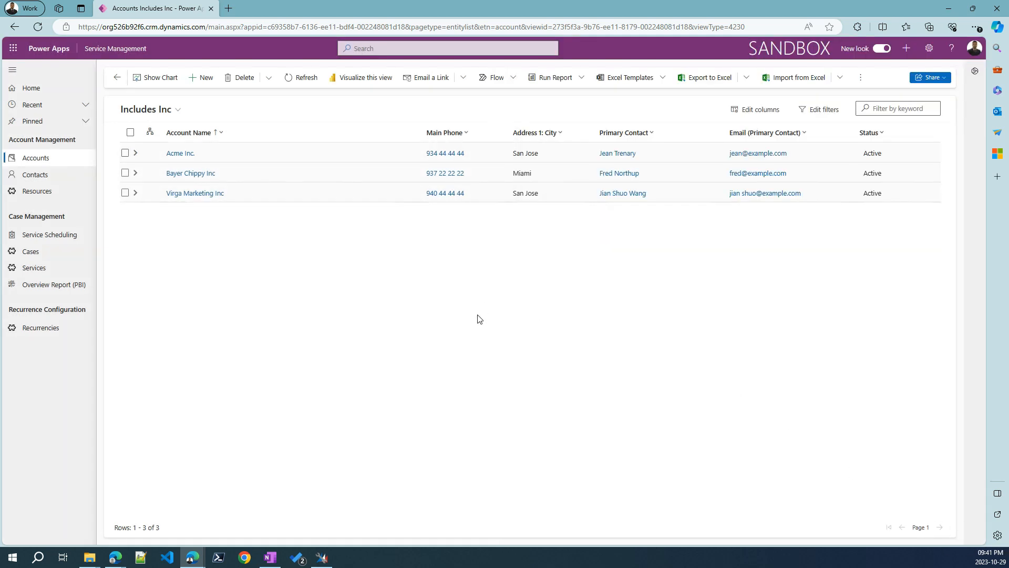
mouse_move(466, 356)
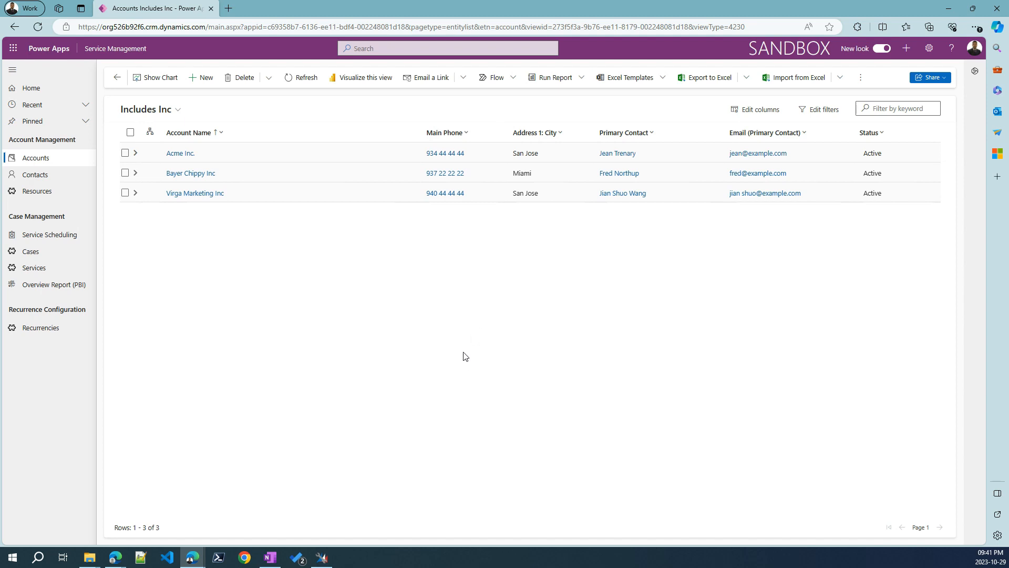
mouse_move(471, 375)
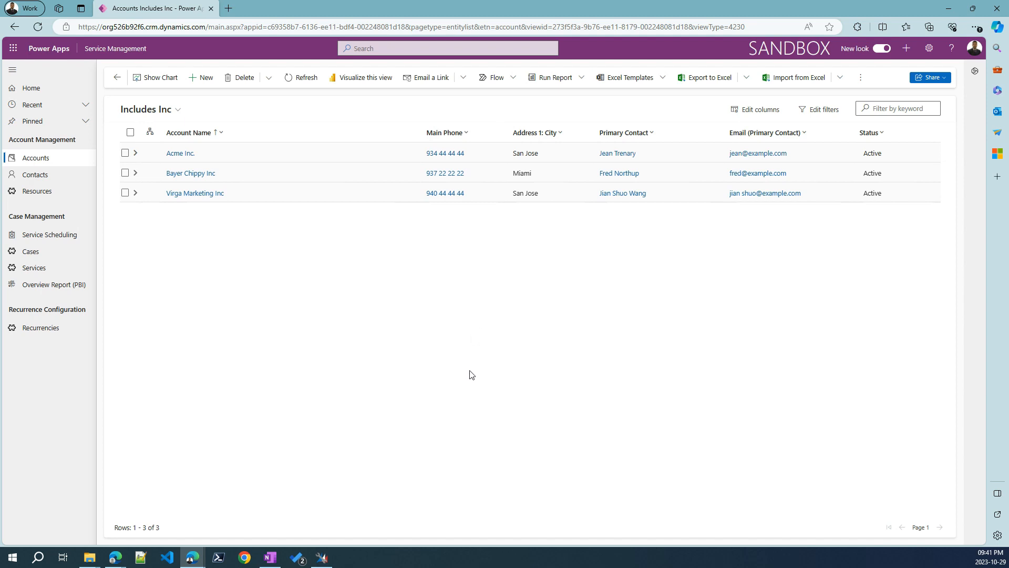
mouse_move(266, 200)
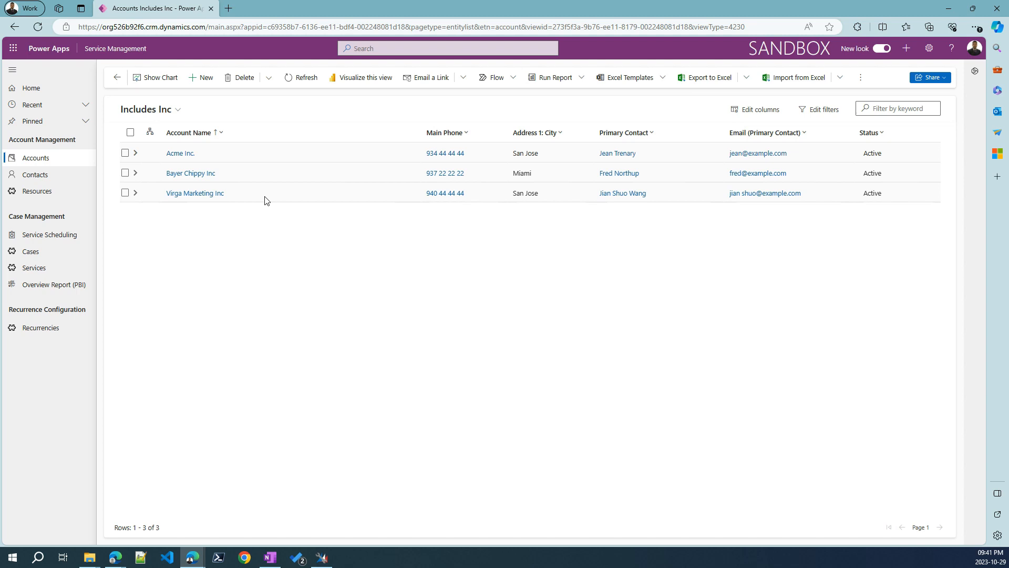
mouse_move(167, 115)
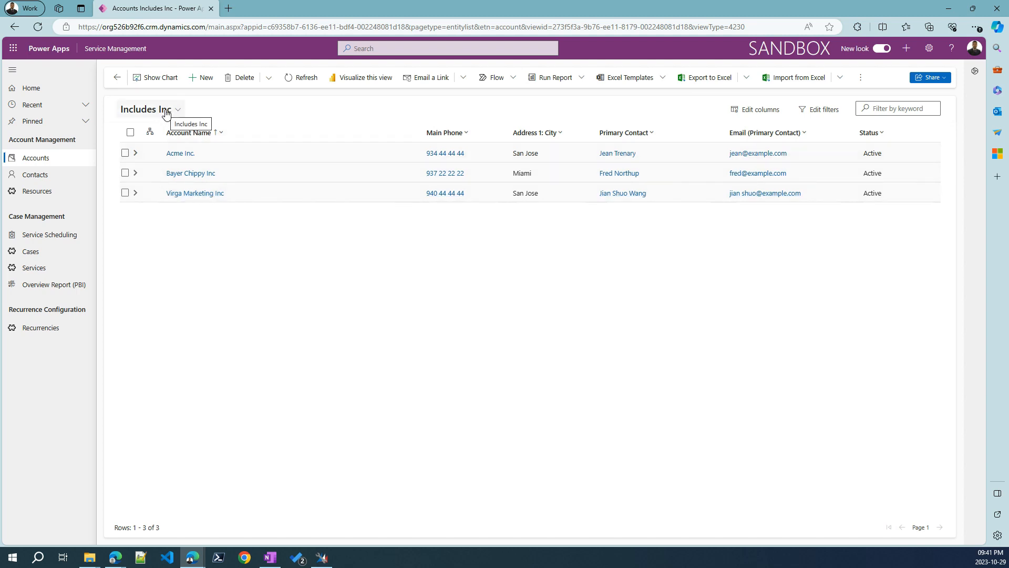
Step: Open the views dropdown showing Includes Inc checked among the saved account views
click(151, 108)
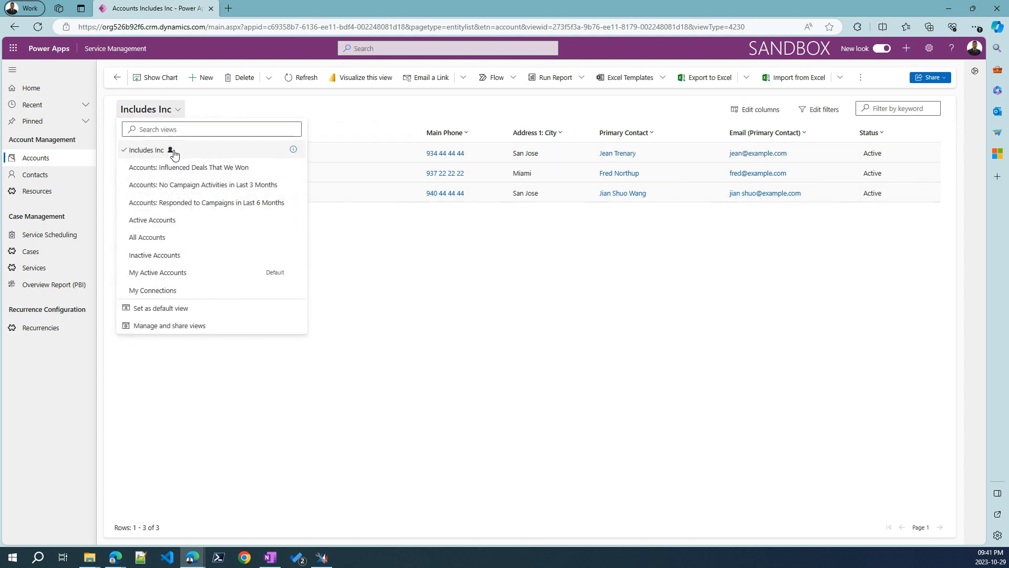
mouse_move(557, 320)
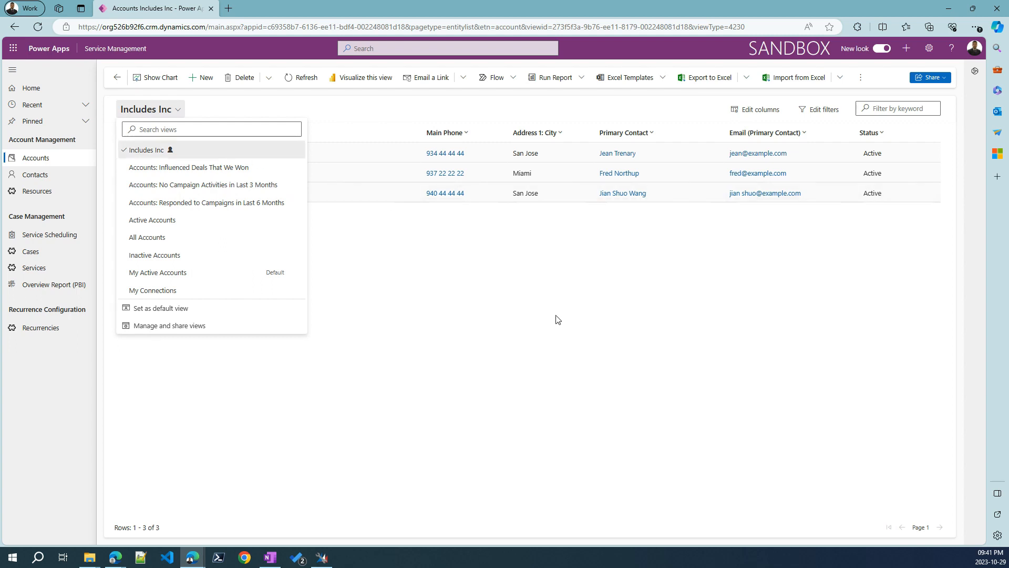
mouse_move(206, 313)
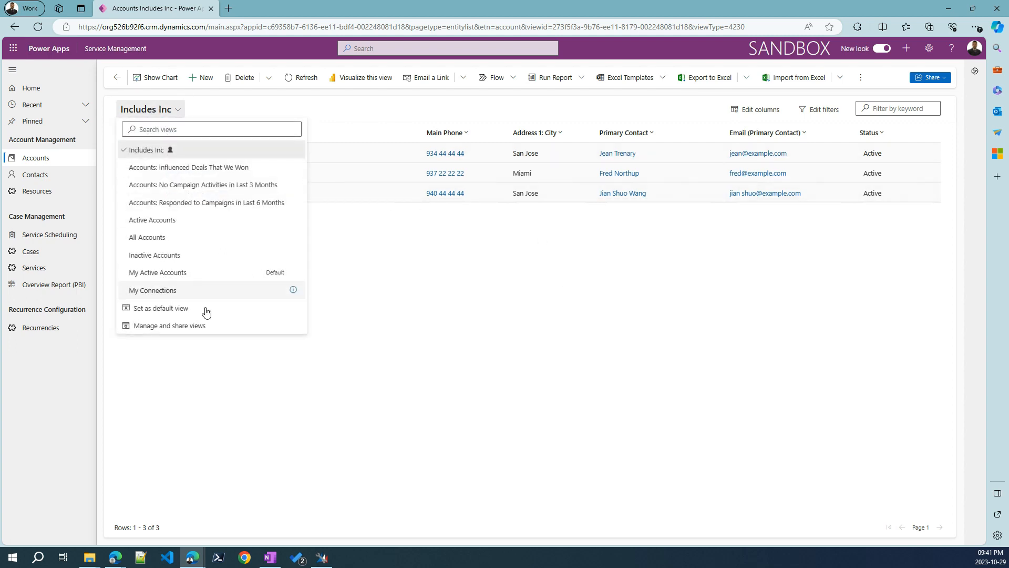
Step: Review the Includes Inc view's actions in Manage and share views, then close the panel
click(170, 325)
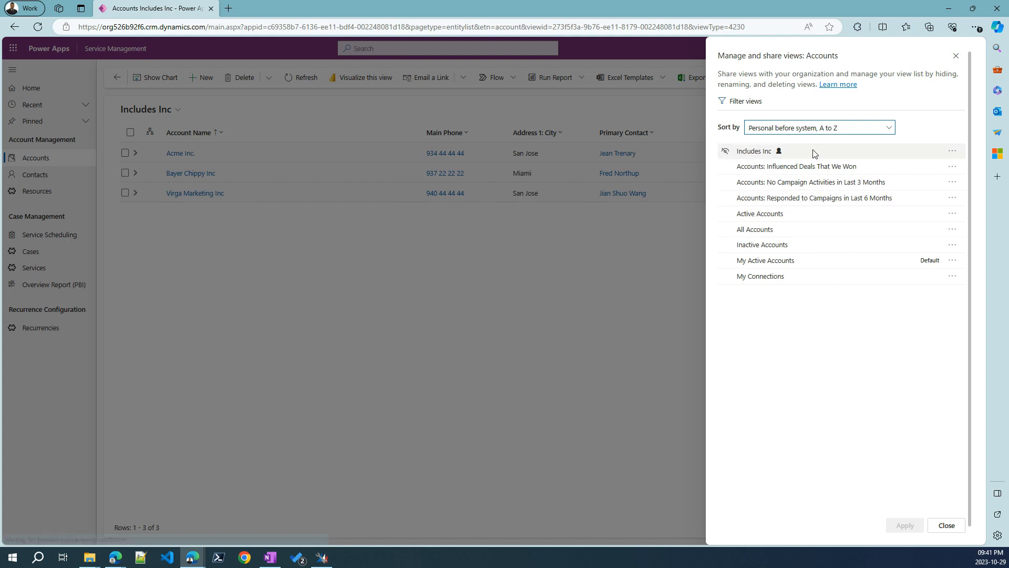
click(952, 151)
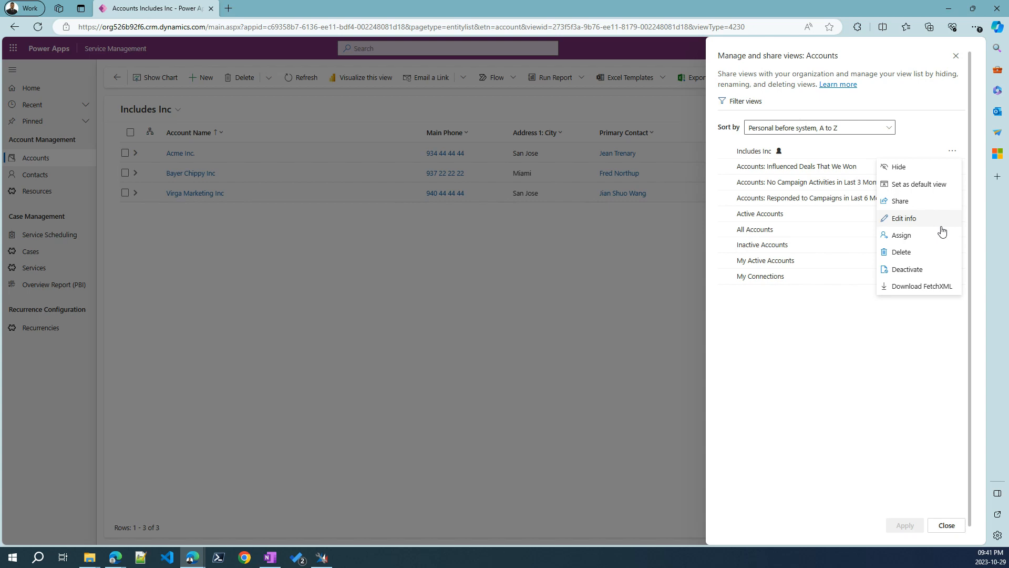
mouse_move(923, 286)
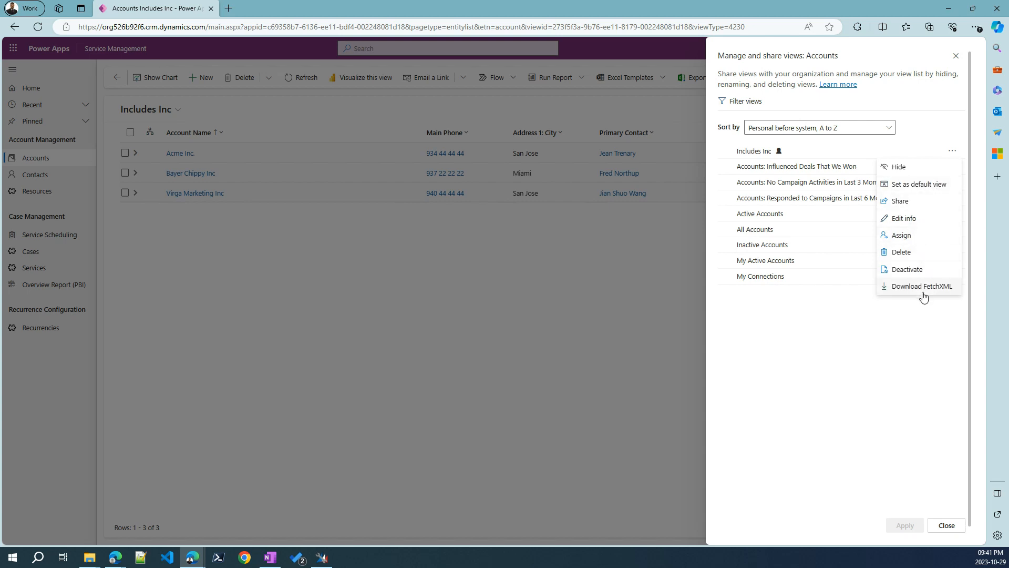
mouse_move(893, 299)
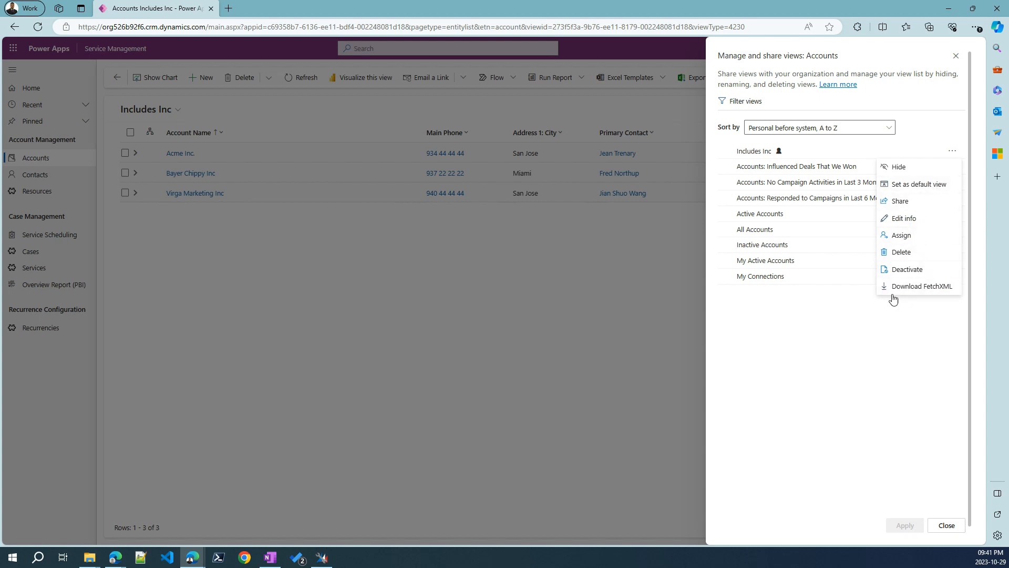
mouse_move(954, 295)
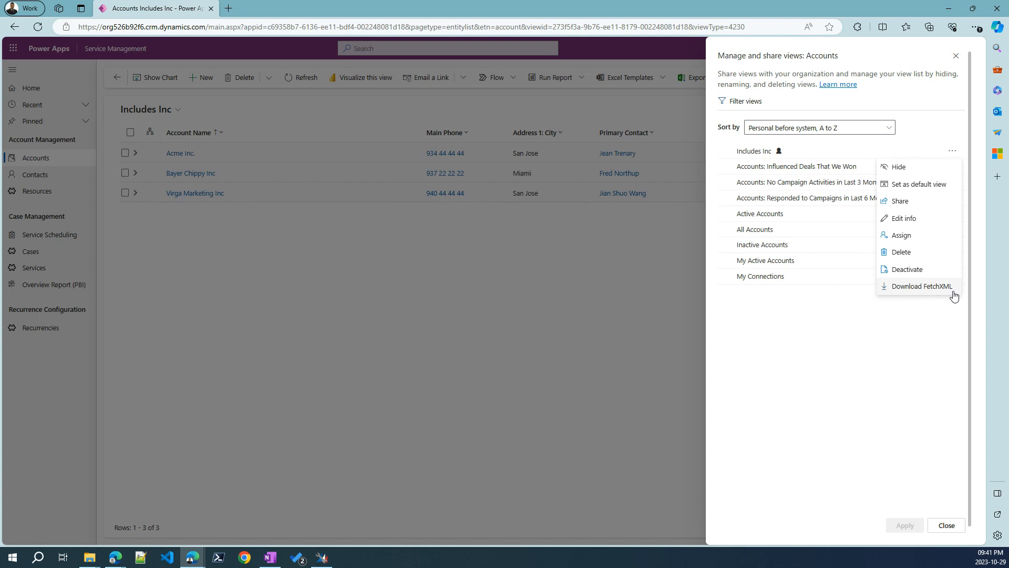
mouse_move(934, 295)
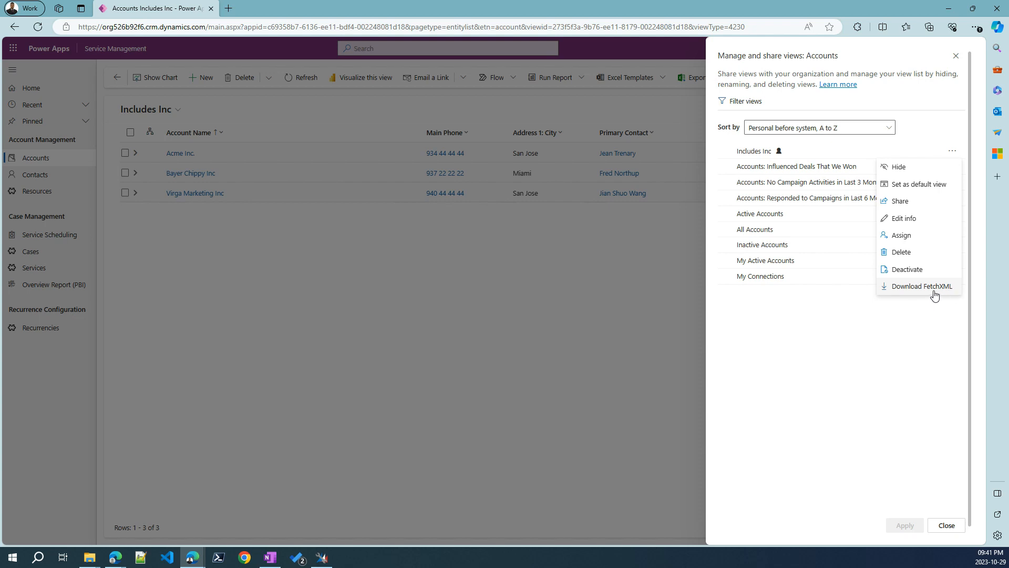
mouse_move(909, 299)
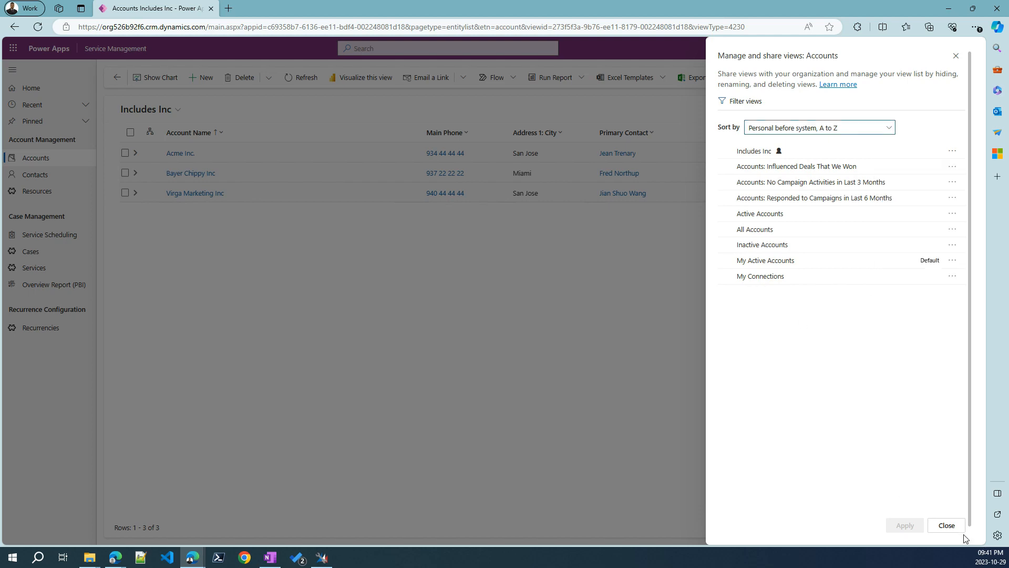
click(946, 525)
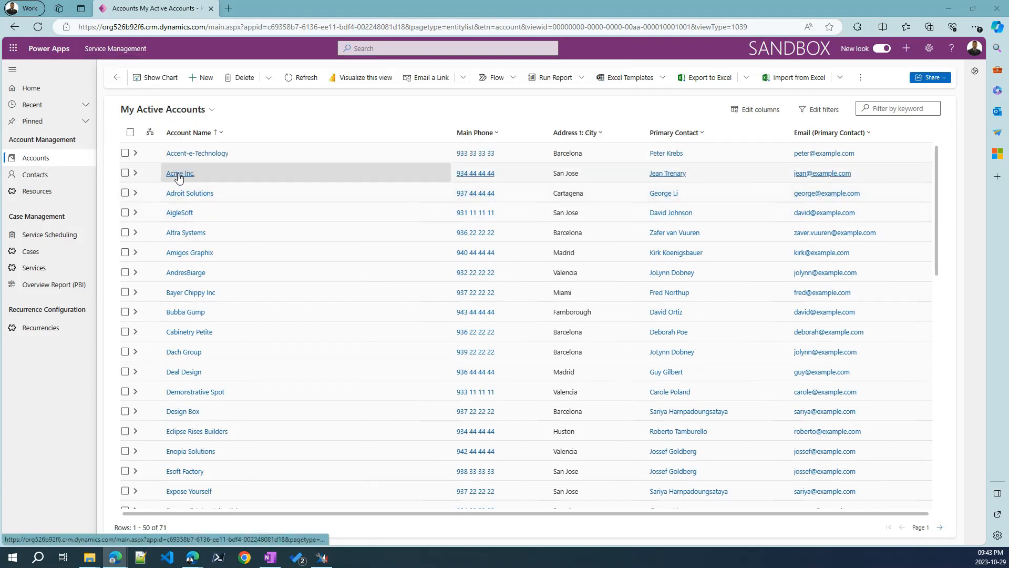
Step: Open the Acme Inc. account and start a Quick Create contact prefilled for it
click(180, 173)
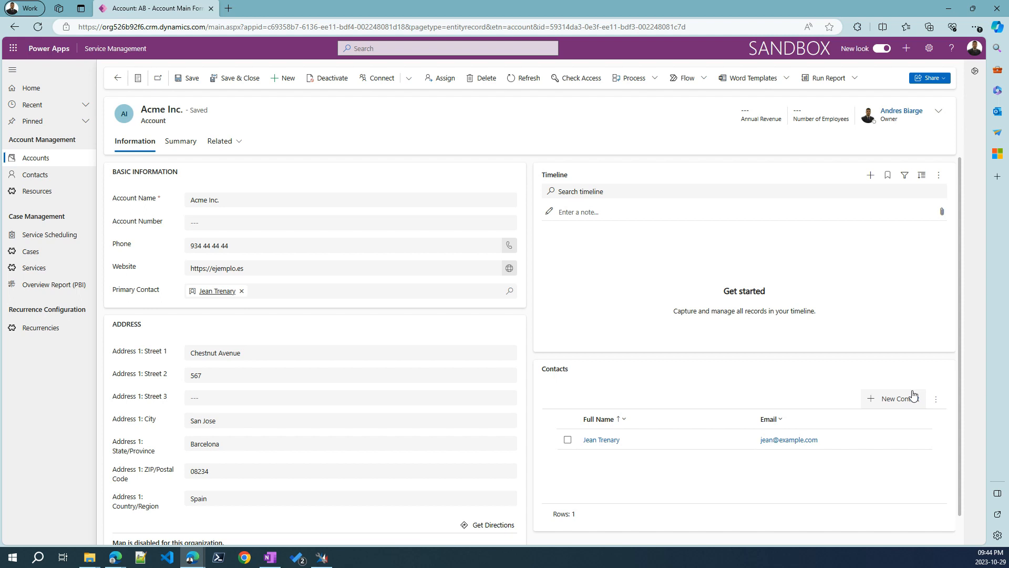
click(900, 398)
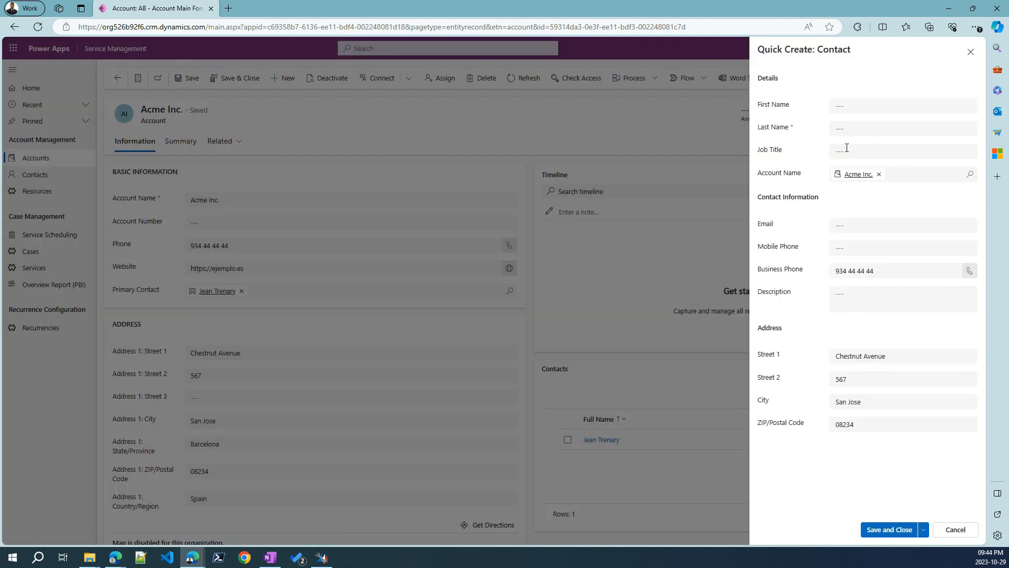
mouse_move(770, 289)
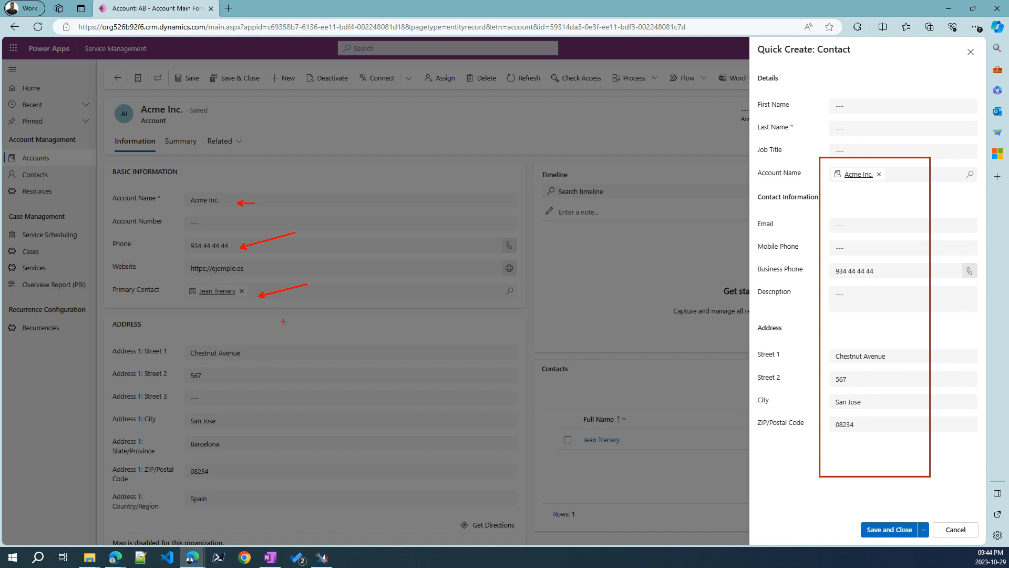
mouse_move(850, 190)
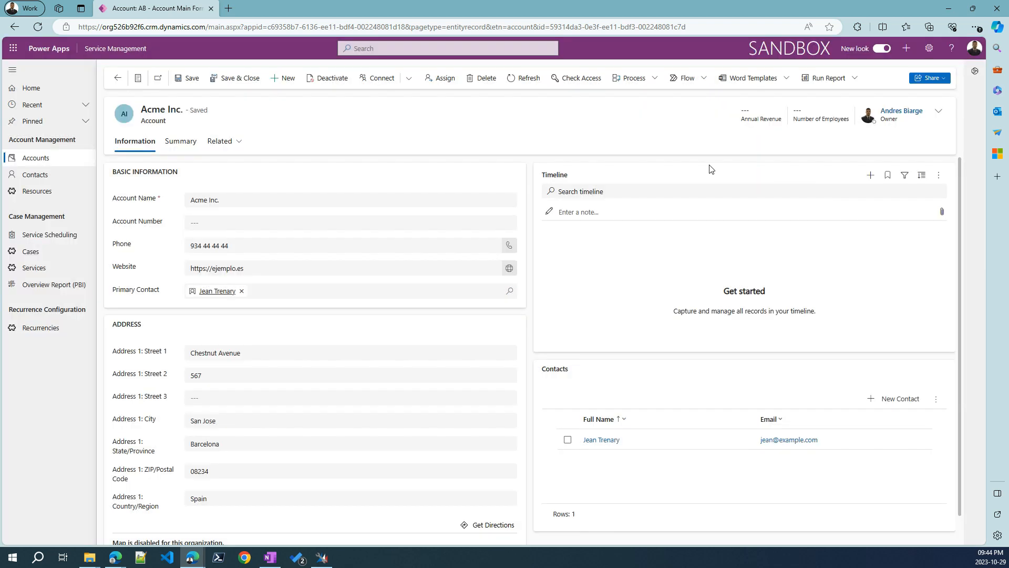
mouse_move(280, 152)
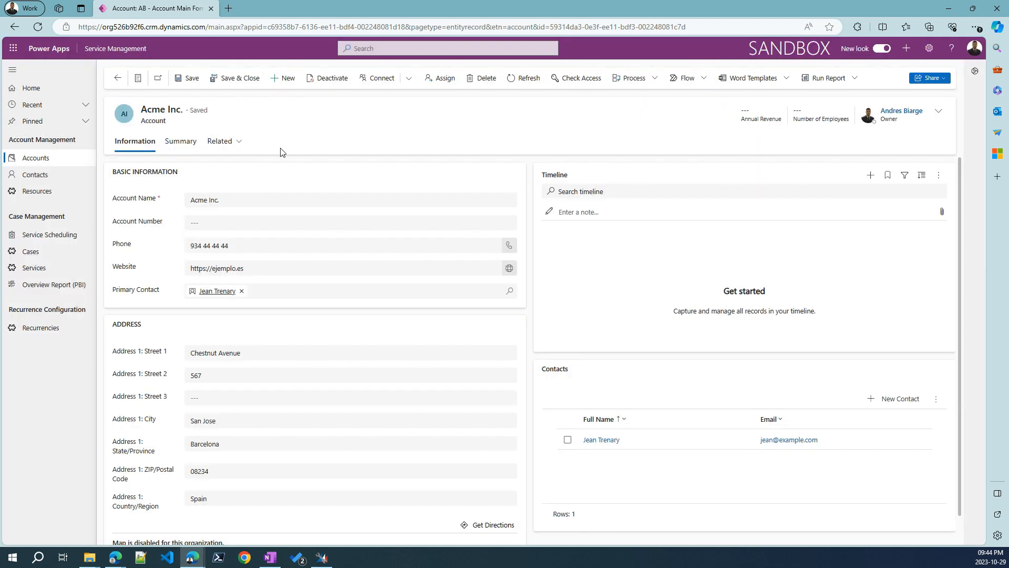
mouse_move(273, 264)
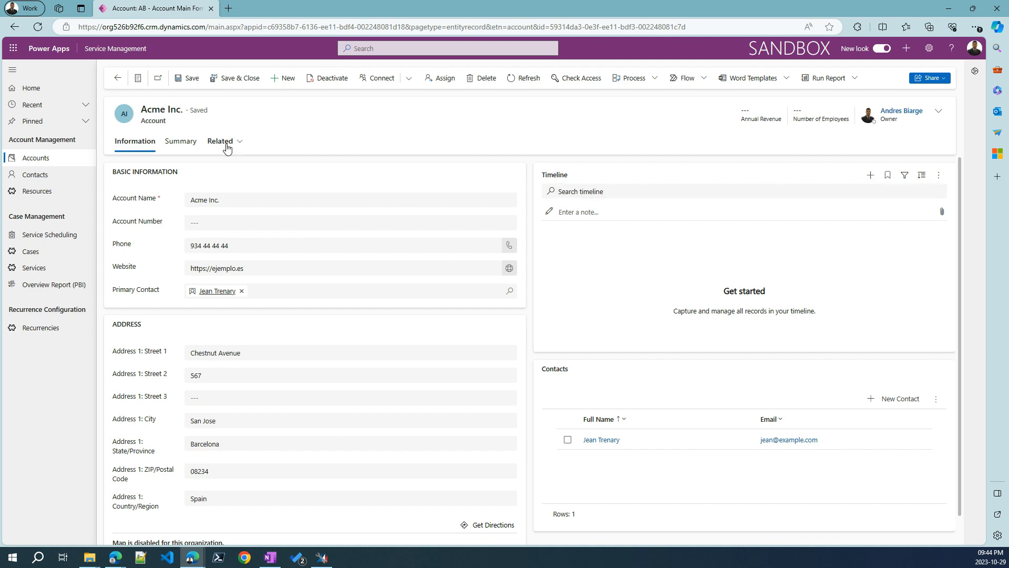
Step: View Acme Inc.'s related Contacts (only Jean Trenary), then return to the Information tab
click(222, 141)
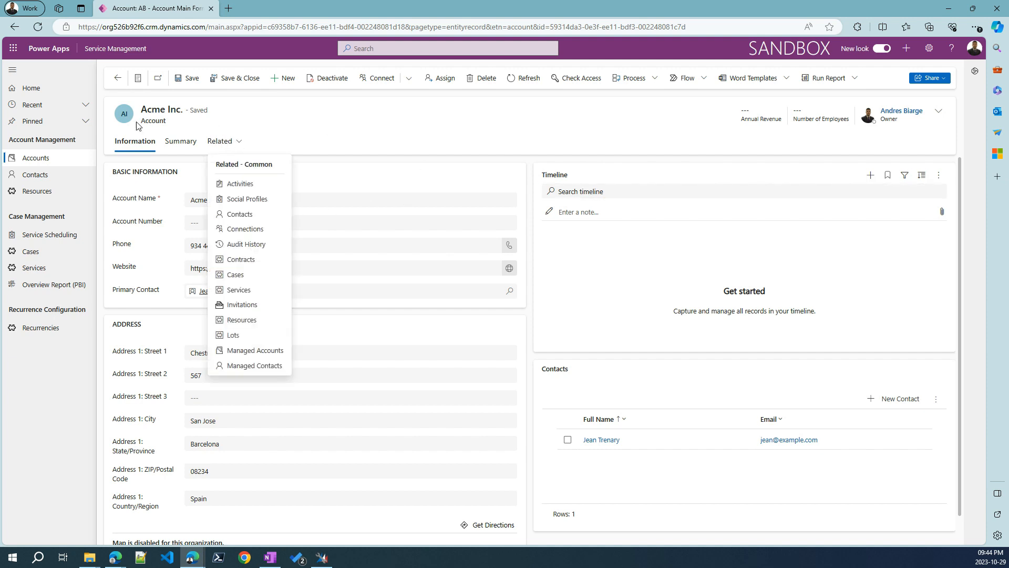
mouse_move(275, 151)
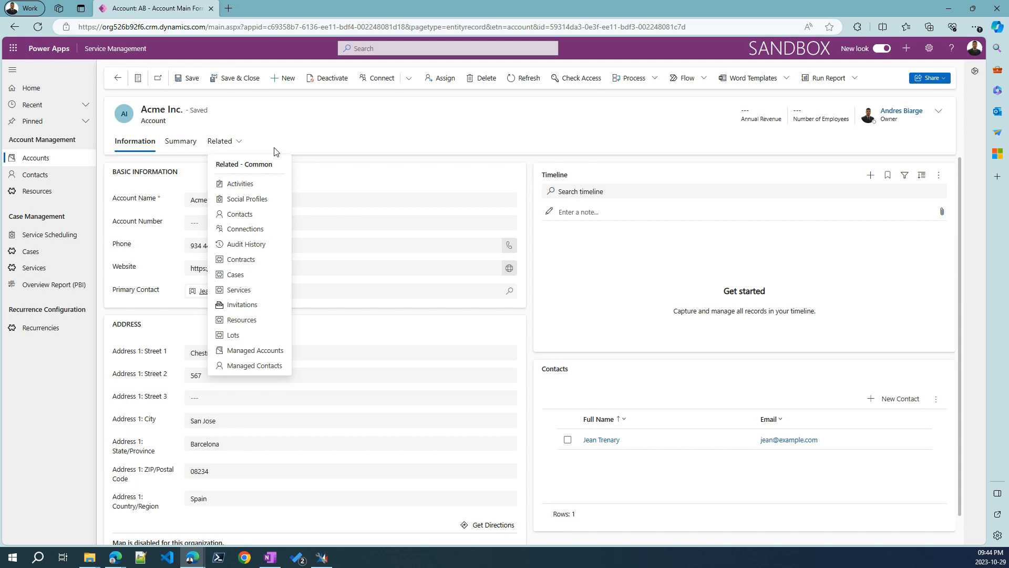
mouse_move(143, 186)
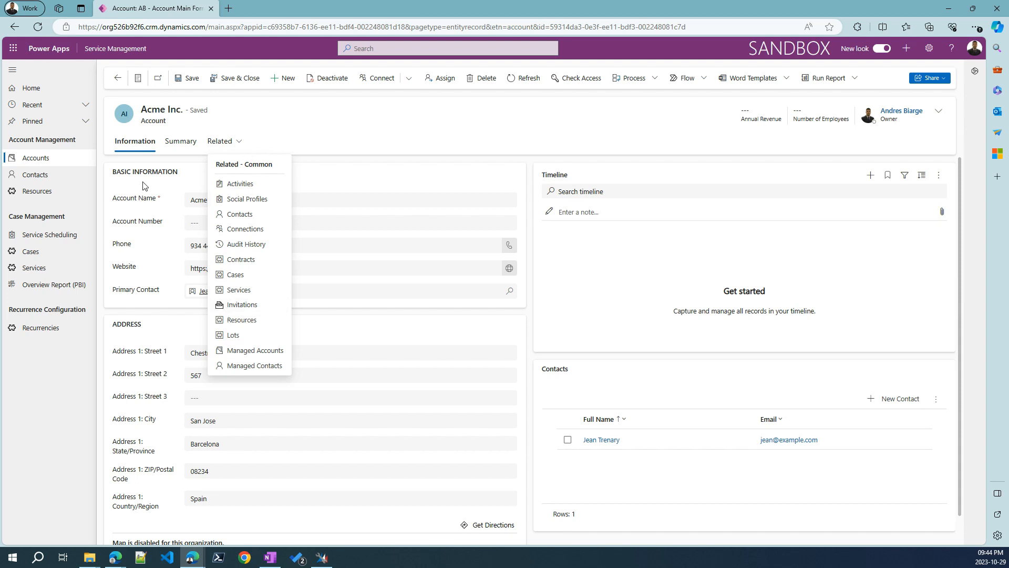
mouse_move(153, 121)
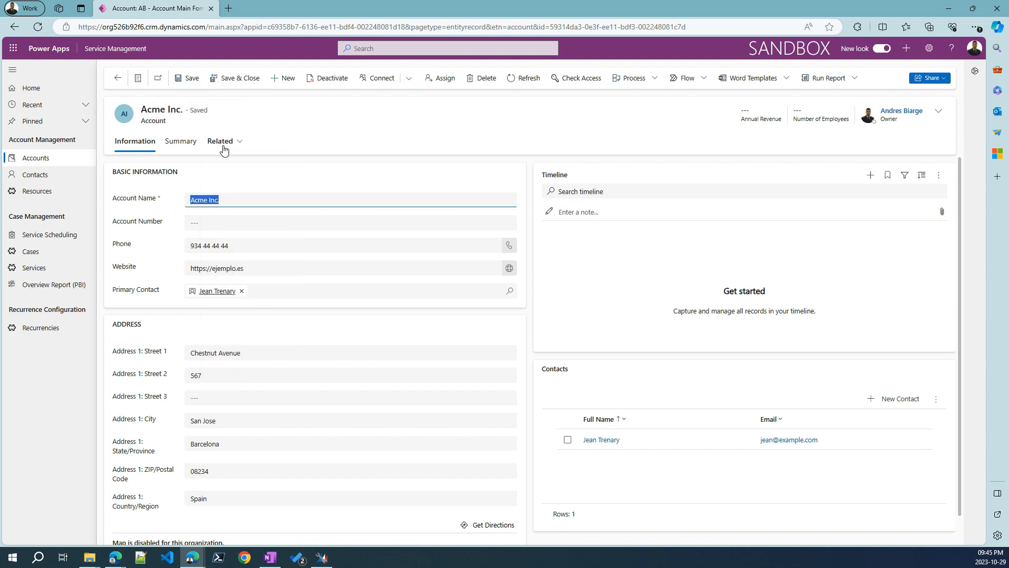
click(222, 141)
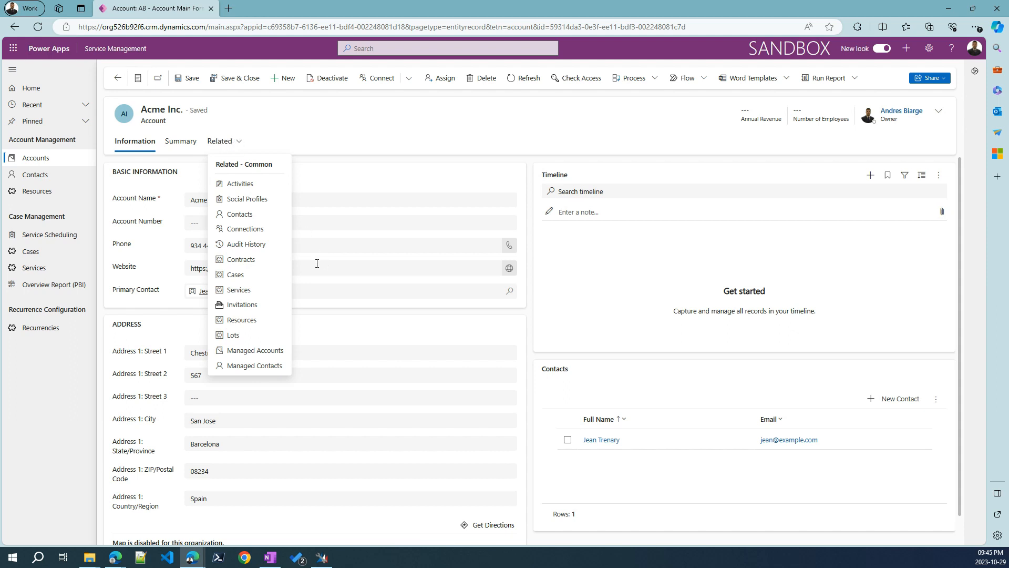
mouse_move(238, 214)
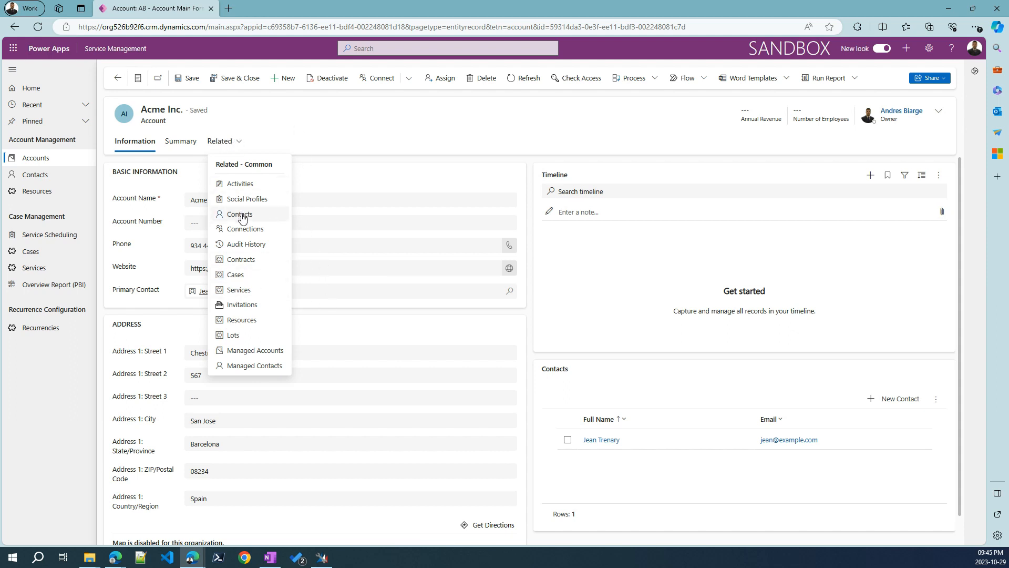
click(238, 214)
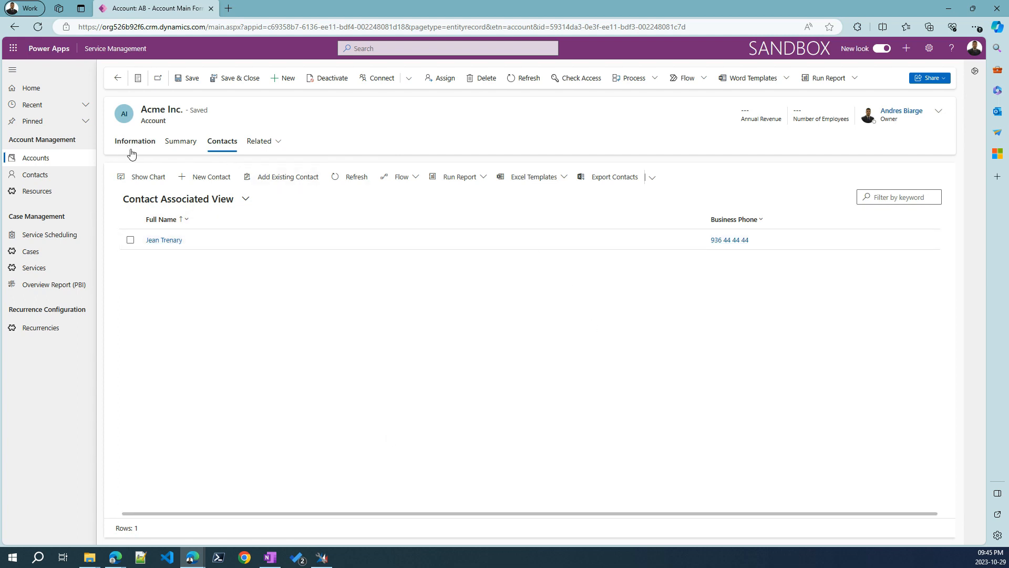
click(134, 141)
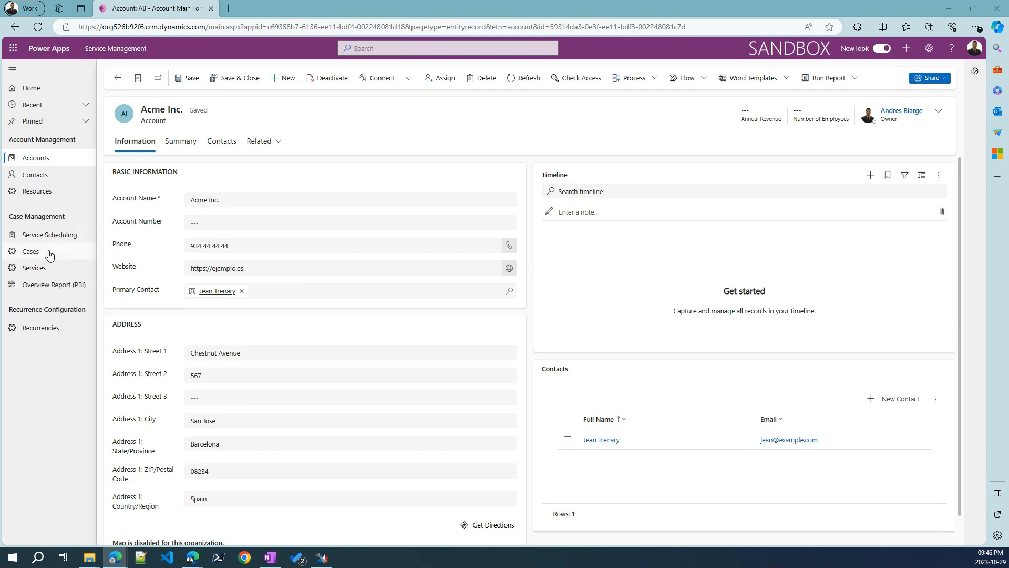
mouse_move(30, 252)
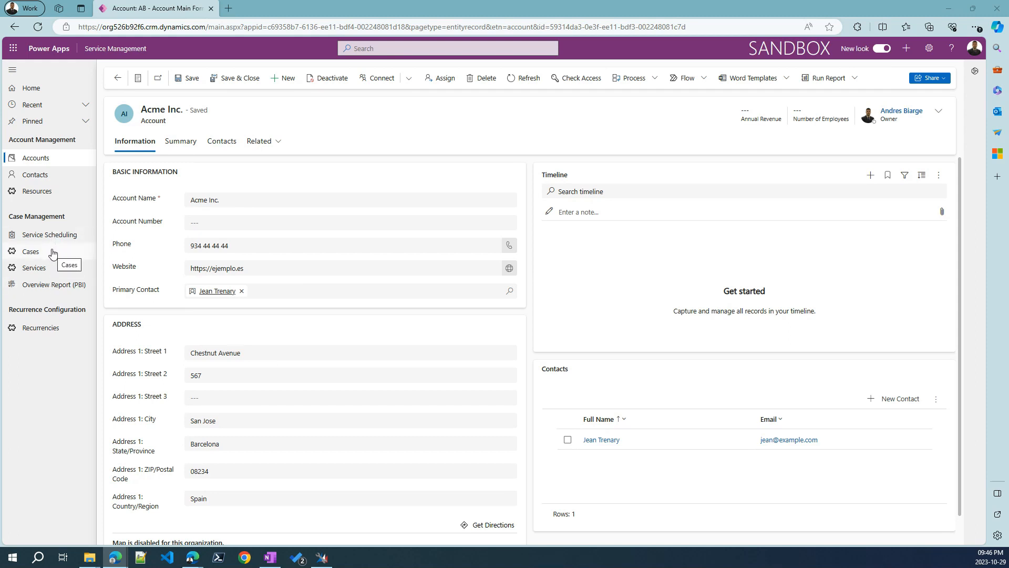
Step: Review the Ascensor parado en segunda planta case's Identify and Resolve stages, then open a blank New Case form
click(29, 251)
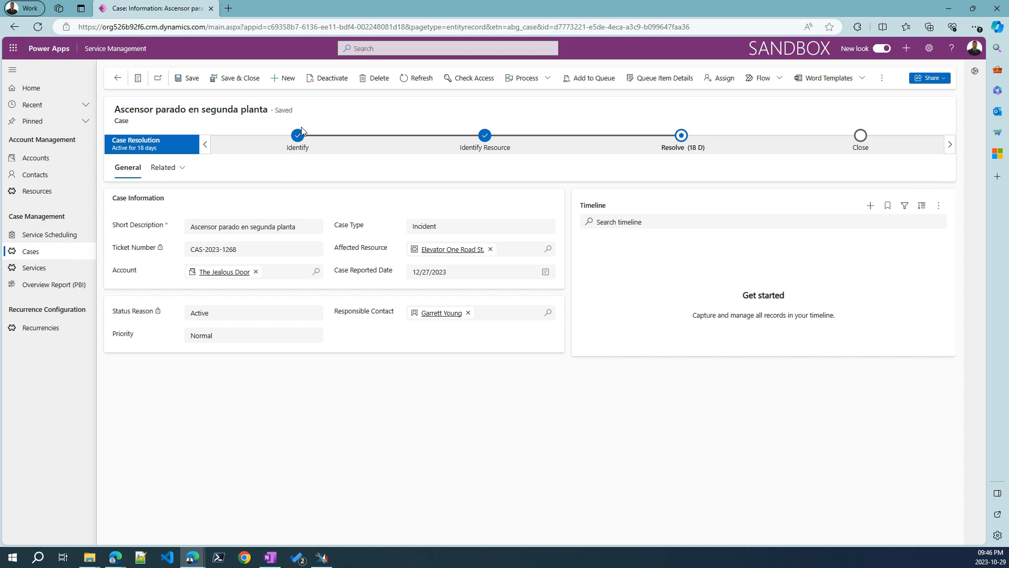
mouse_move(297, 143)
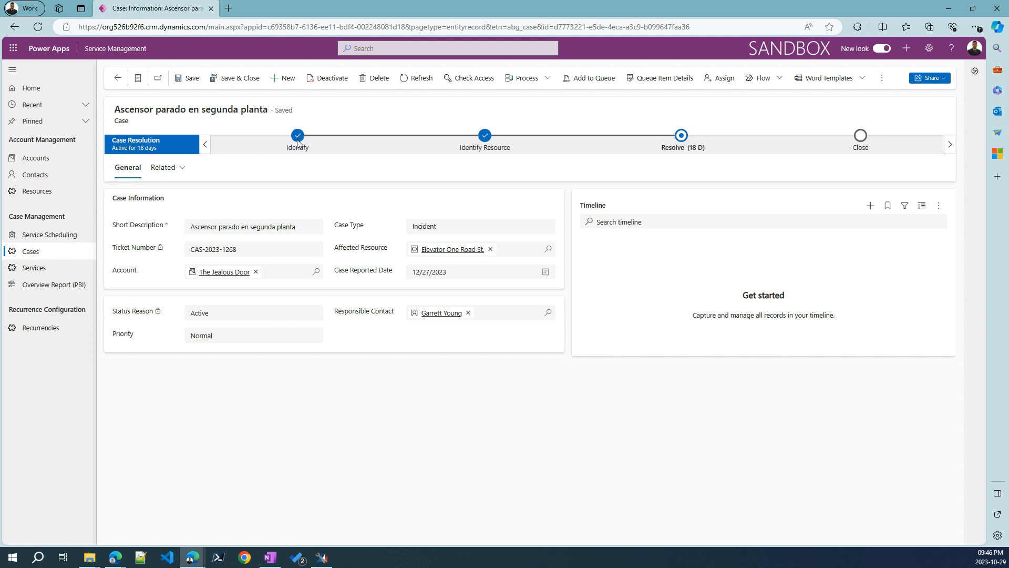
click(298, 143)
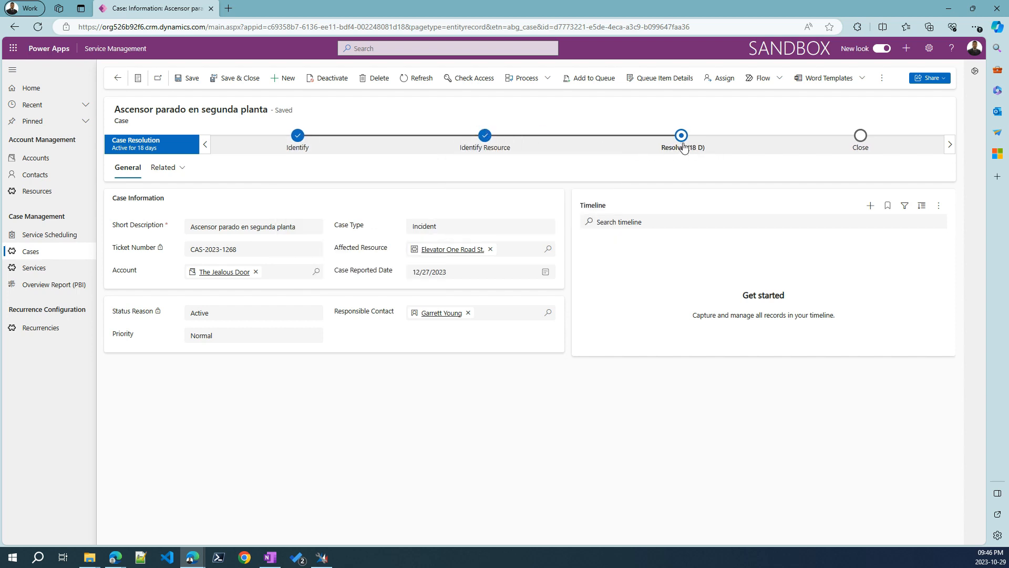
click(680, 135)
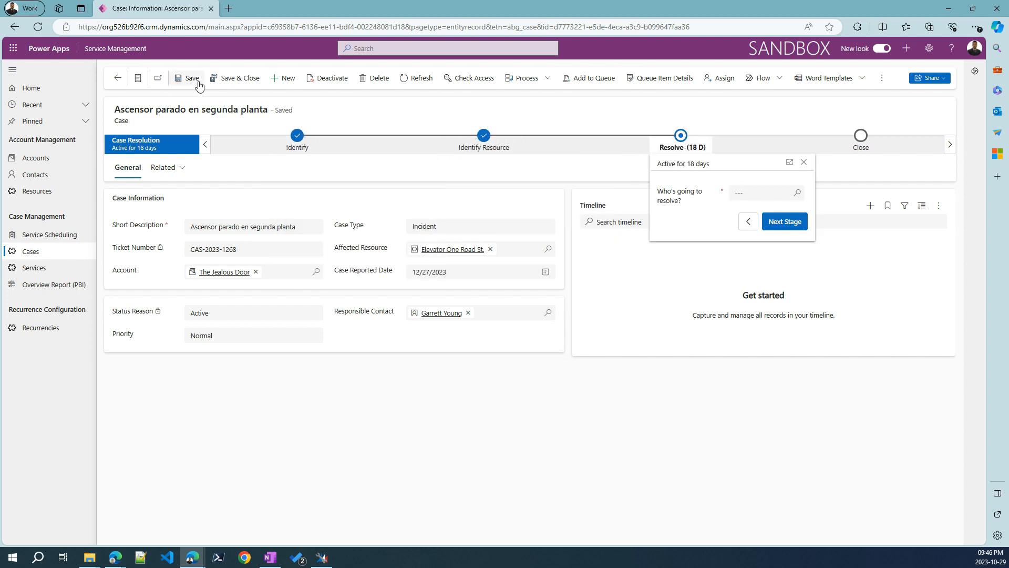
click(287, 78)
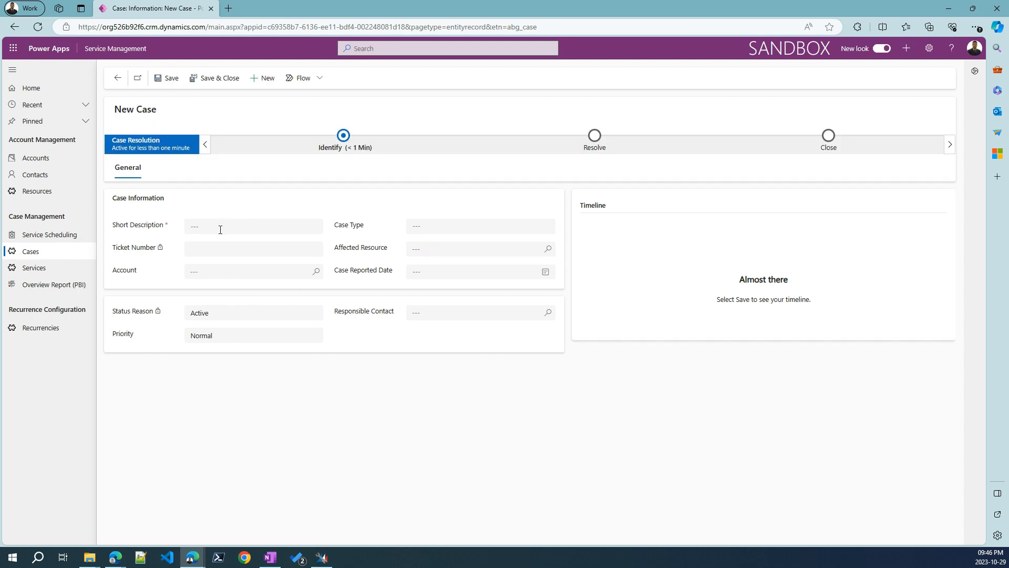
Step: Title the new case 'Elevator stuck at 3rd floor'
text(E)
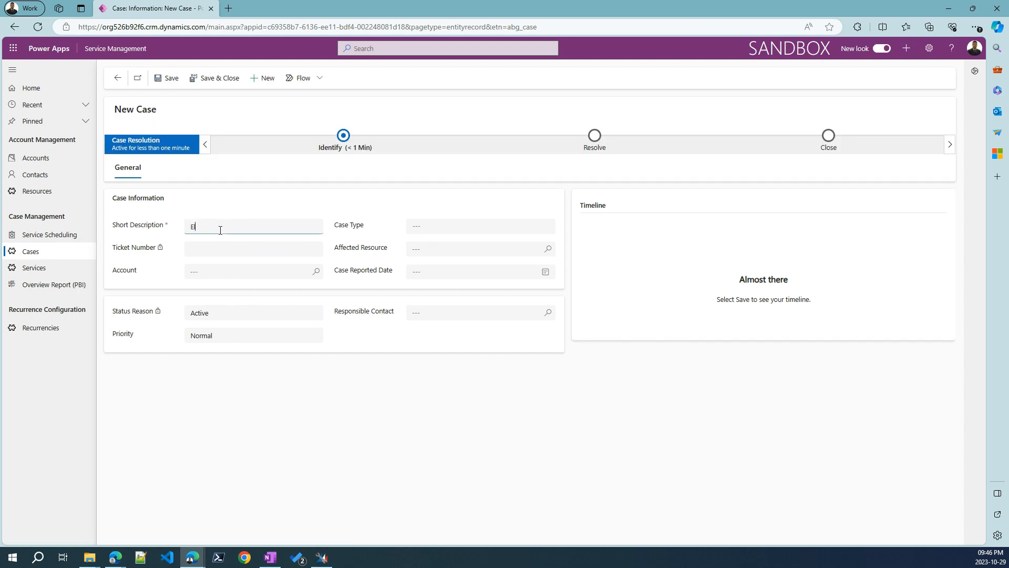
text(levator stuck at 3rd fl)
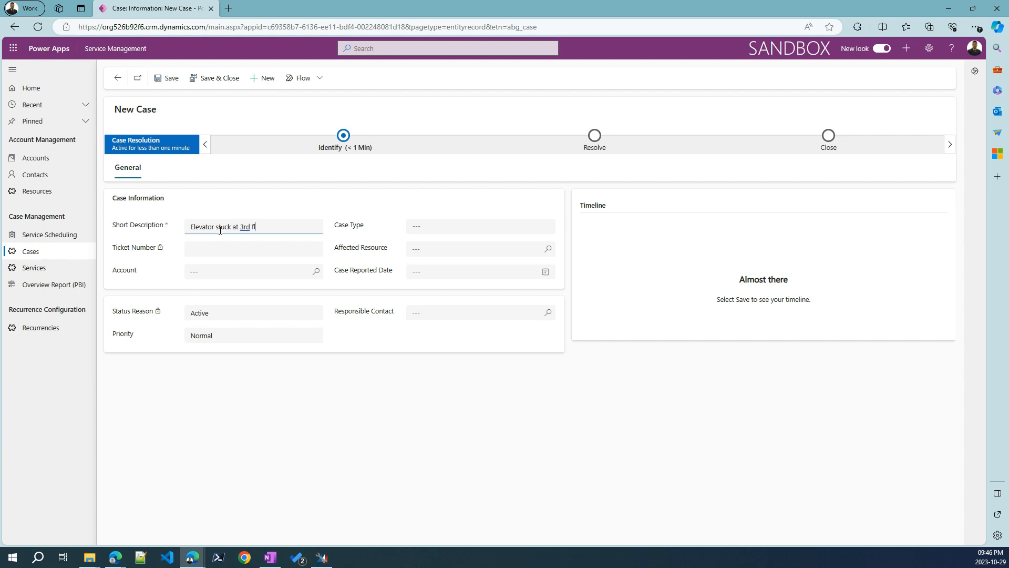
text(oor)
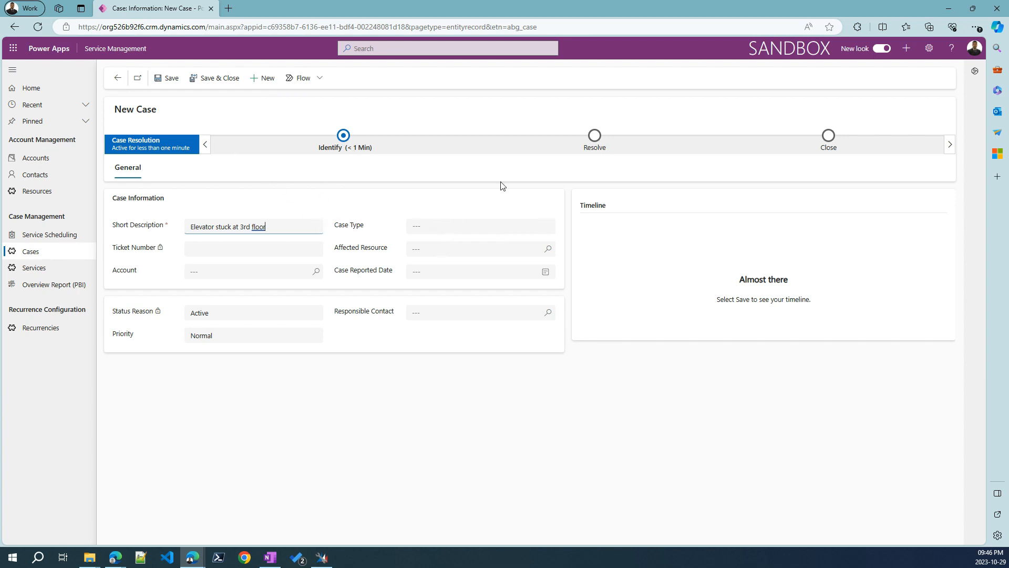
mouse_move(376, 151)
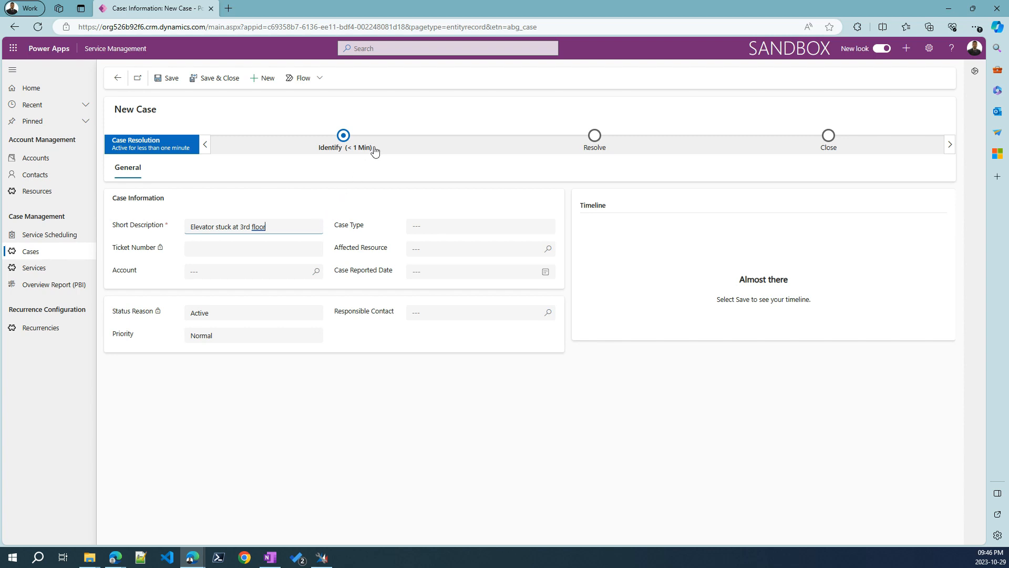
Step: In the Identify stage, set Issue Type to Incident, pick a contact, and set Priority to Urgent
click(343, 135)
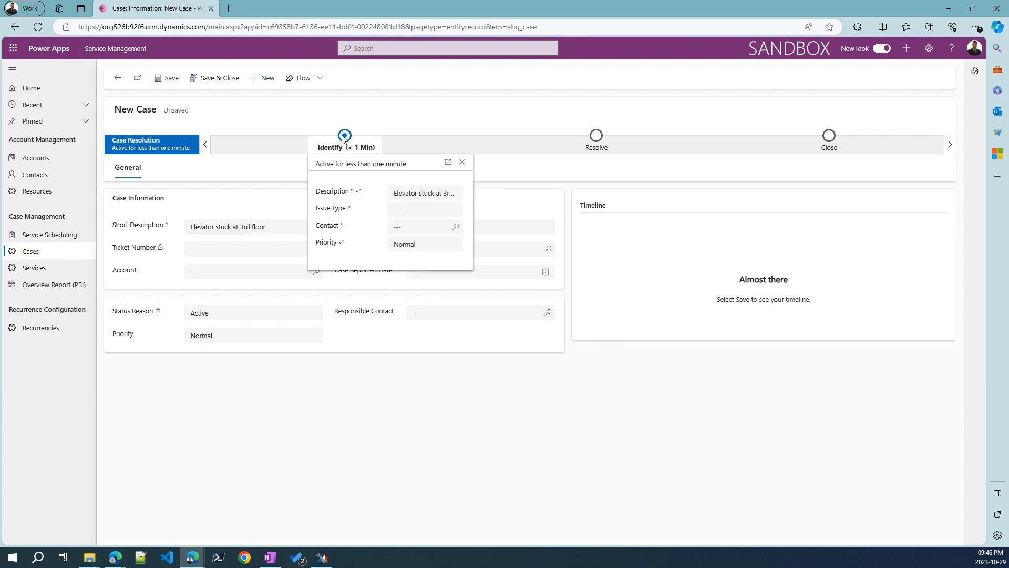
mouse_move(914, 129)
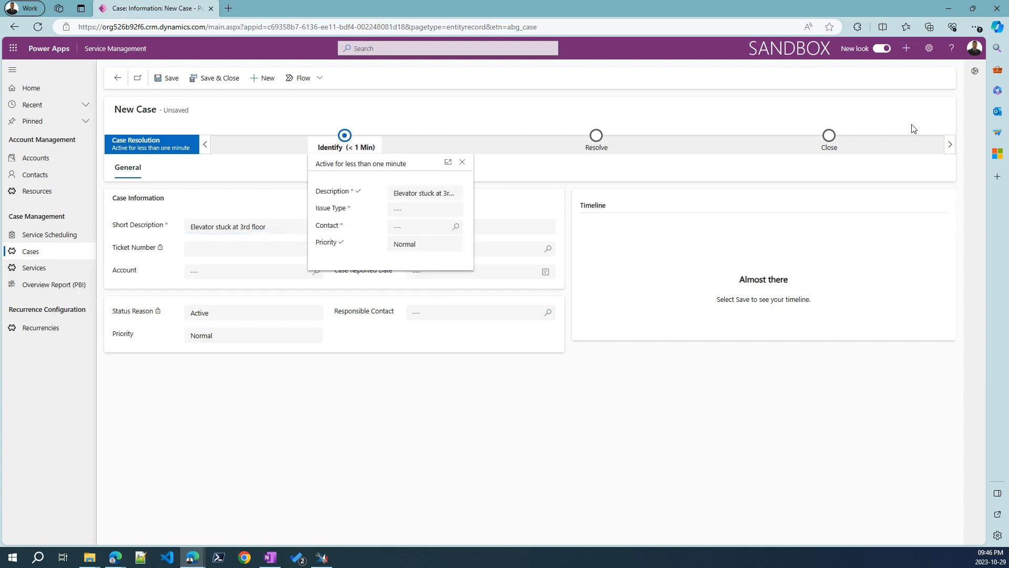
mouse_move(170, 121)
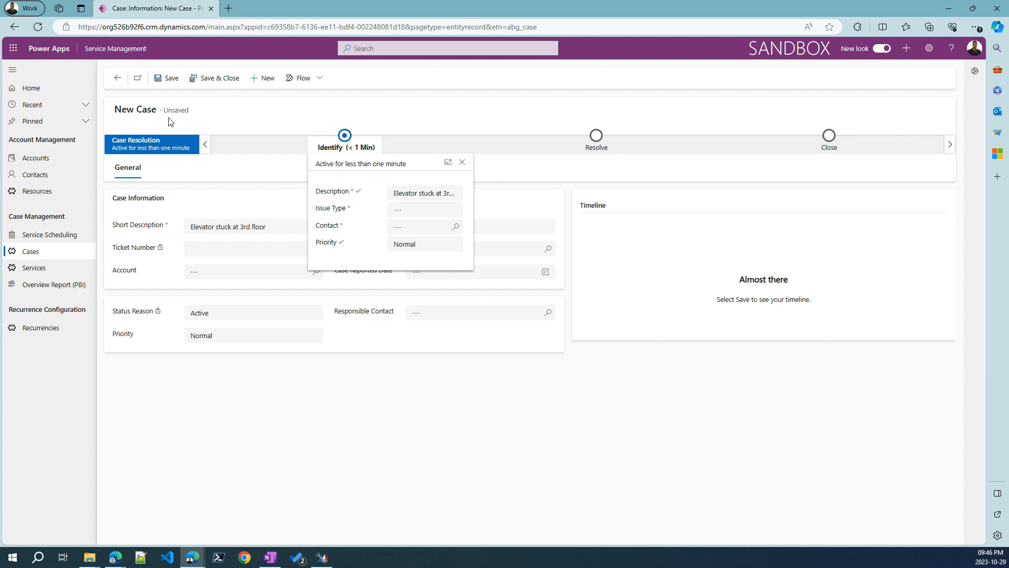
mouse_move(476, 198)
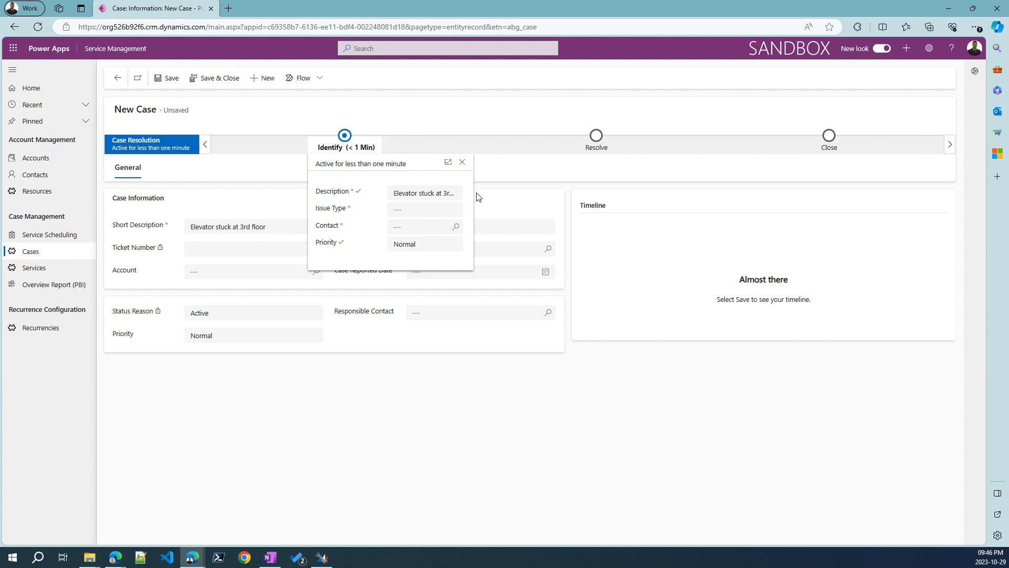
mouse_move(196, 240)
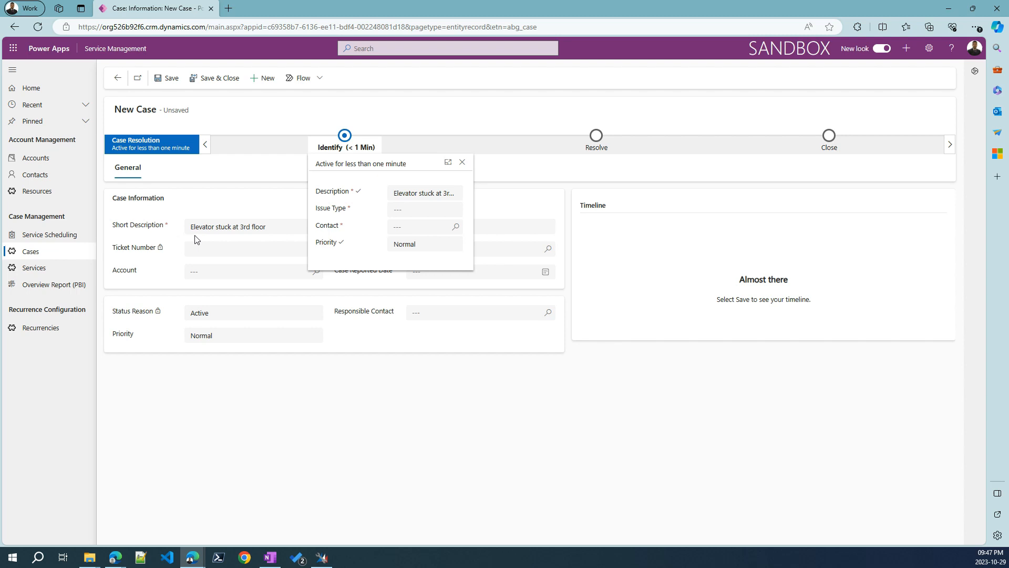
click(424, 209)
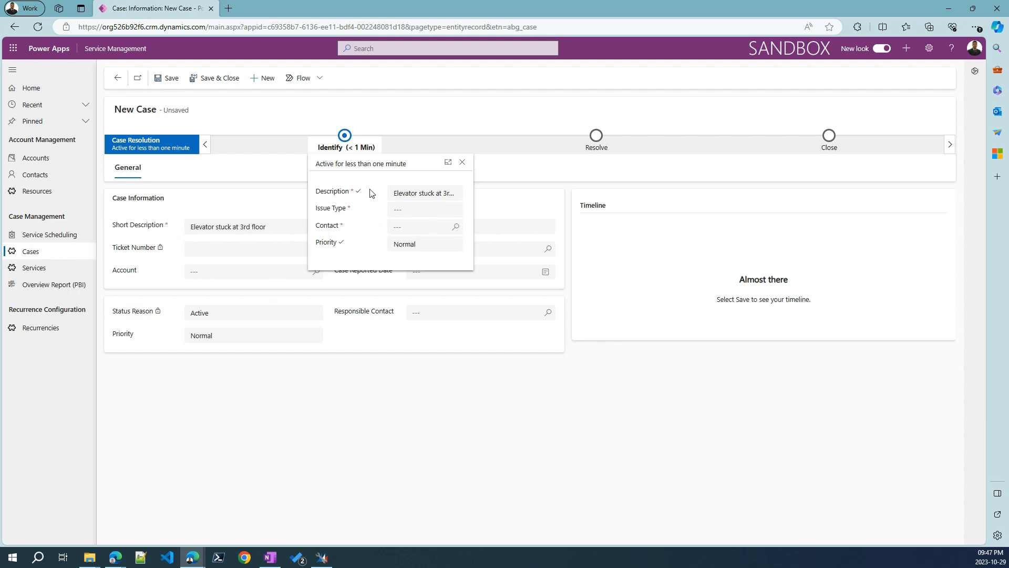
mouse_move(354, 164)
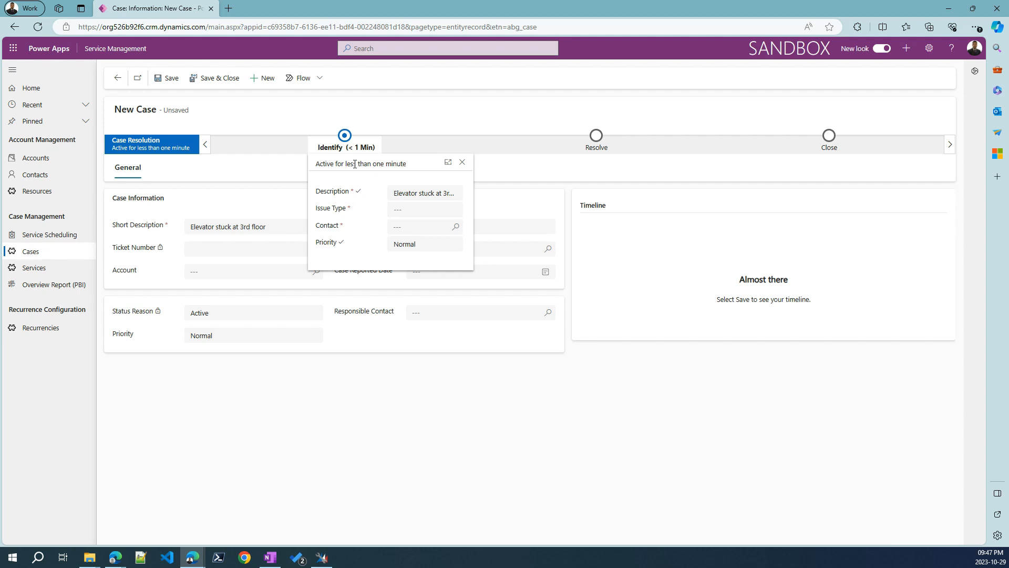
mouse_move(342, 146)
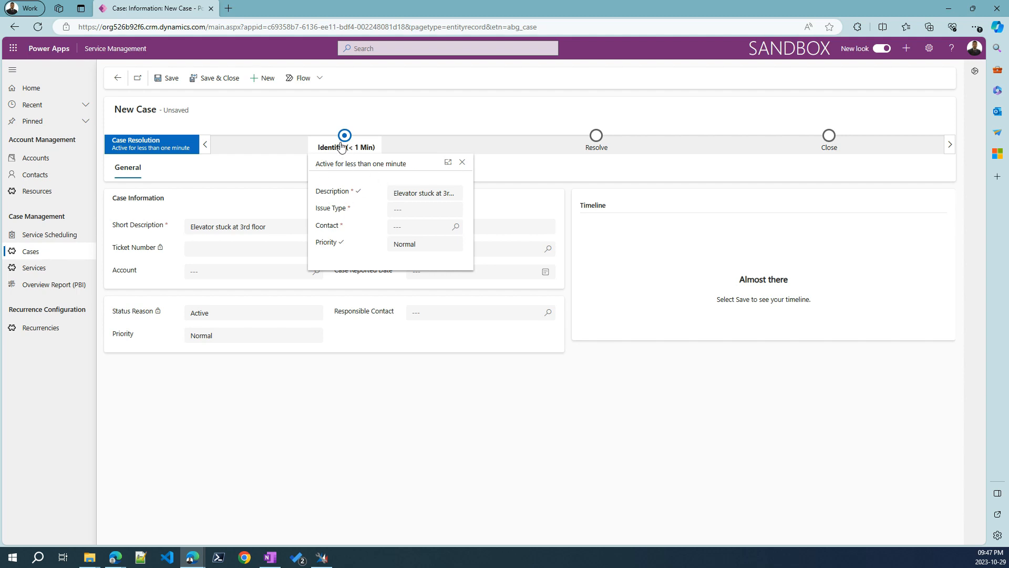
click(425, 210)
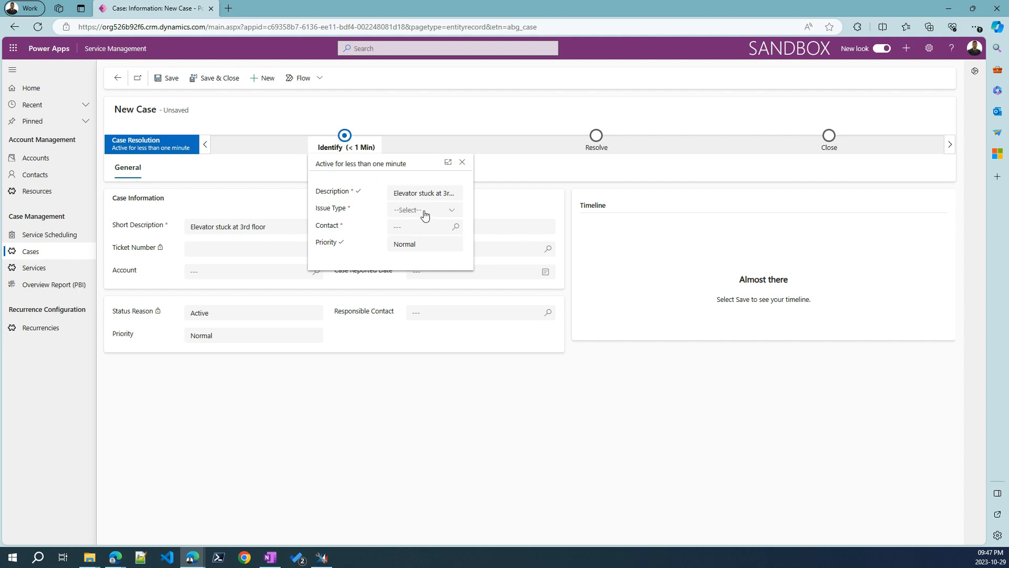
click(424, 209)
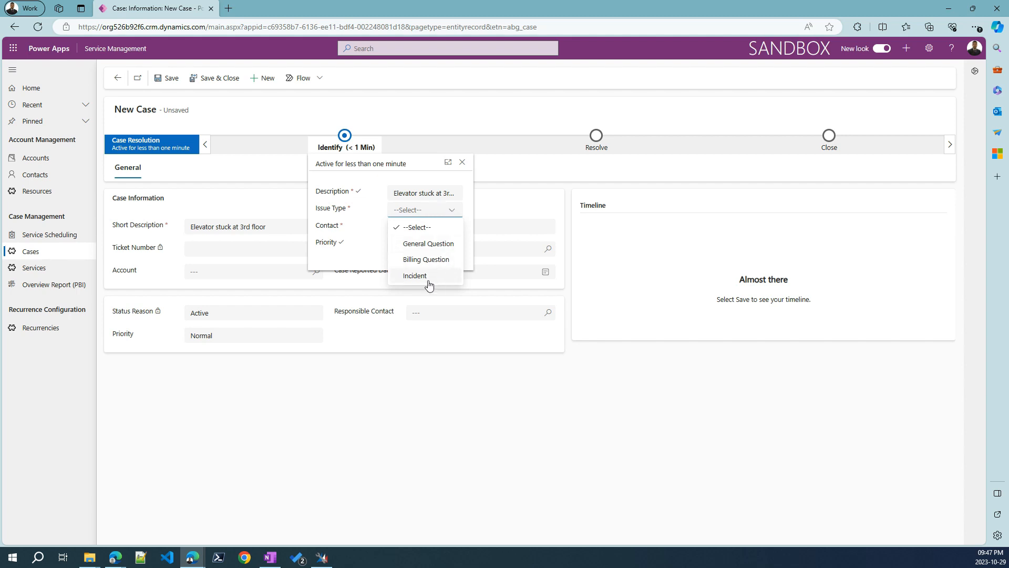
mouse_move(419, 281)
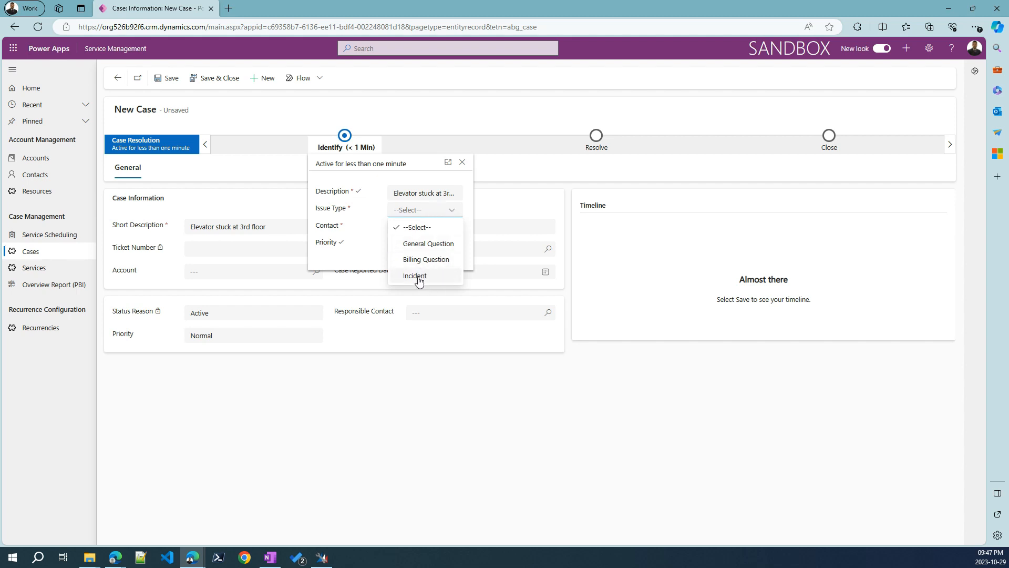
click(415, 275)
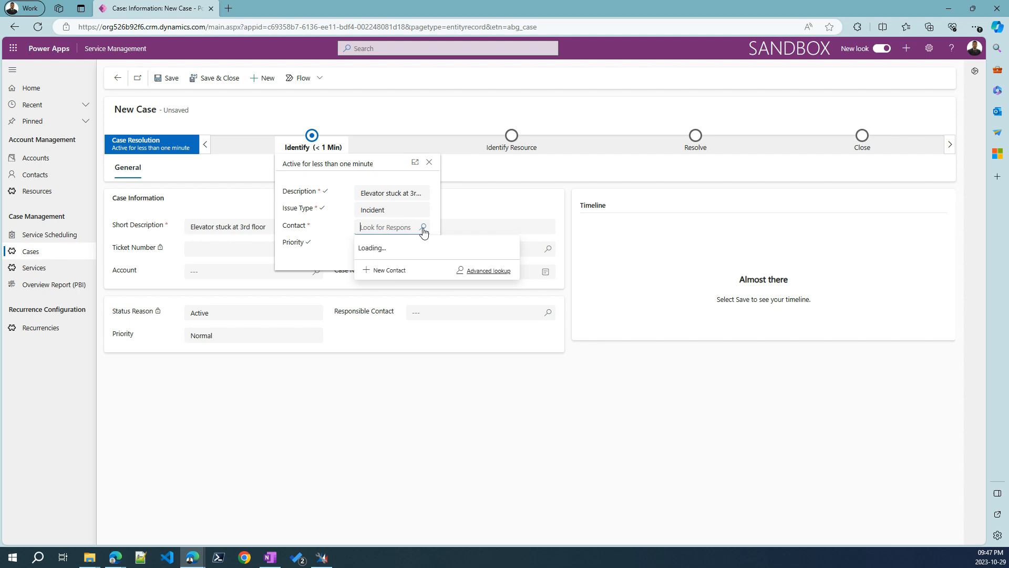
click(385, 247)
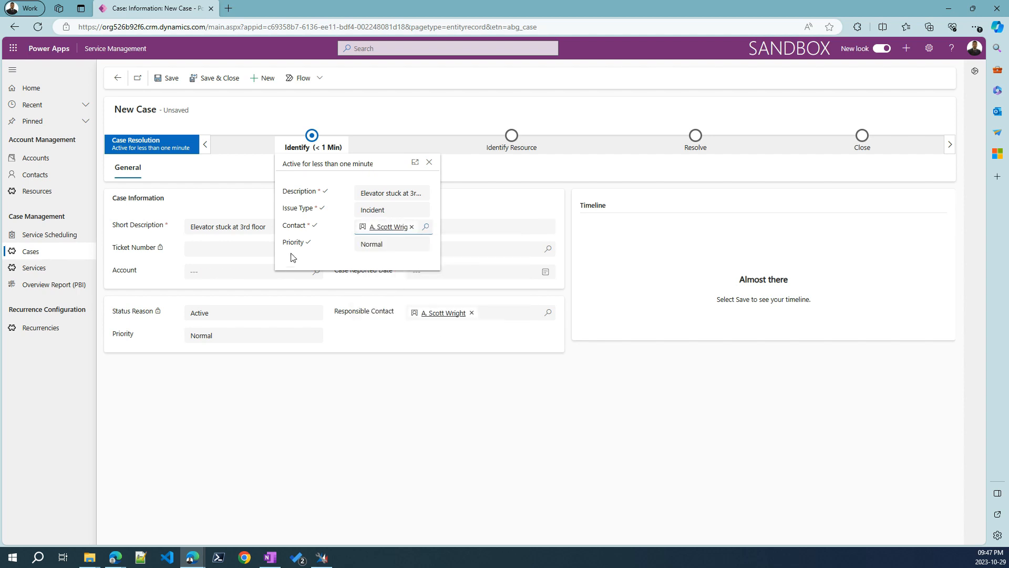
click(392, 244)
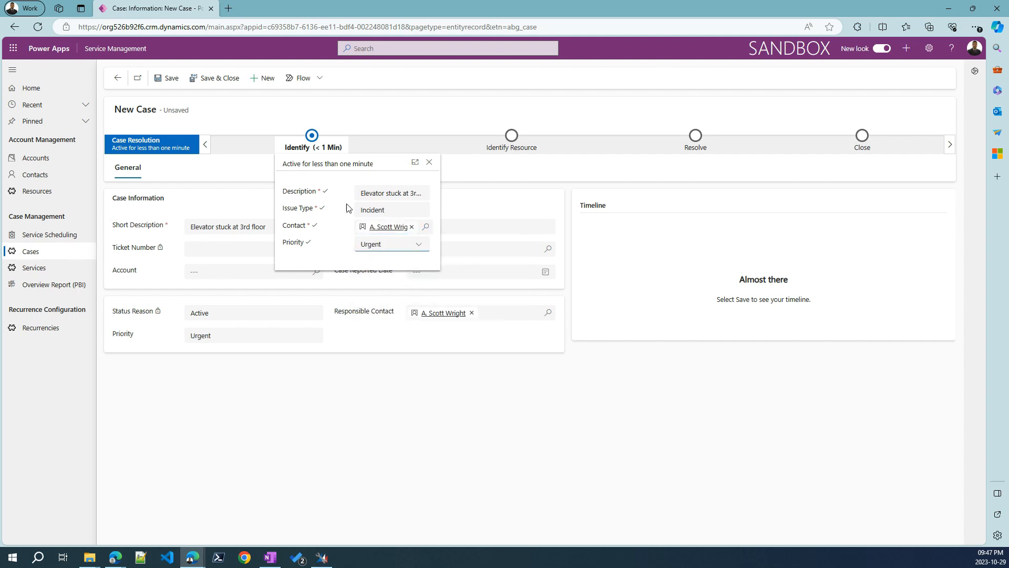
mouse_move(166, 77)
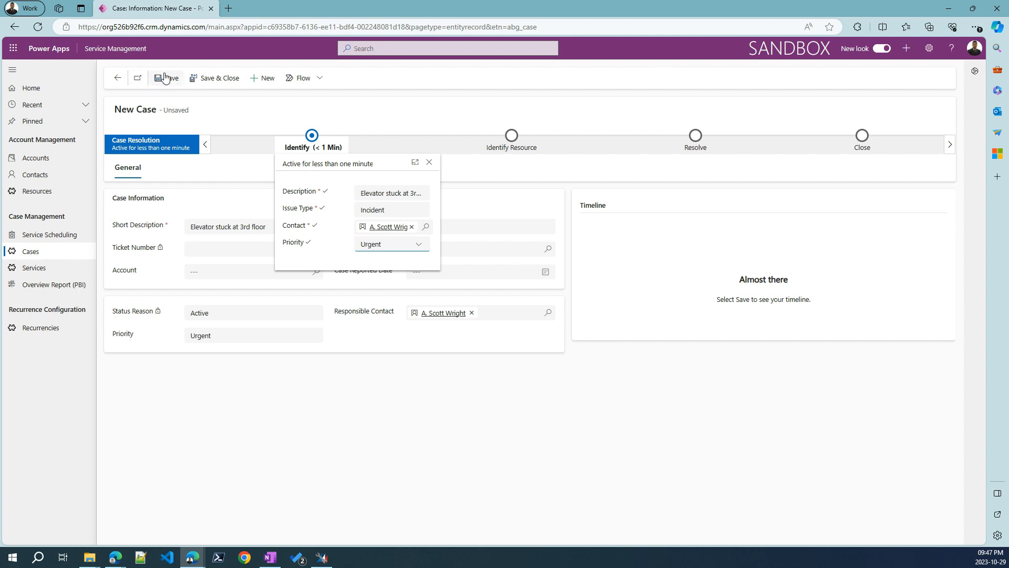
Step: Save the case as CAS-2023-1270 and advance it to Identify Resource
click(166, 77)
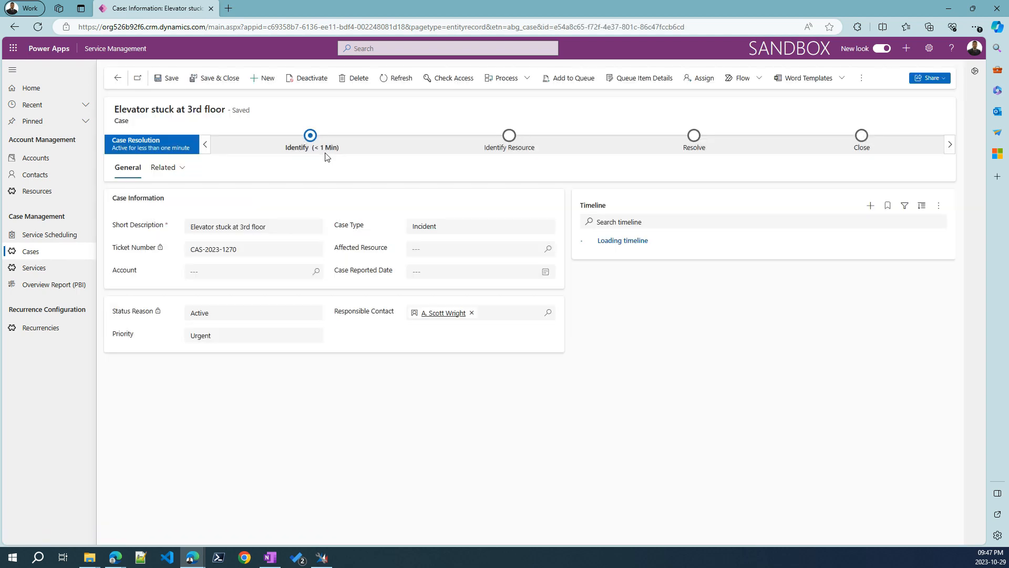
click(312, 147)
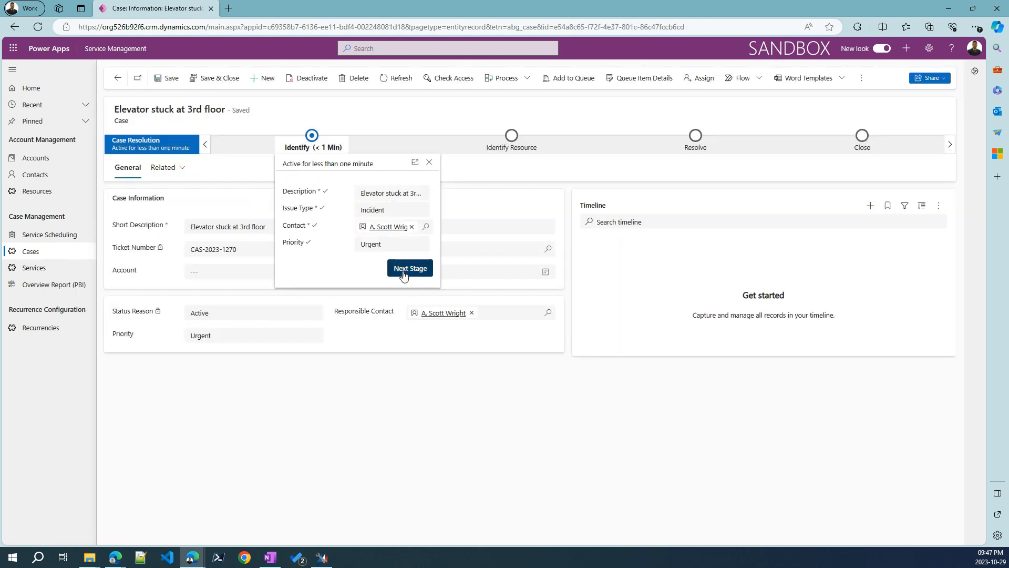
click(409, 268)
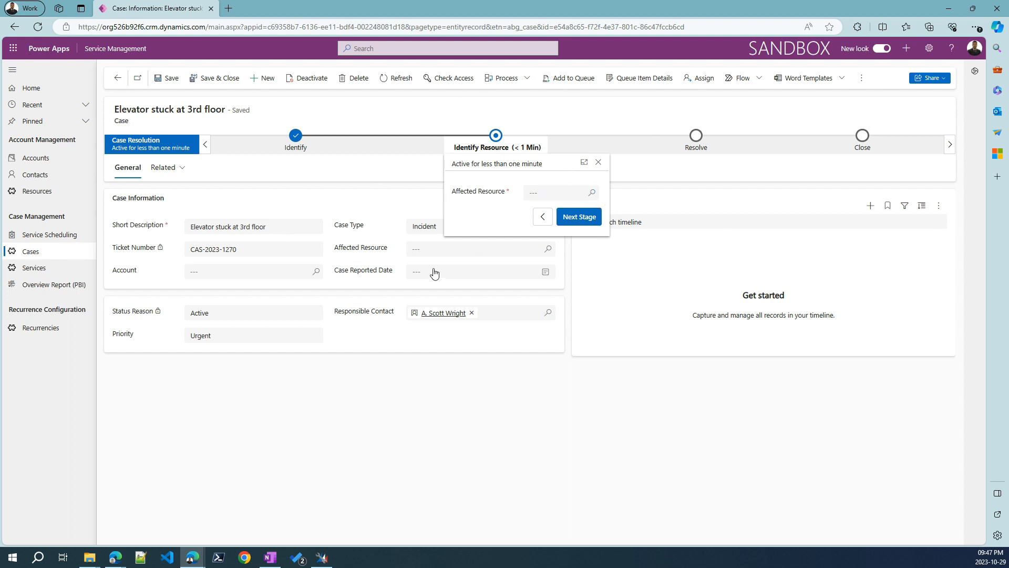
mouse_move(457, 164)
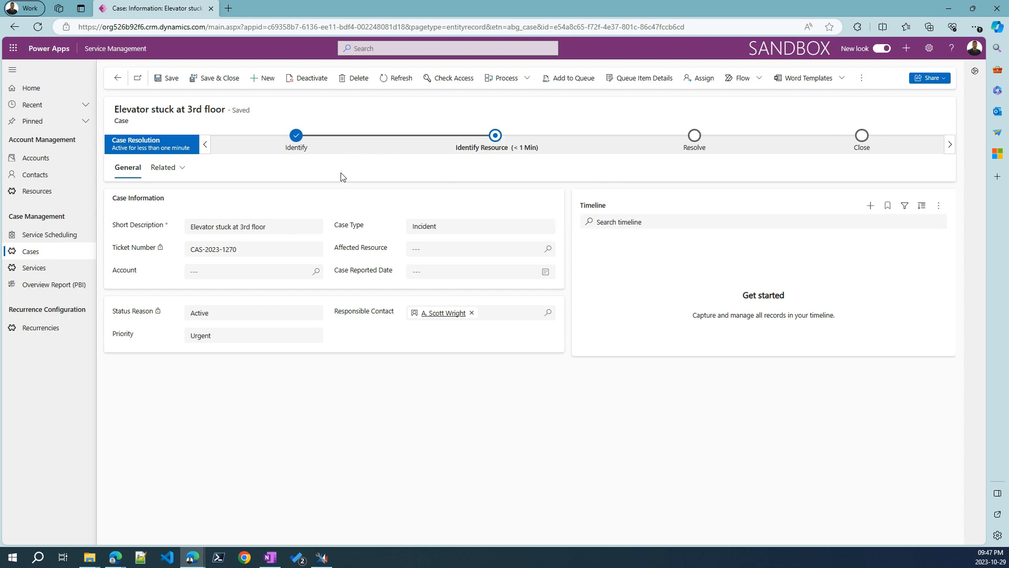
mouse_move(295, 147)
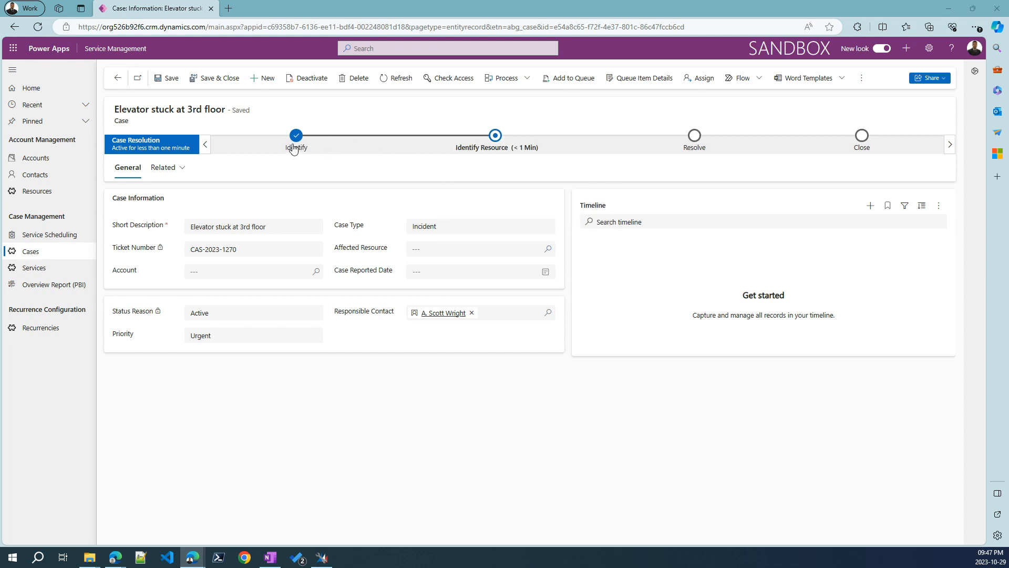
Step: Reactivate the Identify stage and change CAS-2023-1270's issue type to Billing Question
click(296, 135)
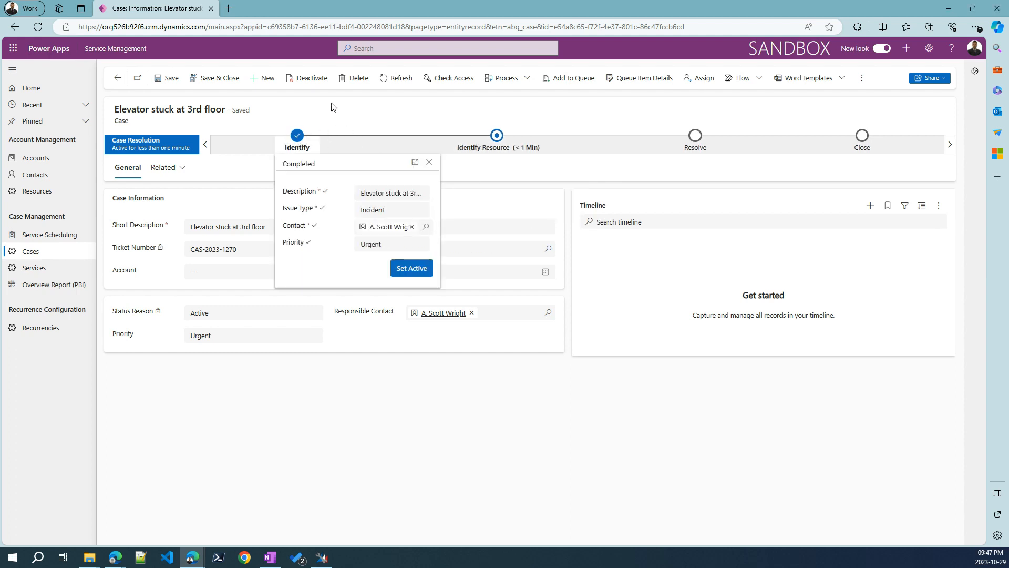
click(391, 209)
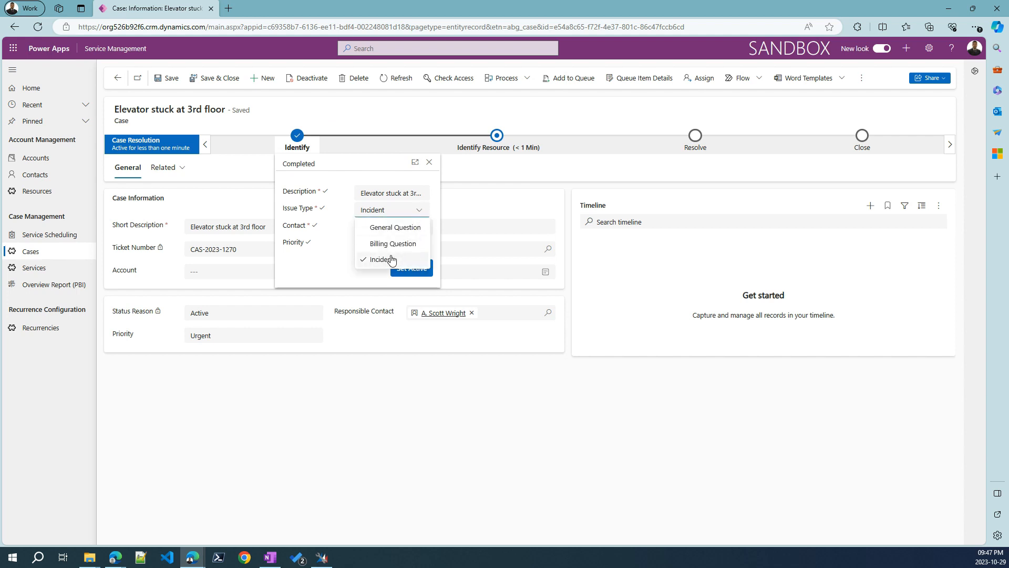
mouse_move(394, 247)
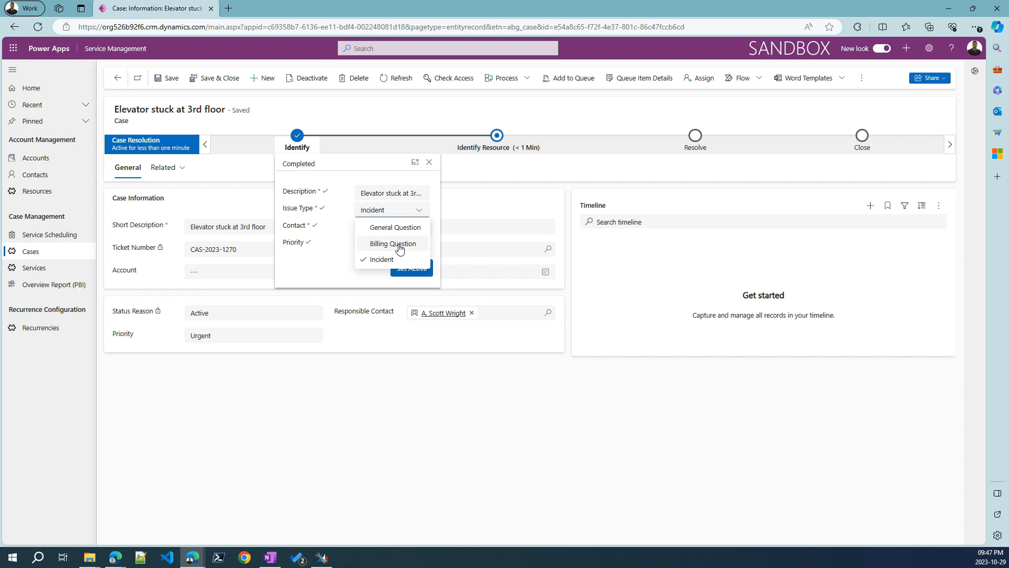
click(393, 243)
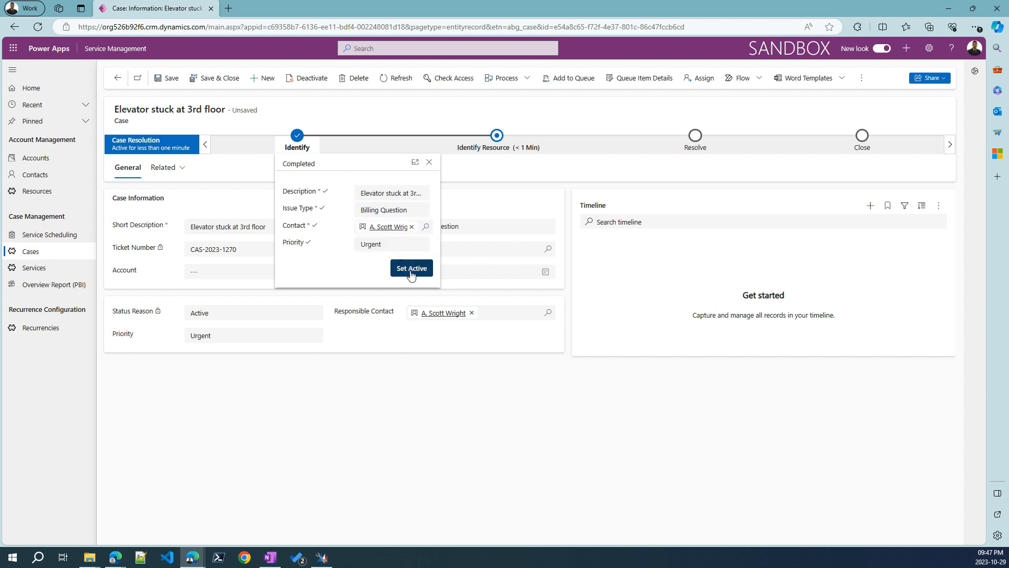
click(411, 267)
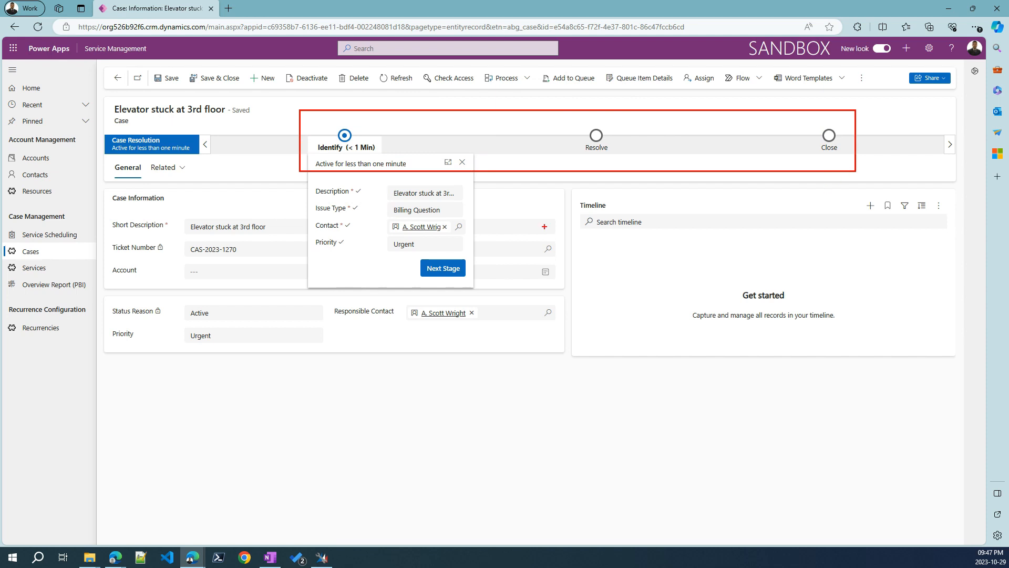
click(451, 209)
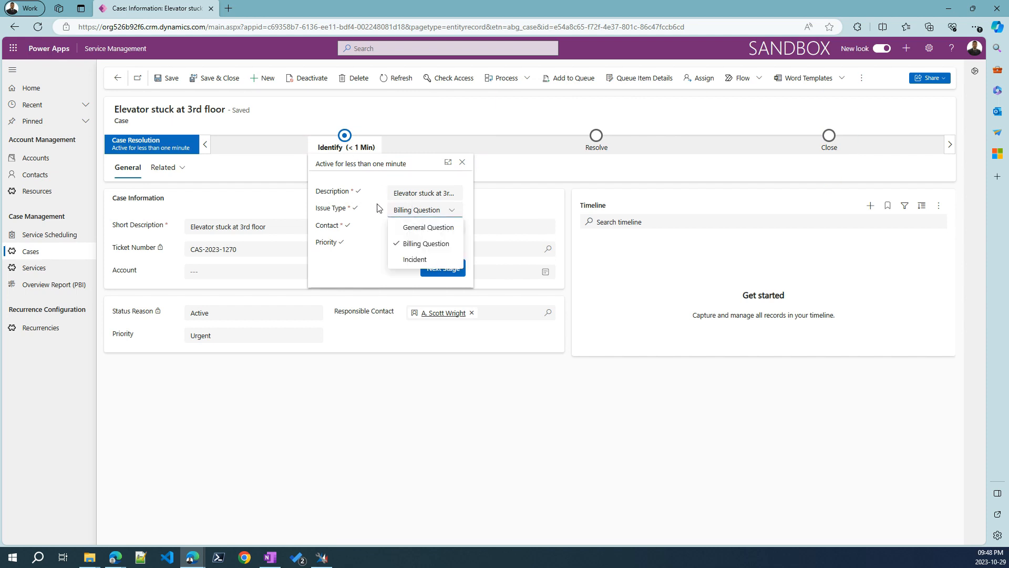
click(415, 259)
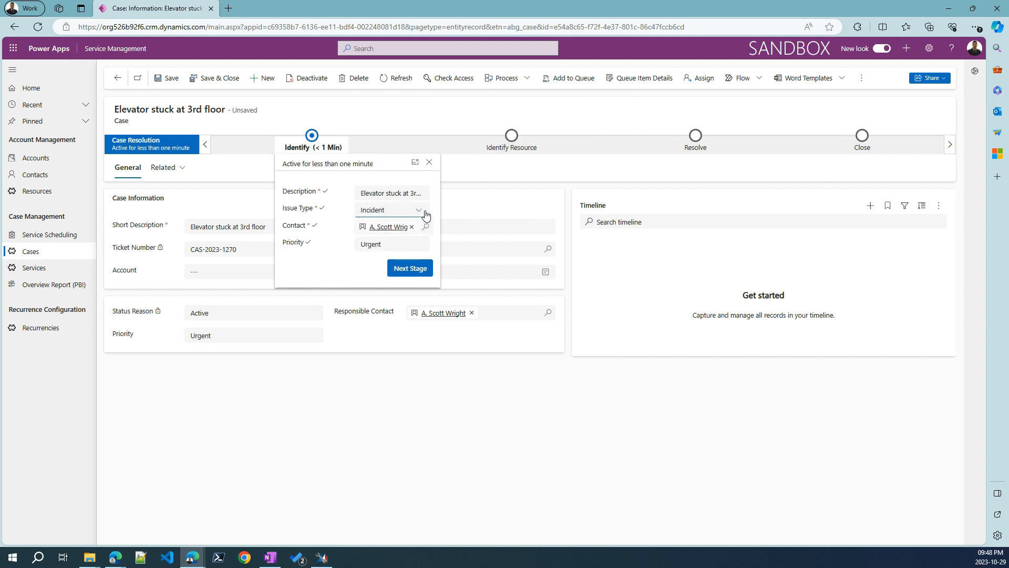
click(390, 210)
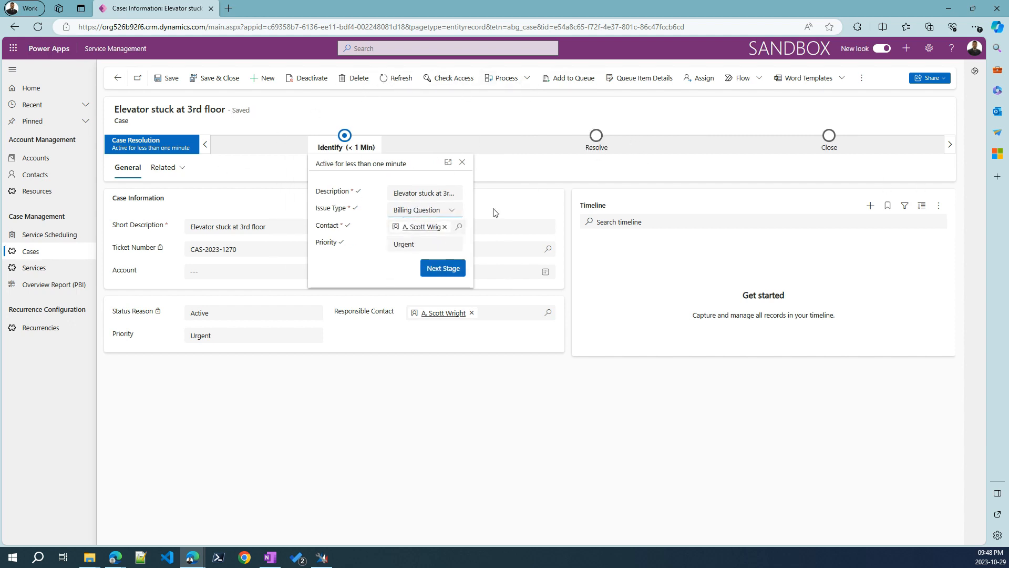
click(424, 210)
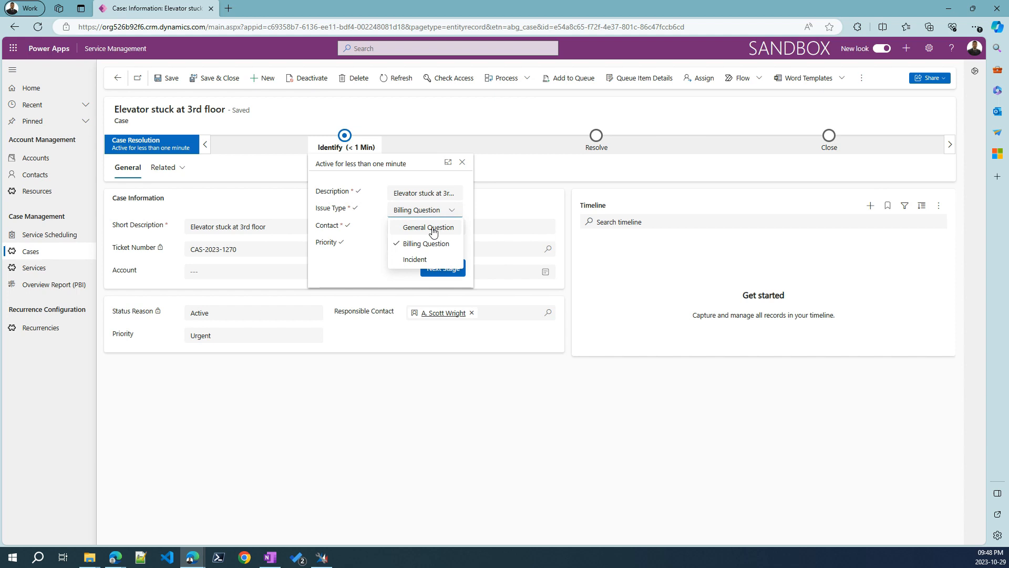
mouse_move(415, 259)
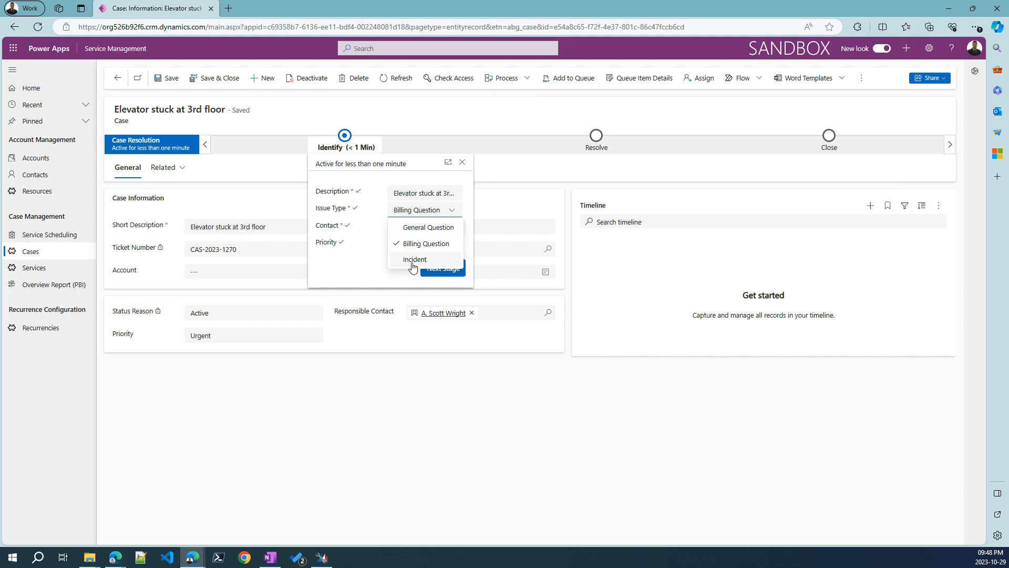
mouse_move(431, 227)
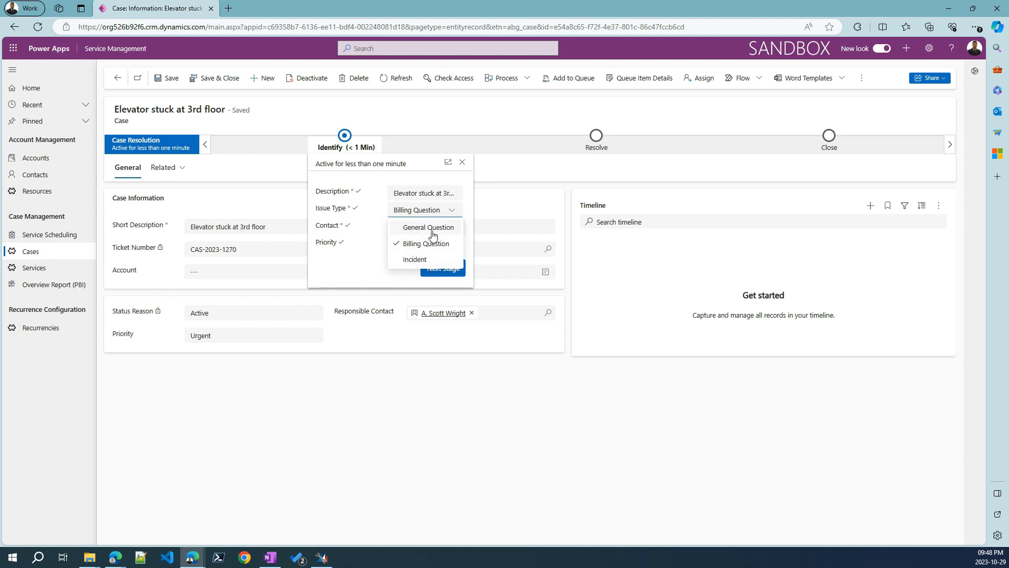
mouse_move(500, 142)
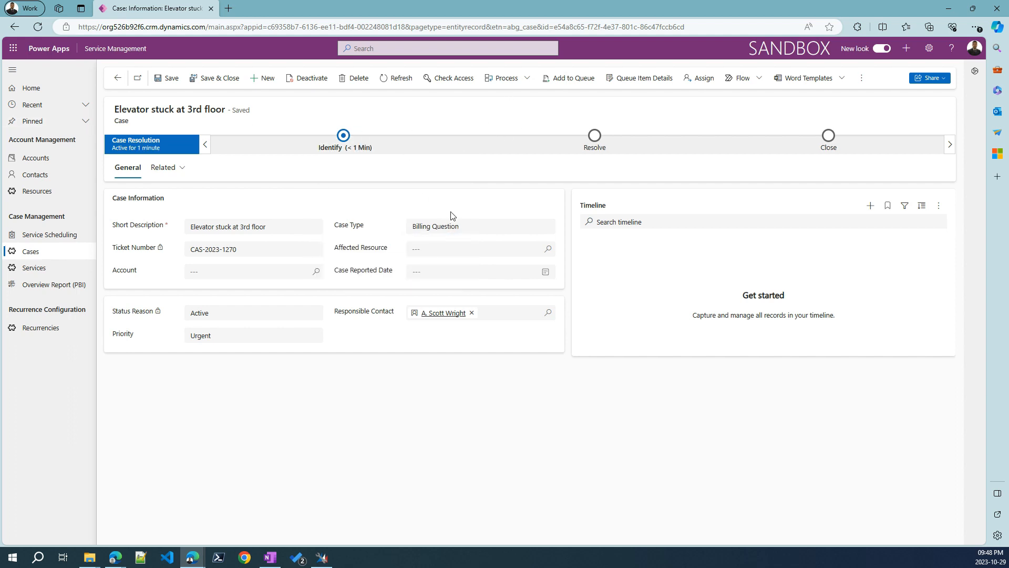
mouse_move(415, 172)
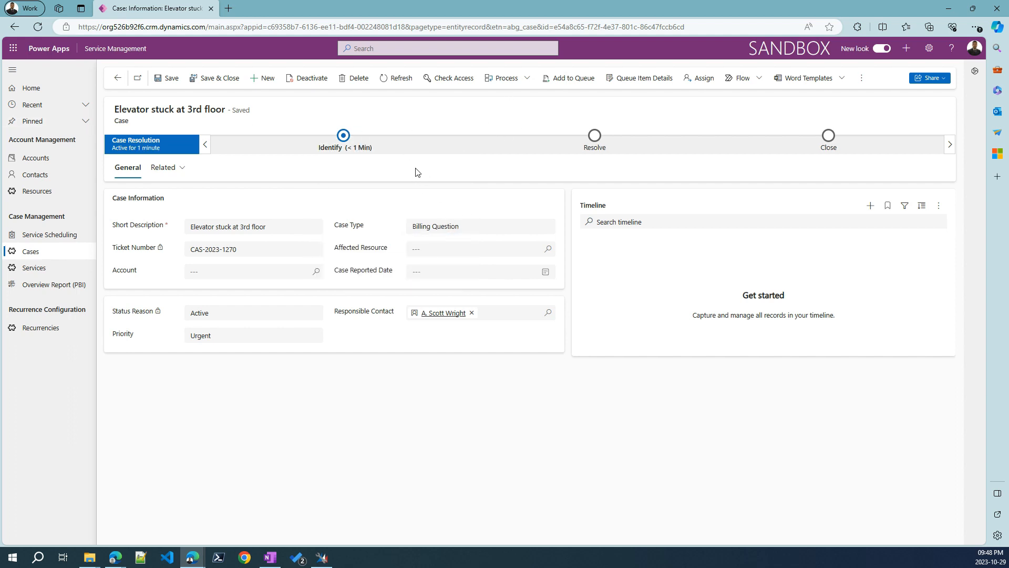
mouse_move(227, 201)
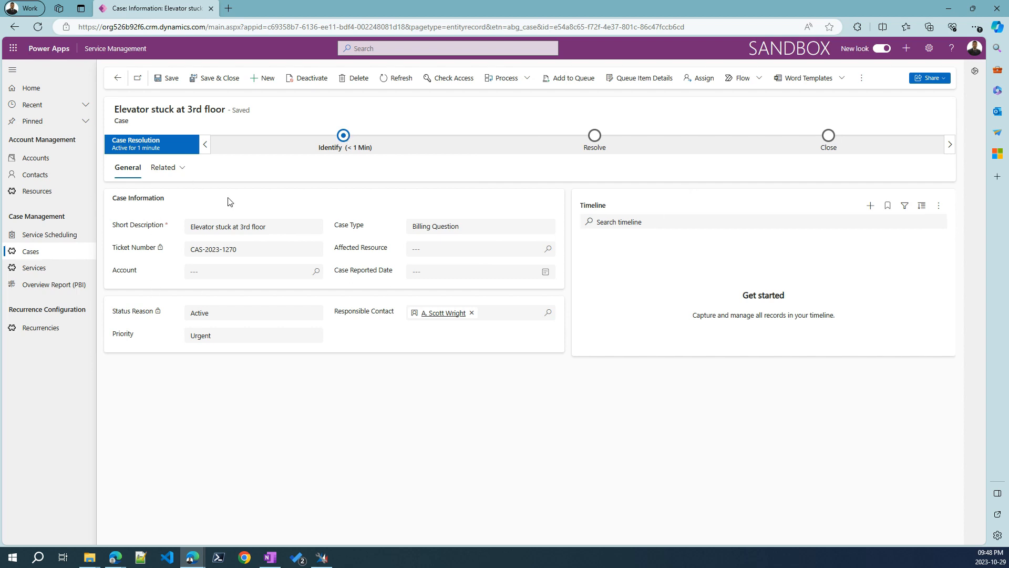
mouse_move(374, 155)
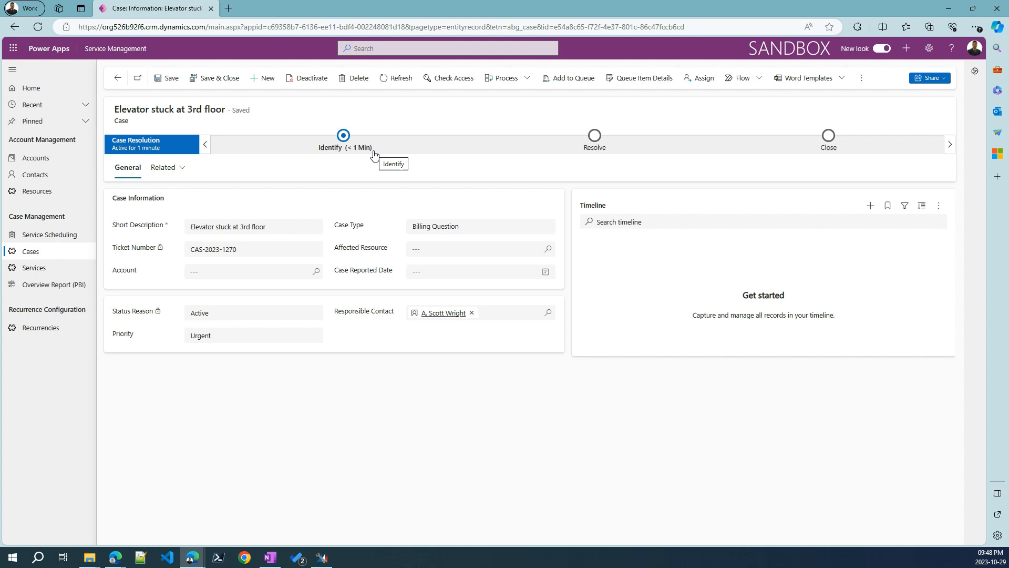
mouse_move(386, 270)
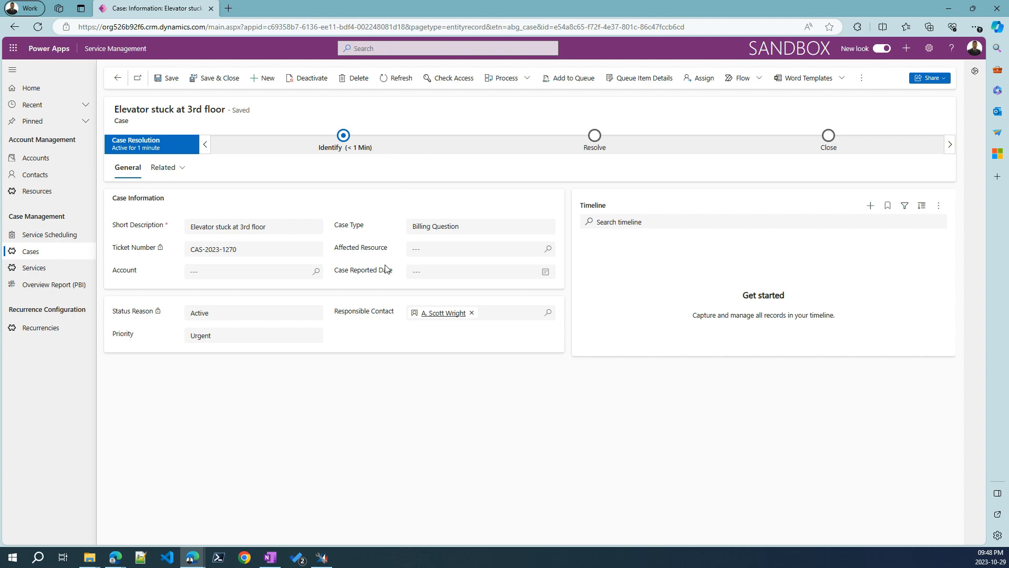
mouse_move(413, 286)
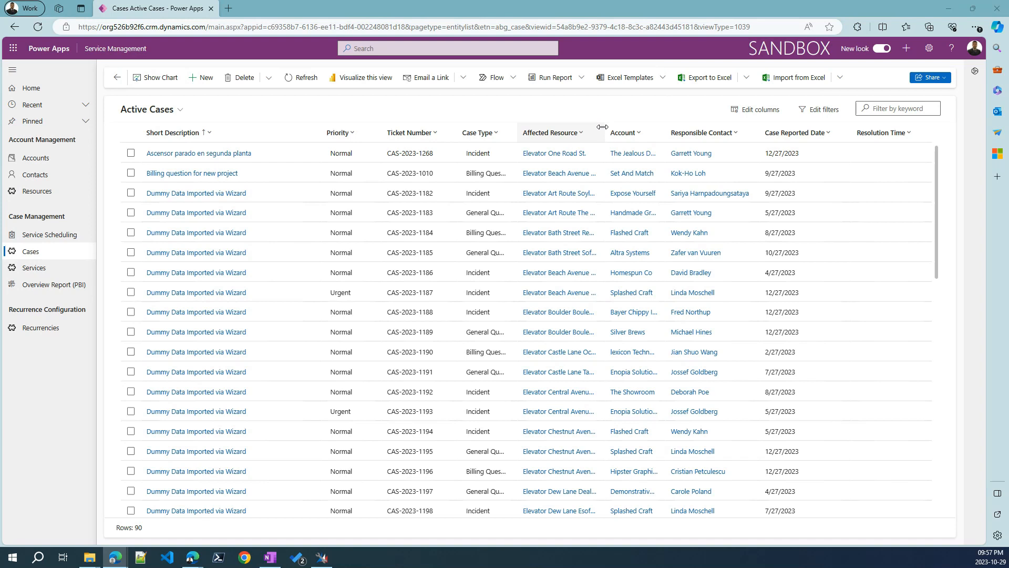
mouse_move(630, 117)
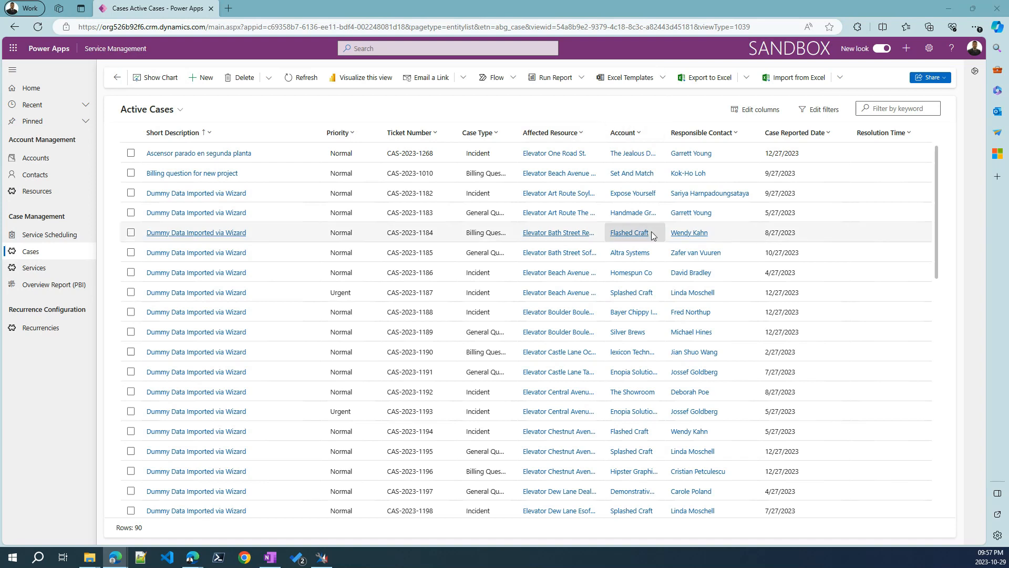
mouse_move(654, 112)
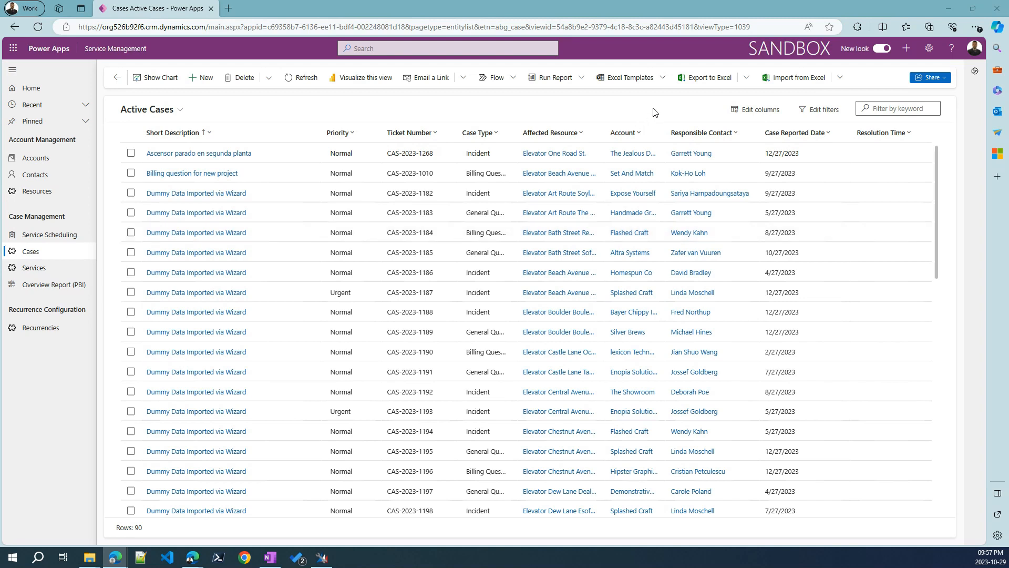
mouse_move(488, 148)
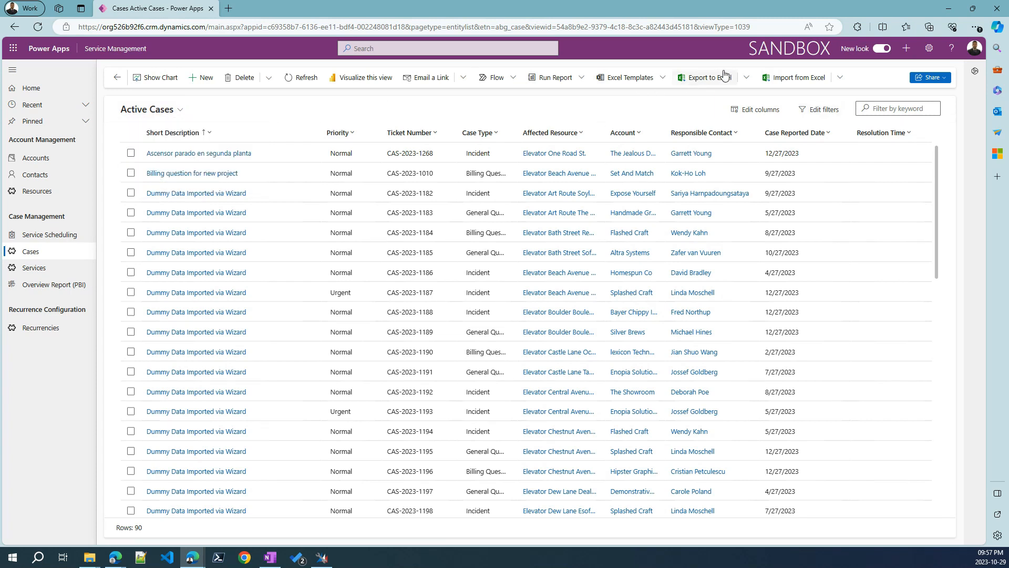
Step: Export the 90 Active Cases to an Excel worksheet and open the downloaded file
click(748, 77)
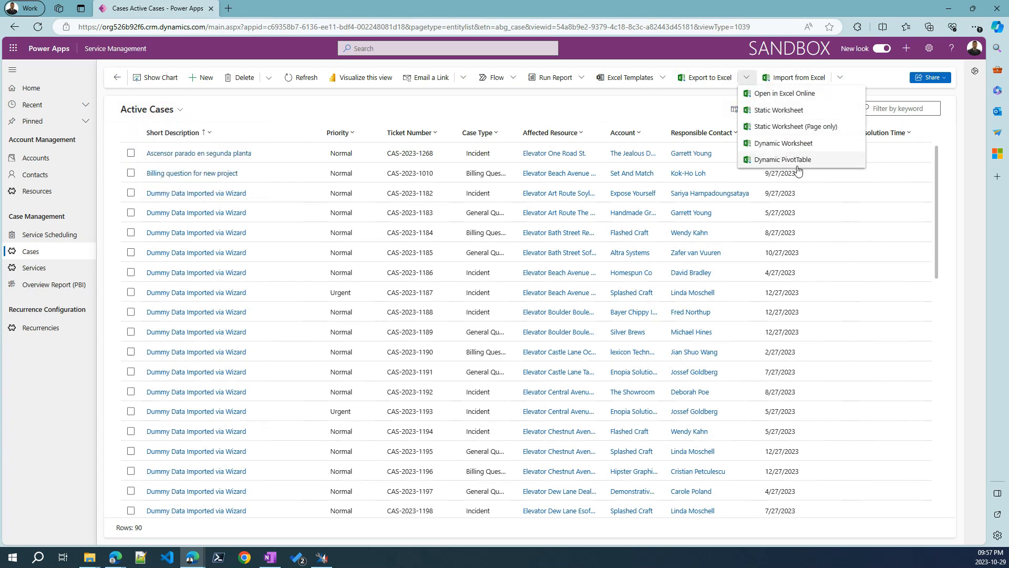
mouse_move(783, 143)
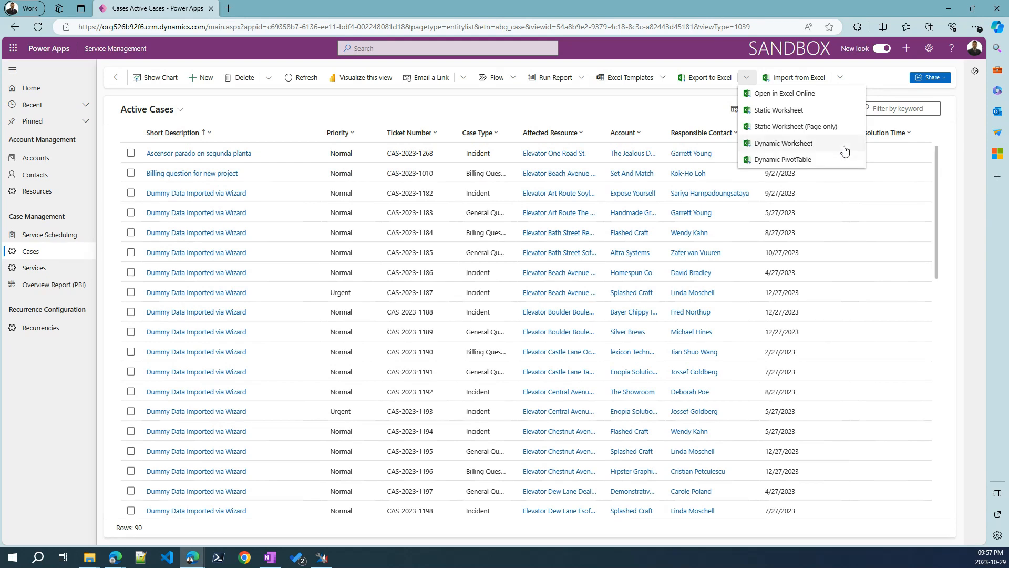
mouse_move(825, 122)
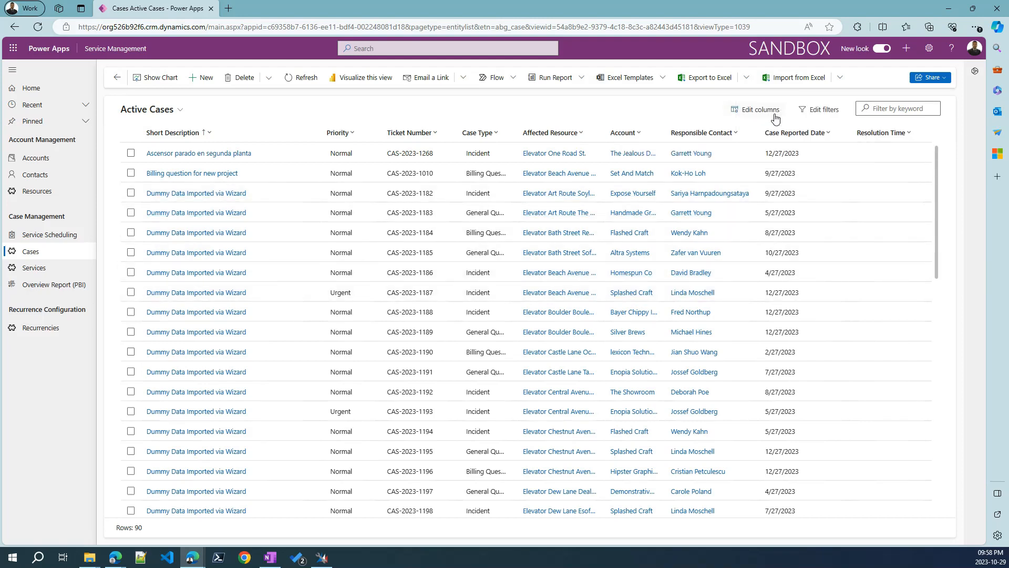
click(929, 26)
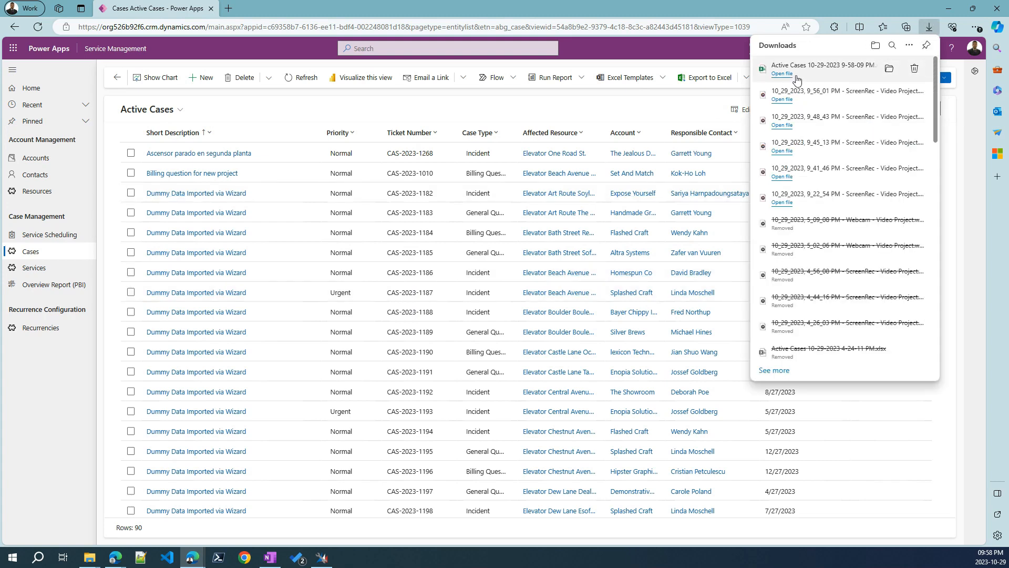
click(782, 74)
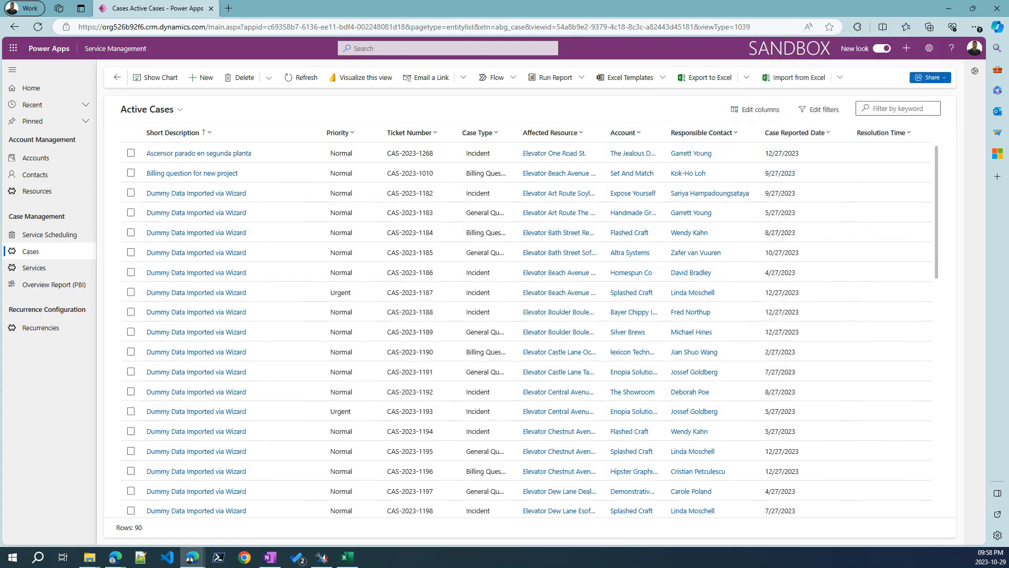
Step: Enable editing in the exported workbook, set case priorities to Urgent, and save
click(707, 78)
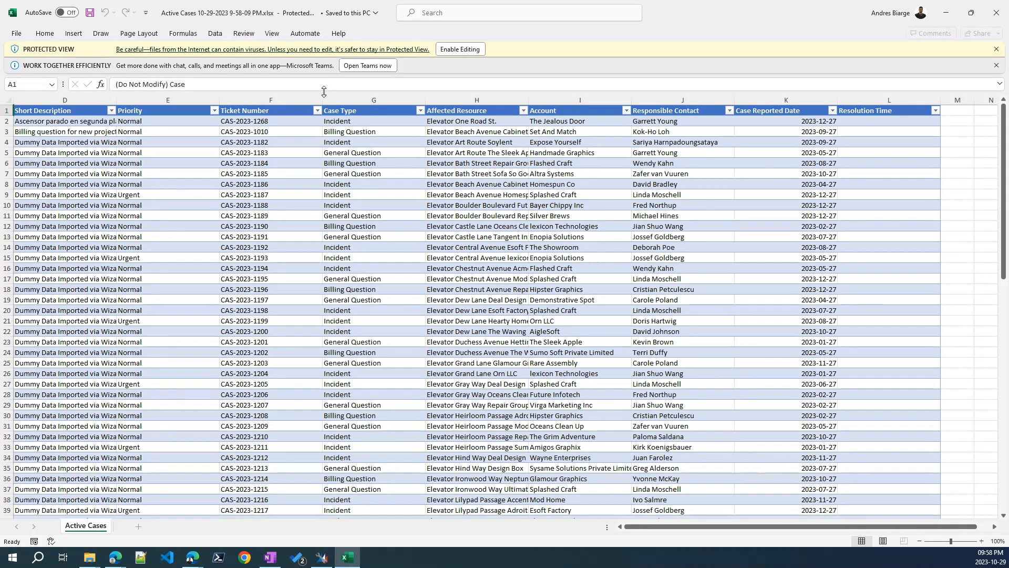
mouse_move(460, 48)
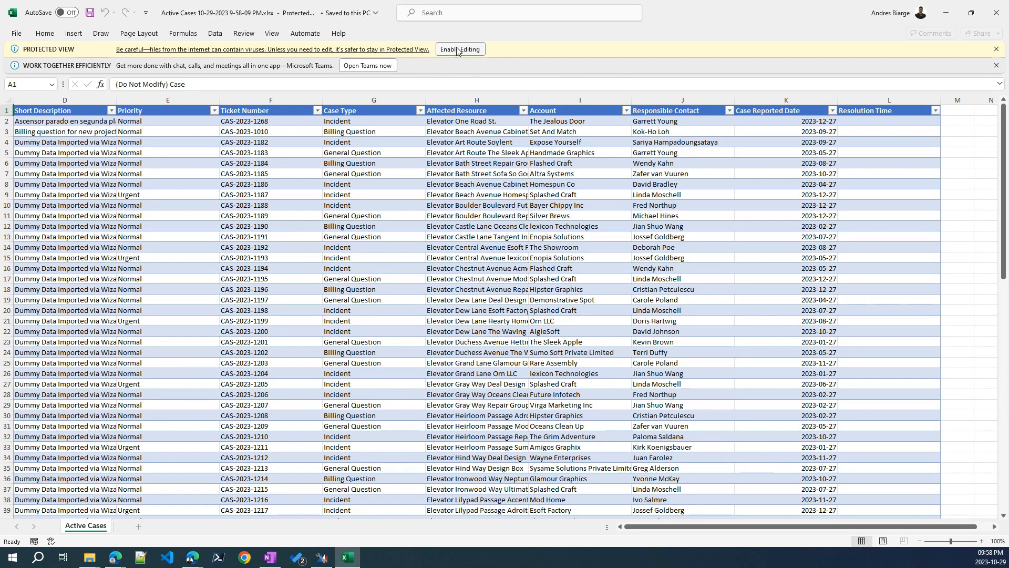
click(460, 49)
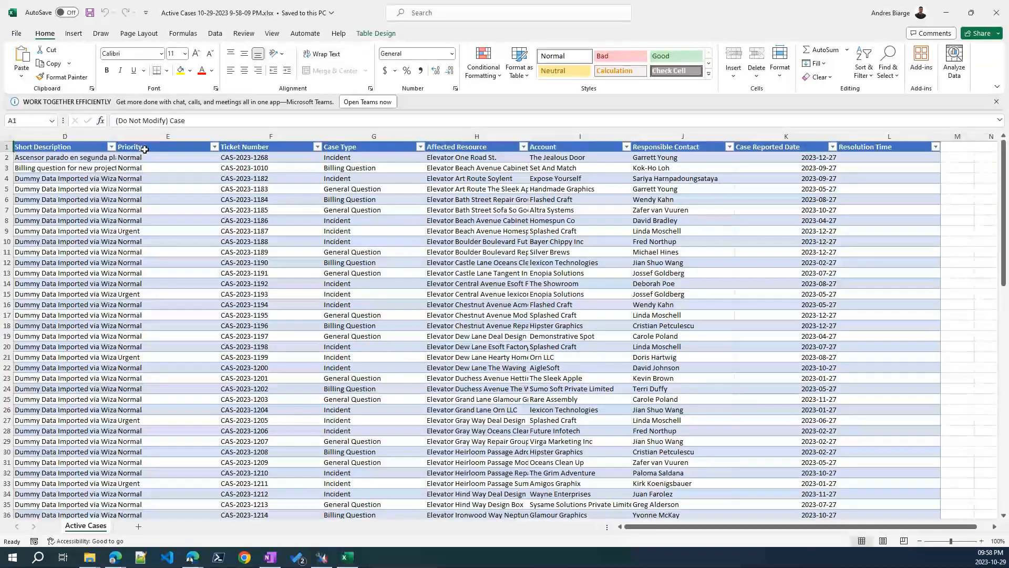
click(167, 157)
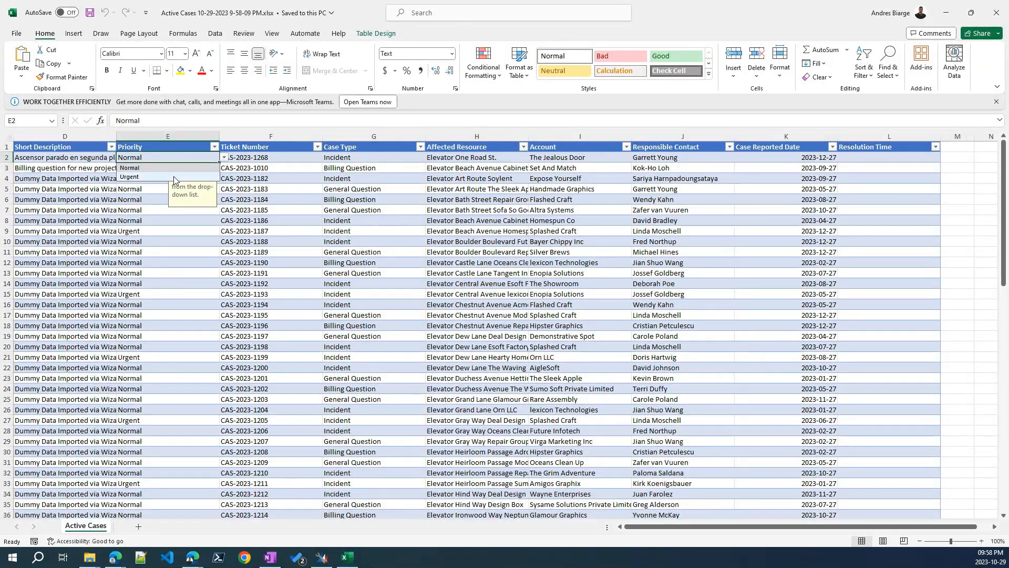
click(130, 178)
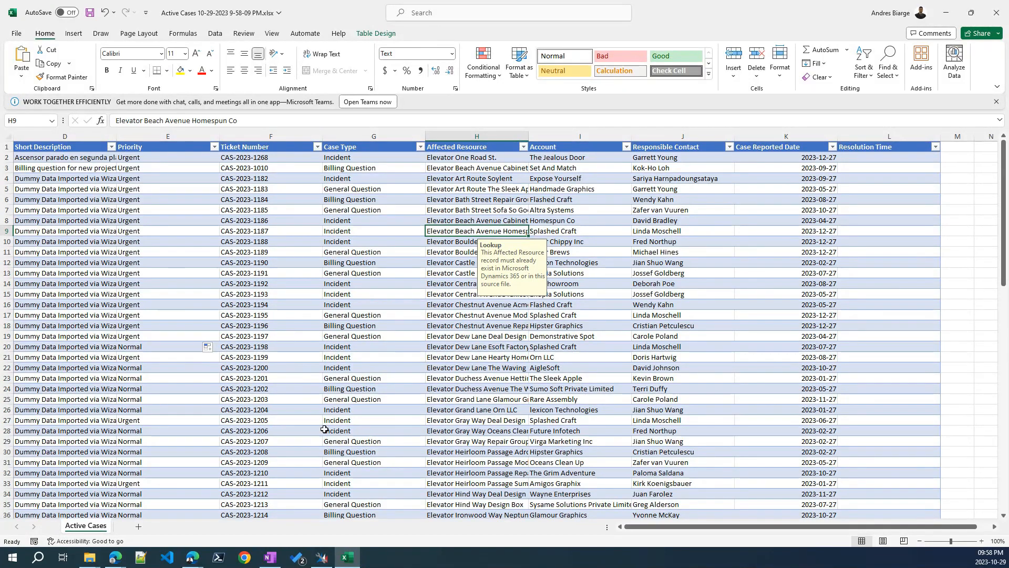
click(90, 11)
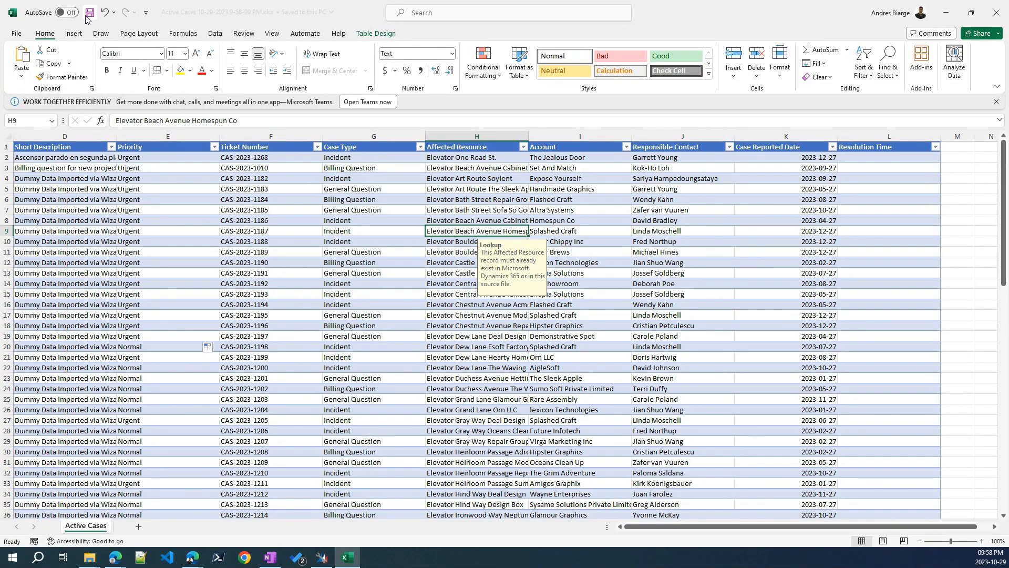
scroll(down, 3)
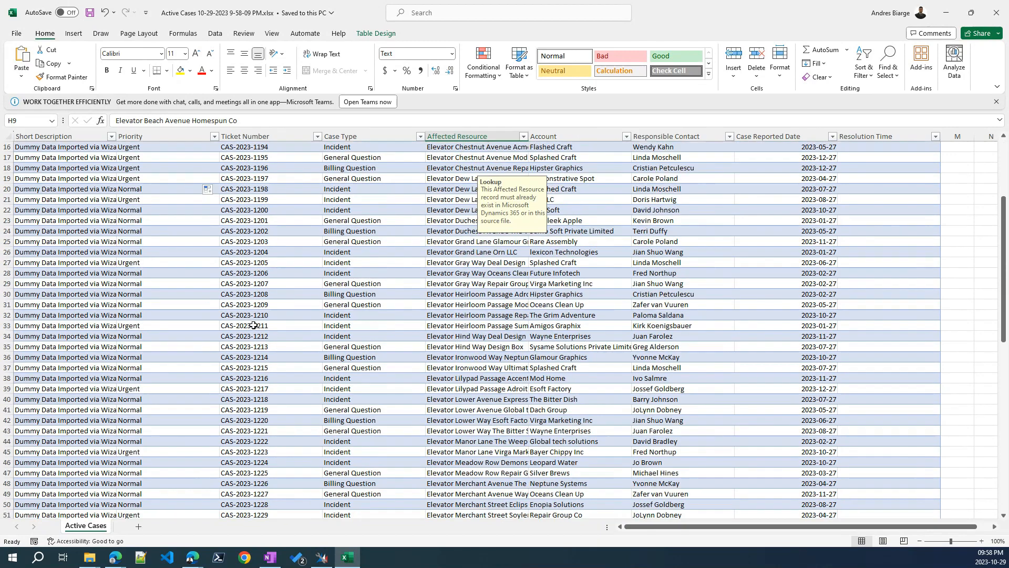
scroll(up, 3)
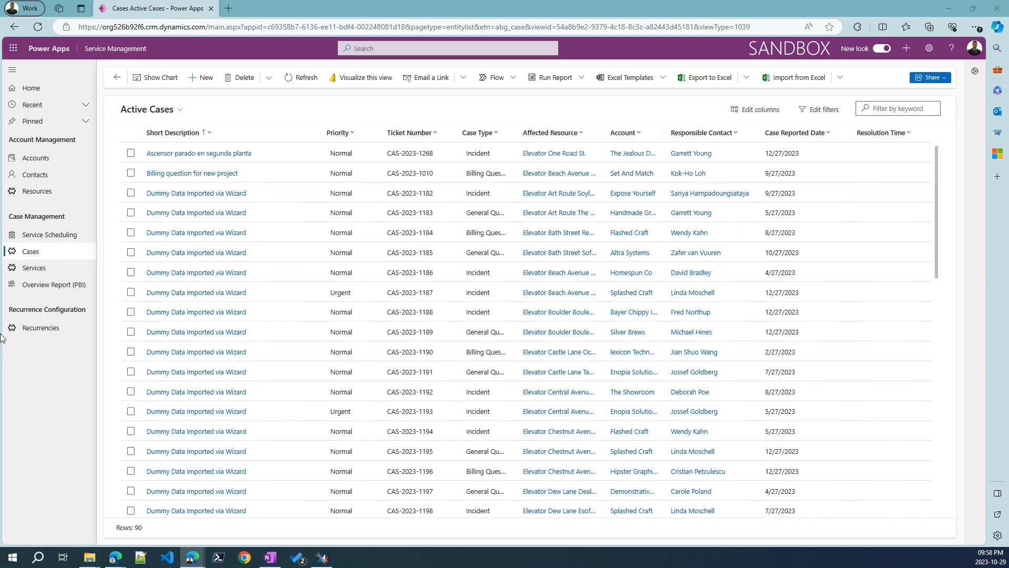
mouse_move(591, 361)
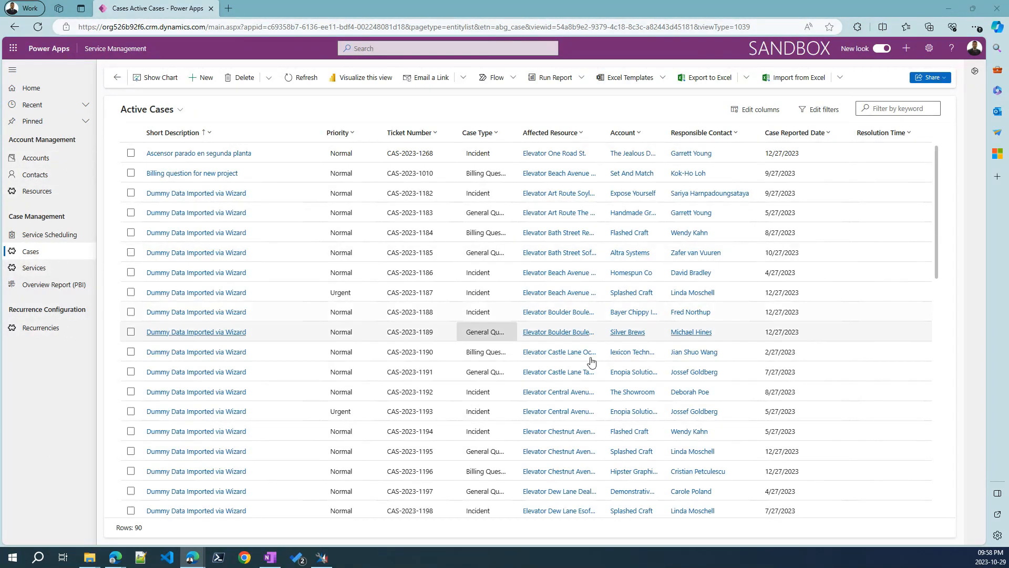
mouse_move(816, 85)
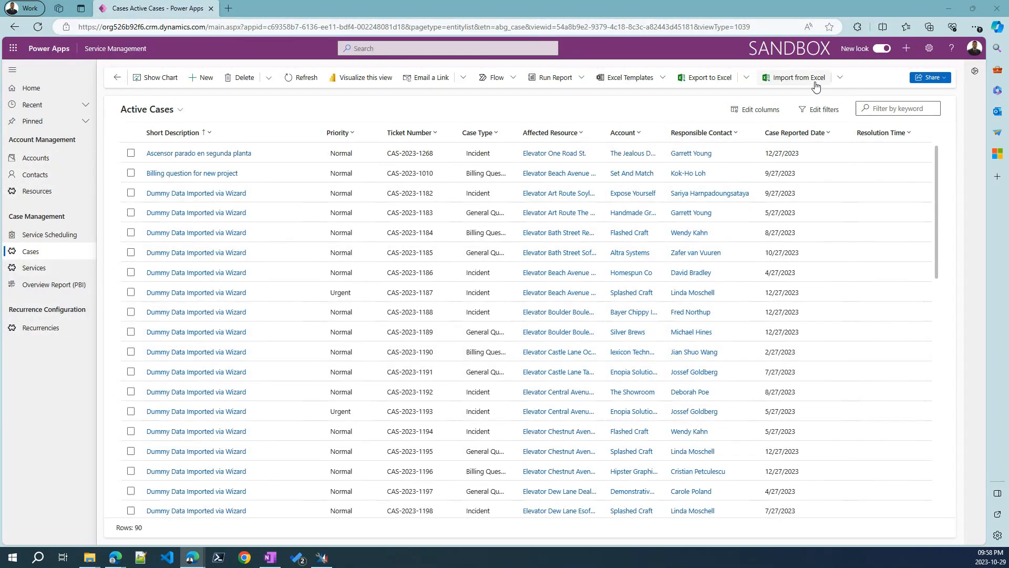
Step: Upload the edited Active Cases .xlsx via Import from Excel and proceed to column mapping
click(839, 78)
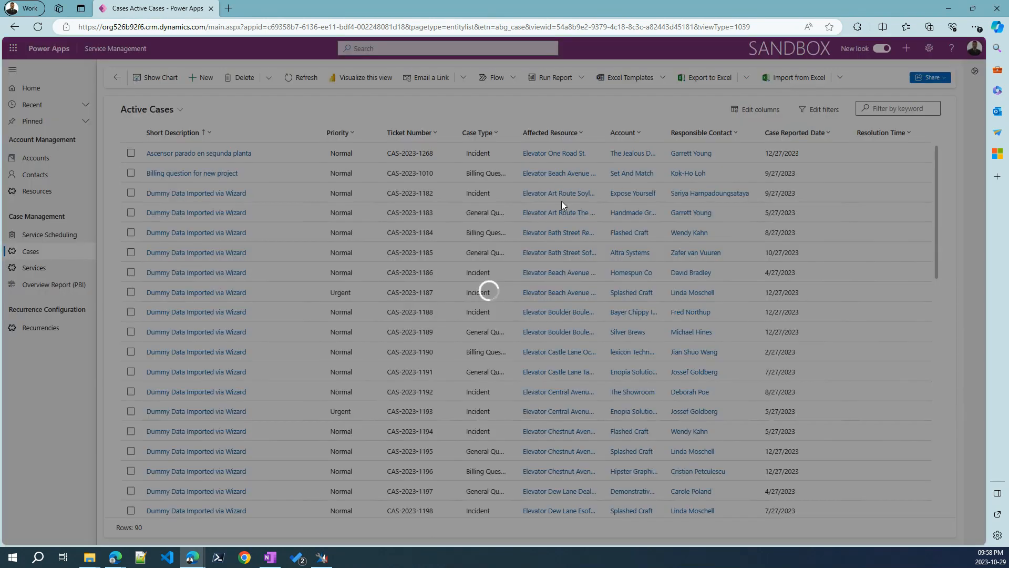
click(798, 77)
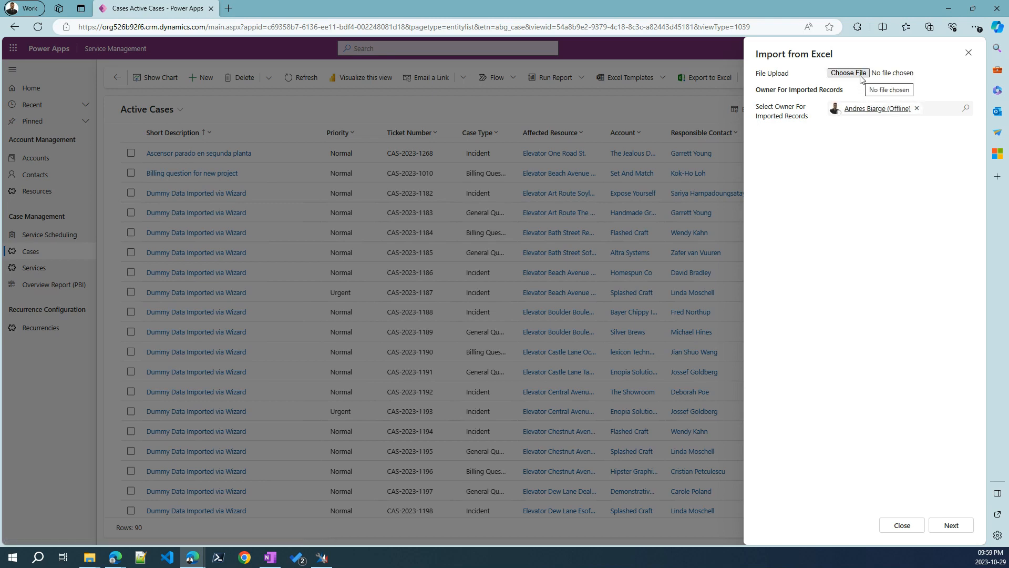
click(848, 73)
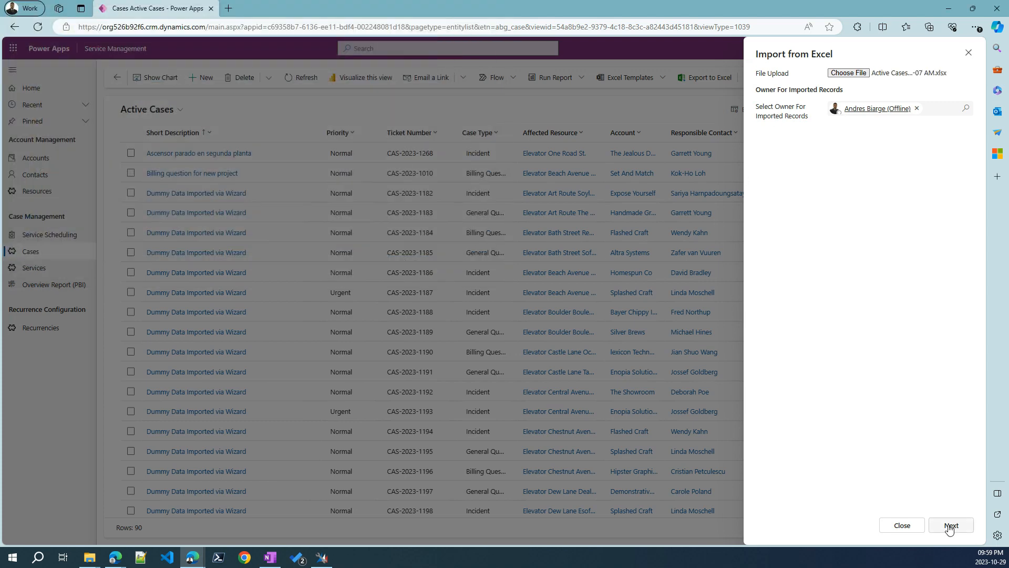
click(950, 526)
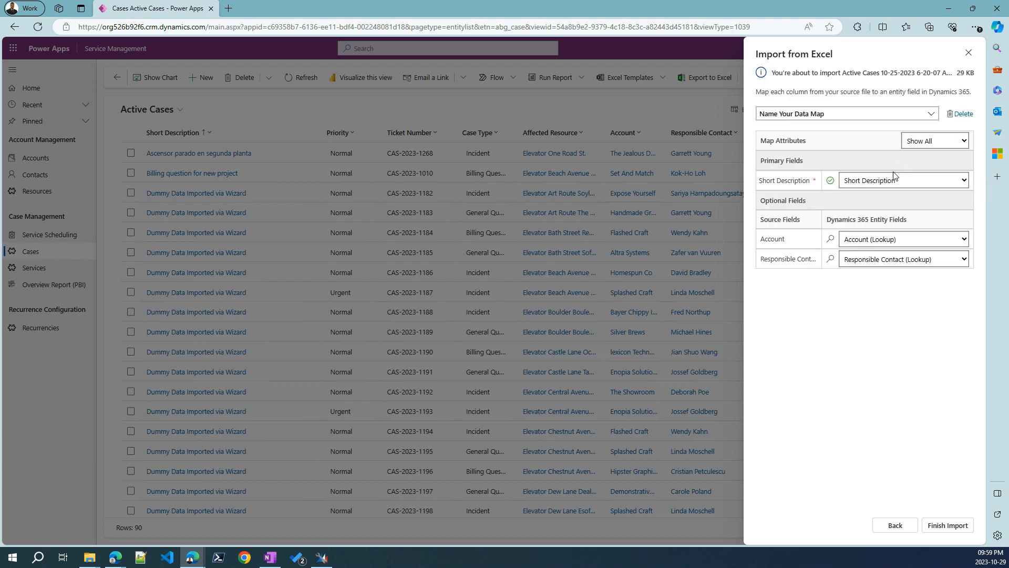
mouse_move(787, 153)
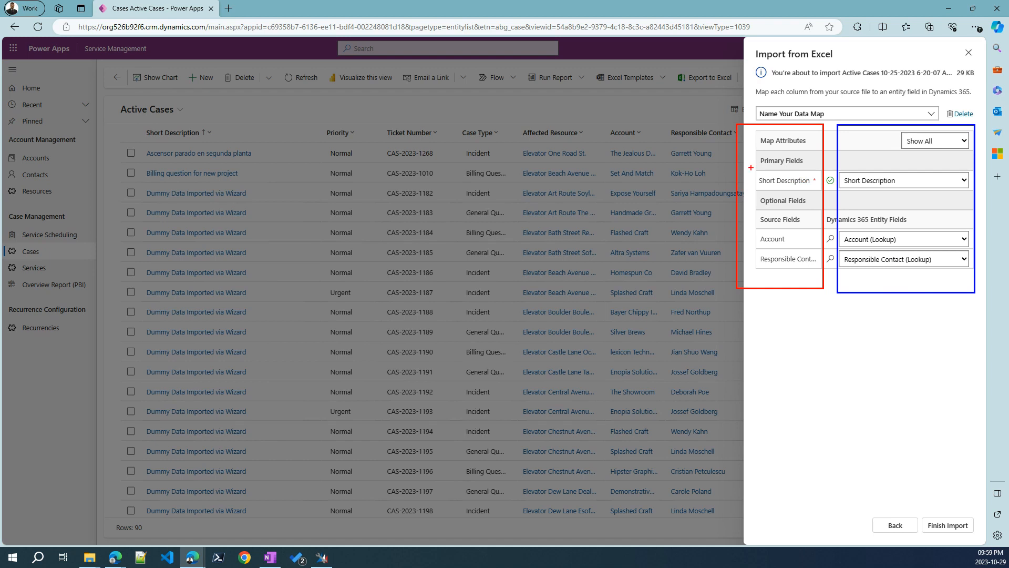
Step: Show the field choices for mapping the Short Description column
click(964, 180)
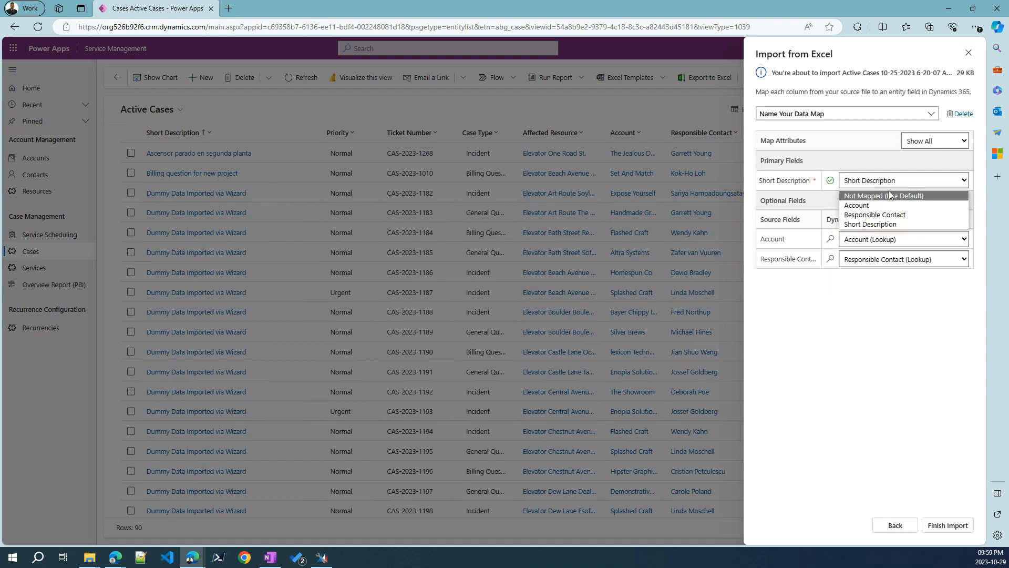
mouse_move(585, 65)
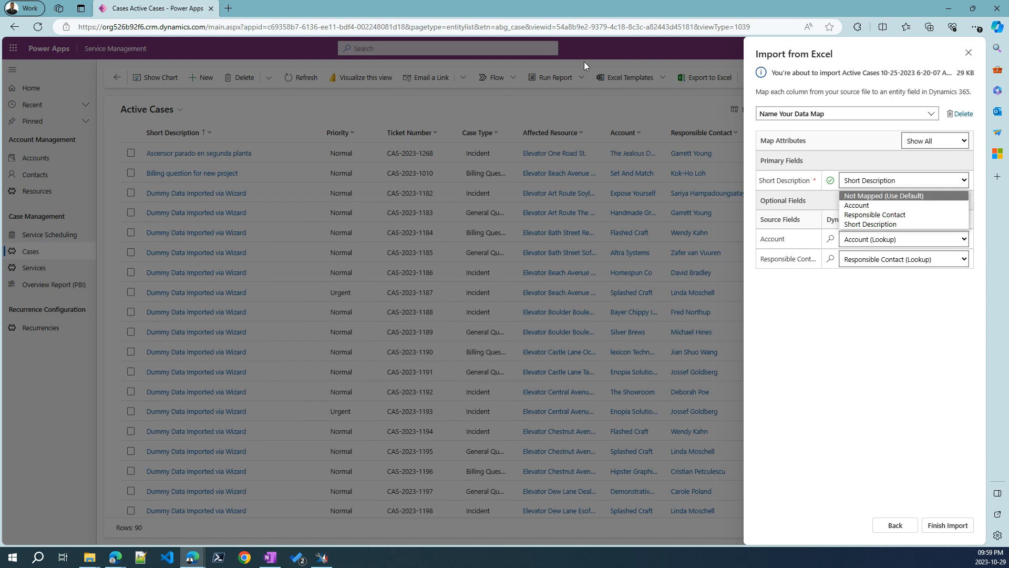
mouse_move(909, 203)
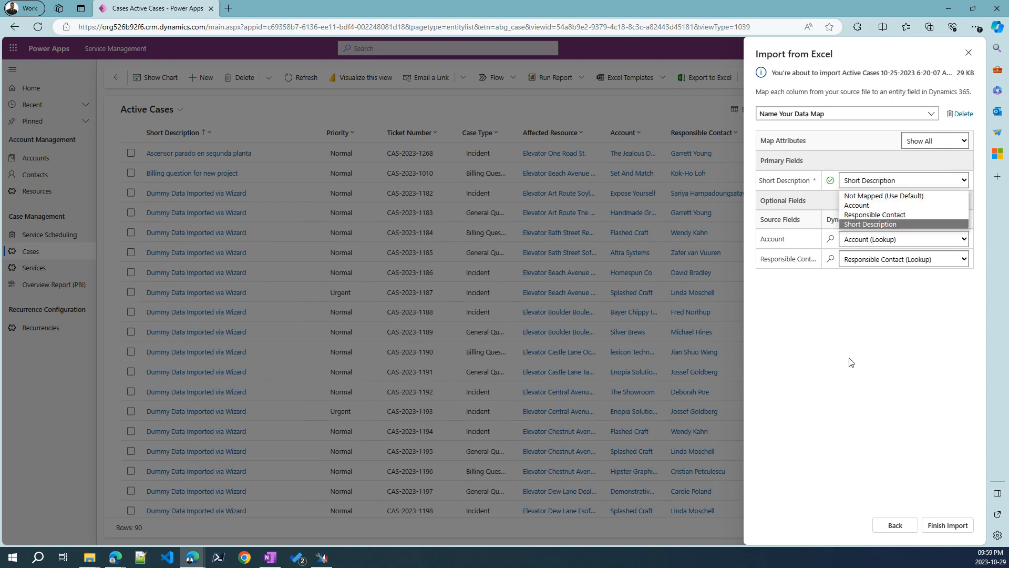
mouse_move(858, 186)
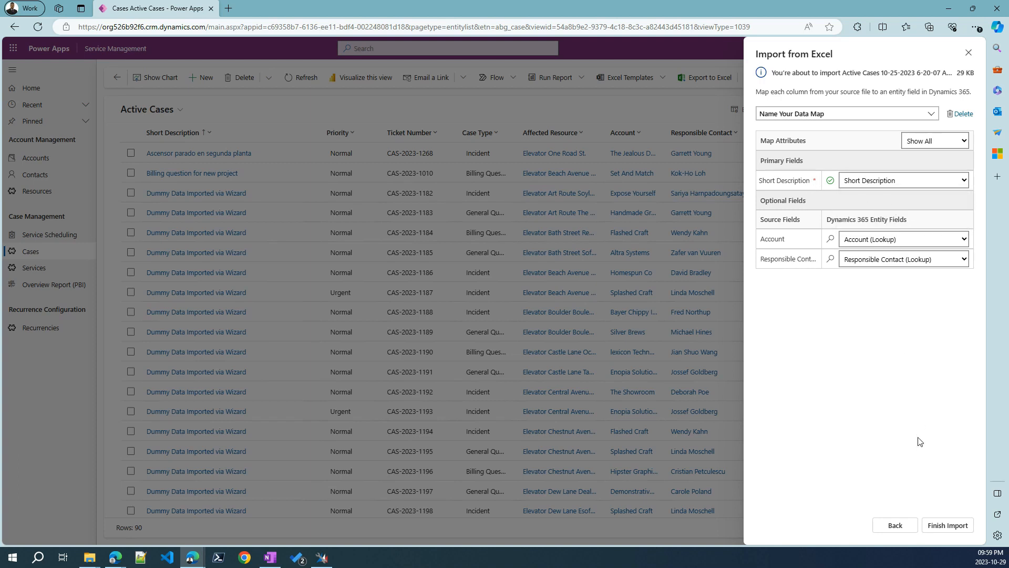
mouse_move(960, 57)
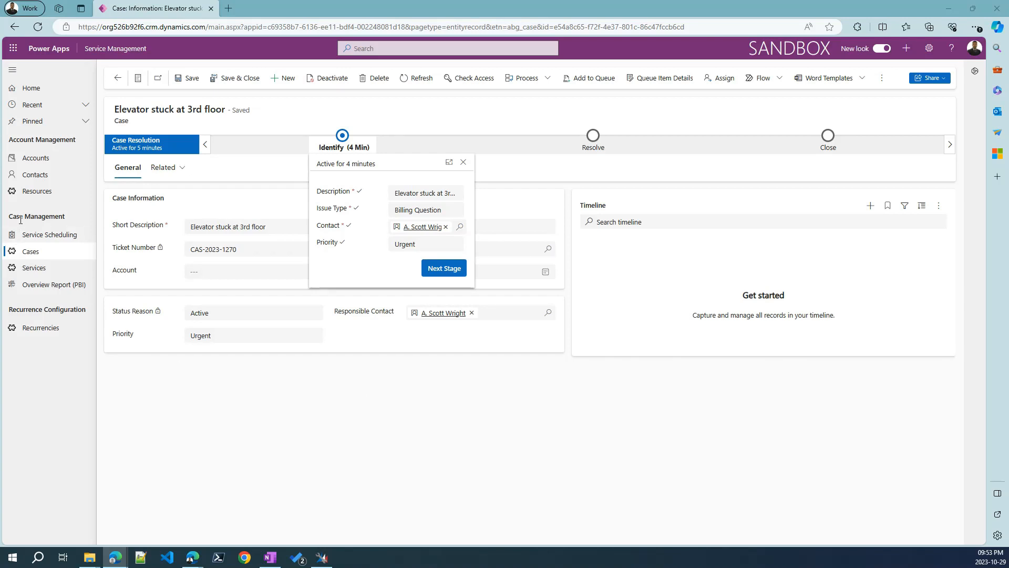
click(49, 234)
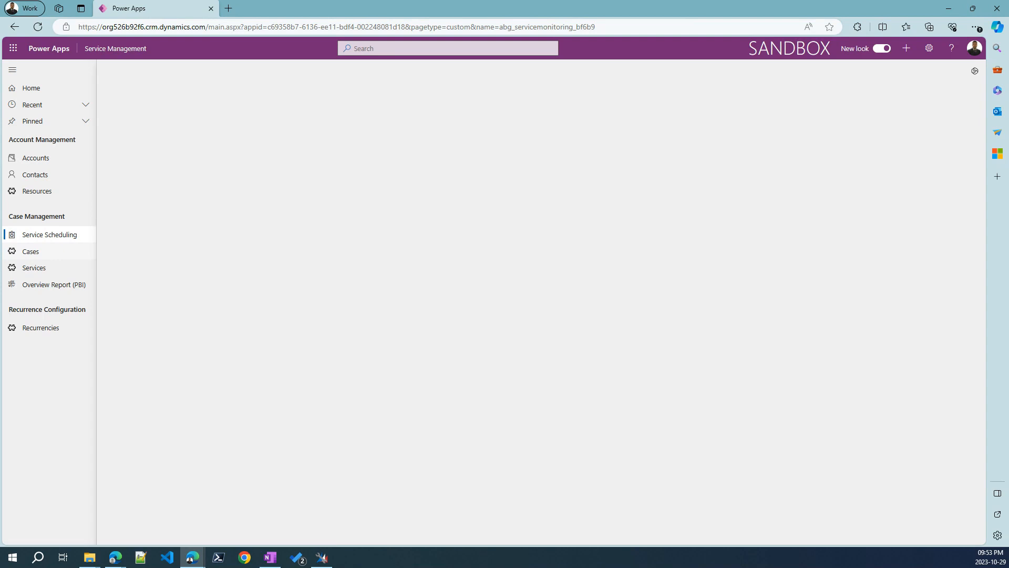
click(50, 233)
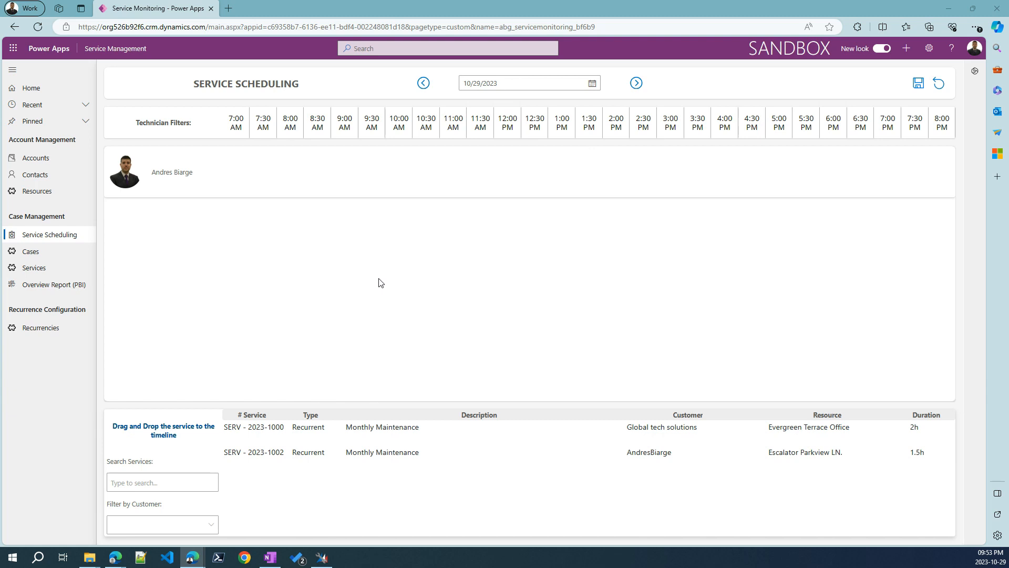
mouse_move(264, 199)
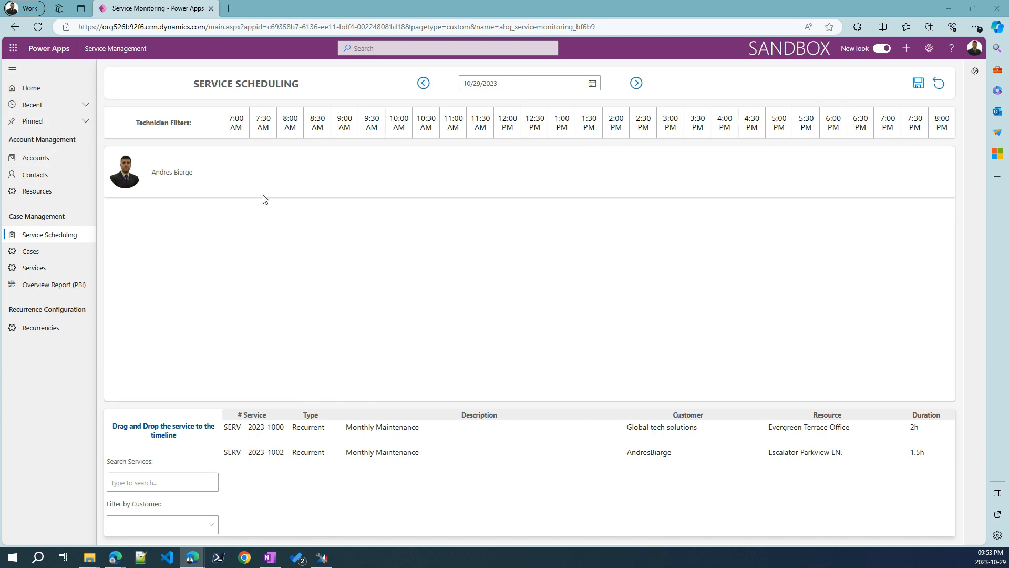
mouse_move(236, 442)
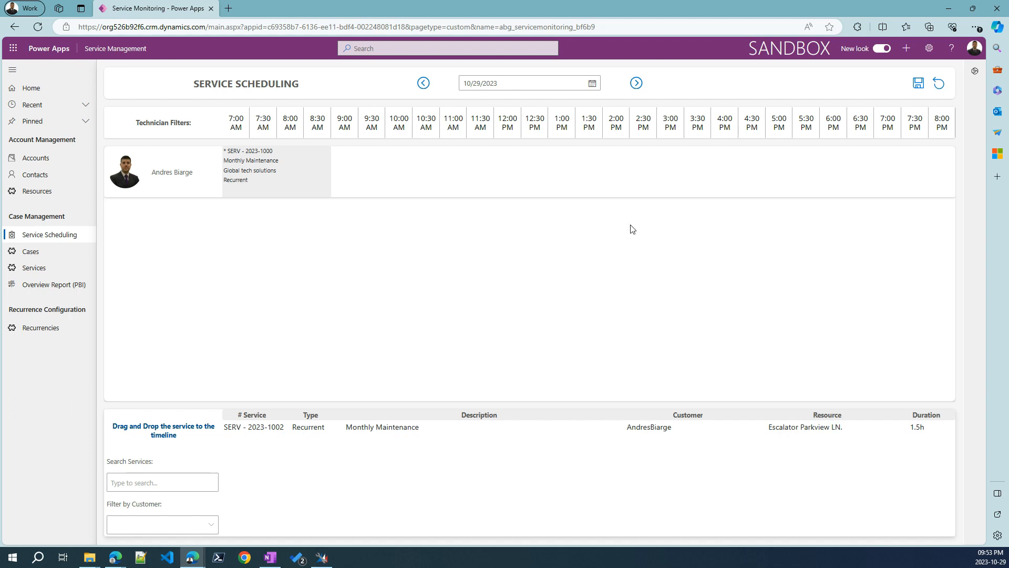
mouse_move(321, 174)
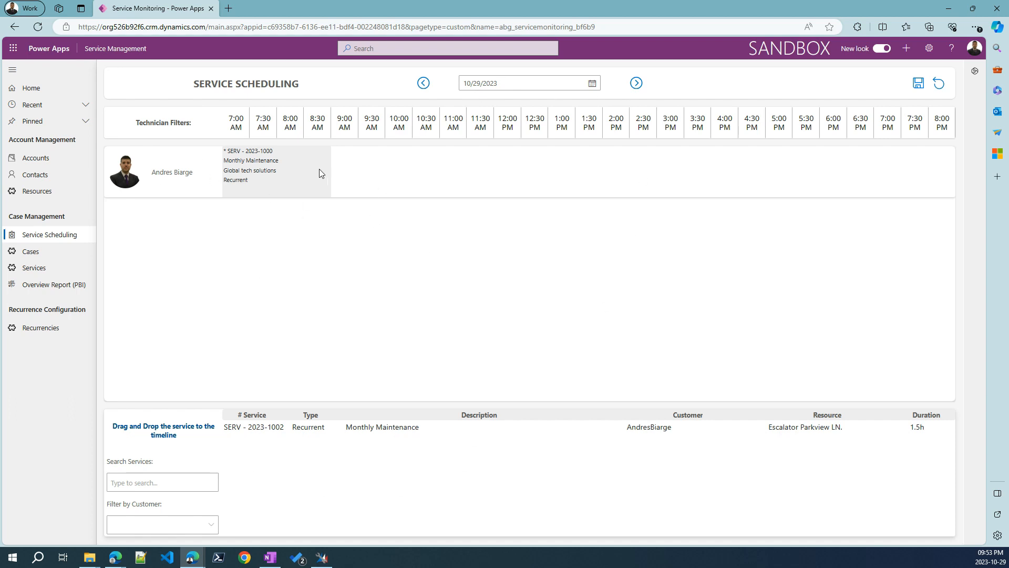
mouse_move(247, 225)
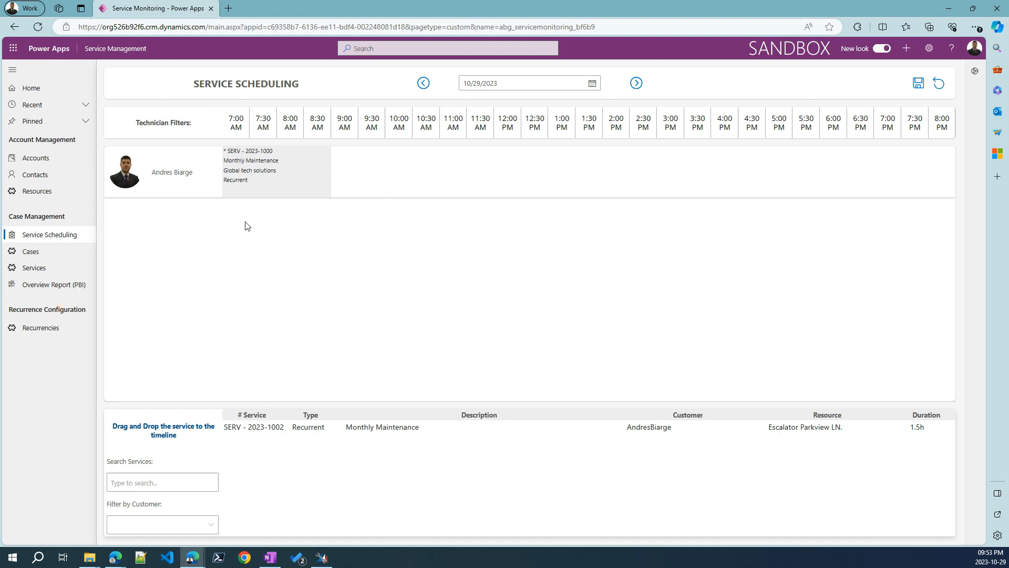
mouse_move(249, 348)
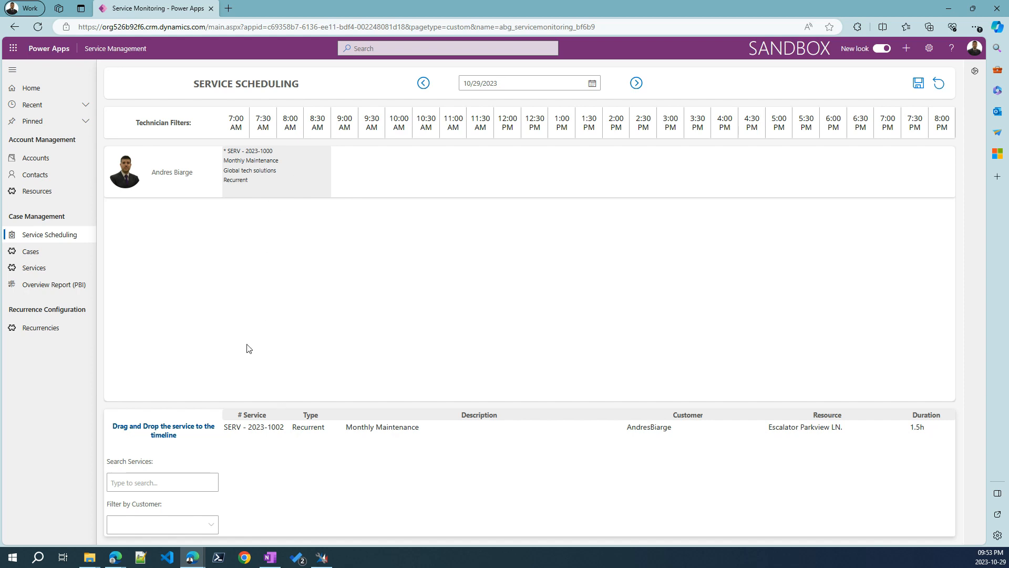
mouse_move(238, 436)
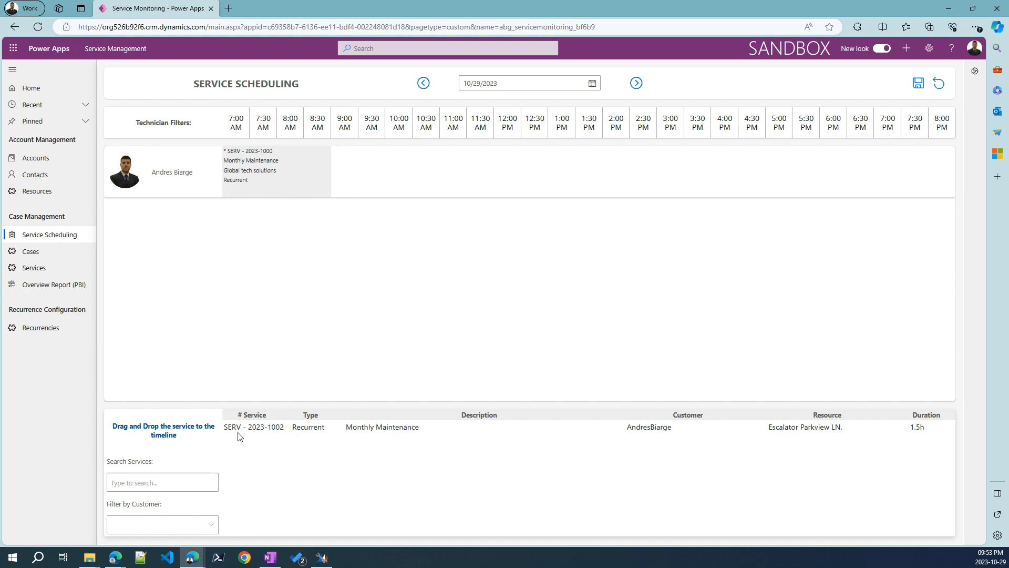
mouse_move(307, 382)
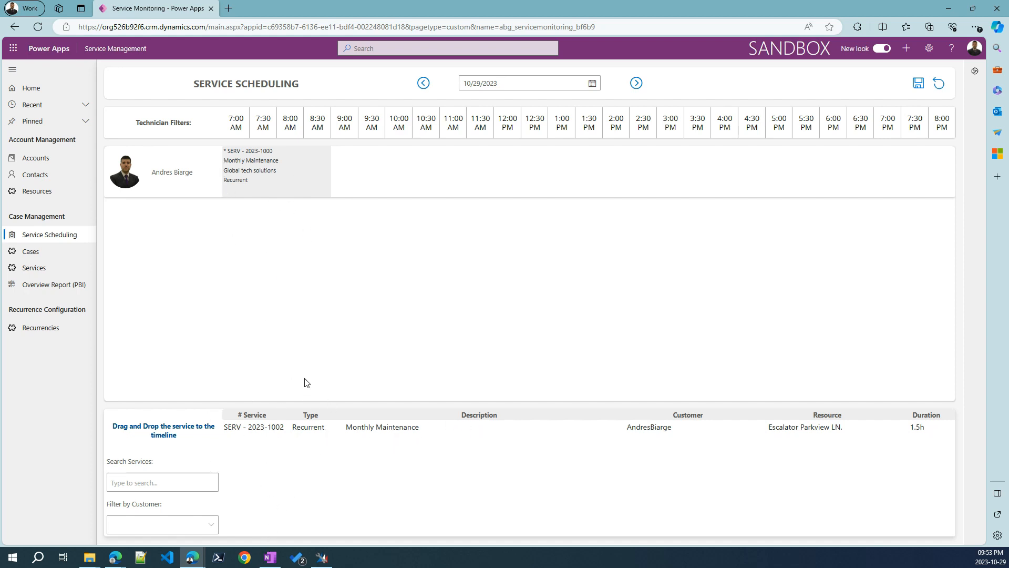
mouse_move(419, 259)
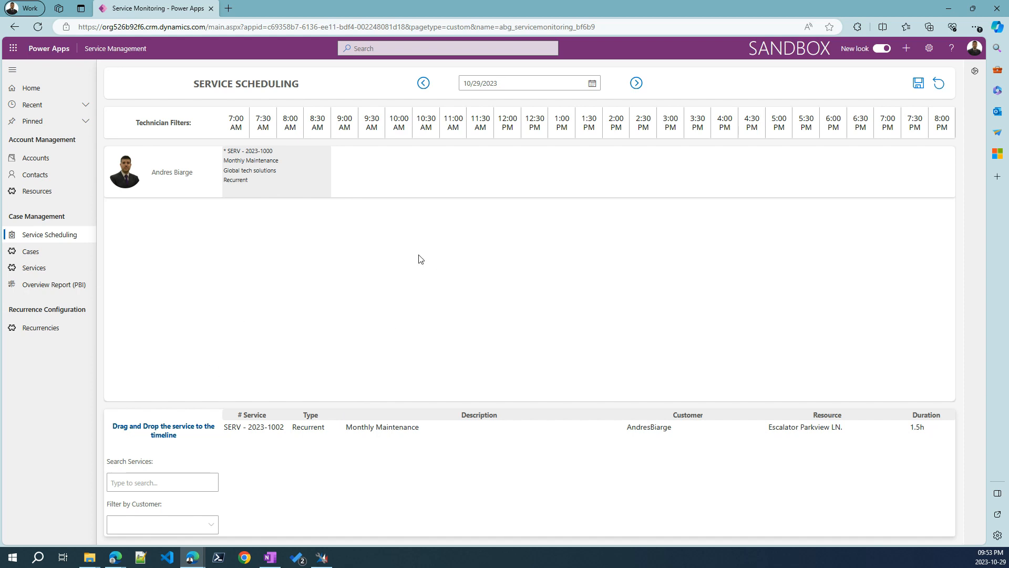
mouse_move(415, 259)
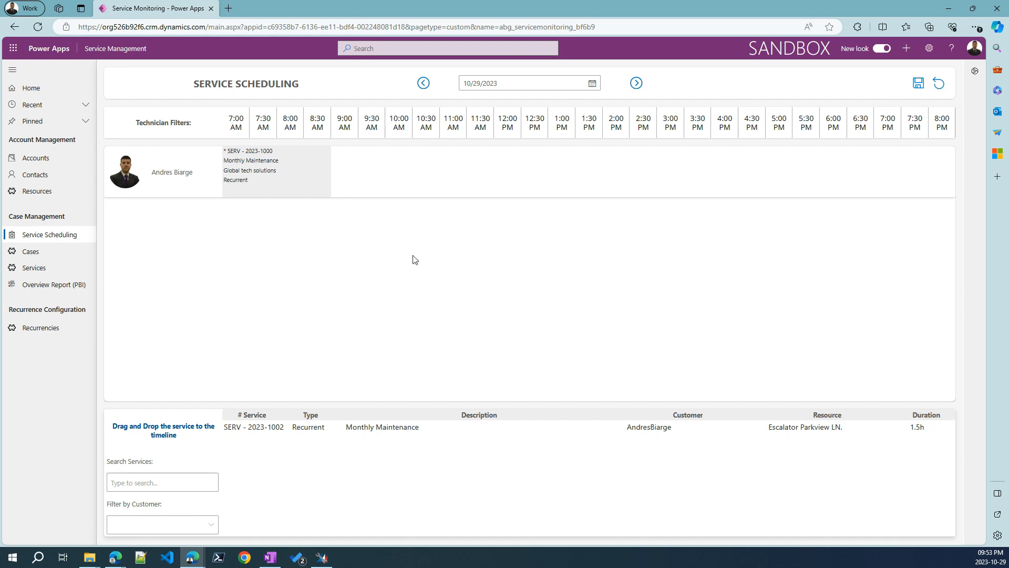
mouse_move(298, 281)
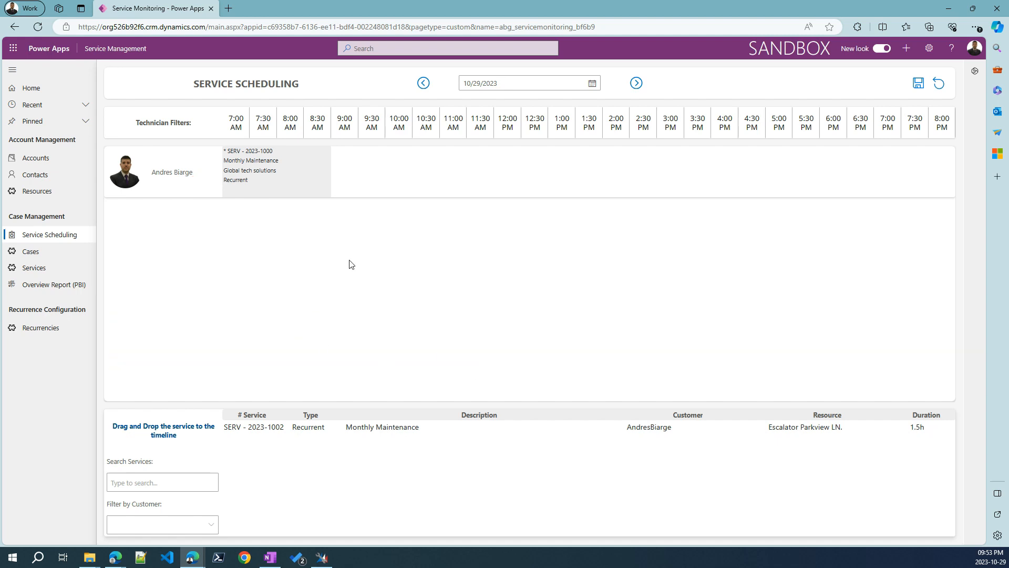
mouse_move(190, 305)
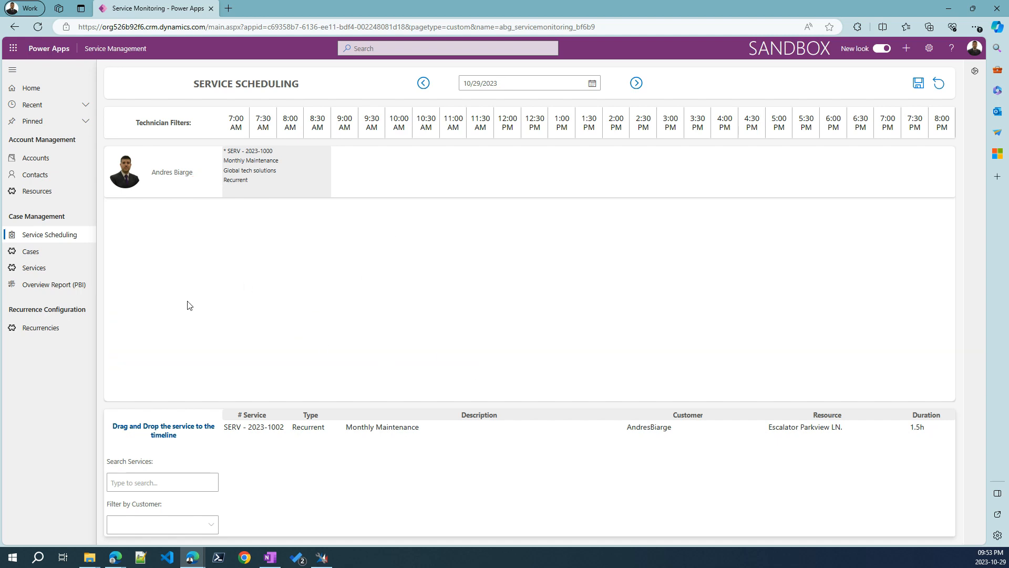
mouse_move(204, 313)
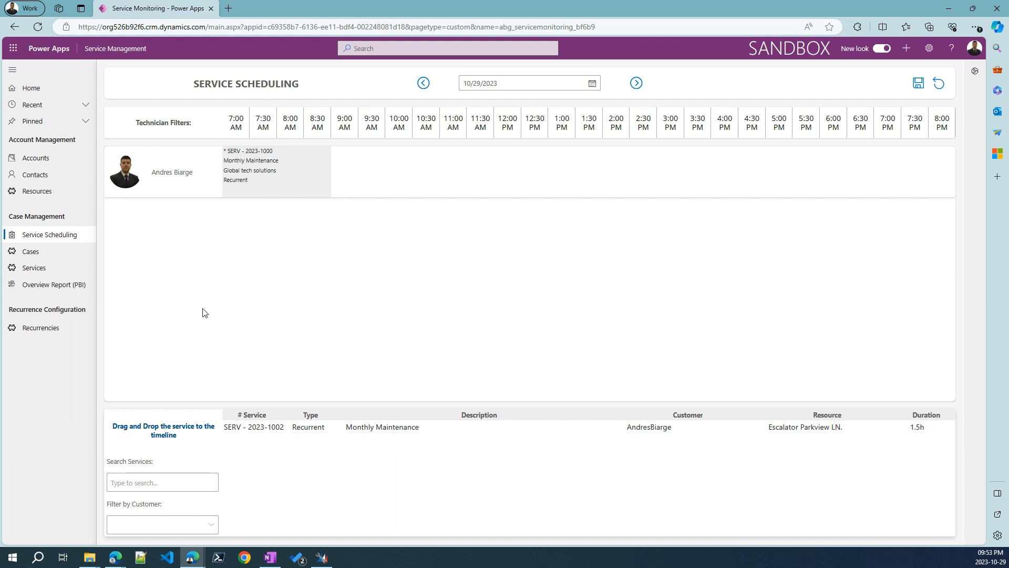
mouse_move(422, 528)
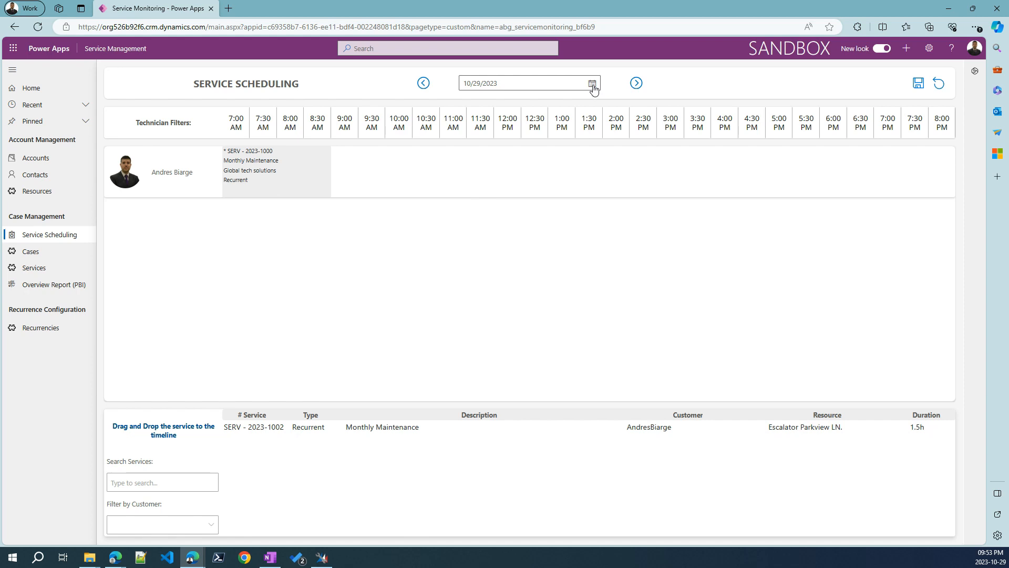
click(591, 83)
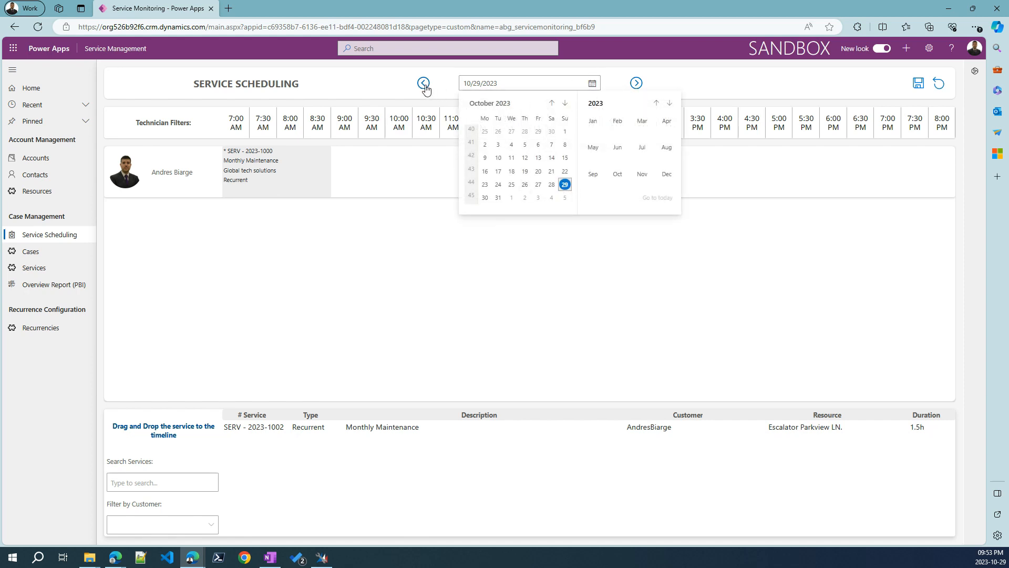
click(423, 83)
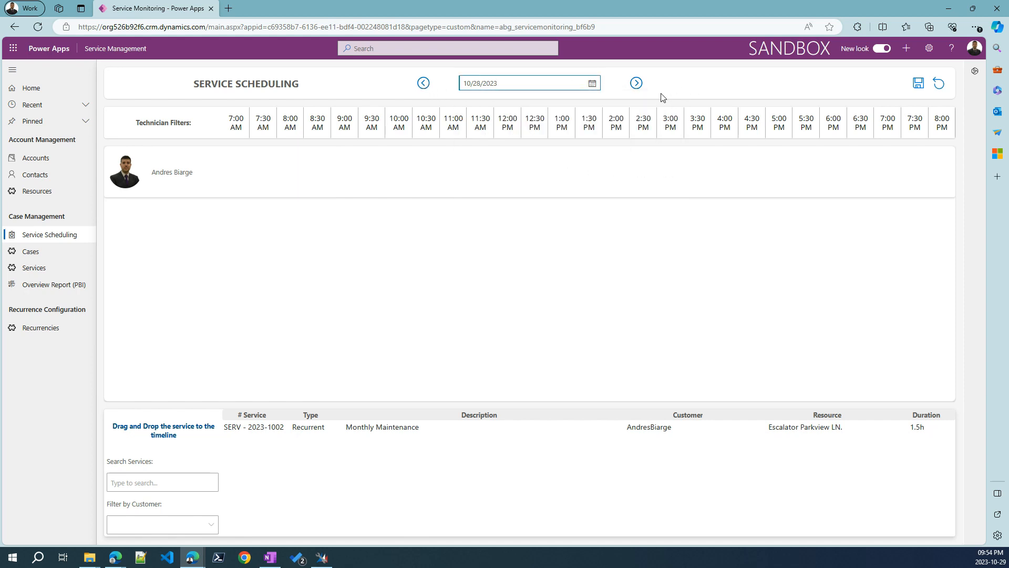
click(636, 83)
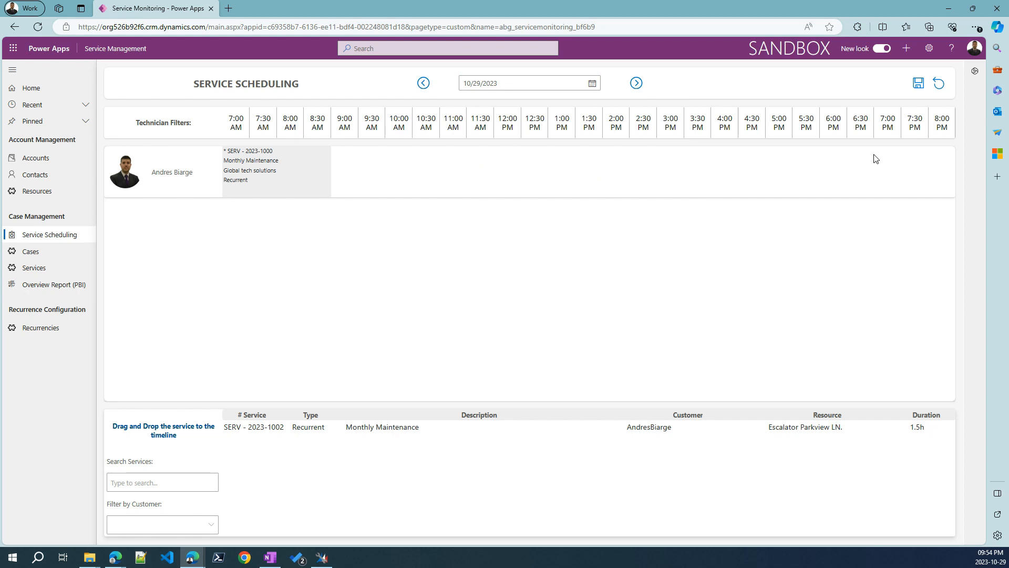
mouse_move(976, 389)
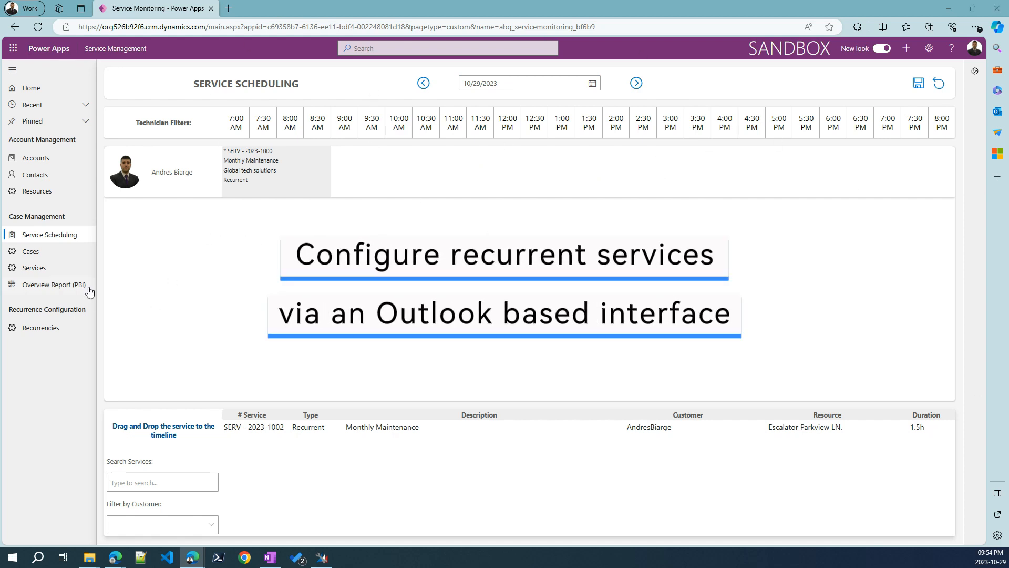
mouse_move(69, 261)
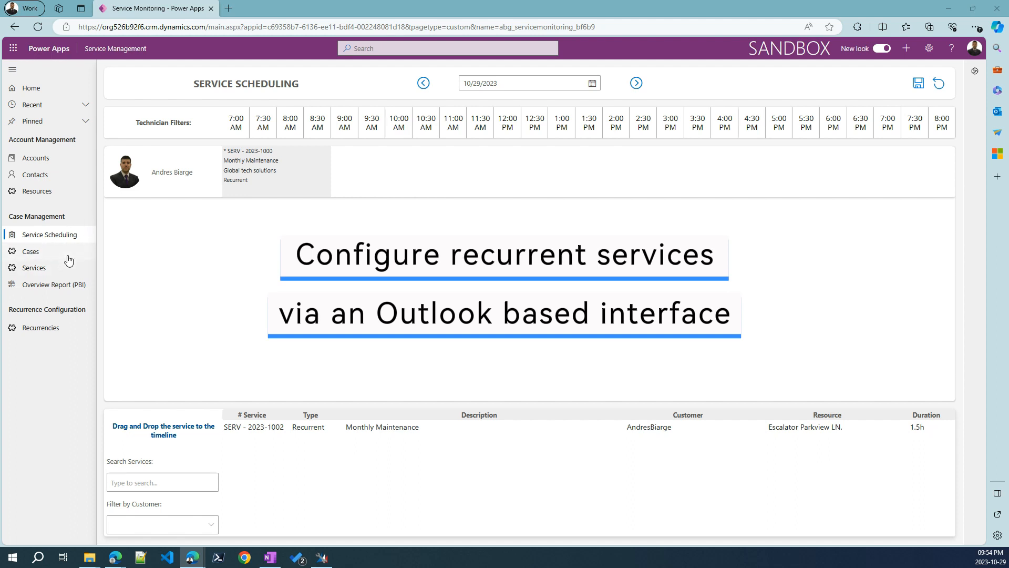
Step: From the active Services list, open the Monthly Maintenance record SERV - 2023-1000
click(34, 267)
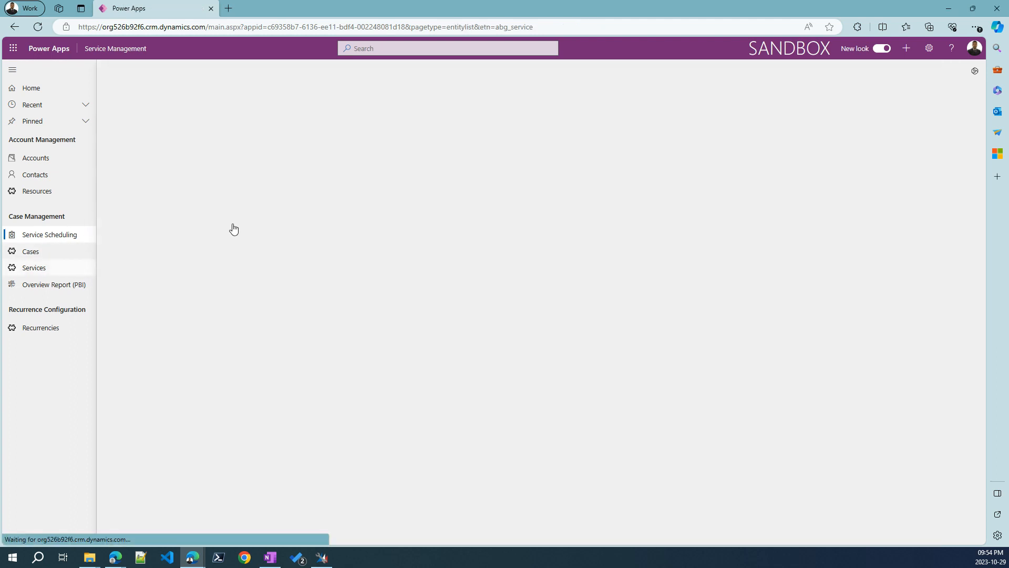
click(34, 267)
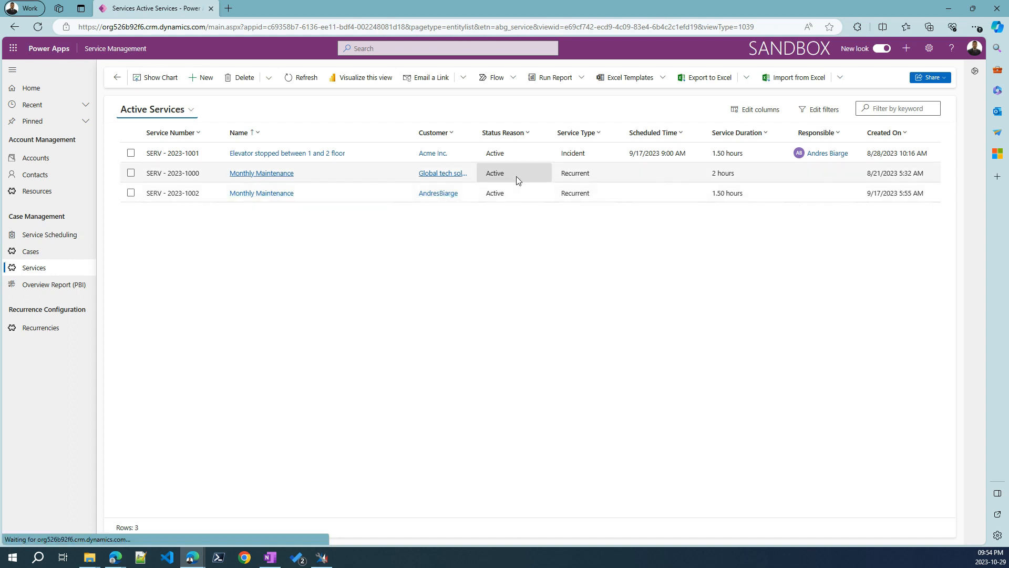
click(131, 173)
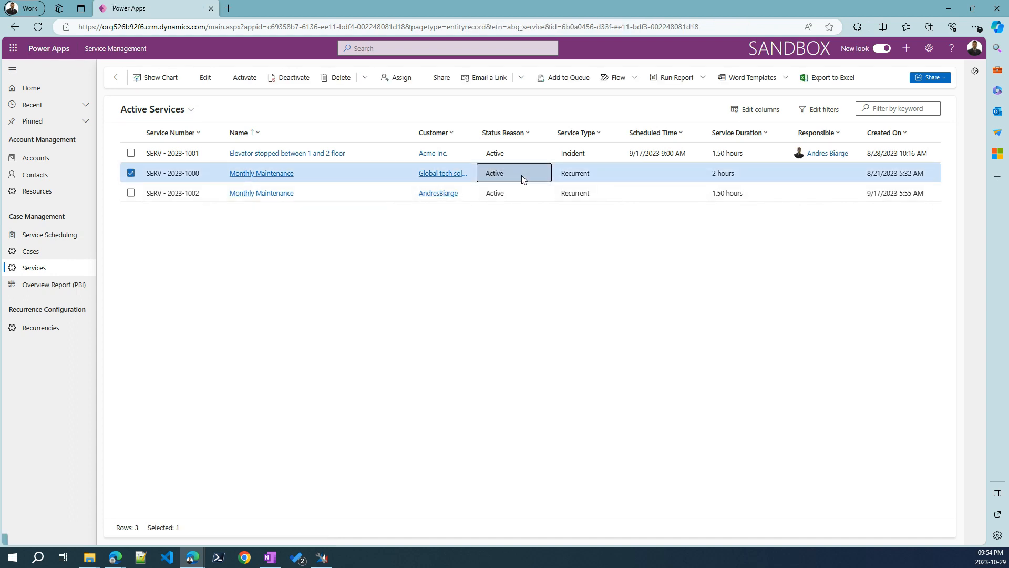
click(262, 172)
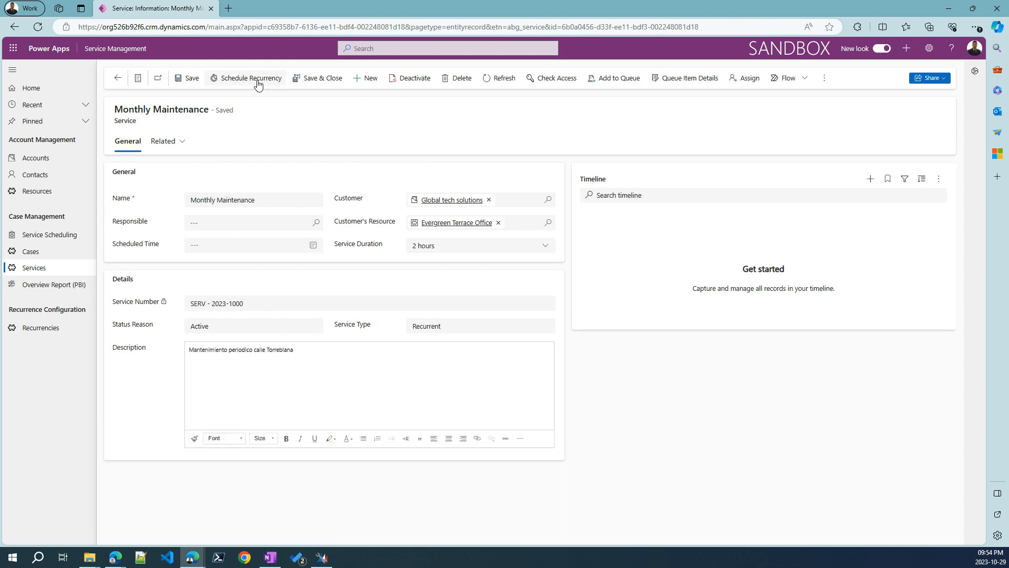
mouse_move(341, 327)
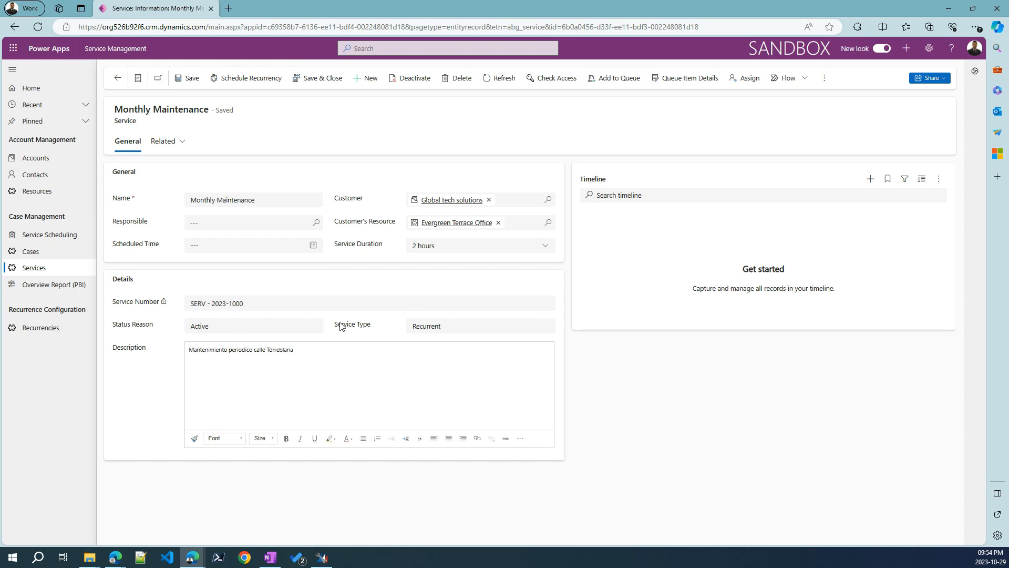
Step: Set the Monthly Maintenance service type to Incident and save the record
click(479, 326)
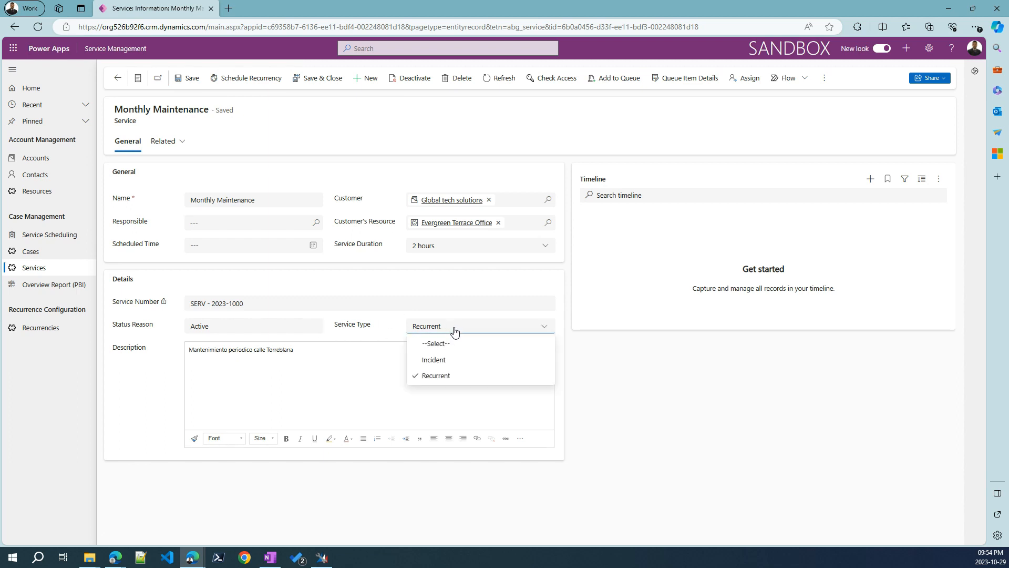
mouse_move(436, 375)
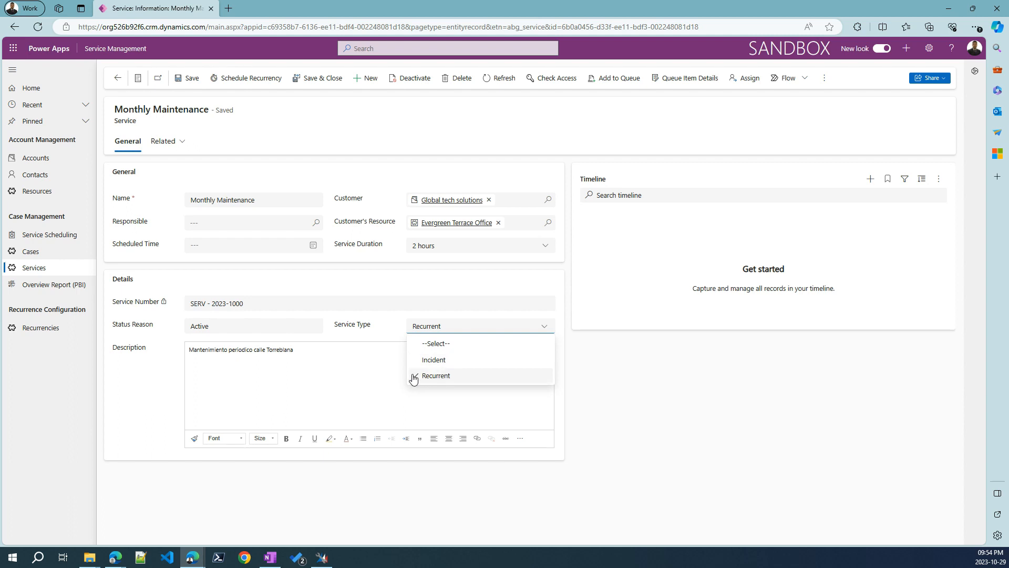
click(436, 375)
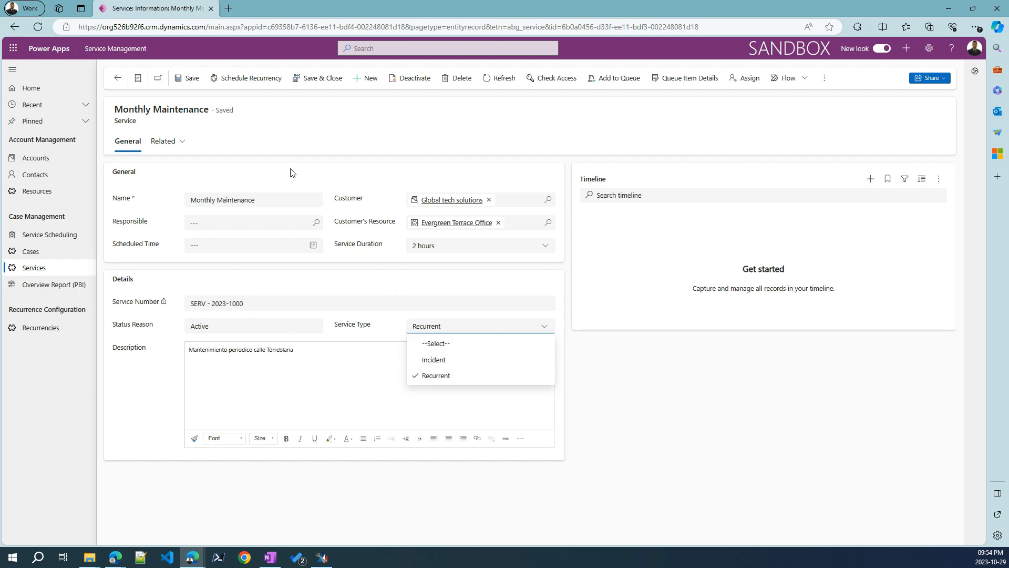
mouse_move(449, 359)
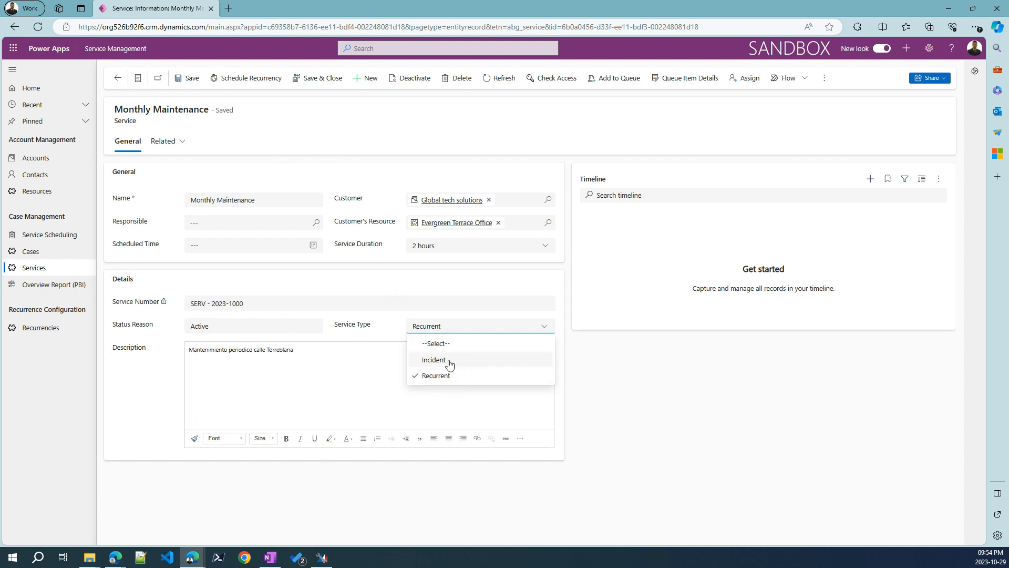
click(434, 359)
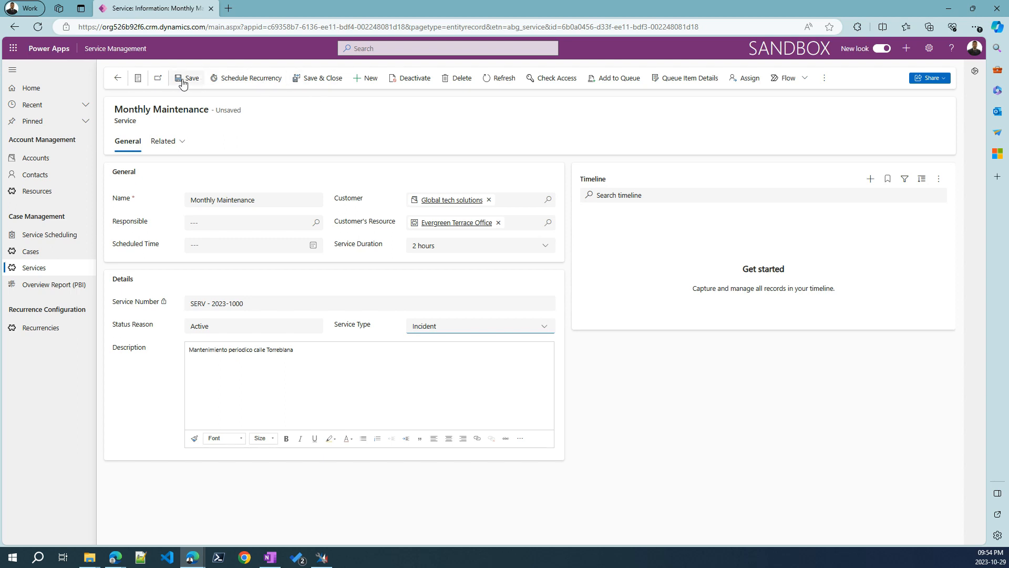
click(187, 78)
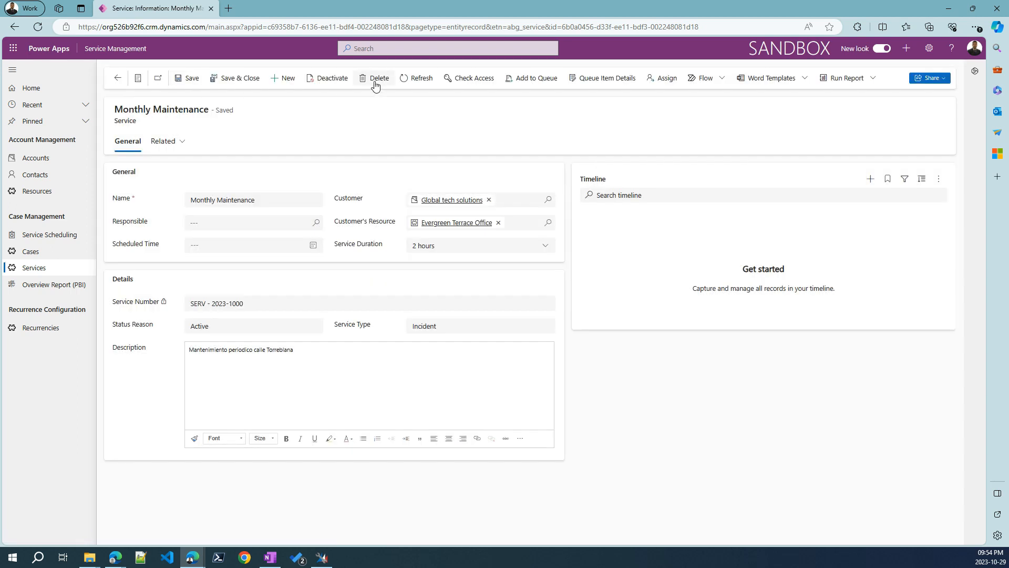
mouse_move(405, 297)
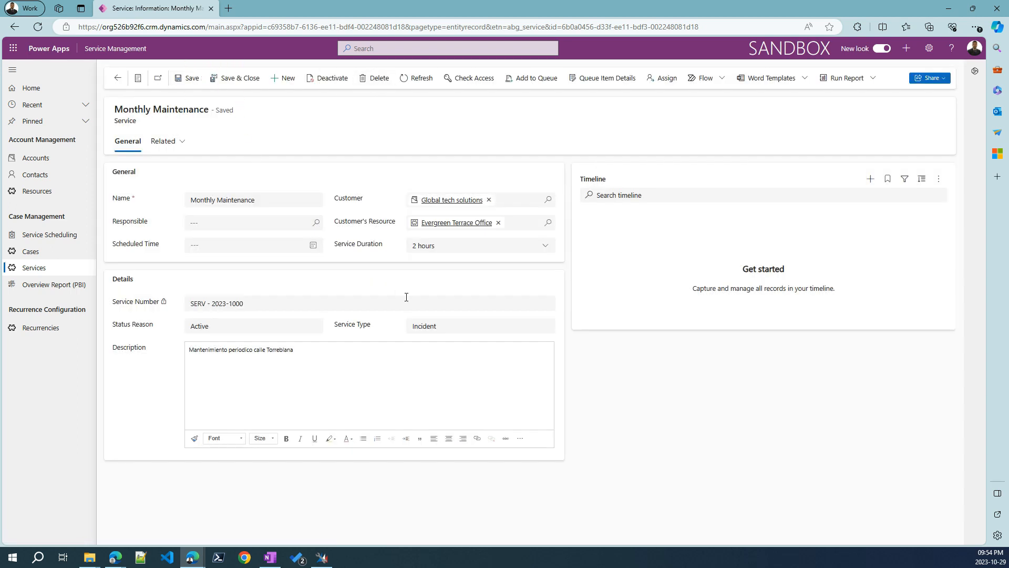
Step: Switch the service type back to Recurrent and save the record again
click(479, 326)
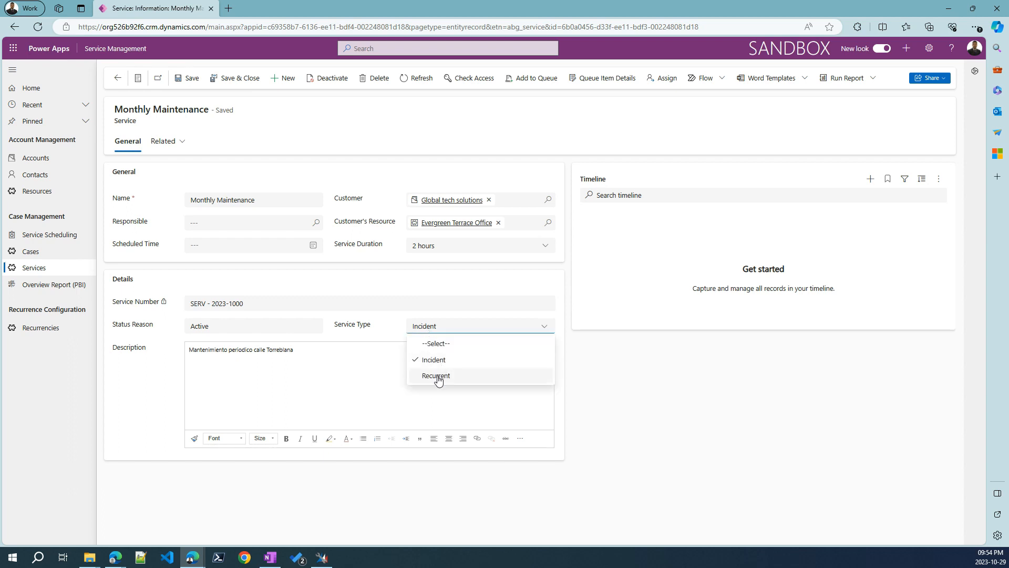
click(436, 375)
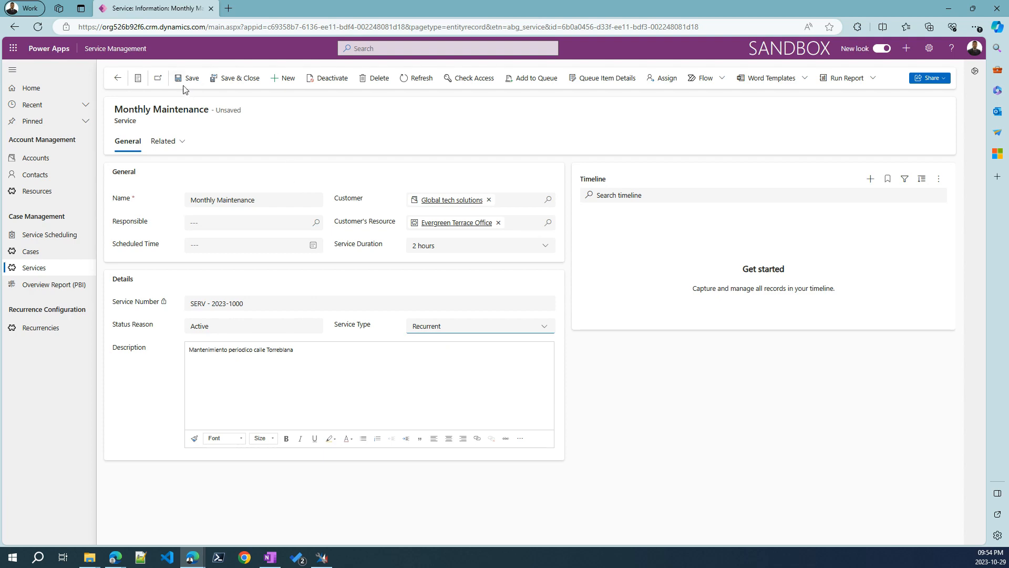
click(190, 78)
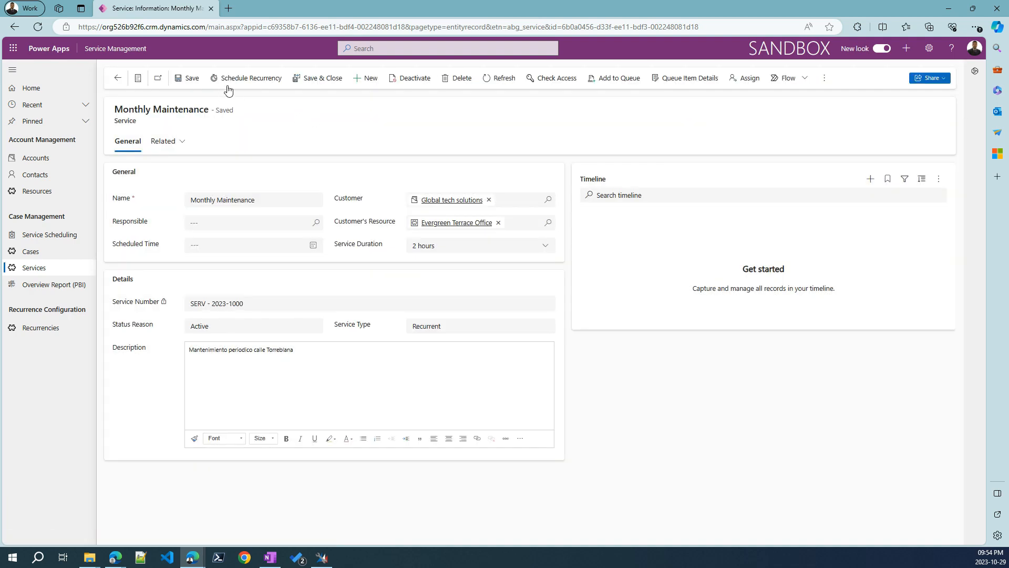
mouse_move(262, 78)
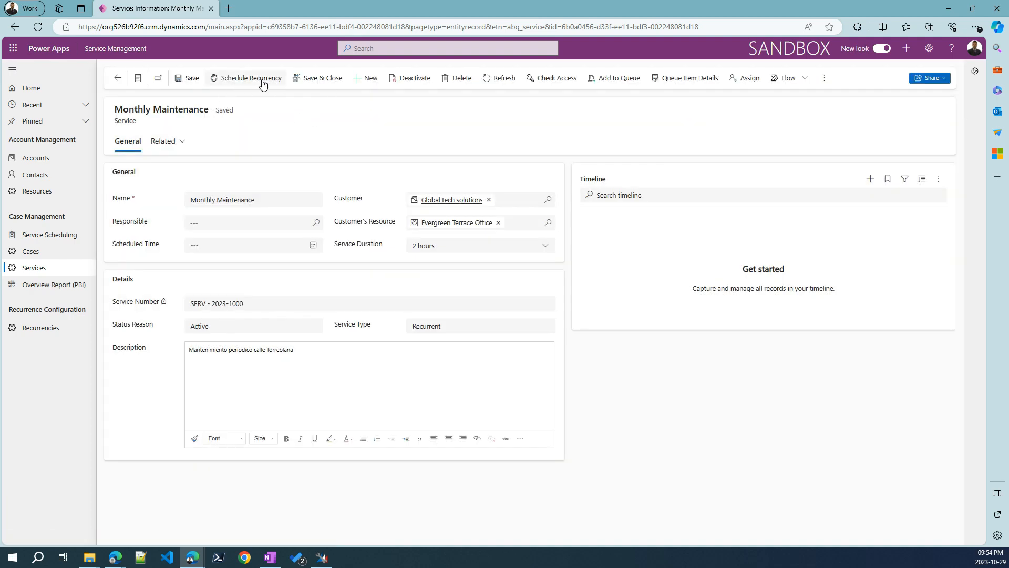
click(250, 78)
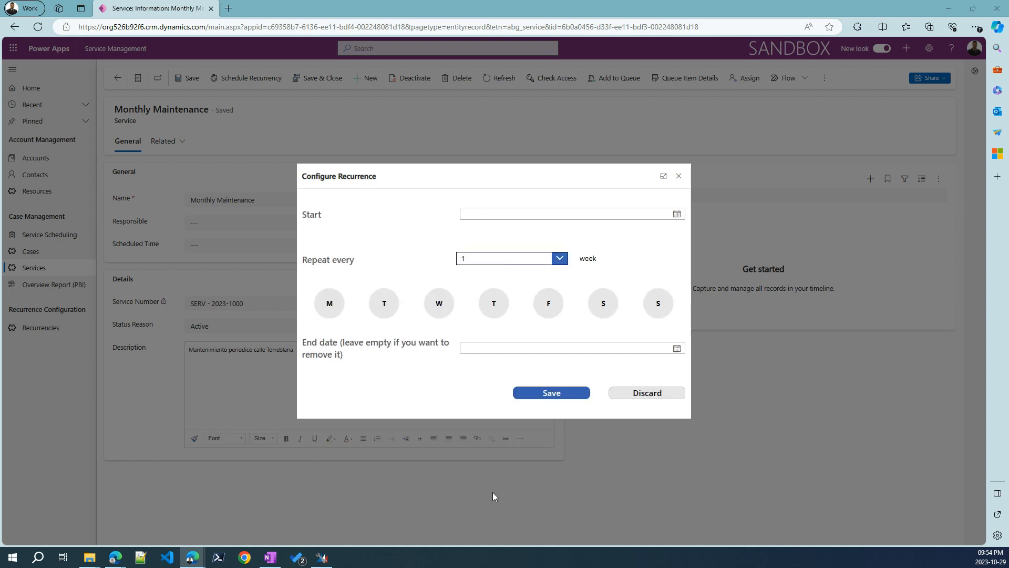
mouse_move(370, 144)
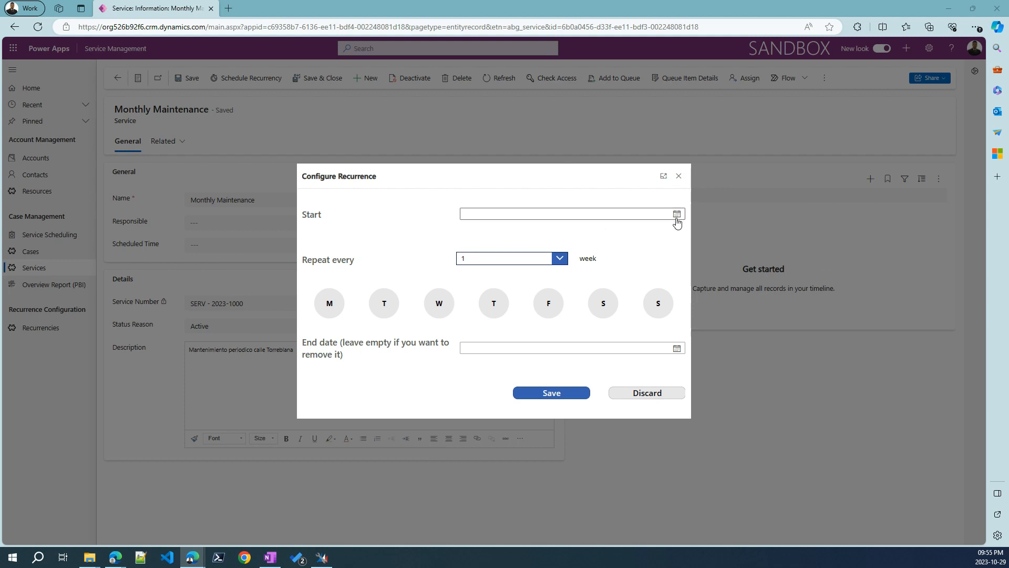
text(11/2/2023)
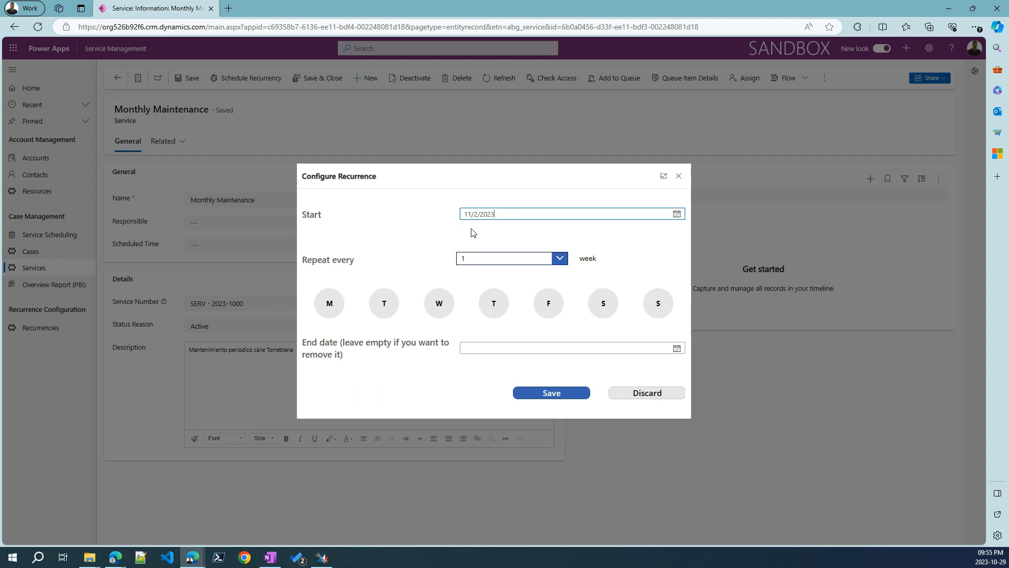
click(676, 214)
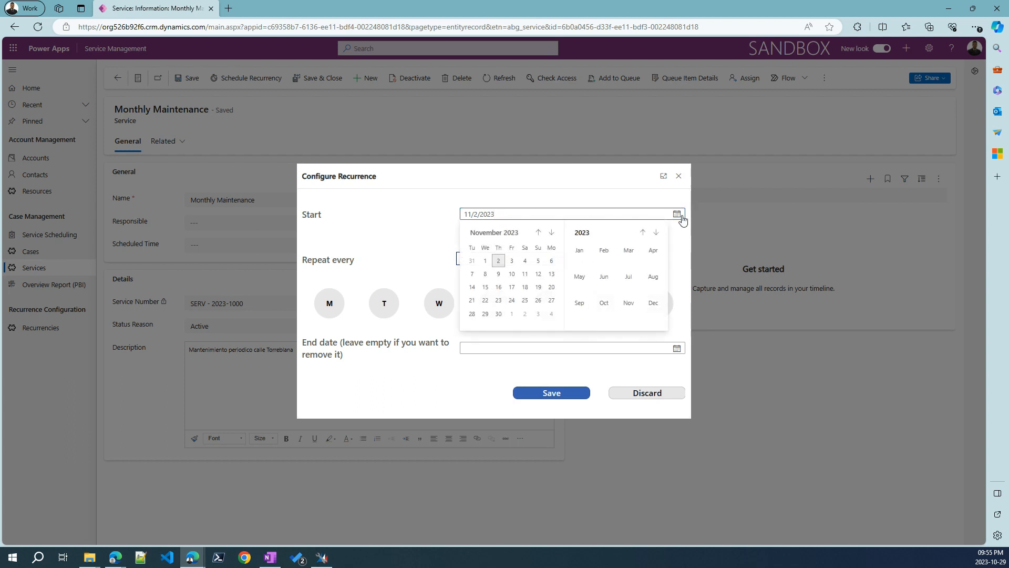
click(486, 258)
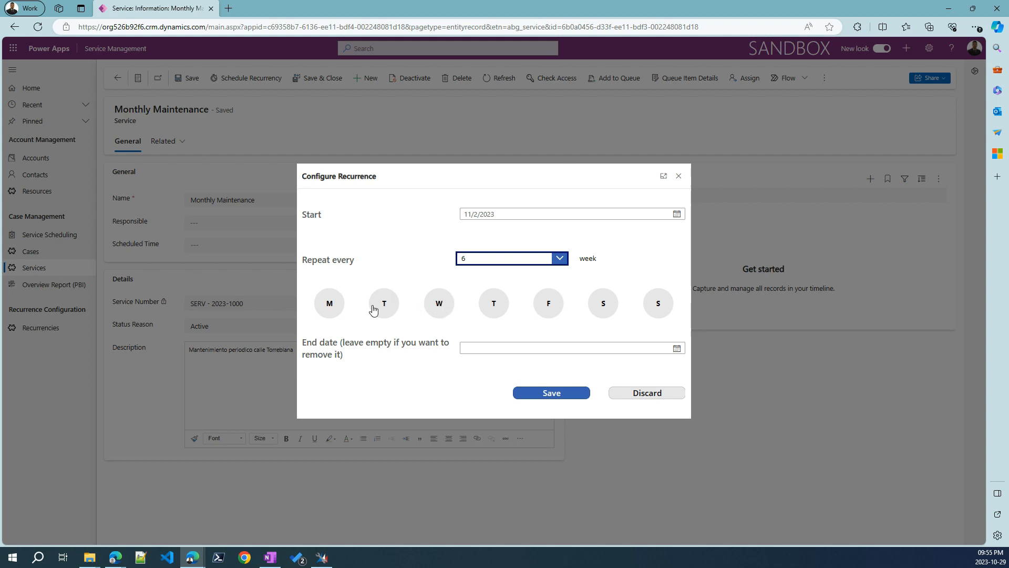
click(494, 303)
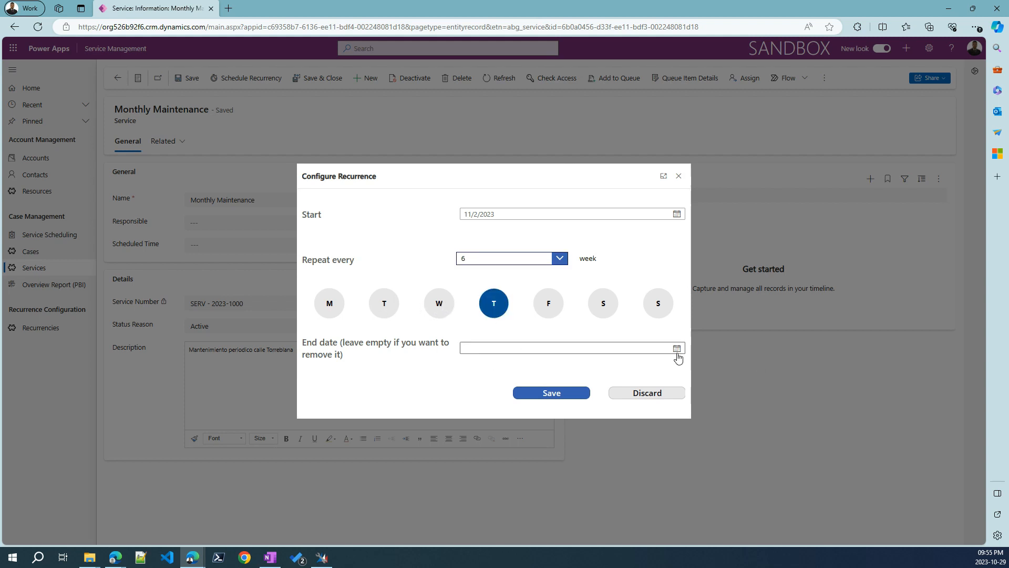
click(676, 347)
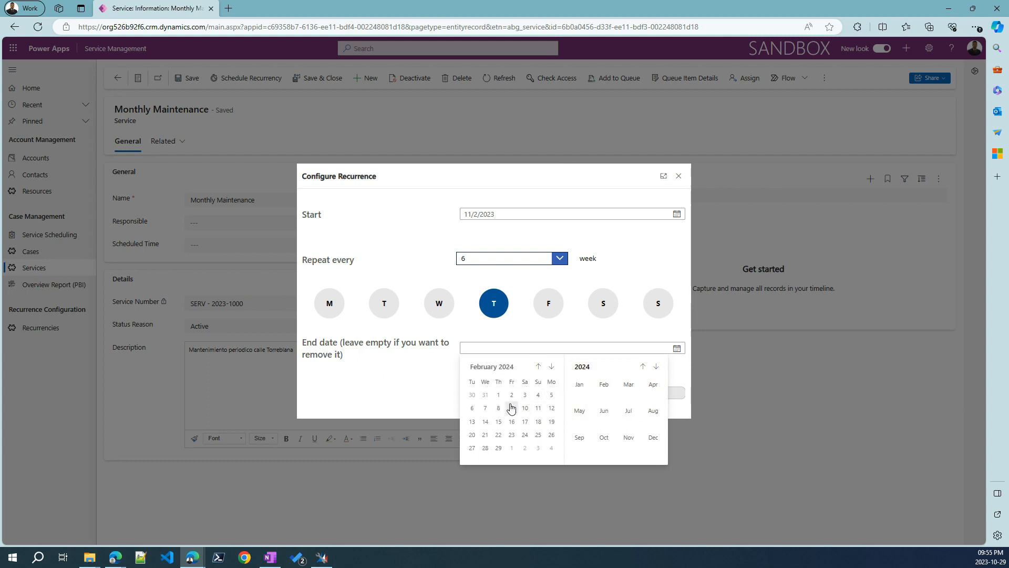
click(511, 407)
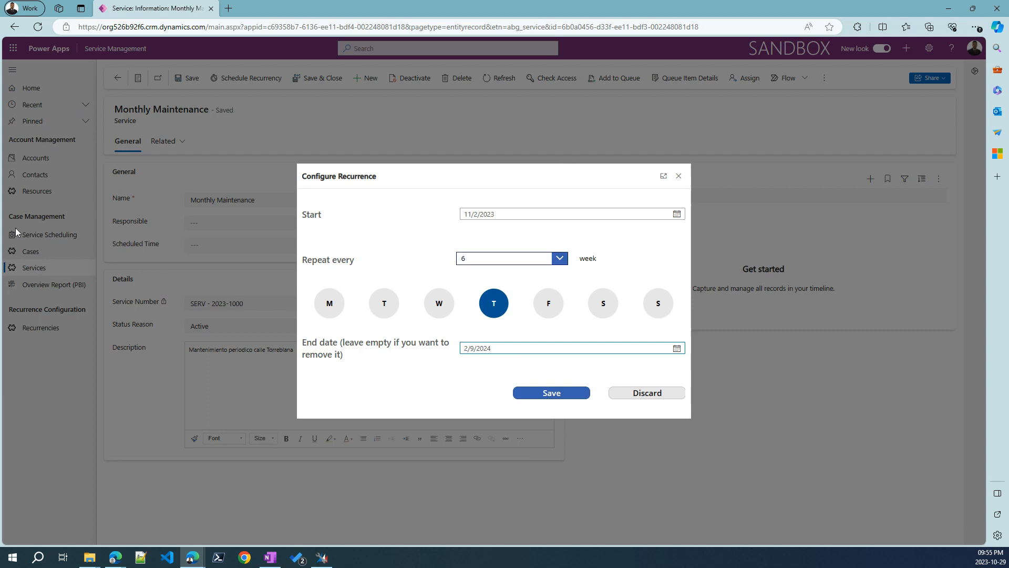
mouse_move(614, 137)
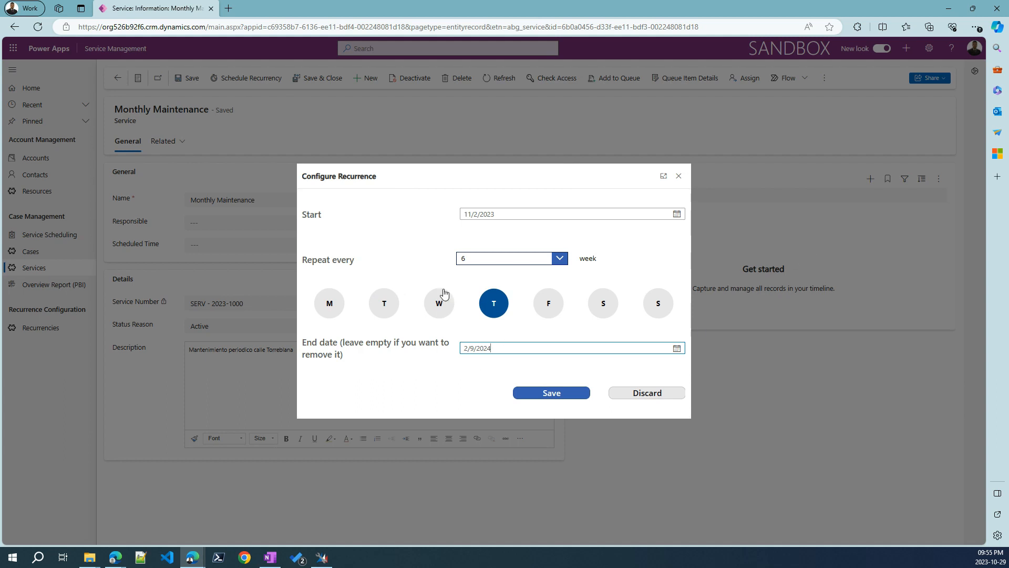
mouse_move(525, 307)
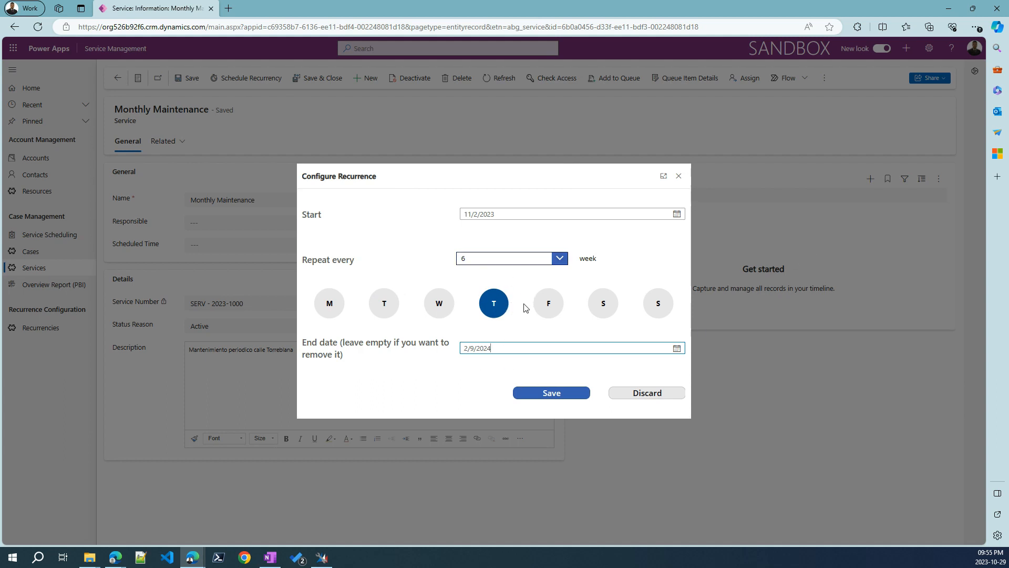
mouse_move(493, 303)
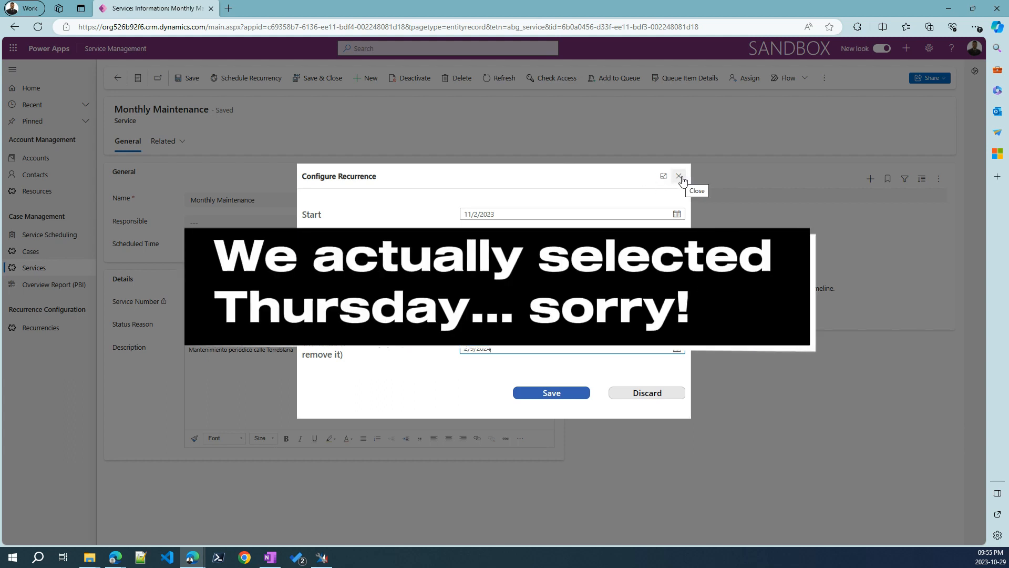
mouse_move(699, 199)
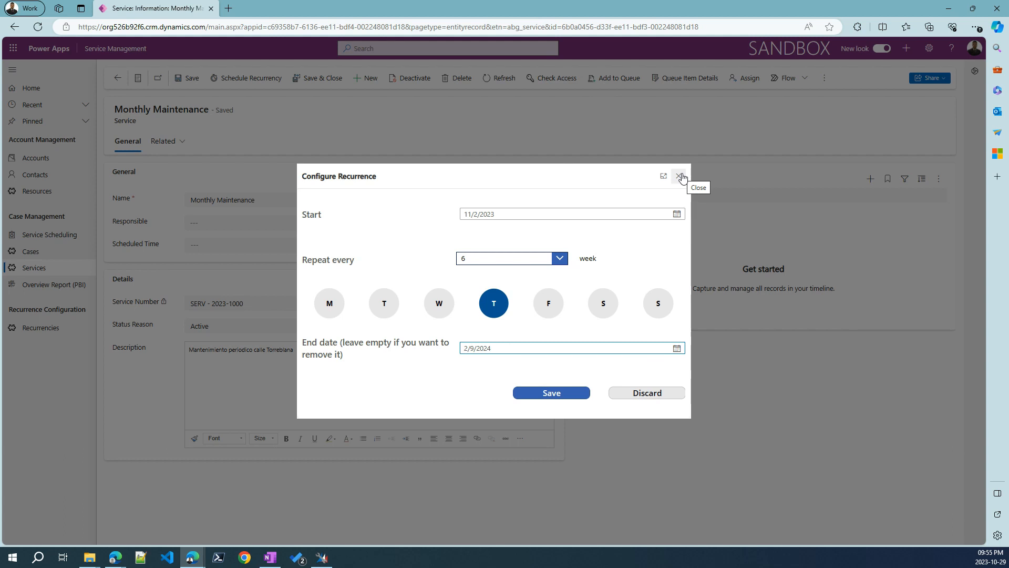
mouse_move(682, 181)
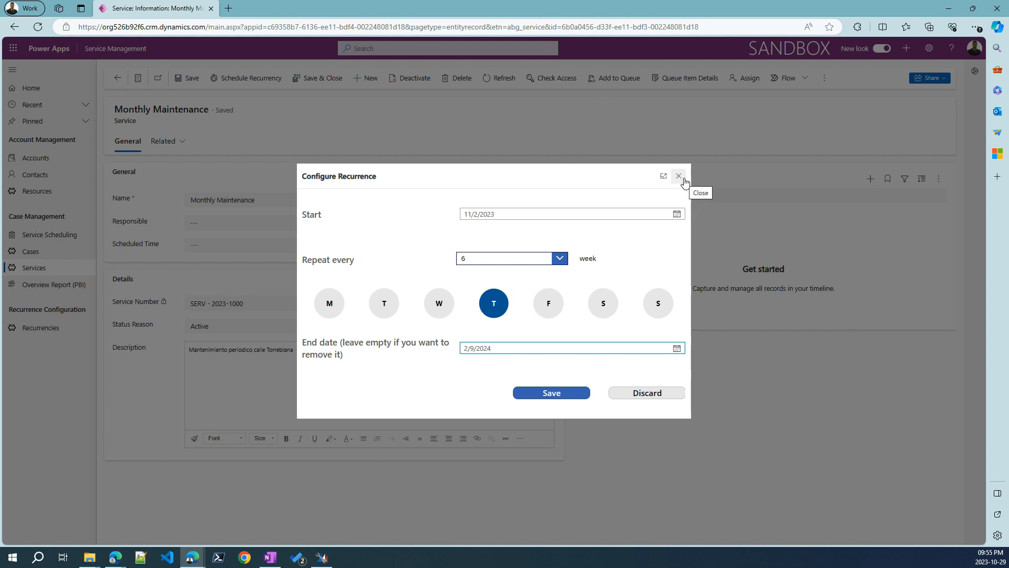
mouse_move(692, 171)
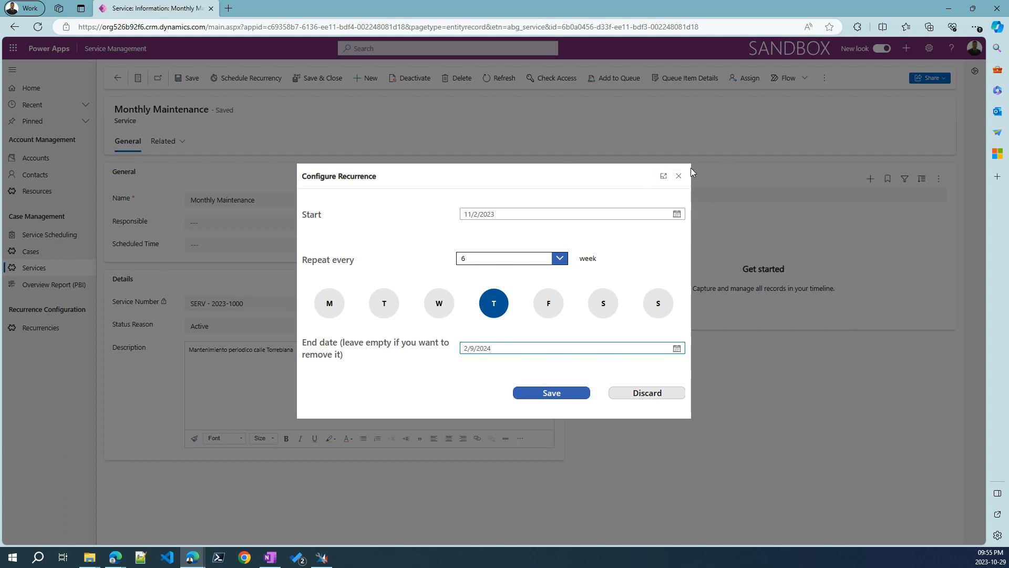
mouse_move(679, 175)
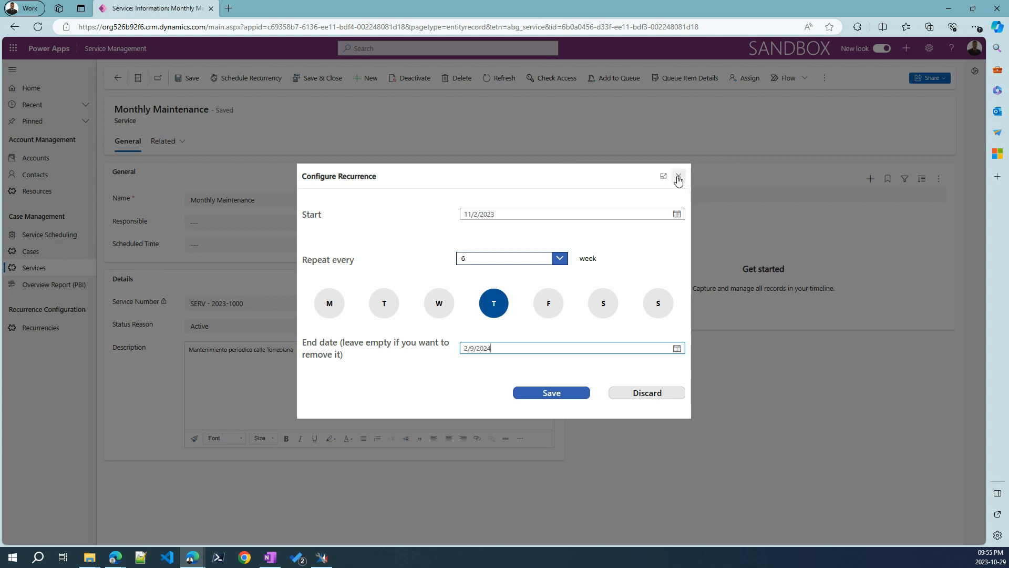
mouse_move(677, 178)
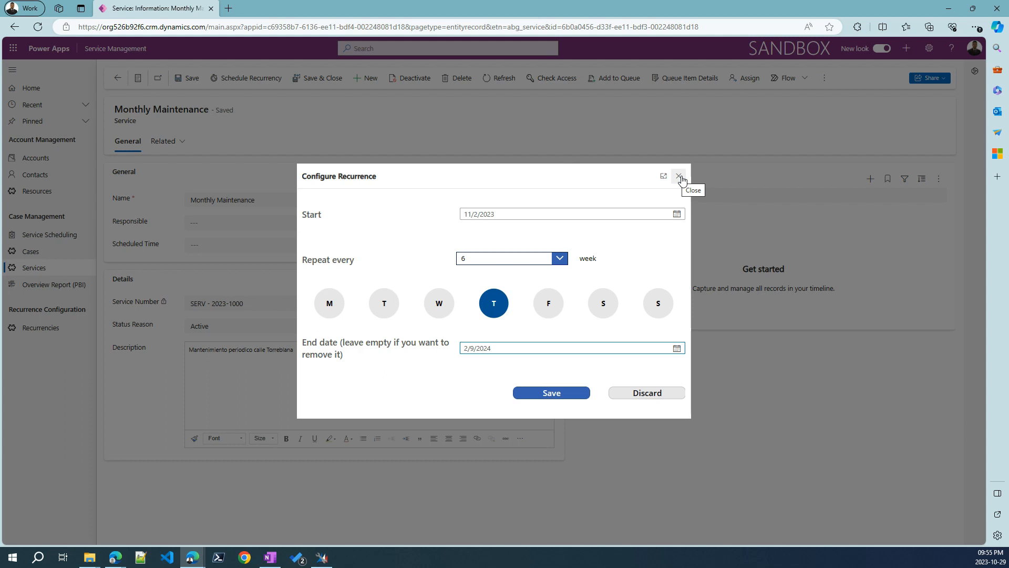
click(676, 175)
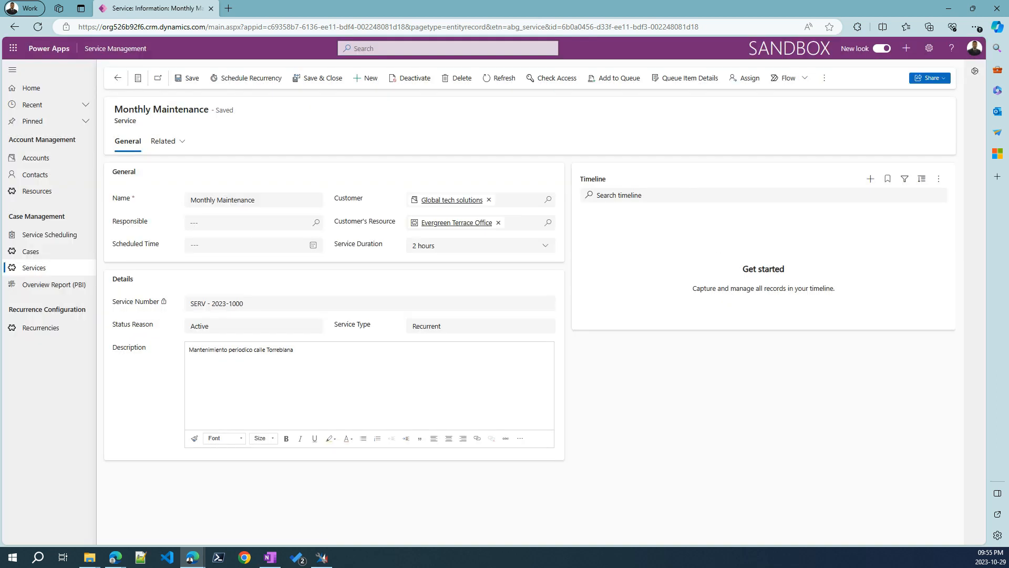
Step: Open Overview Report (PBI) from the left navigation to show the Service Overview dashboard
click(54, 284)
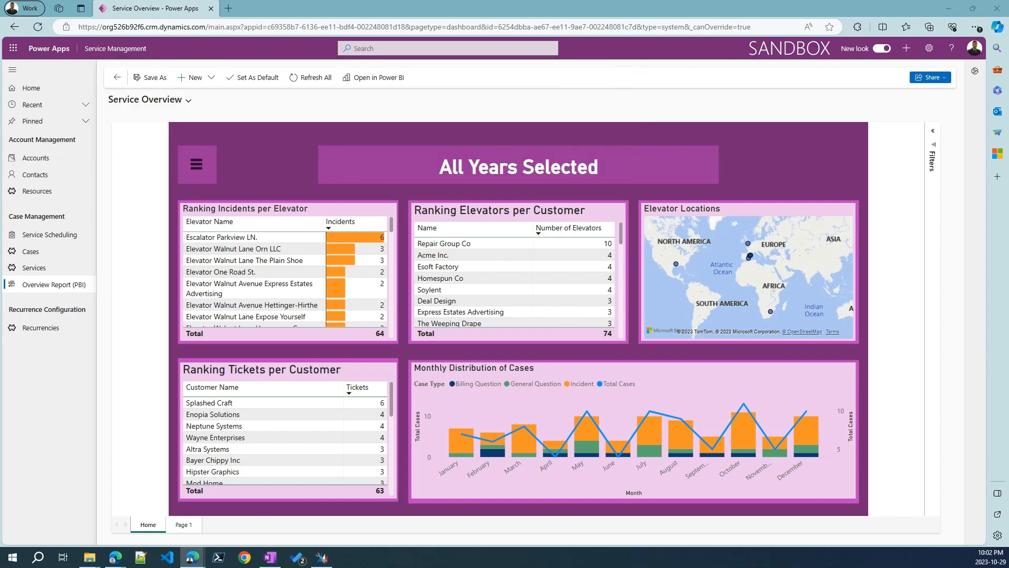
mouse_move(683, 60)
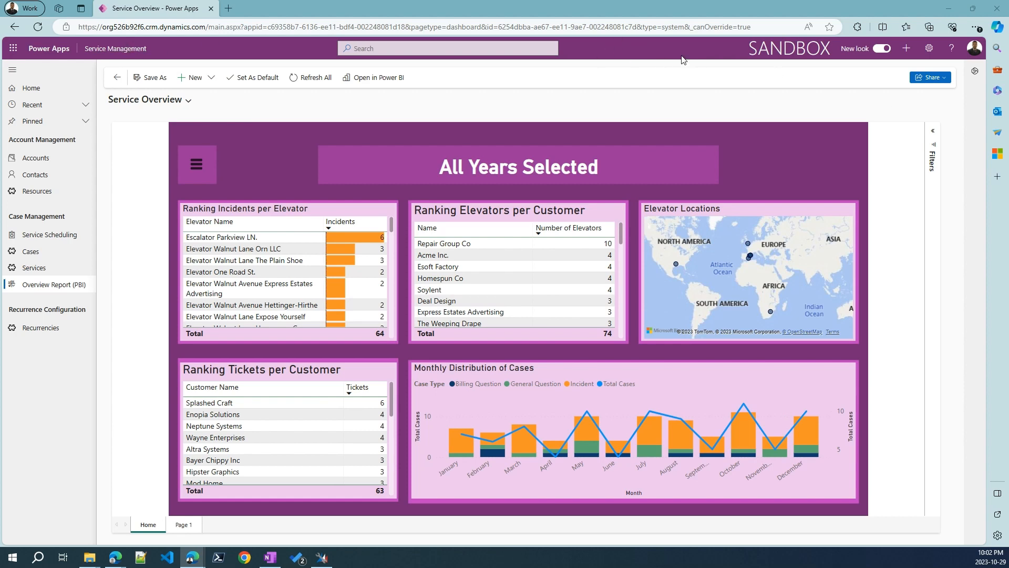
mouse_move(713, 119)
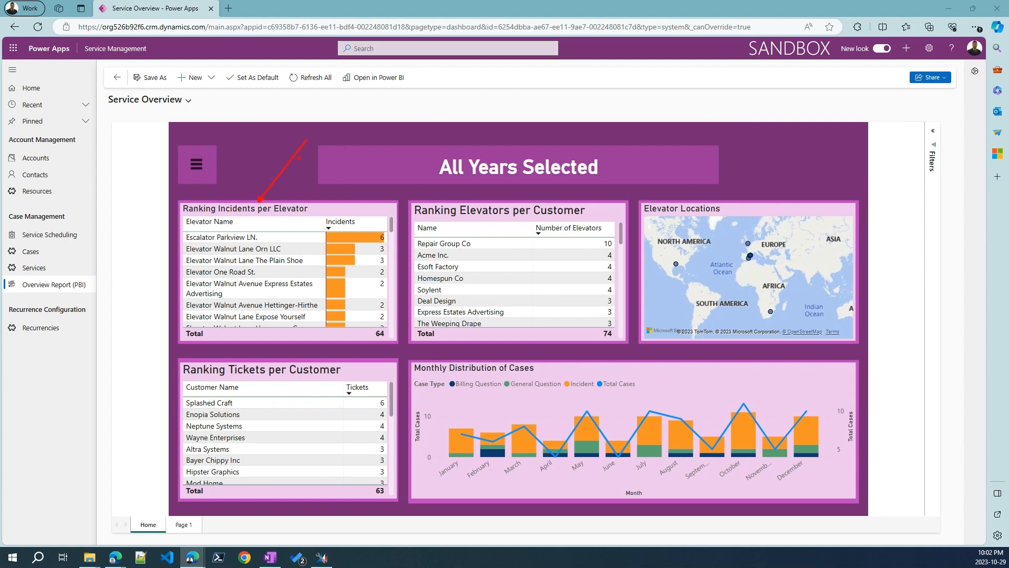
mouse_move(241, 237)
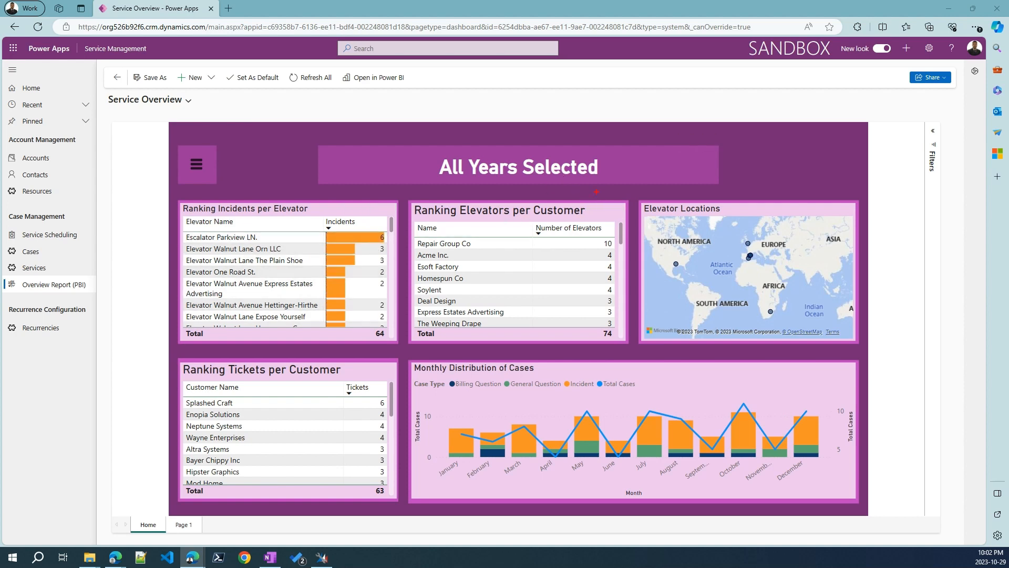
mouse_move(592, 209)
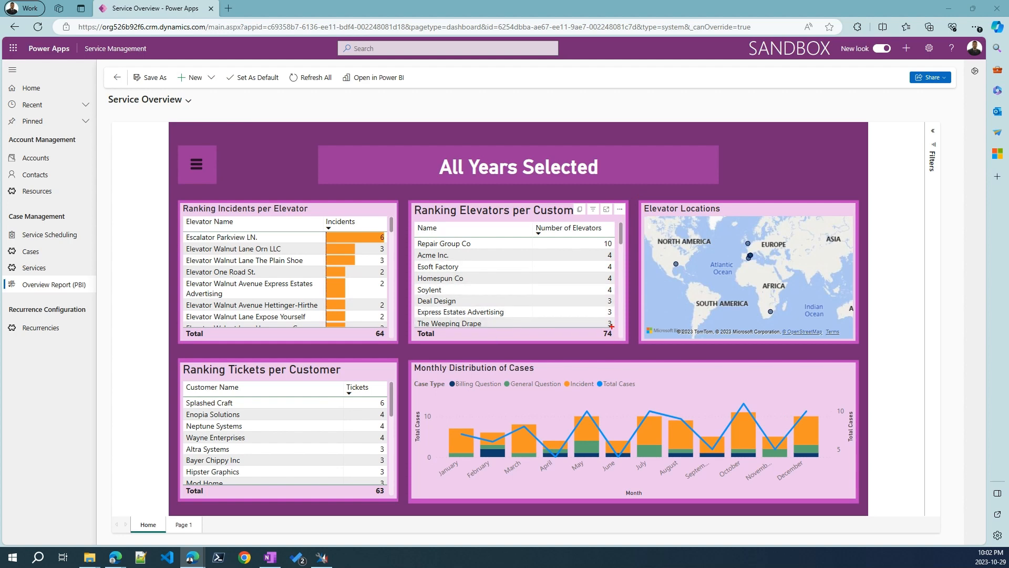
click(606, 333)
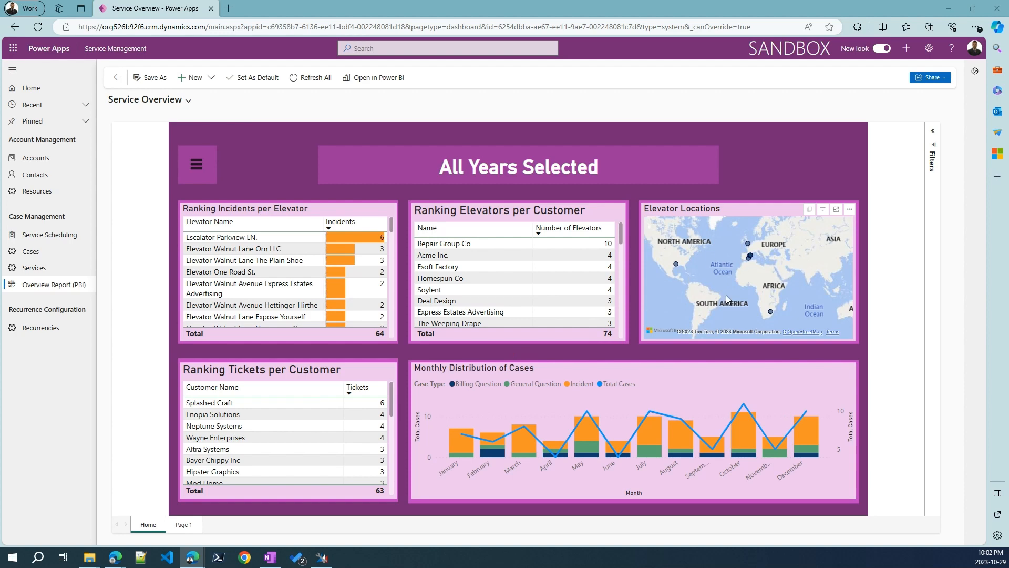
mouse_move(827, 250)
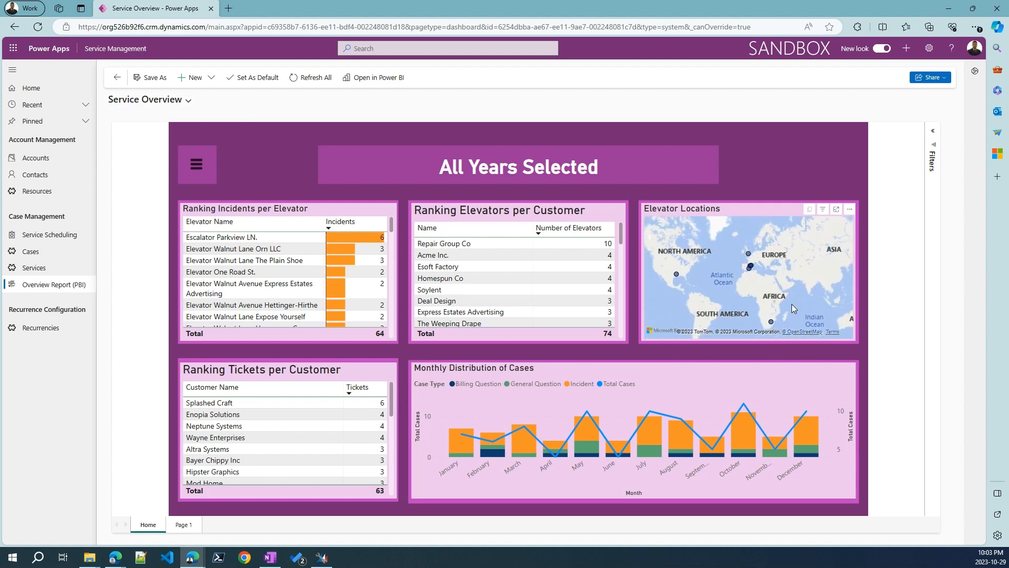
mouse_move(261, 375)
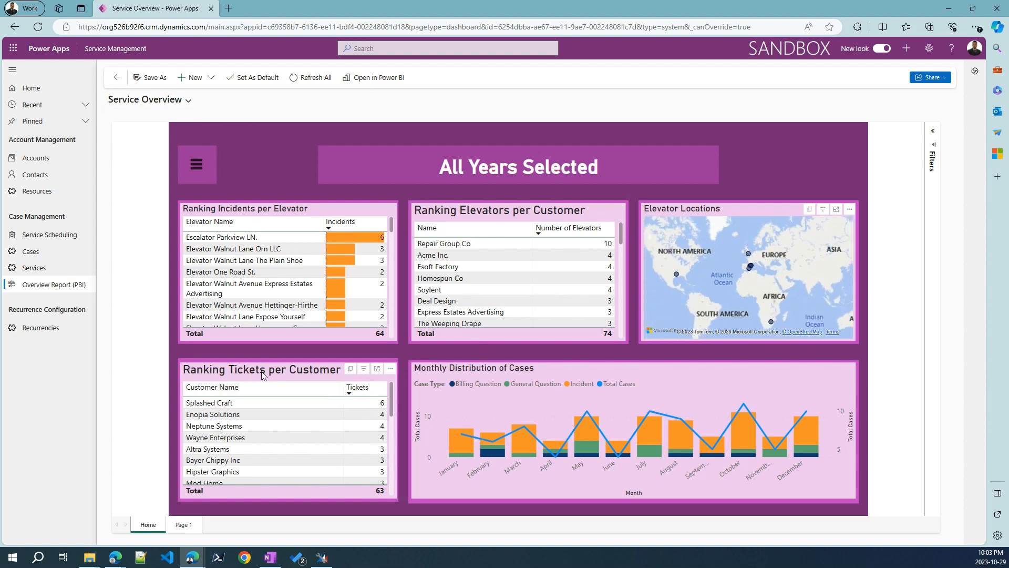
mouse_move(483, 373)
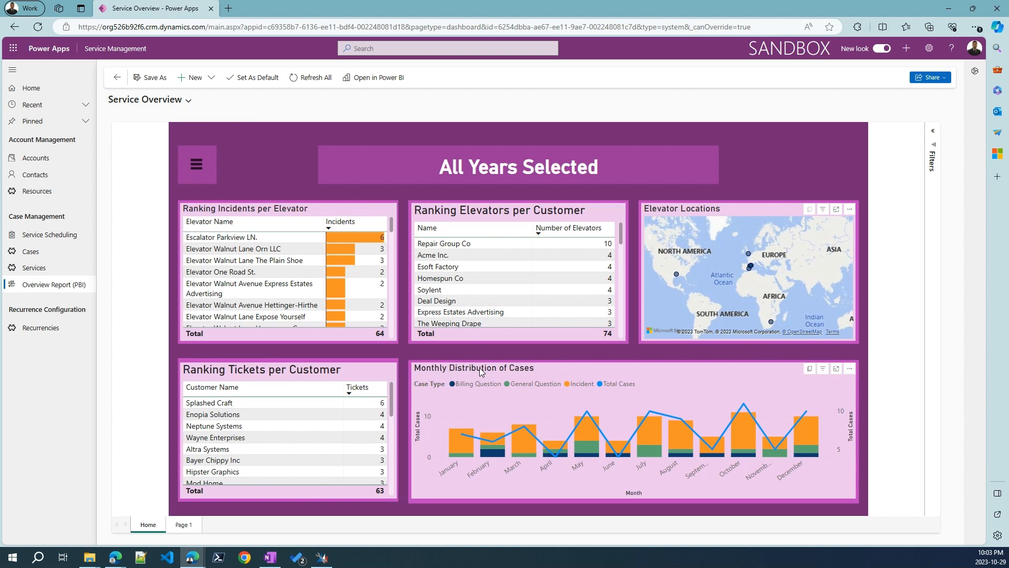
mouse_move(422, 378)
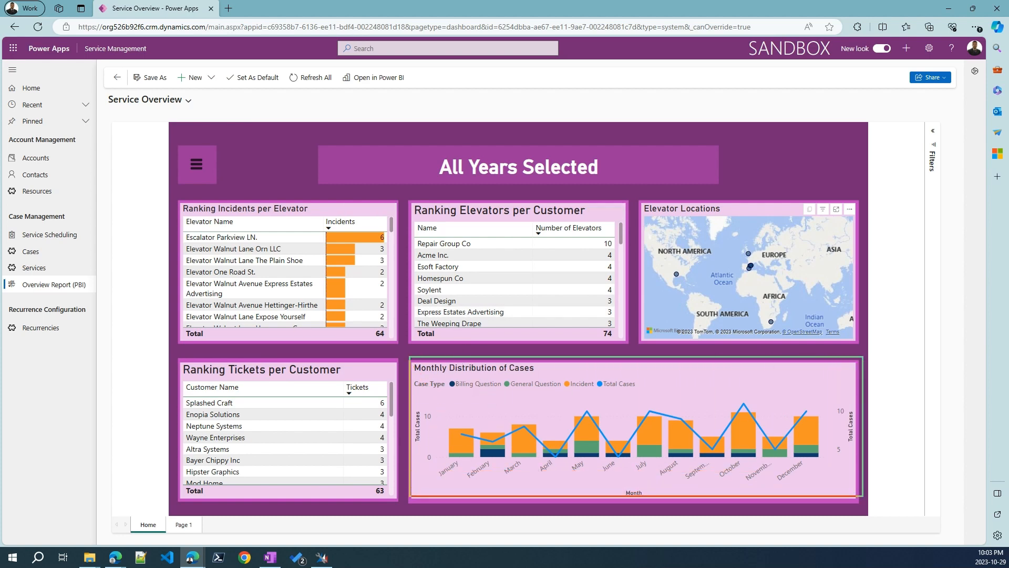
mouse_move(525, 433)
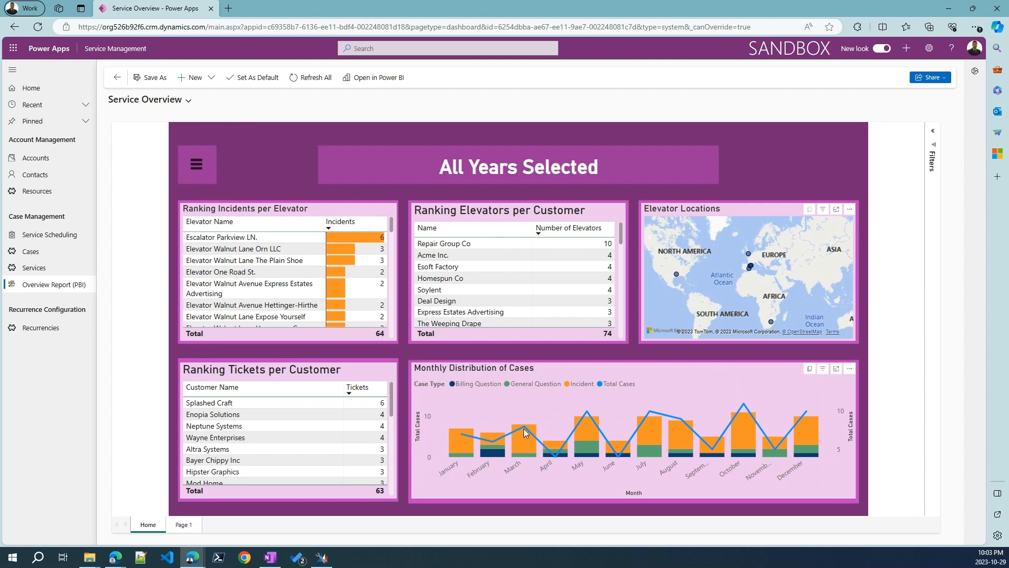
mouse_move(438, 435)
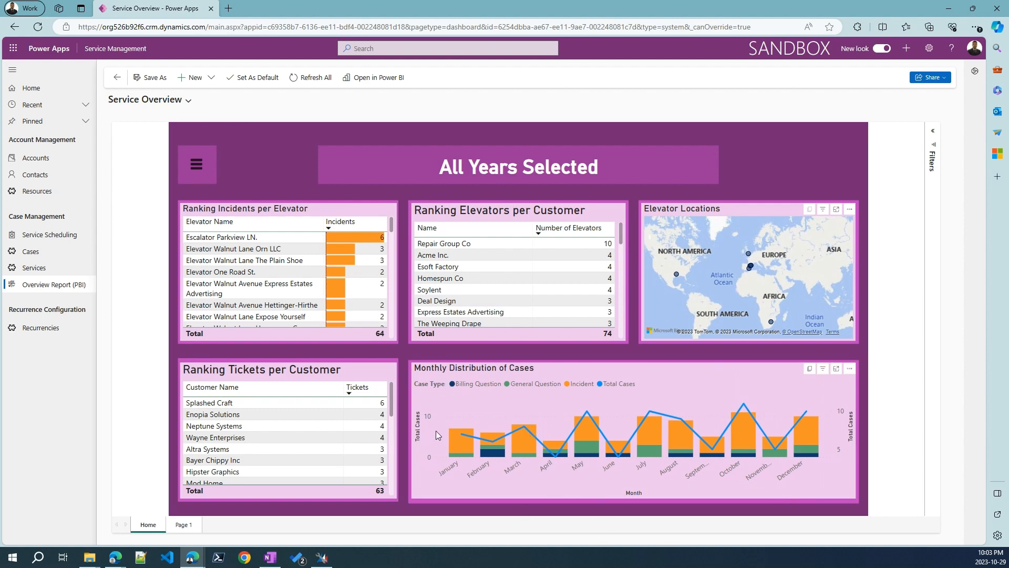
mouse_move(481, 394)
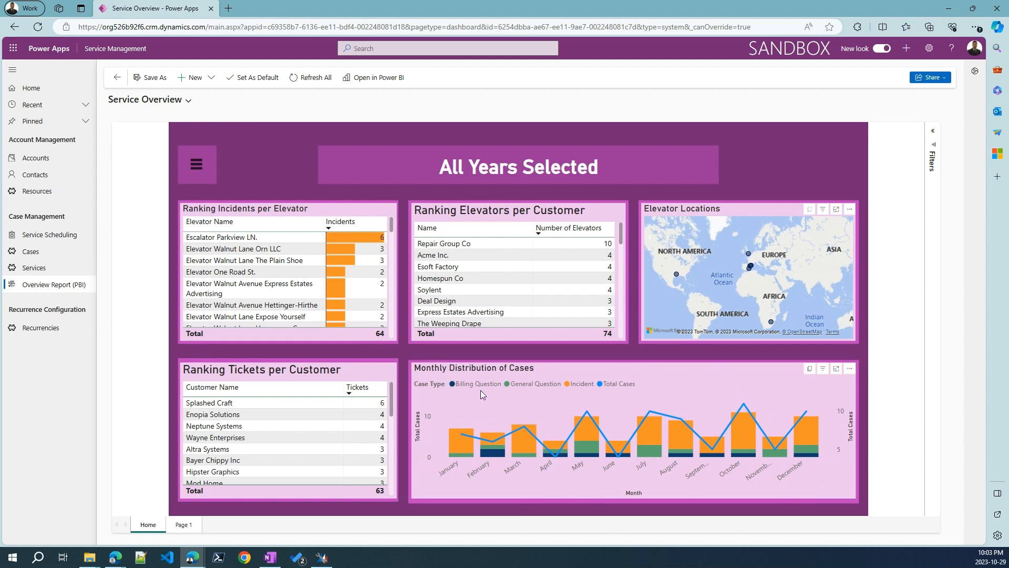
mouse_move(455, 398)
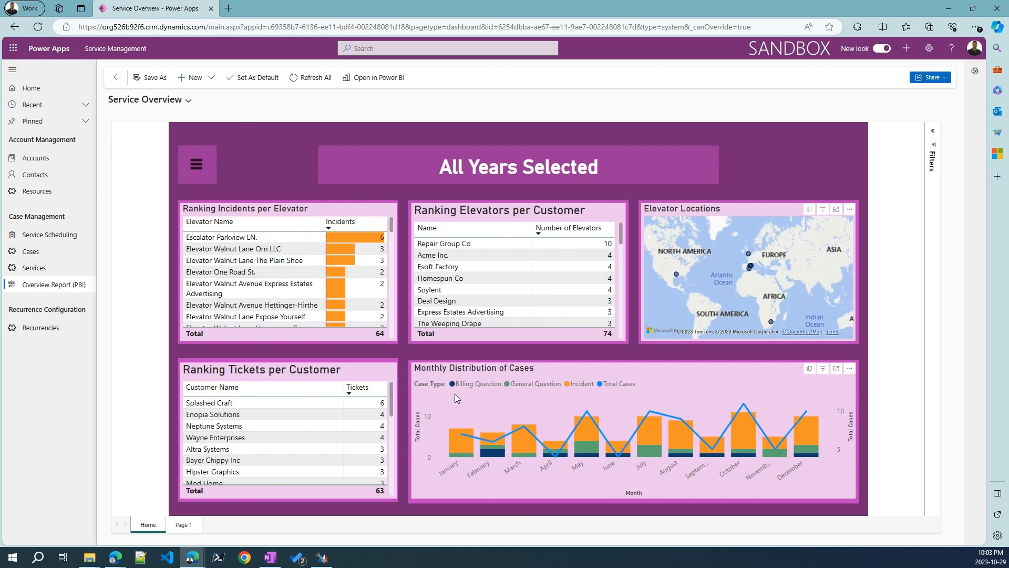
mouse_move(577, 395)
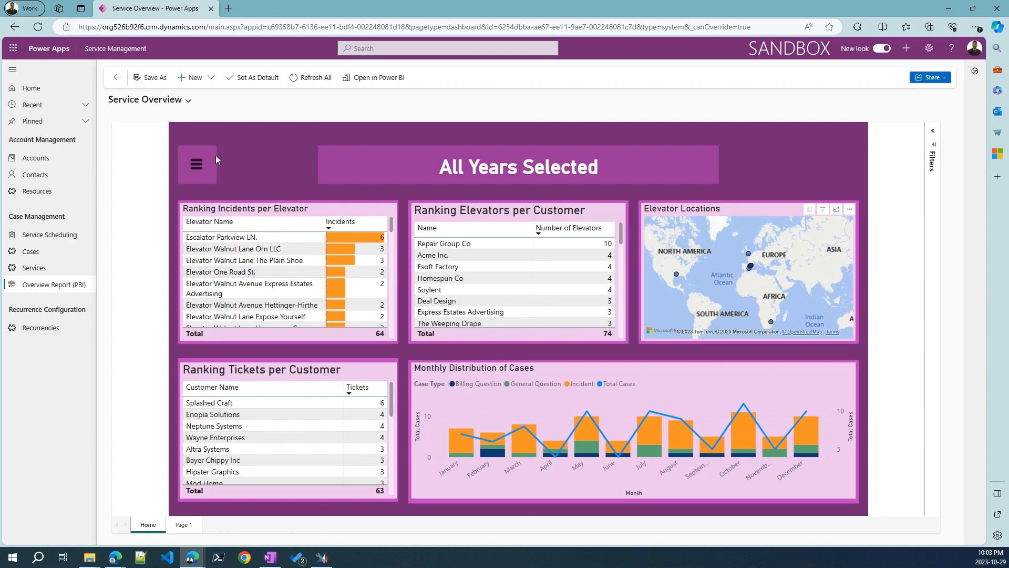
click(196, 163)
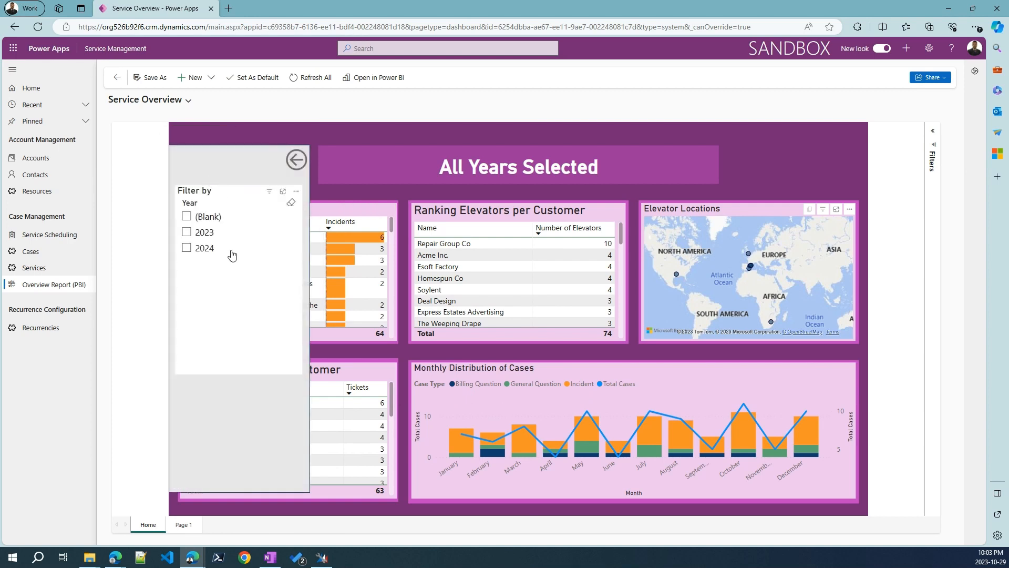
click(296, 160)
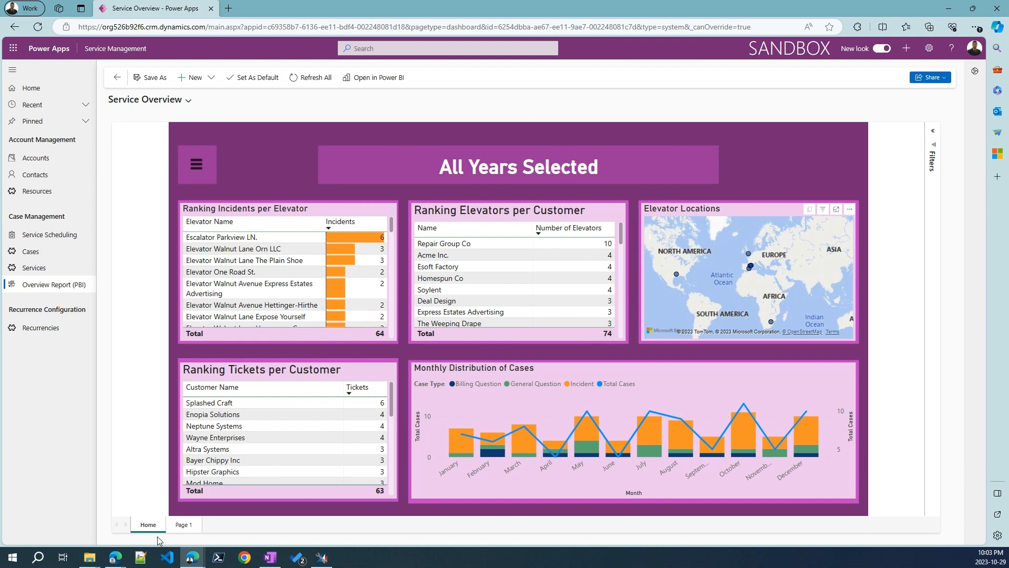
mouse_move(285, 534)
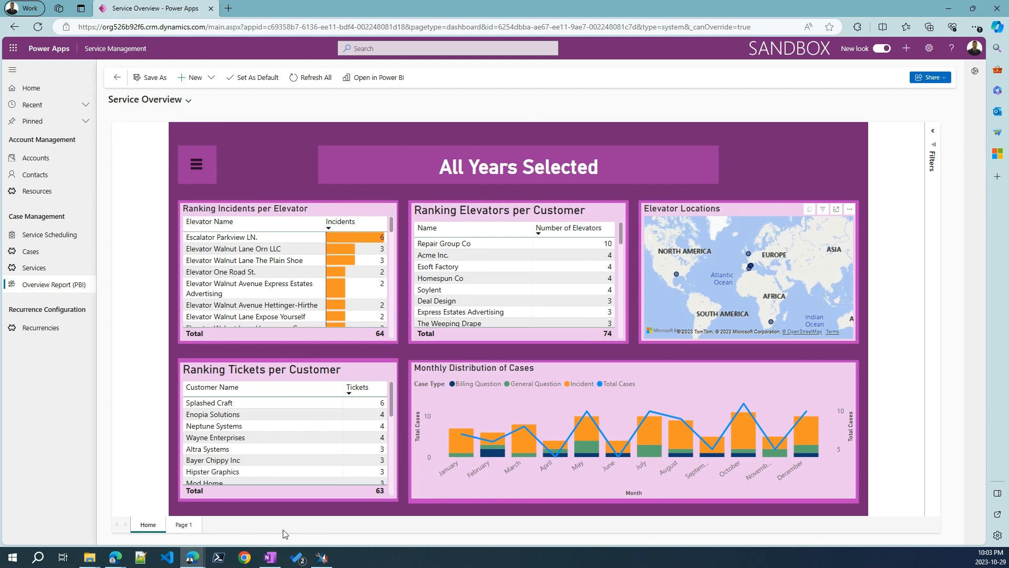
mouse_move(826, 104)
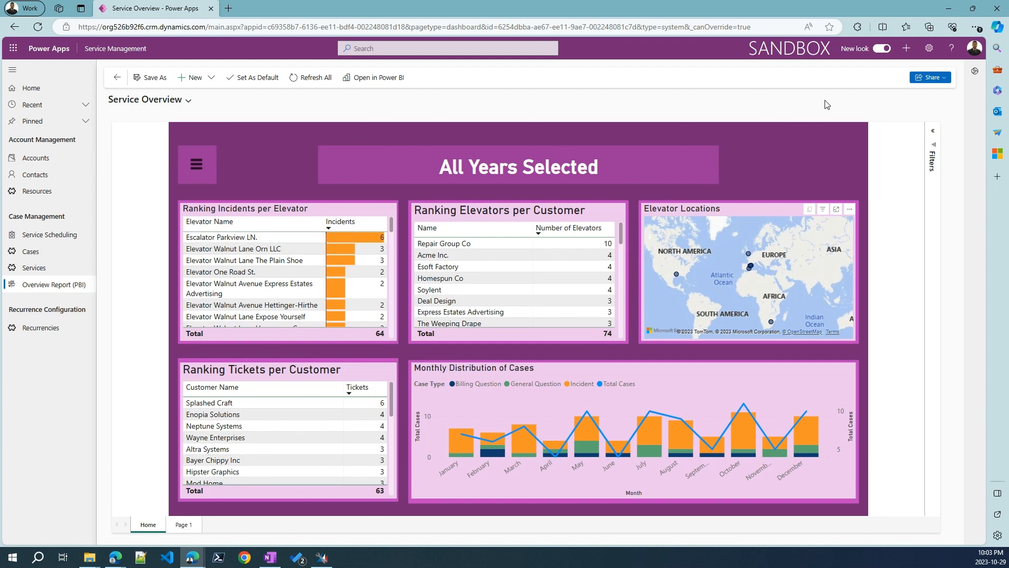
mouse_move(810, 133)
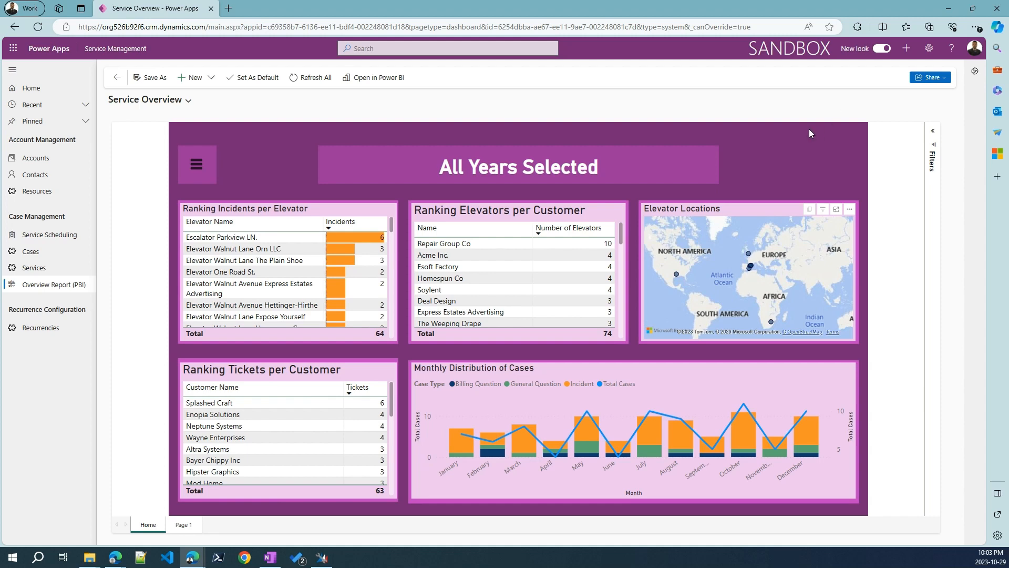
mouse_move(426, 122)
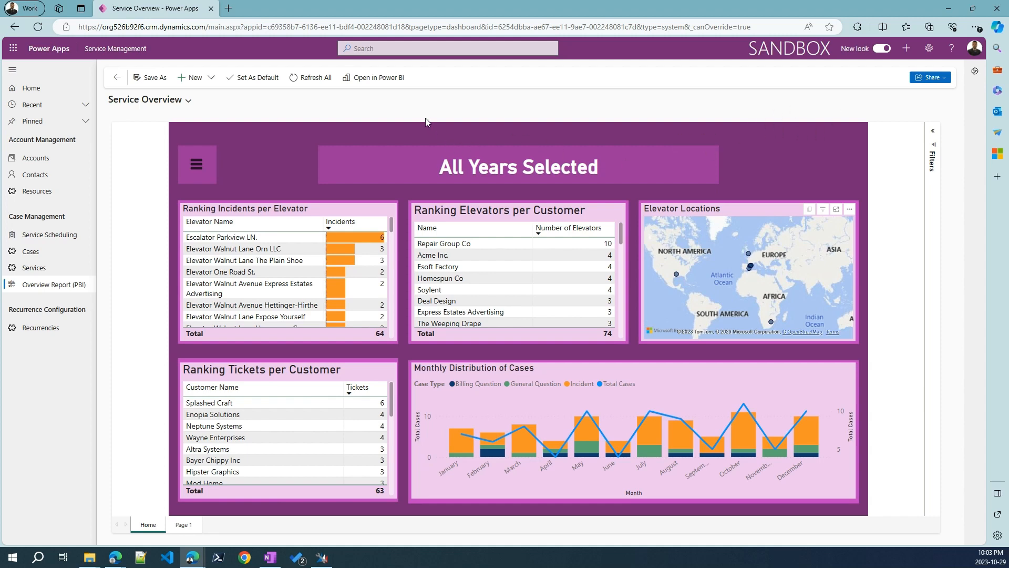
mouse_move(221, 89)
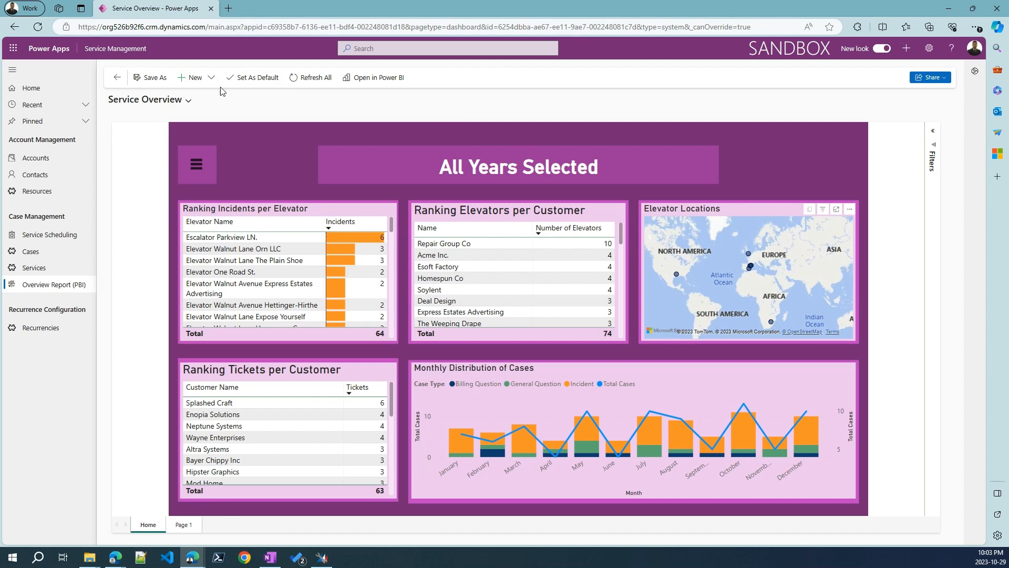
mouse_move(611, 433)
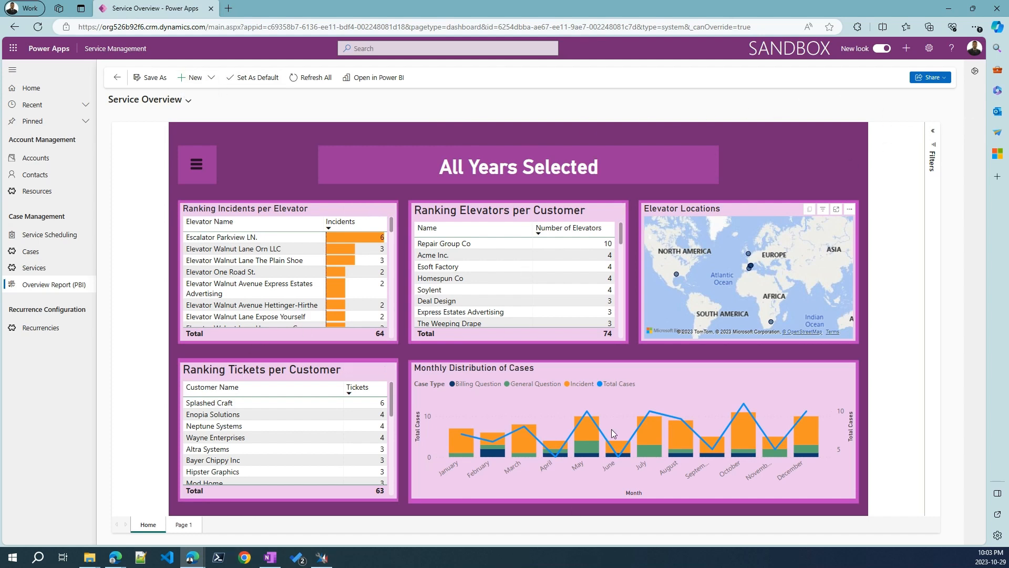
mouse_move(651, 125)
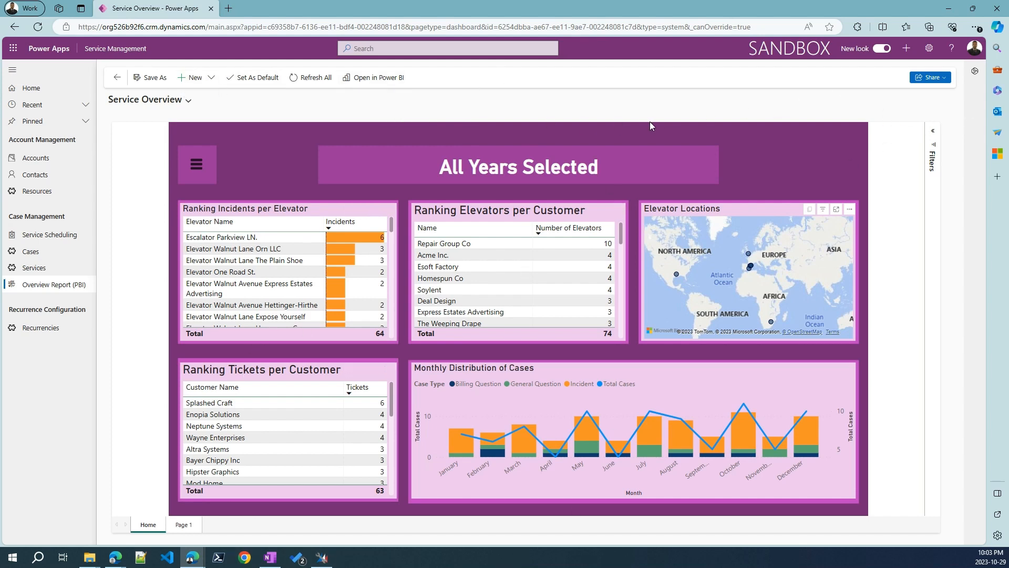
mouse_move(693, 121)
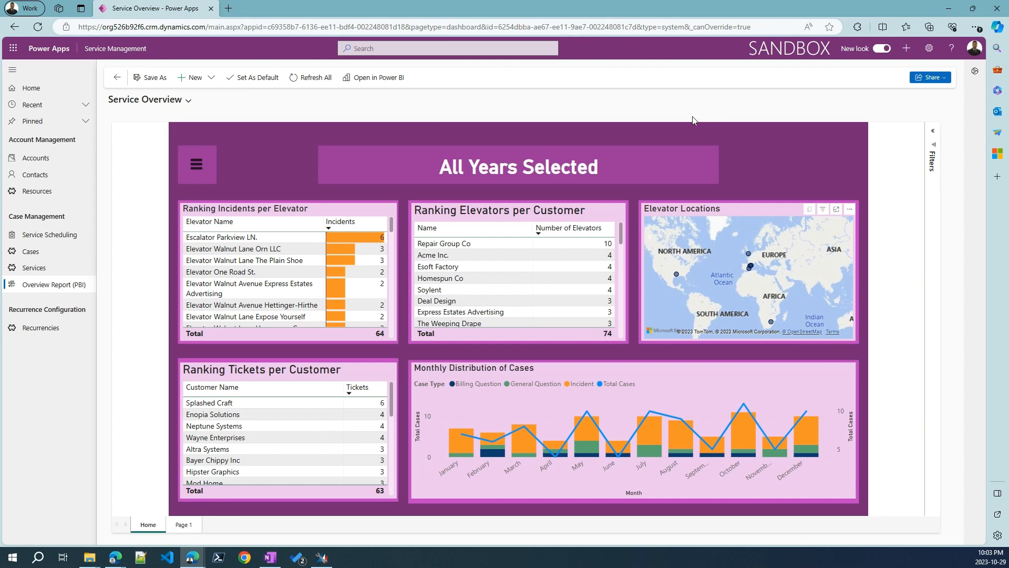
mouse_move(578, 92)
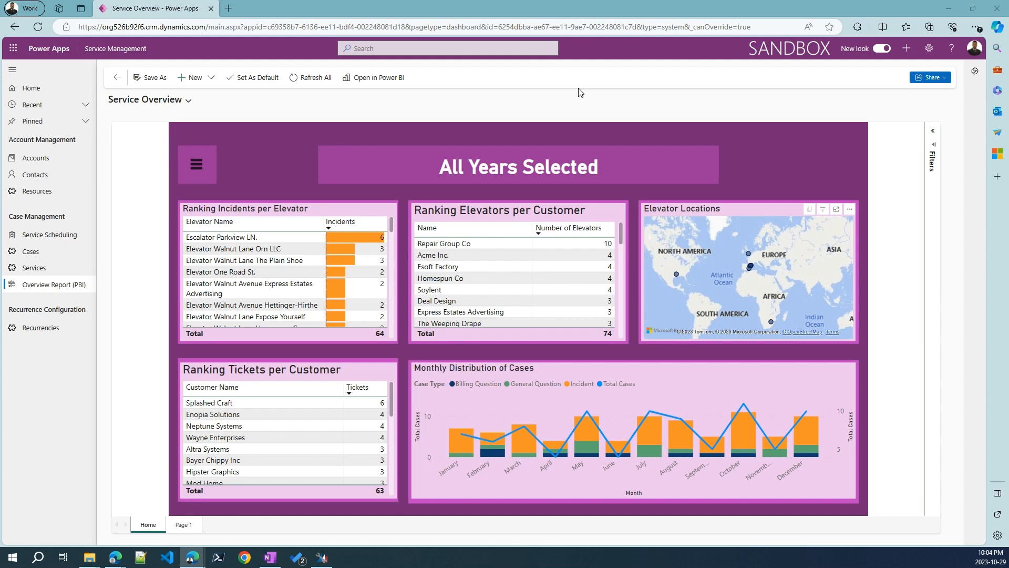
mouse_move(622, 92)
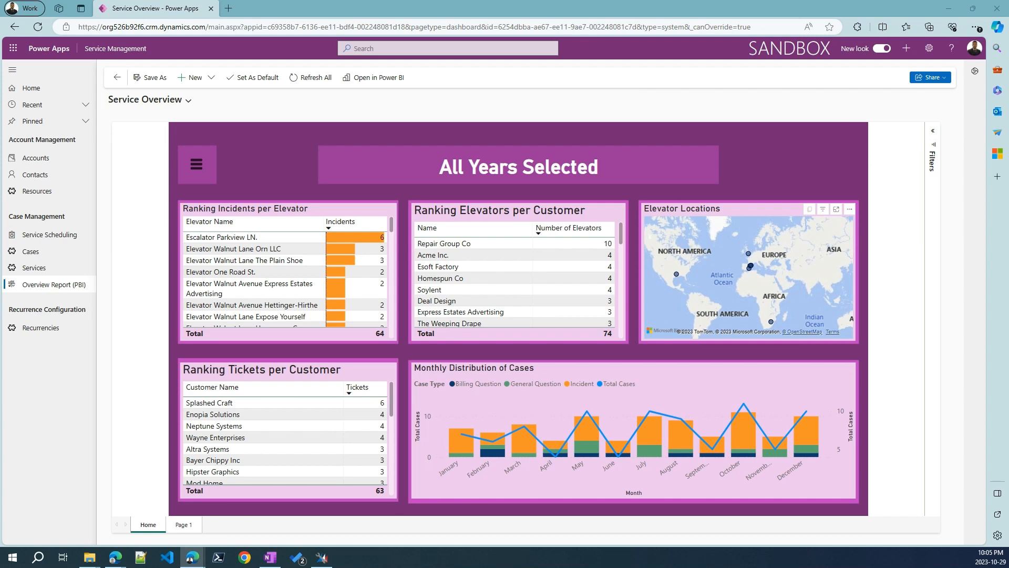
mouse_move(683, 135)
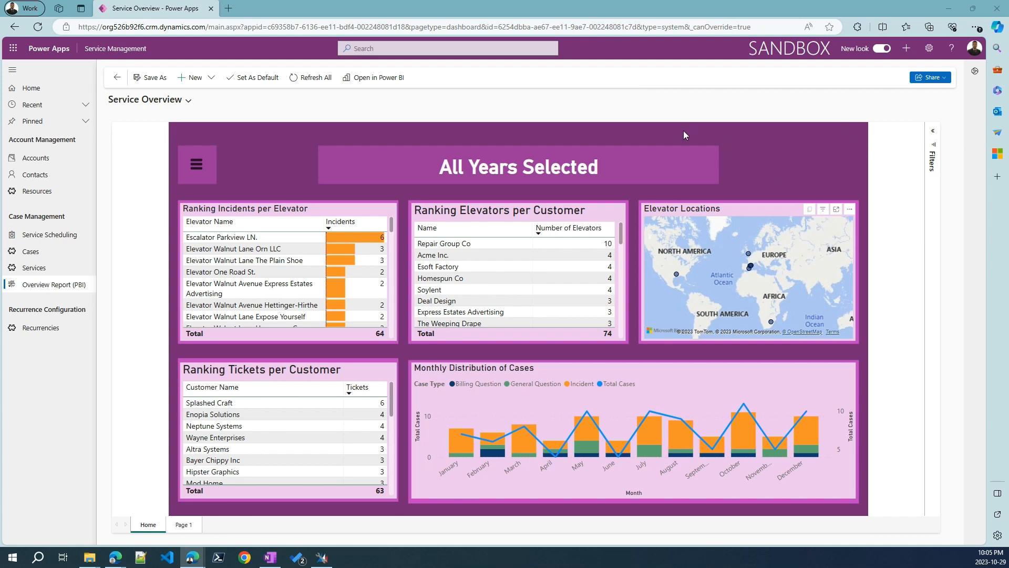
mouse_move(579, 98)
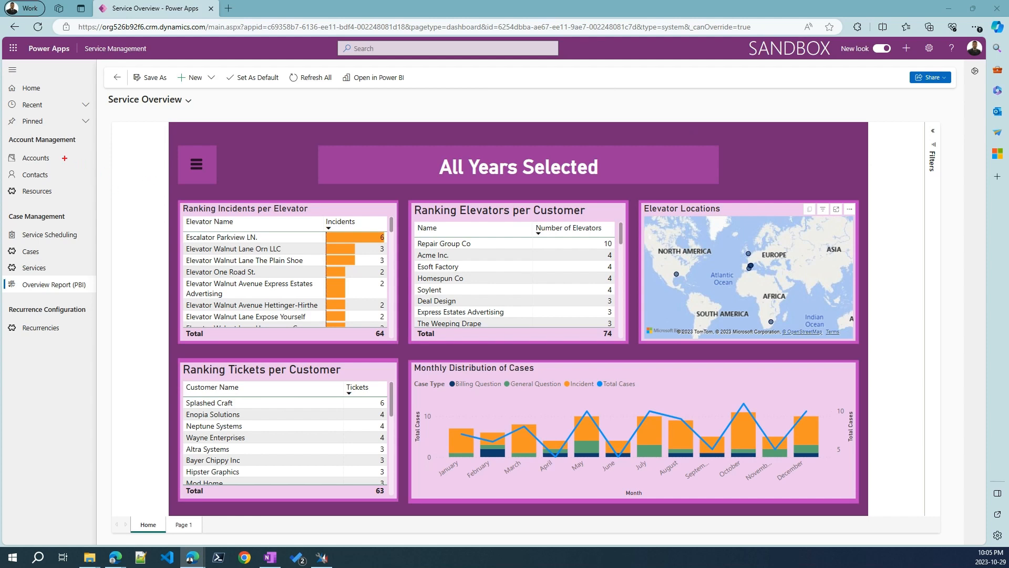
mouse_move(37, 158)
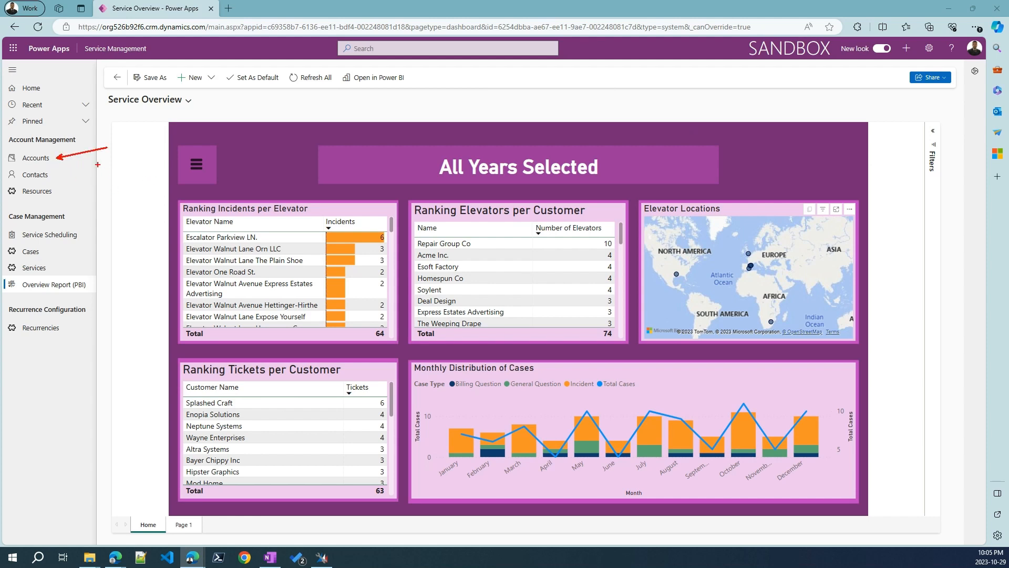
mouse_move(70, 252)
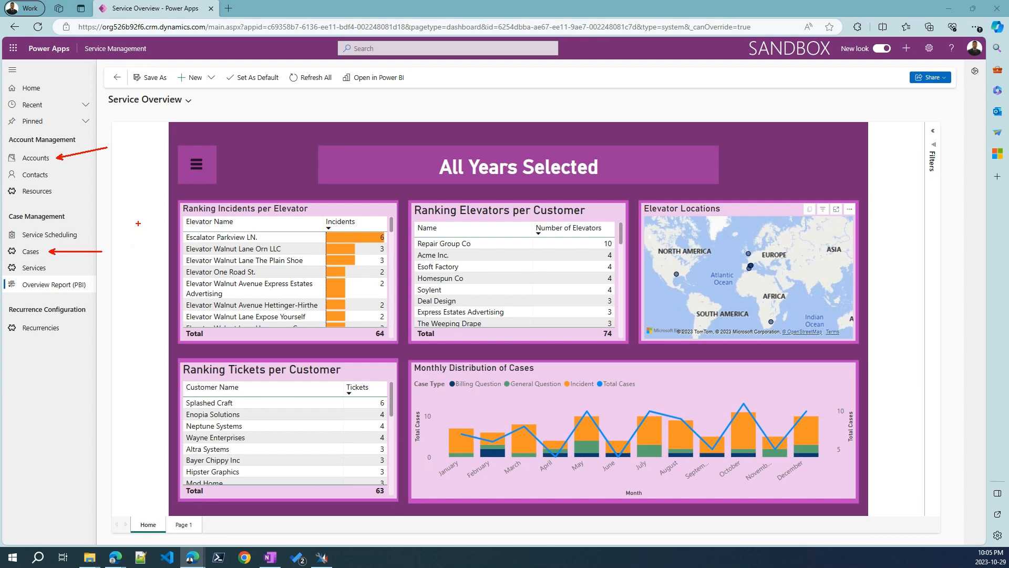
mouse_move(160, 186)
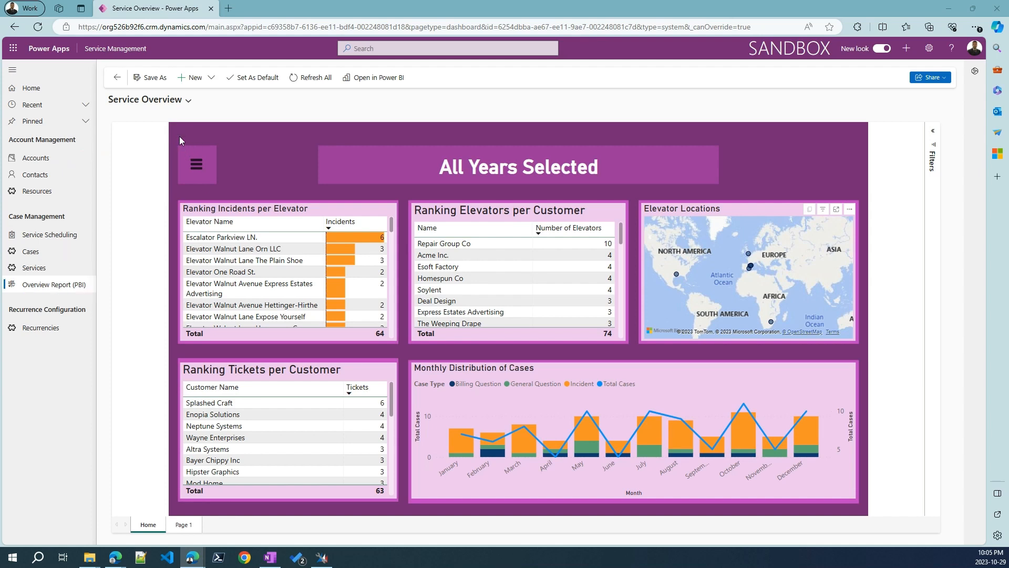
mouse_move(65, 285)
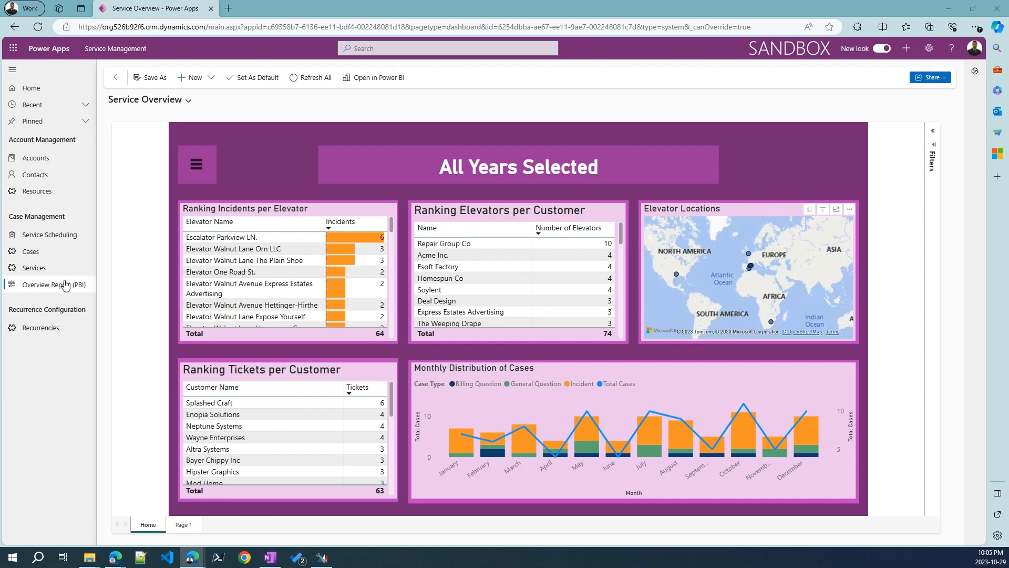
mouse_move(103, 160)
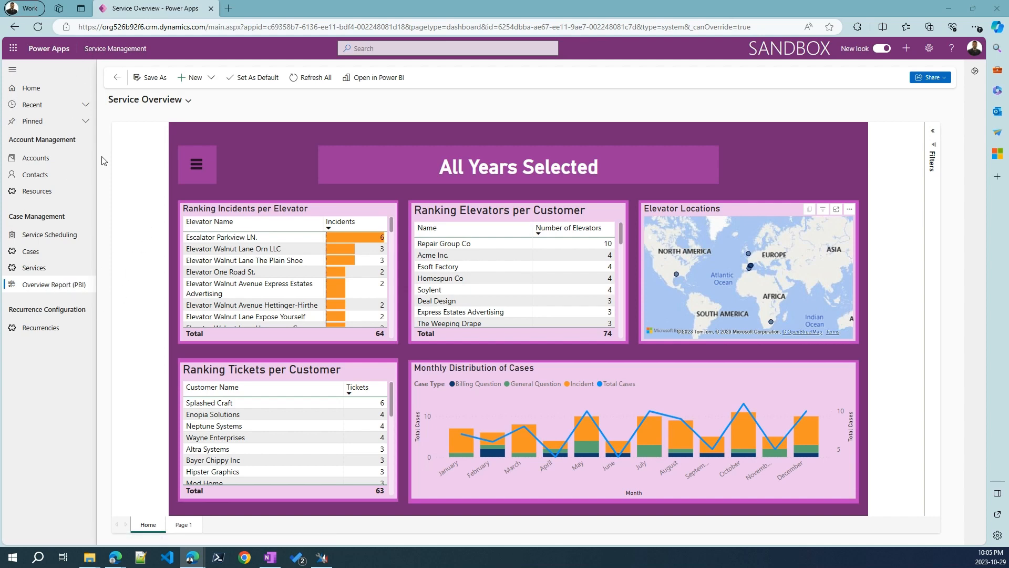
mouse_move(149, 105)
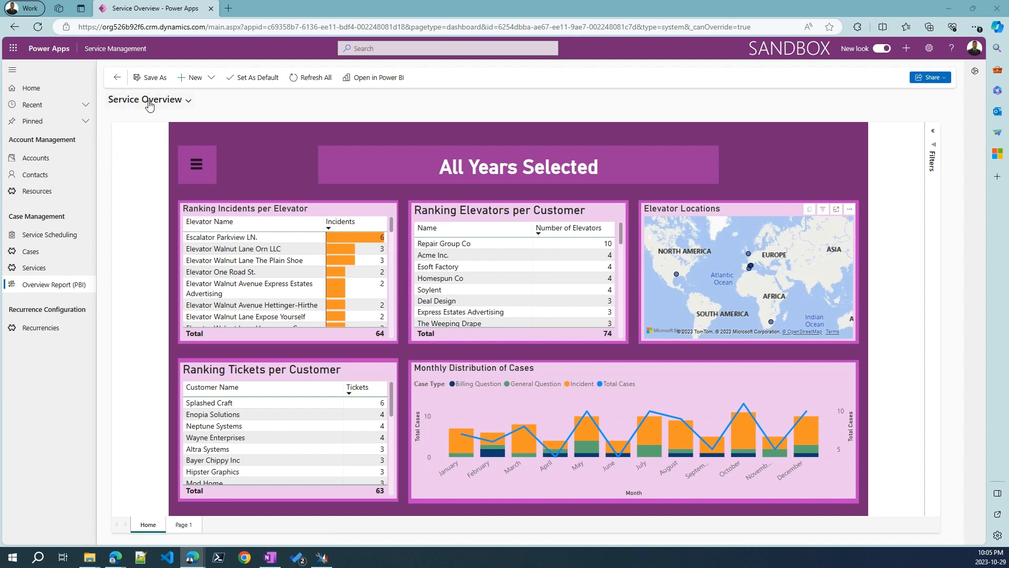
mouse_move(494, 106)
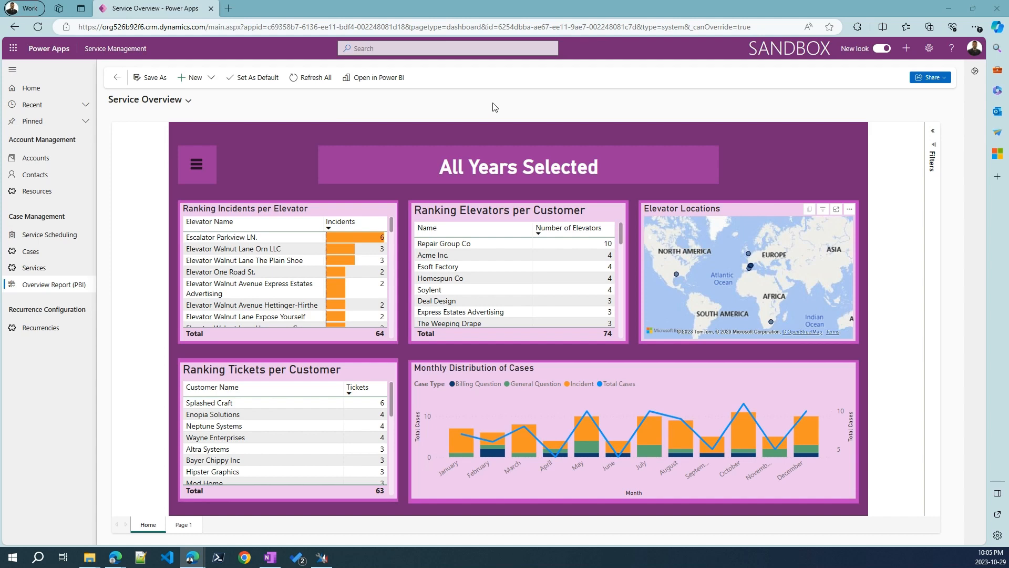